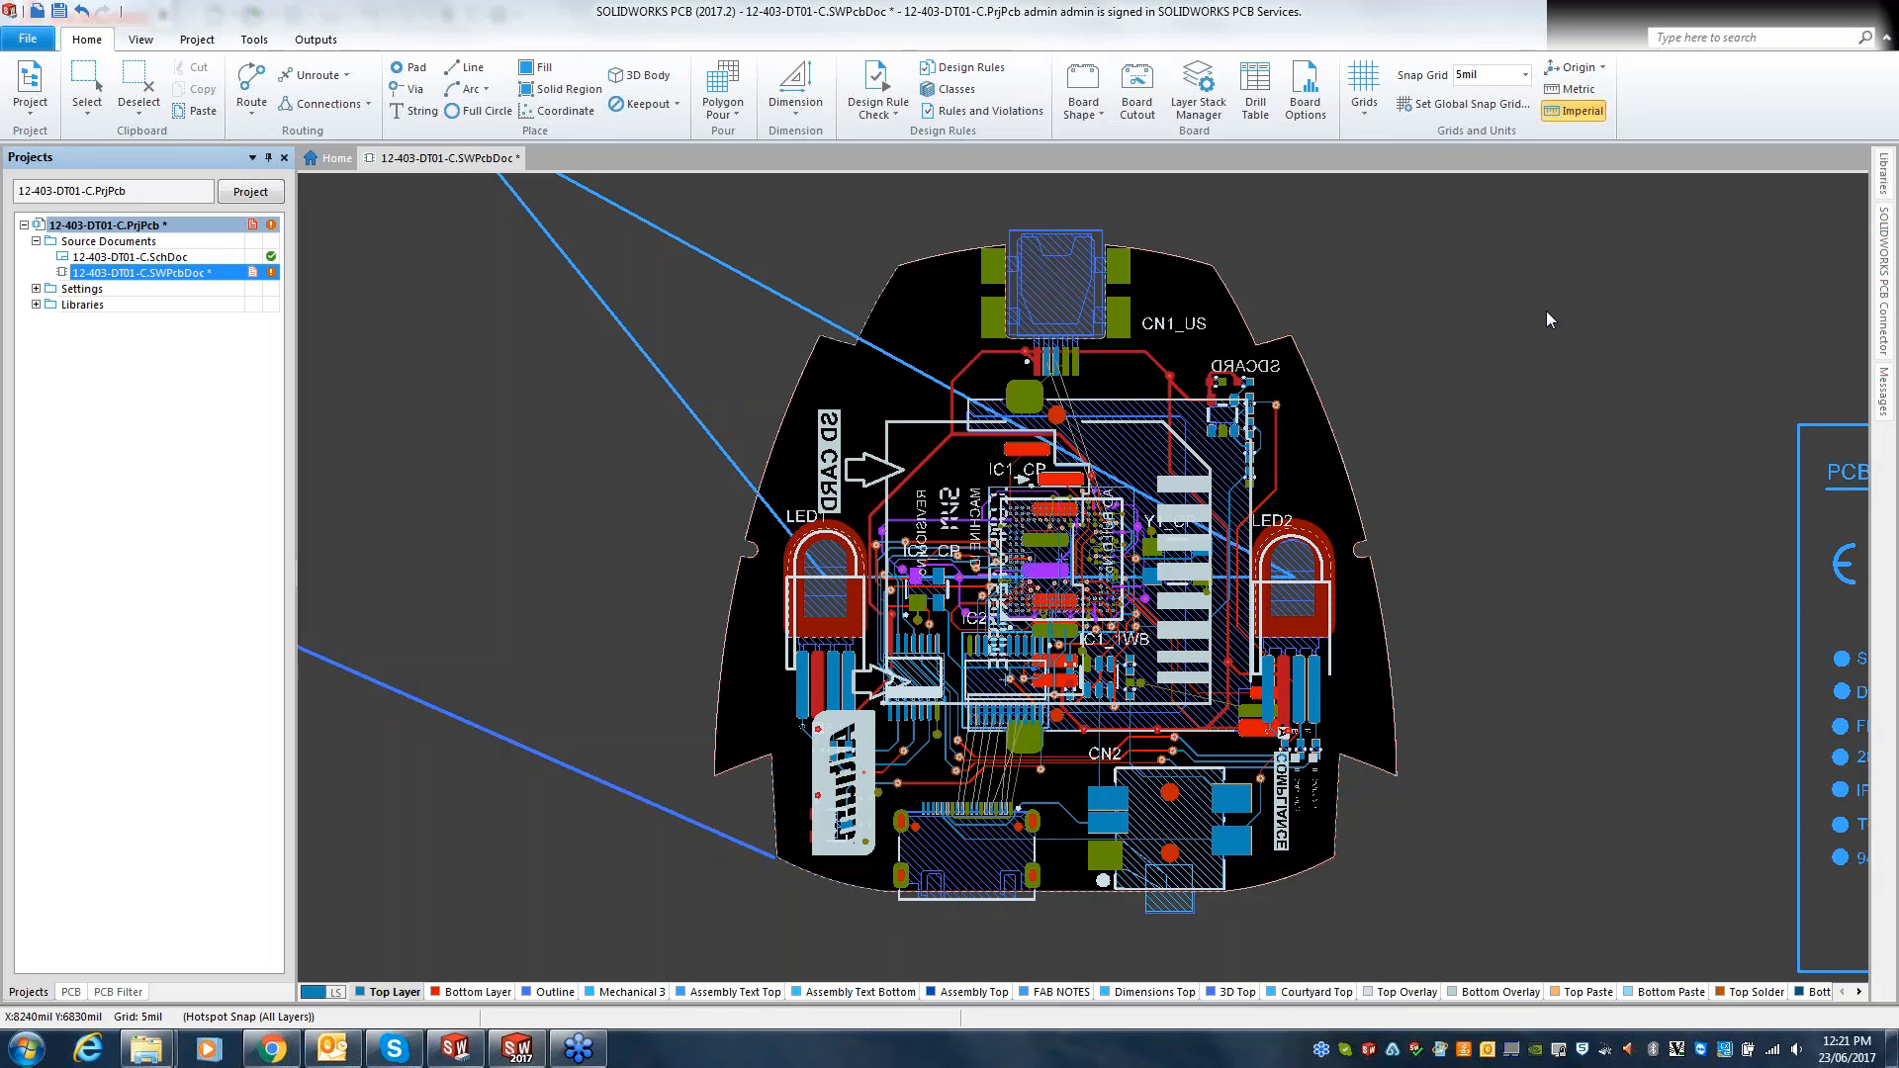
mouse_move(1739, 58)
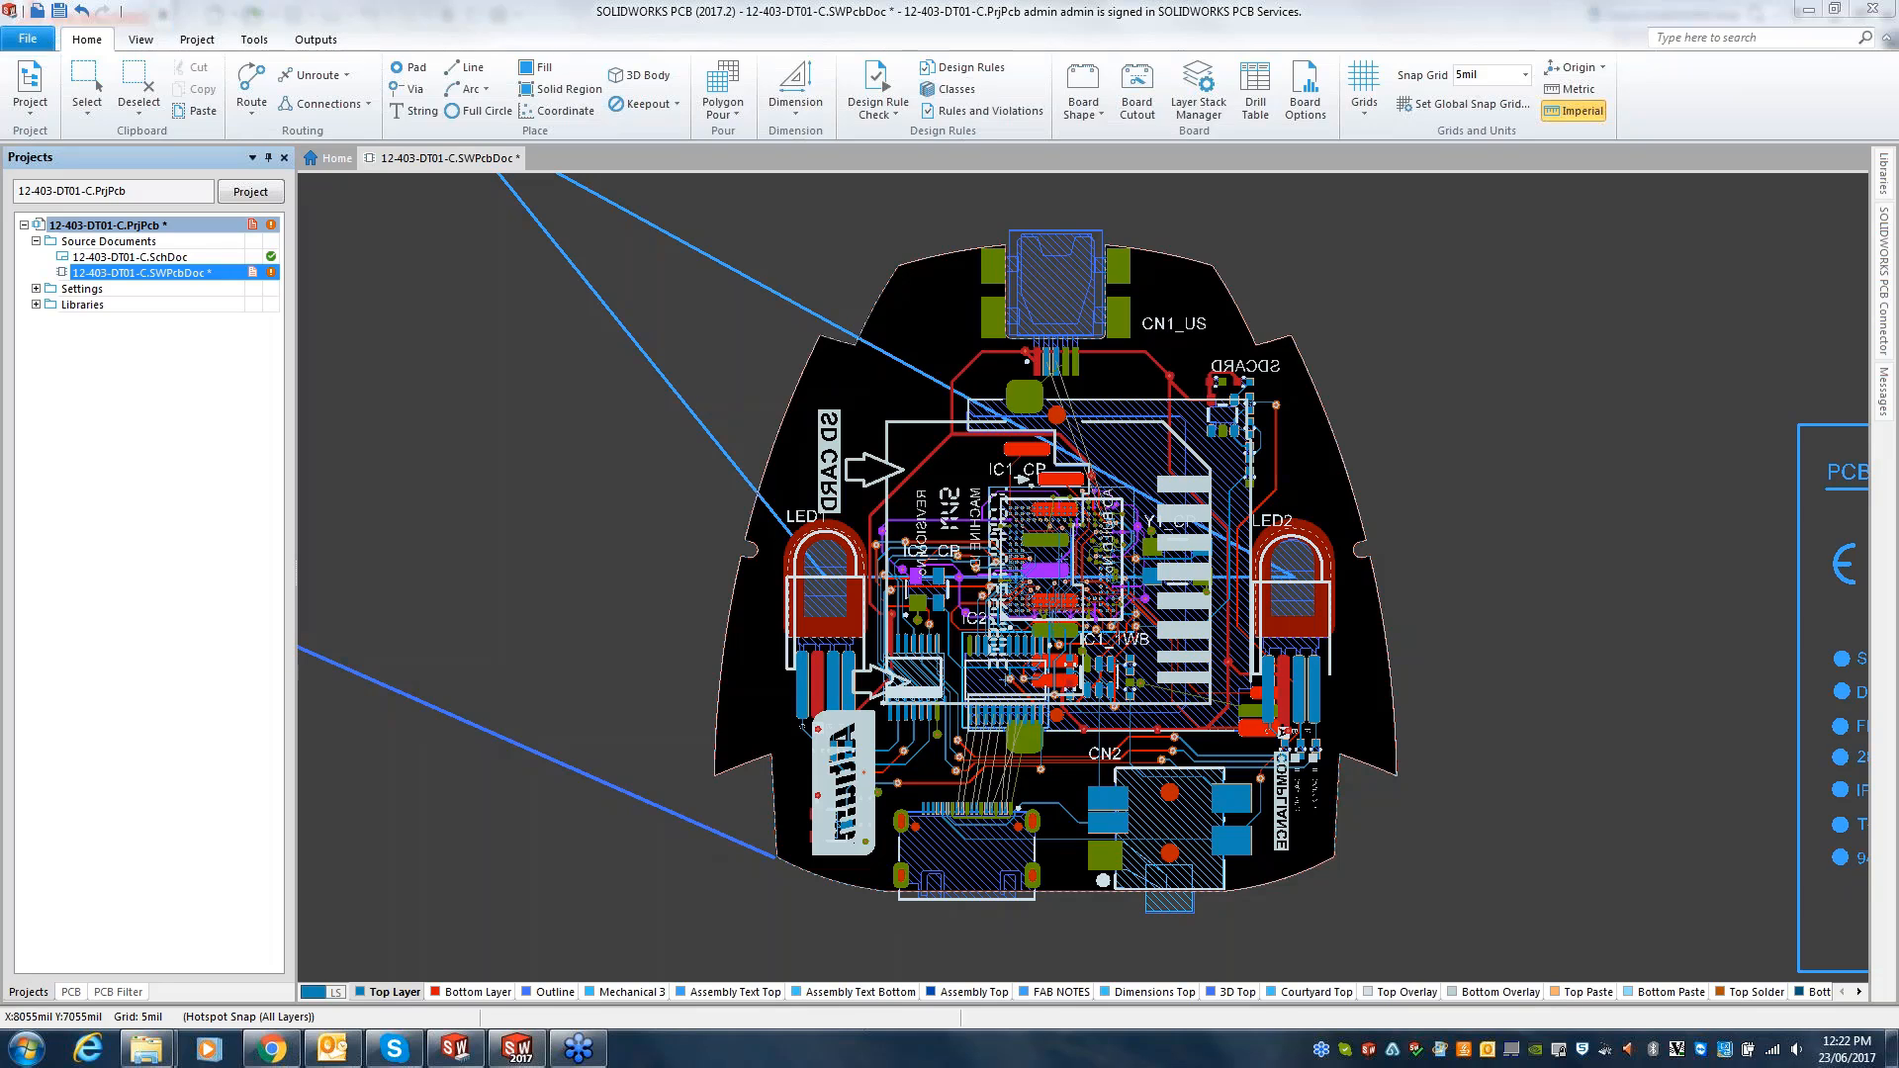
mouse_move(164, 273)
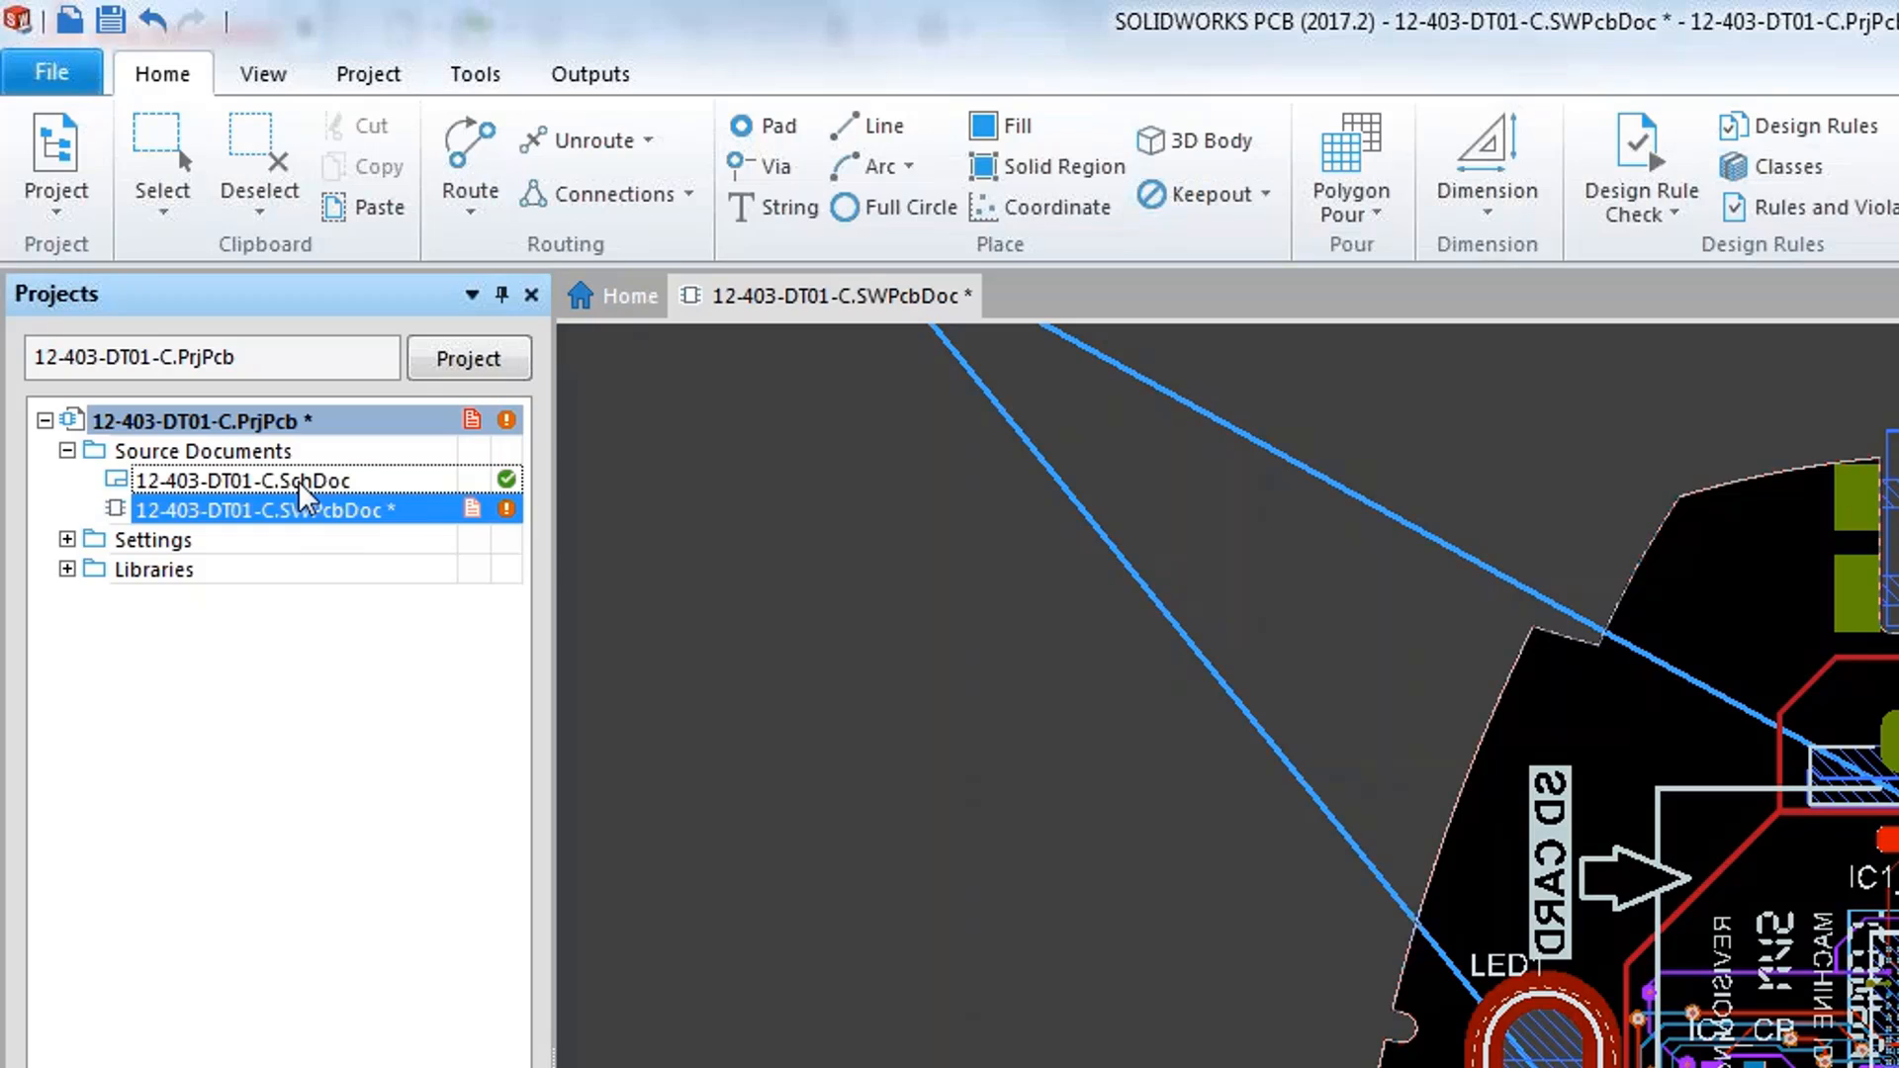
- Open the project's .SchDoc schematic as a second document beside the board layout
double_click(242, 479)
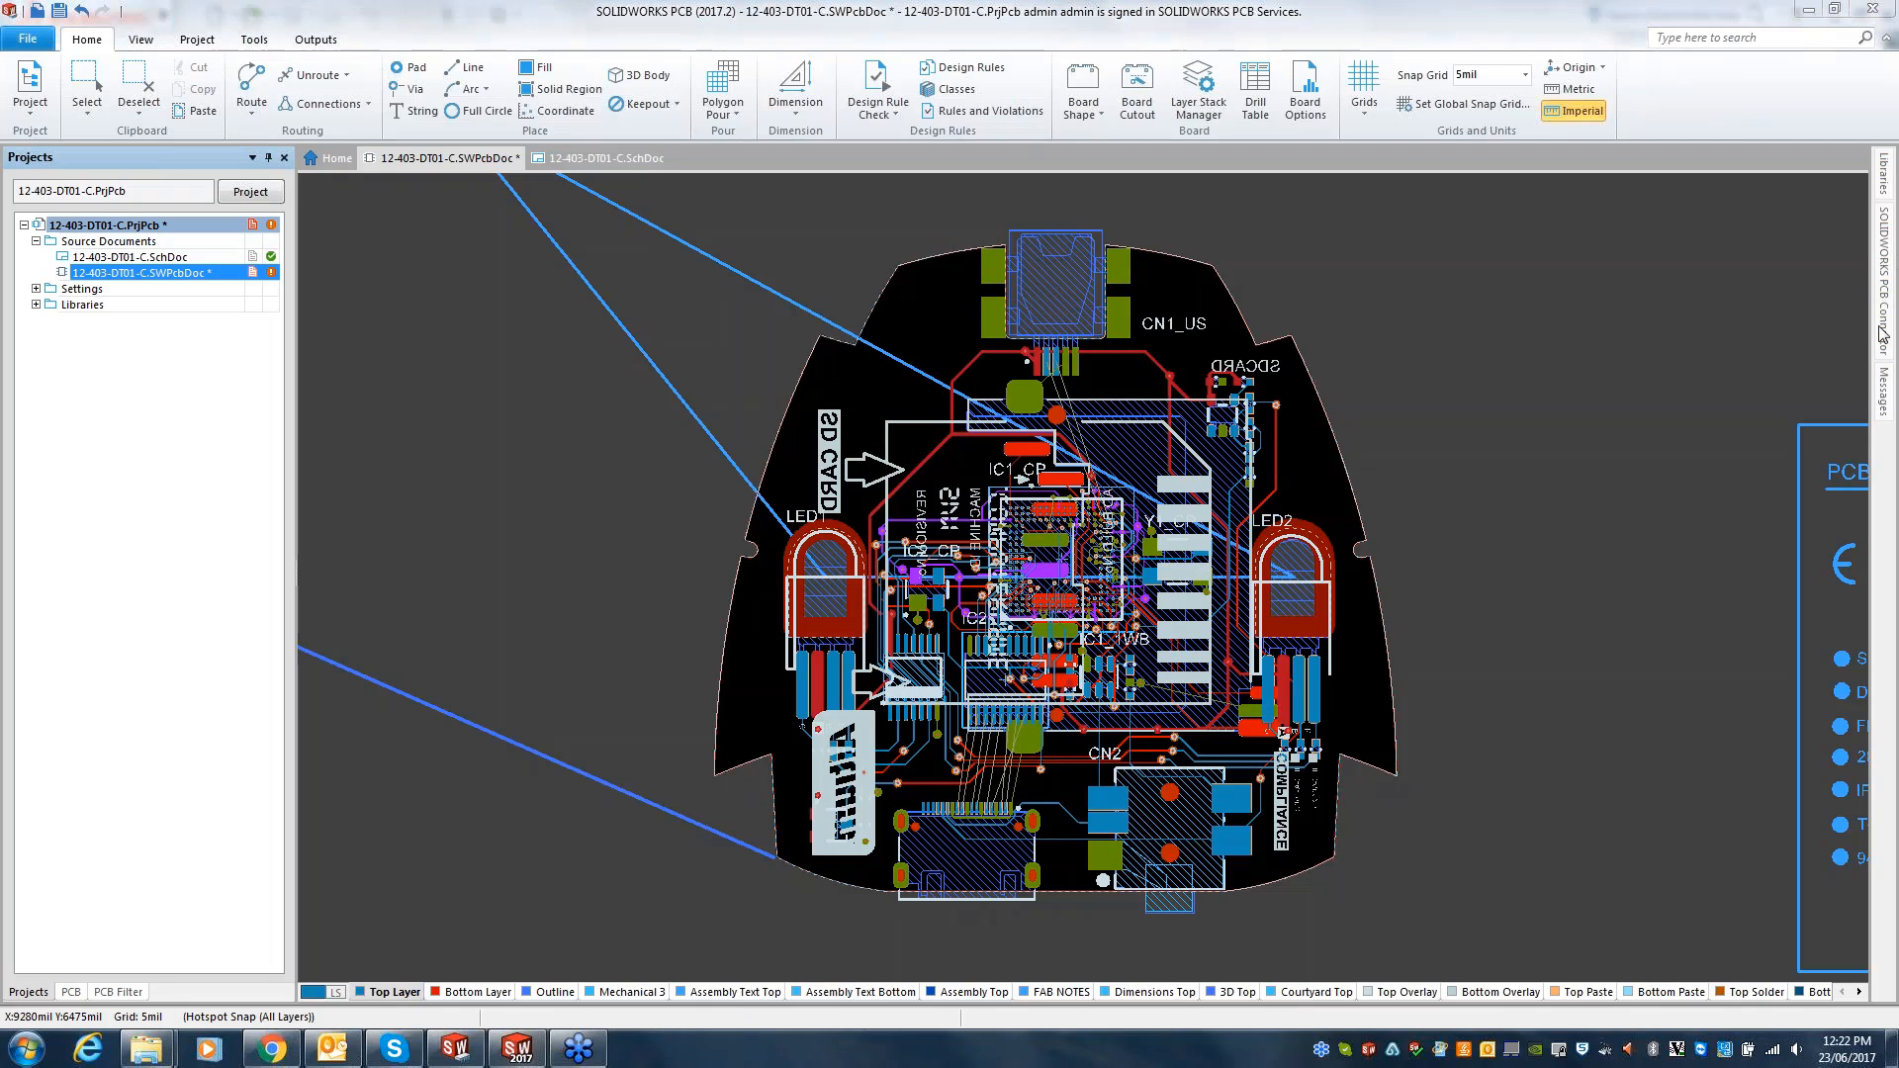
mouse_move(1434, 526)
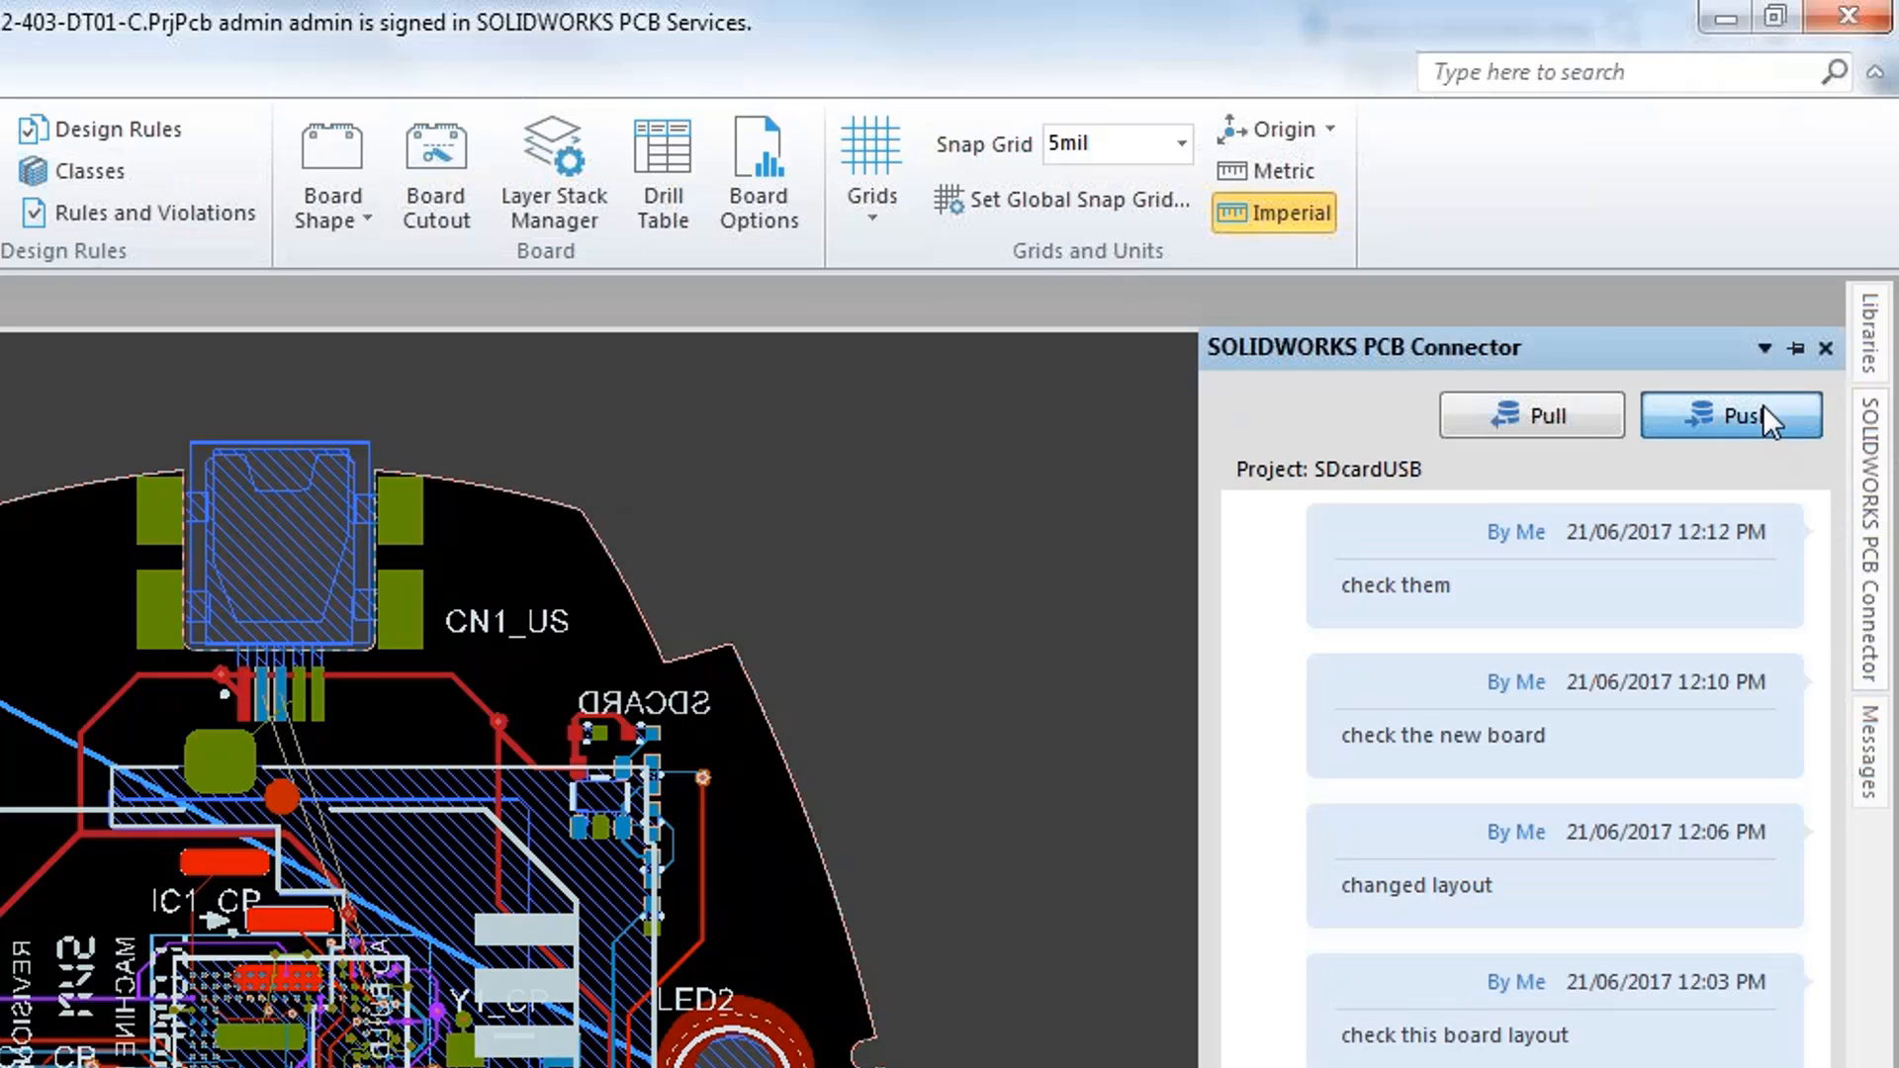
- Push the board design with the comment "this is an example"
left_click(1731, 414)
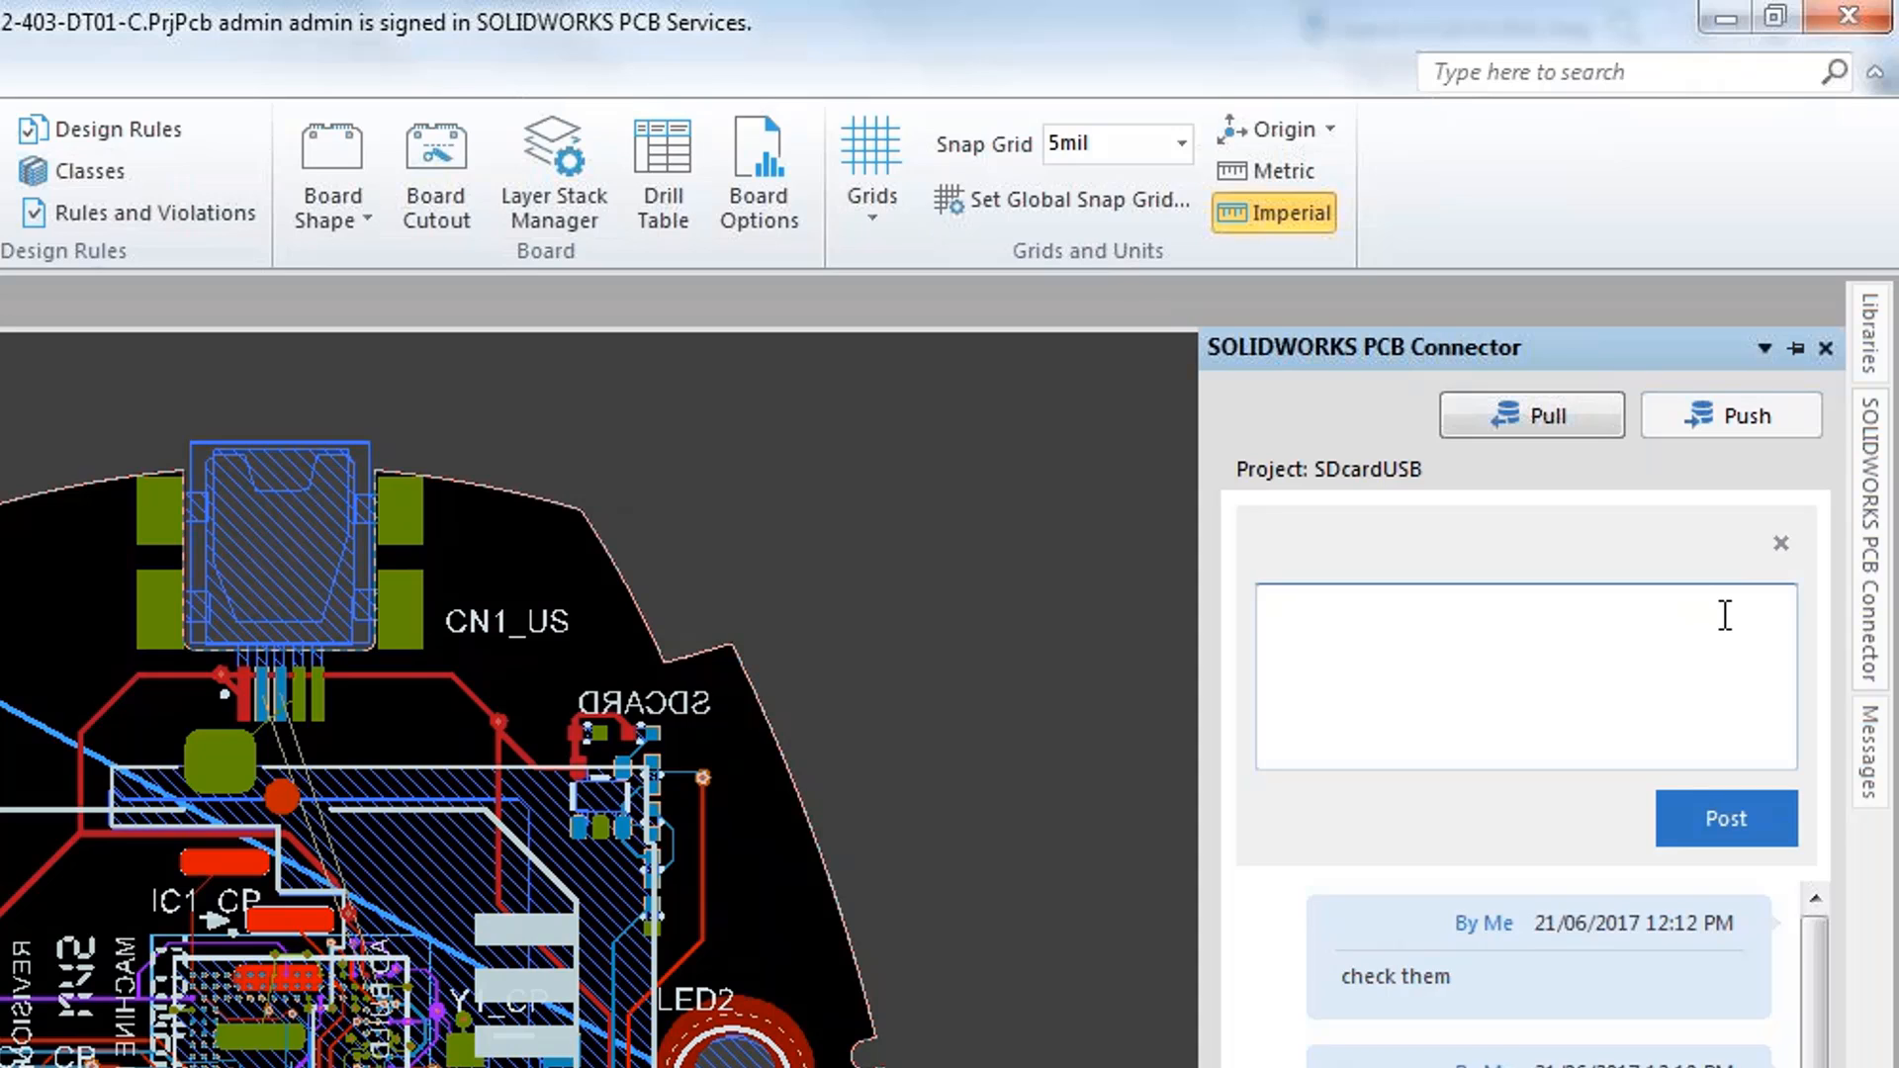
type("this is")
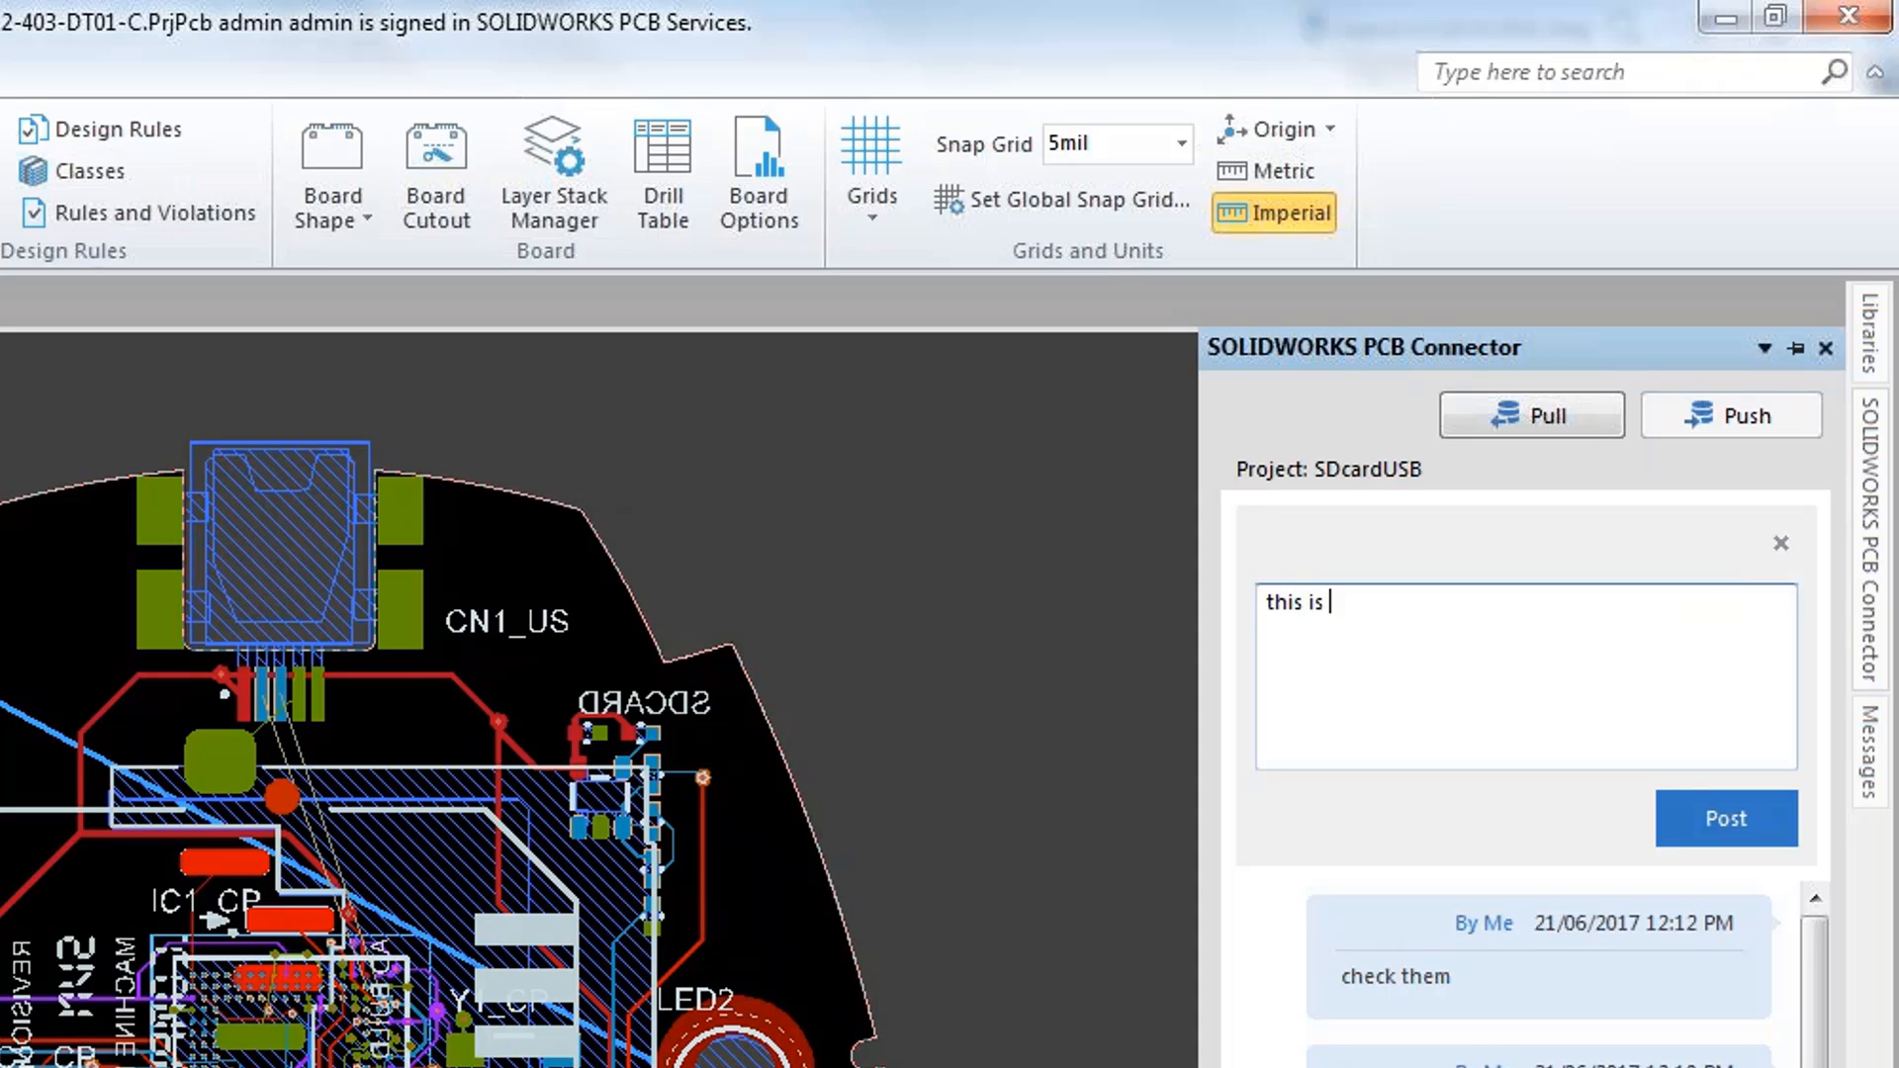
type("an exampl")
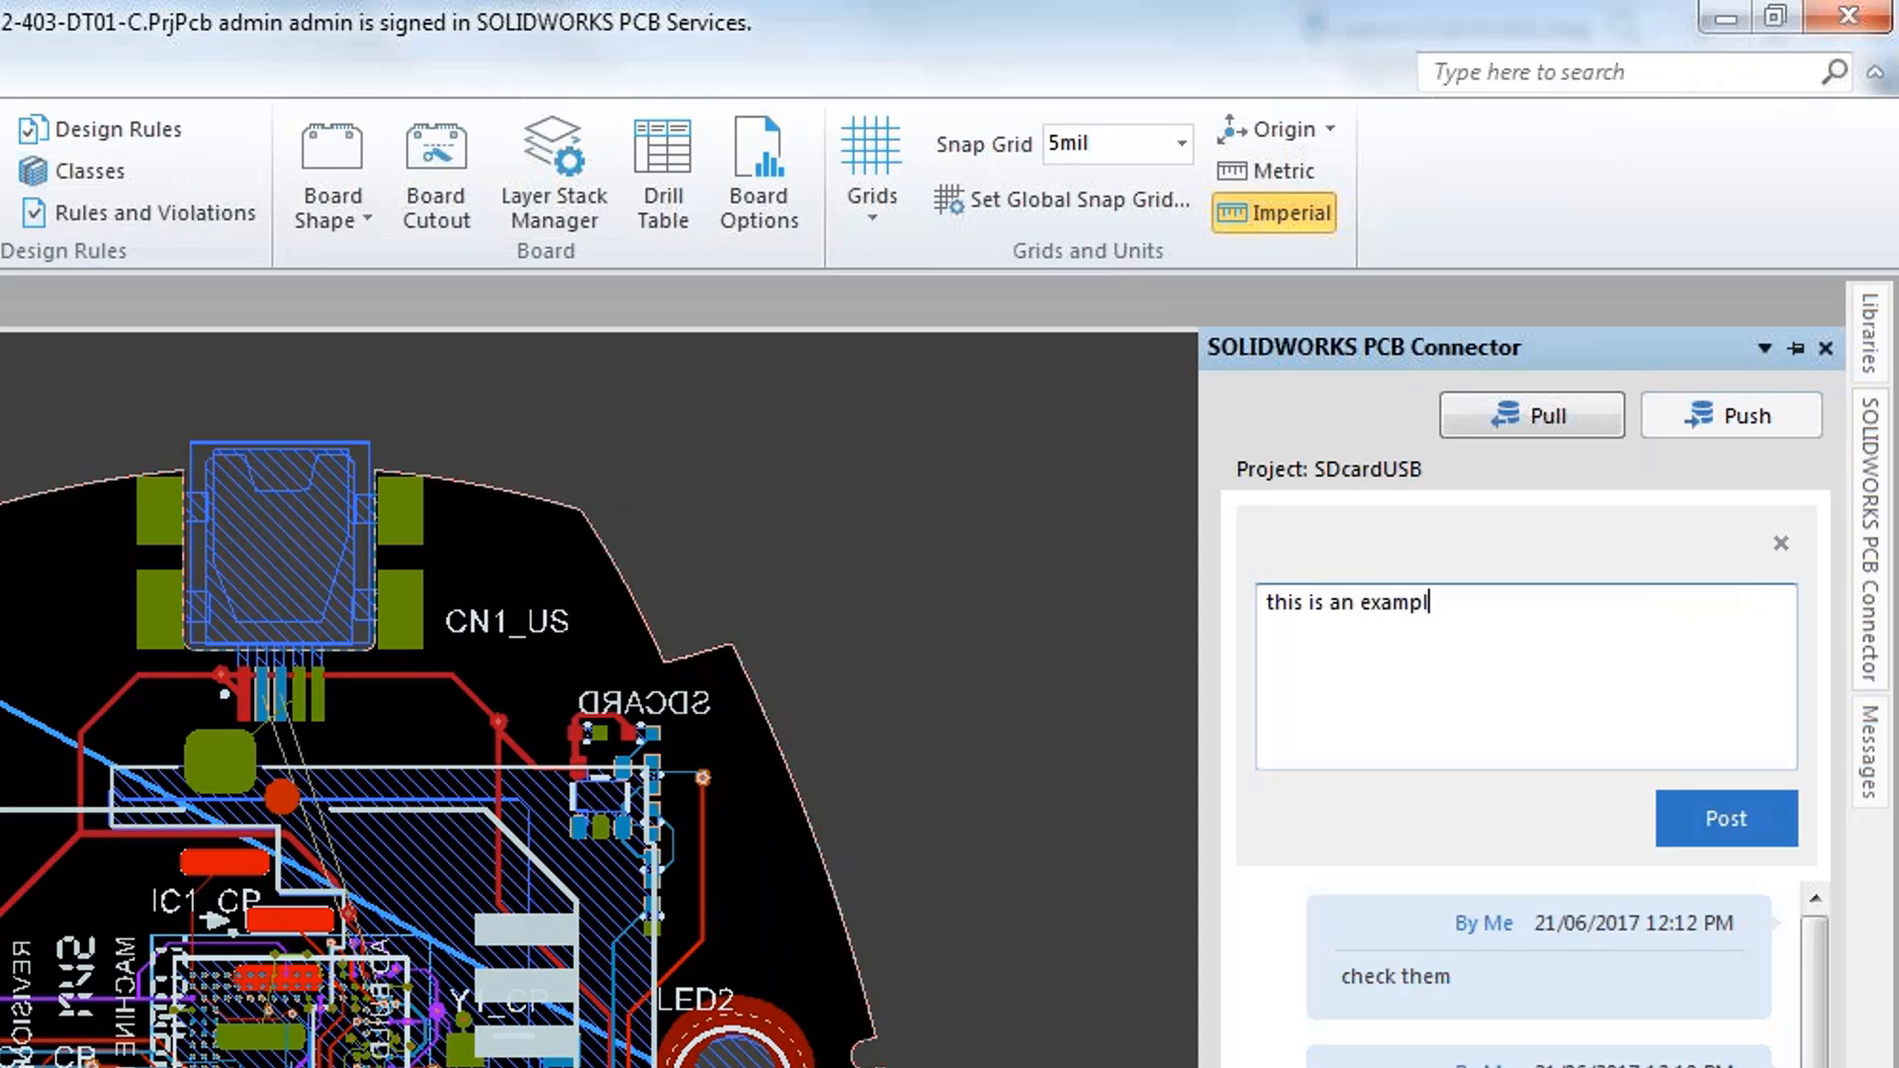
type("e")
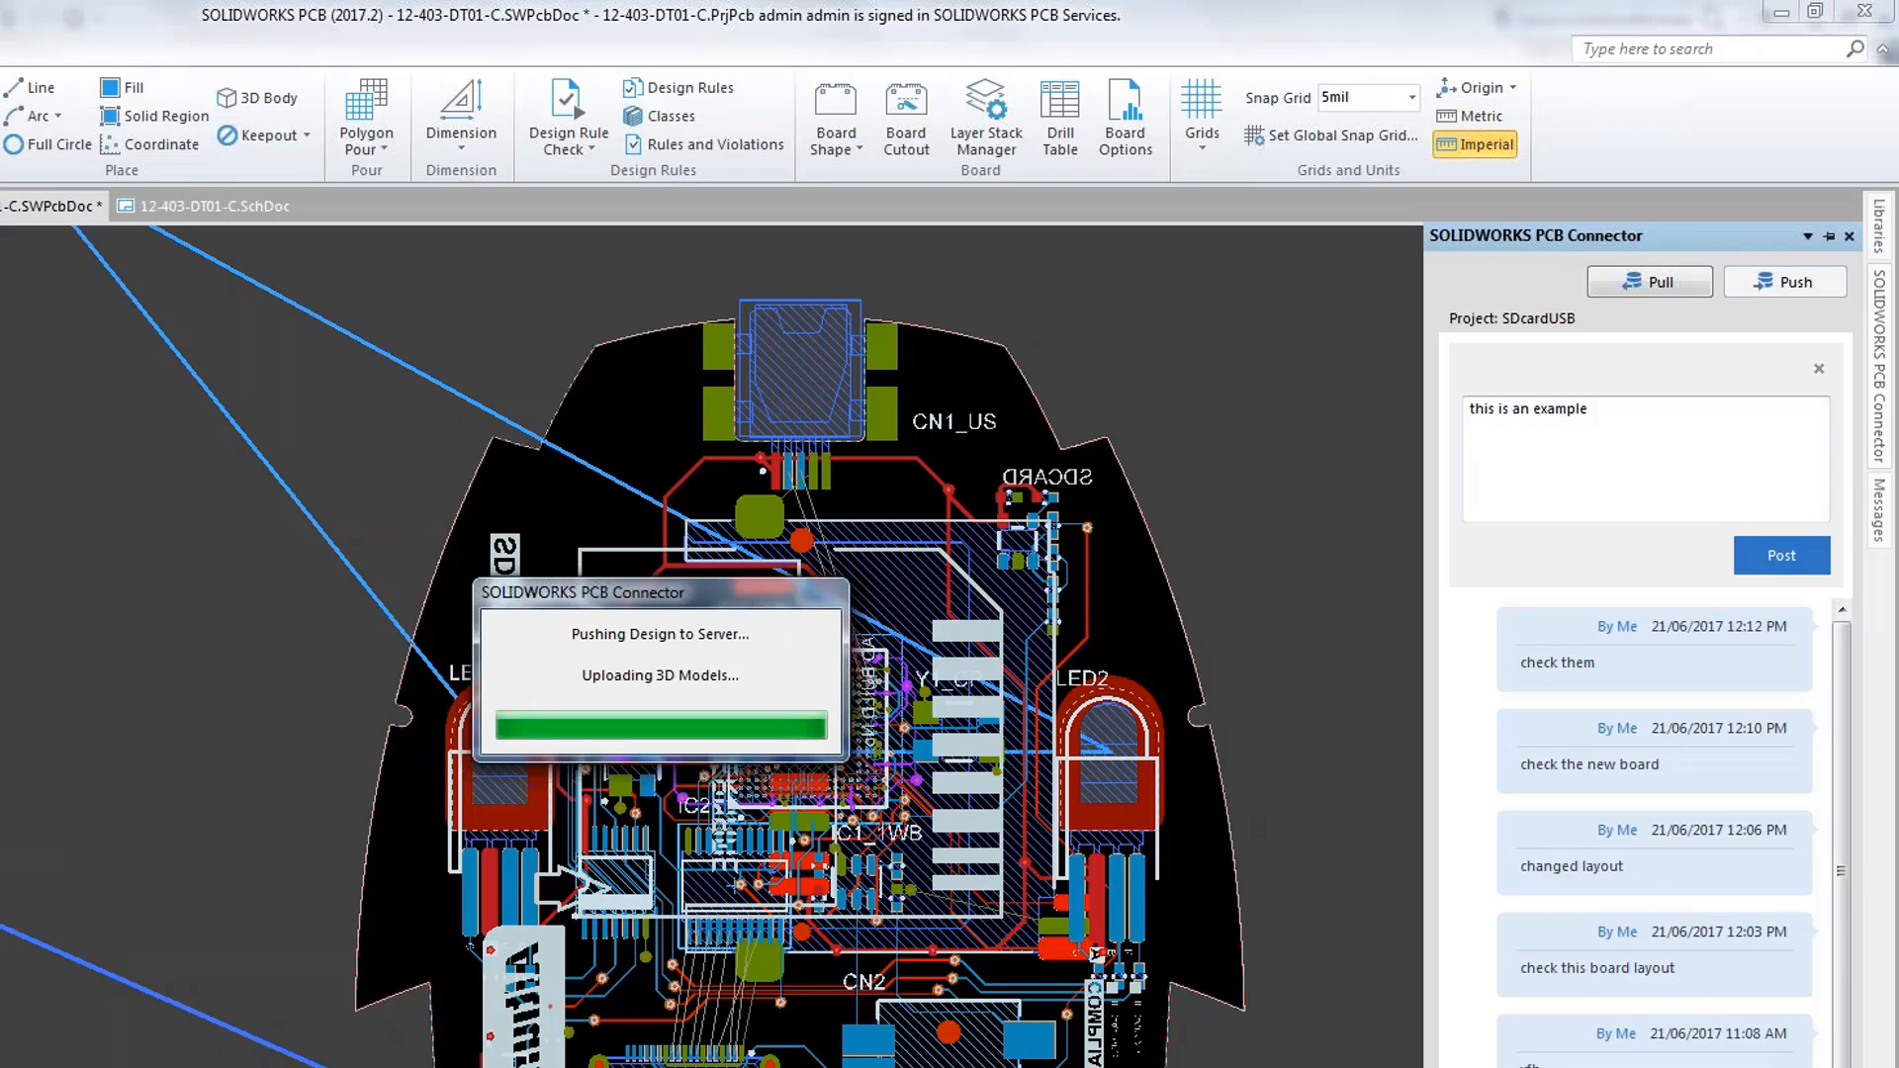
mouse_move(1601, 536)
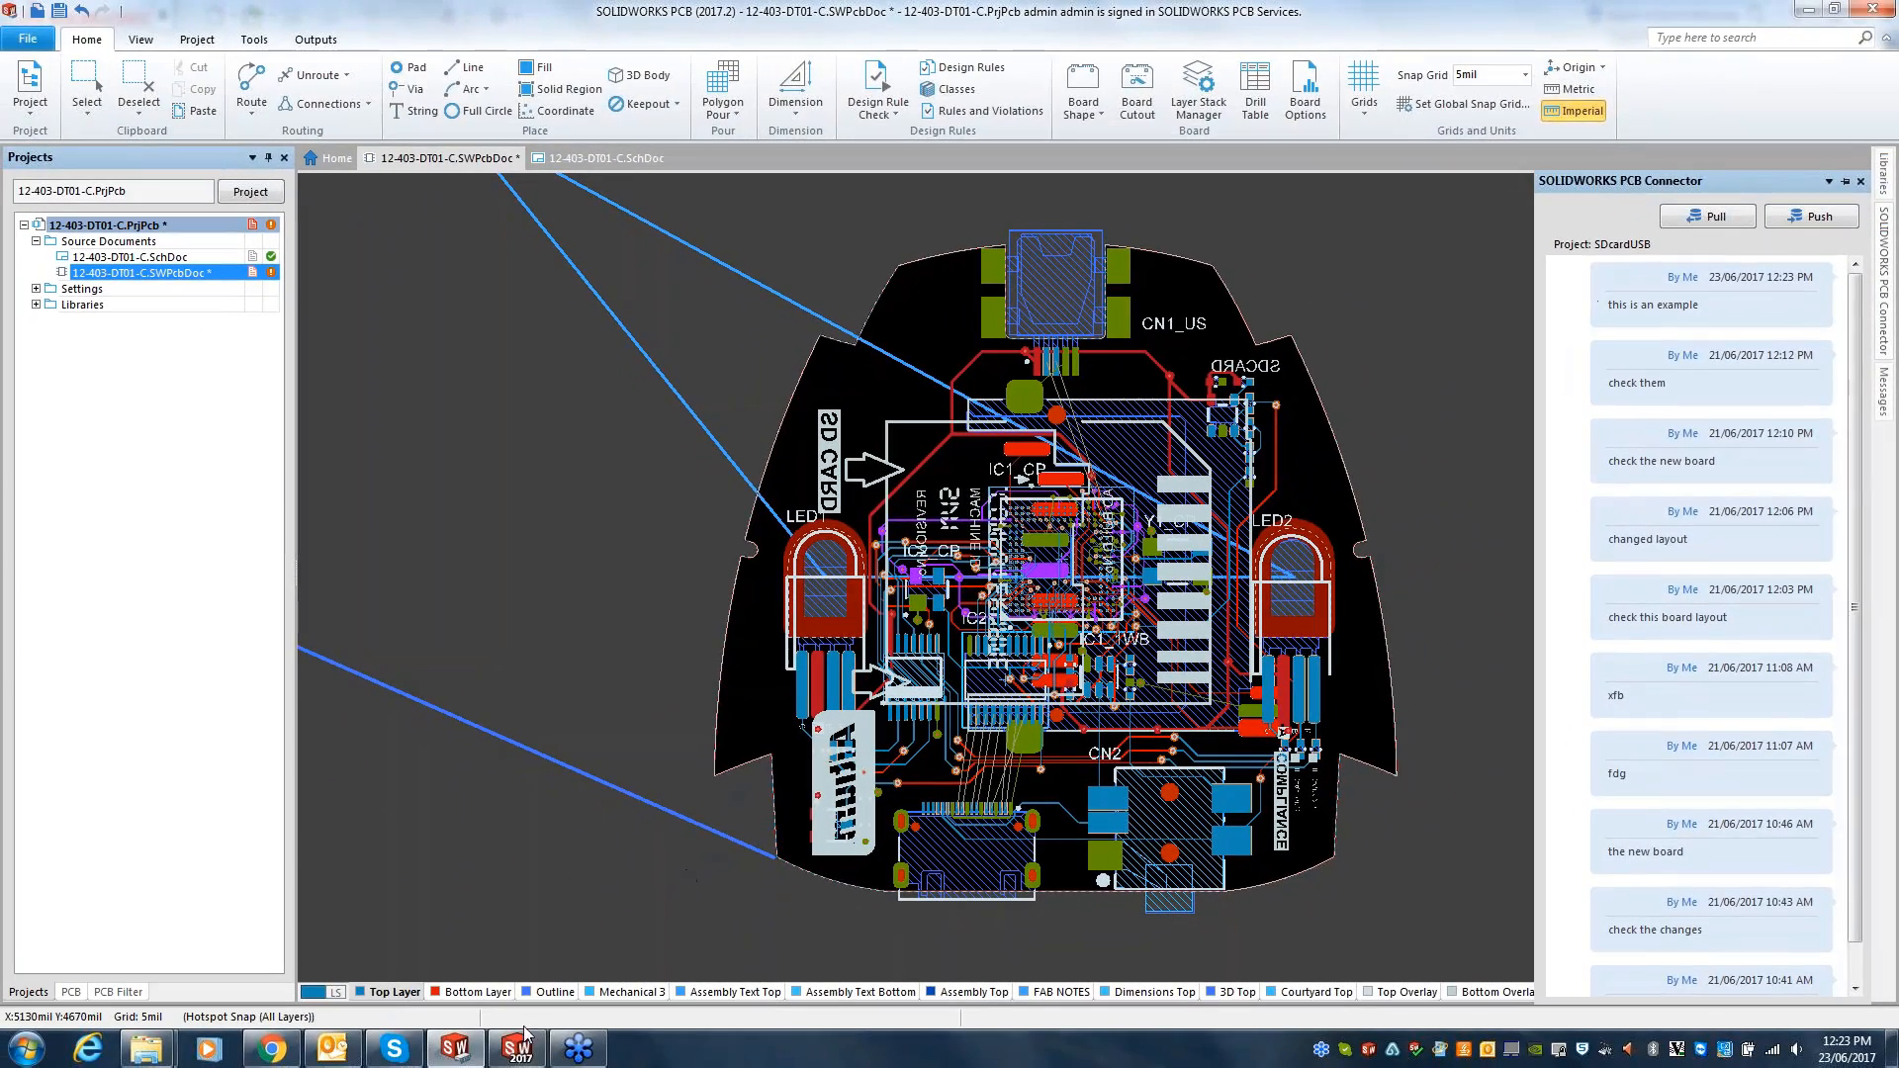
- Pull the board in SOLIDWORKS 2017 and save it as the SDcardUSB assembly
left_click(515, 1049)
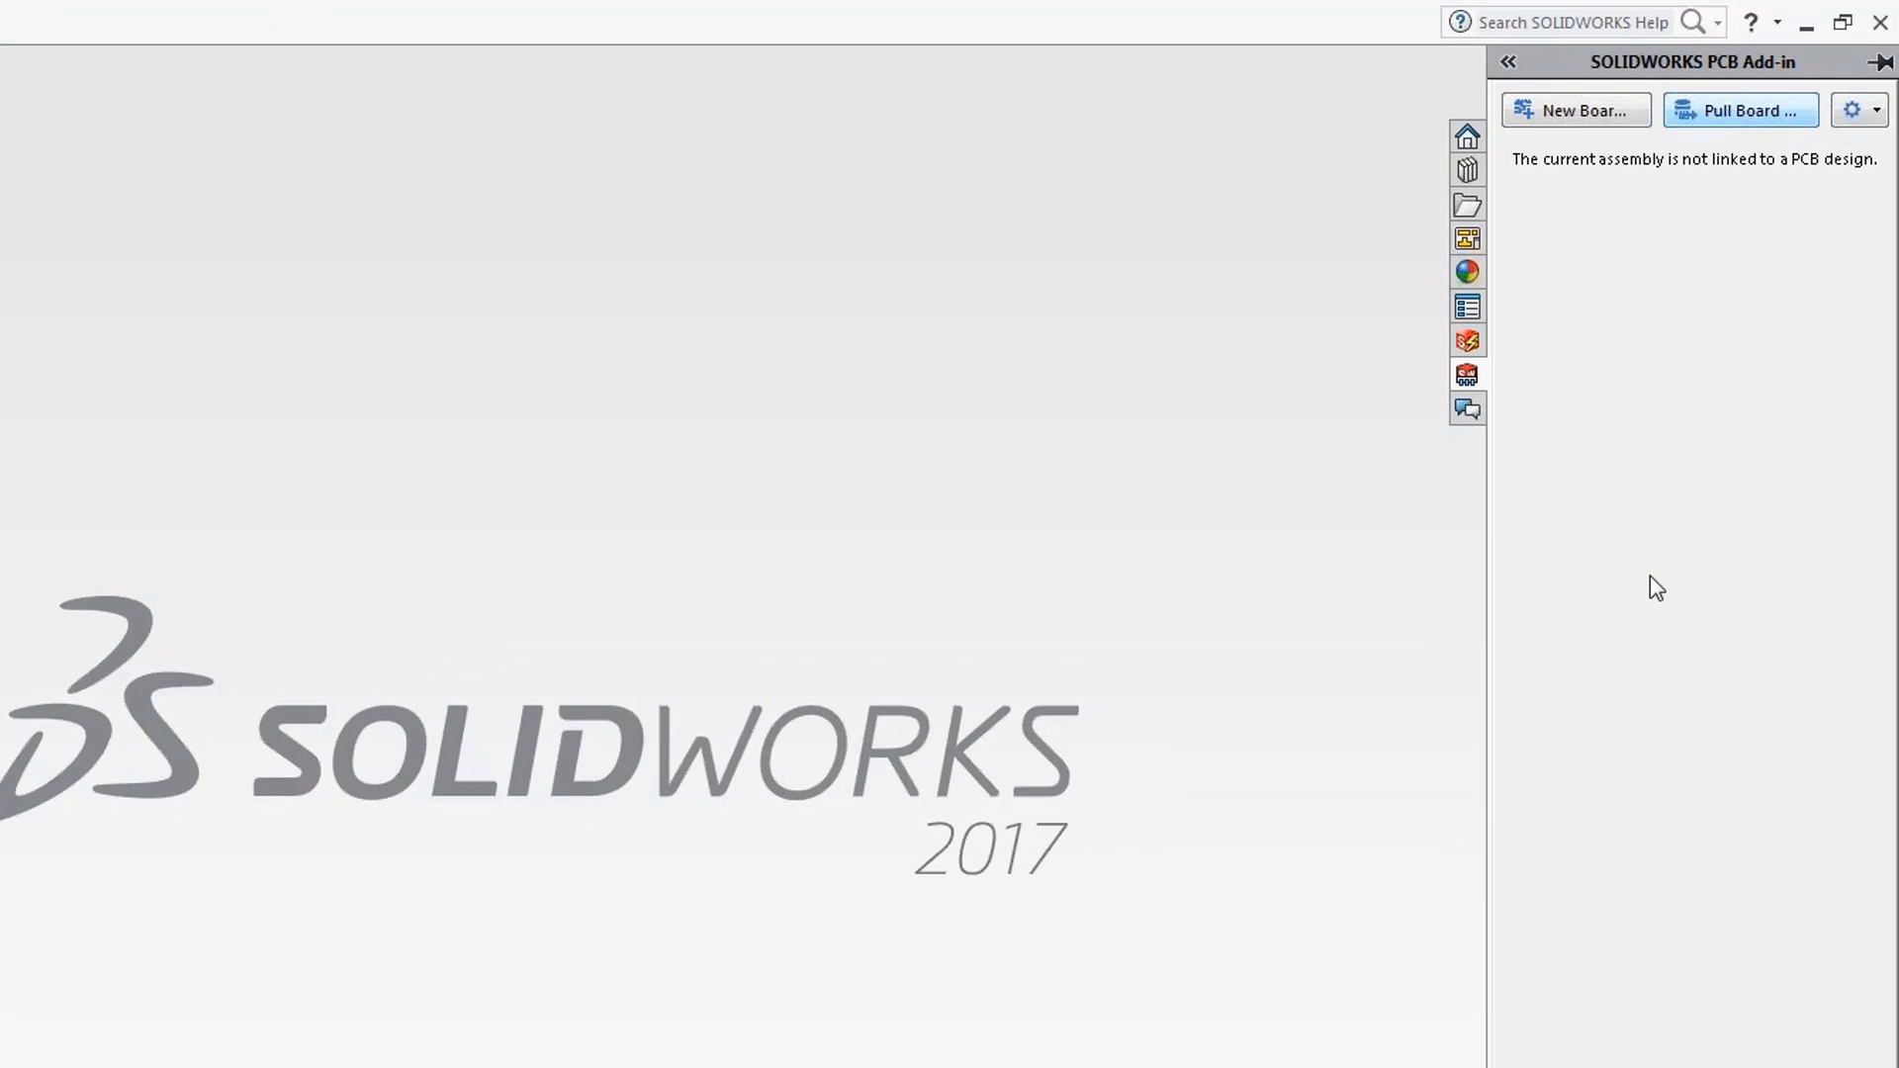
left_click(1741, 111)
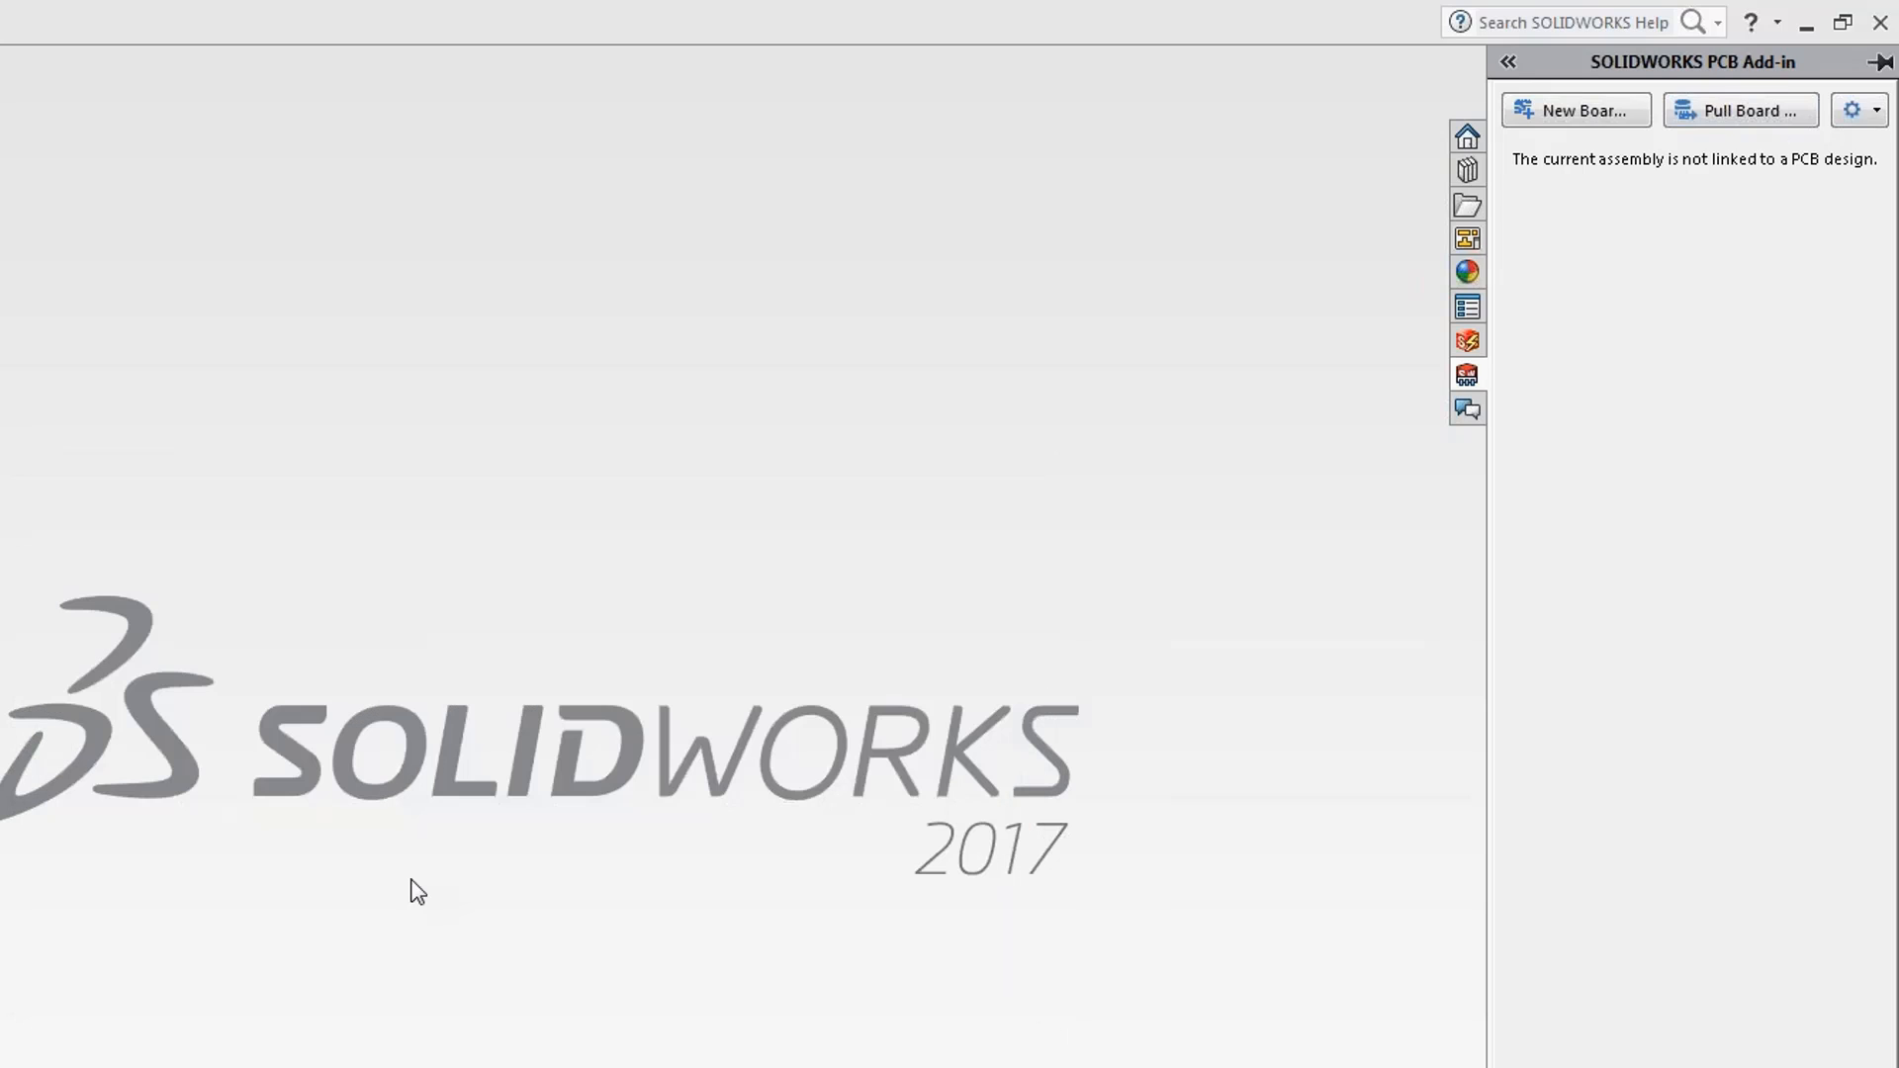
left_click(1741, 111)
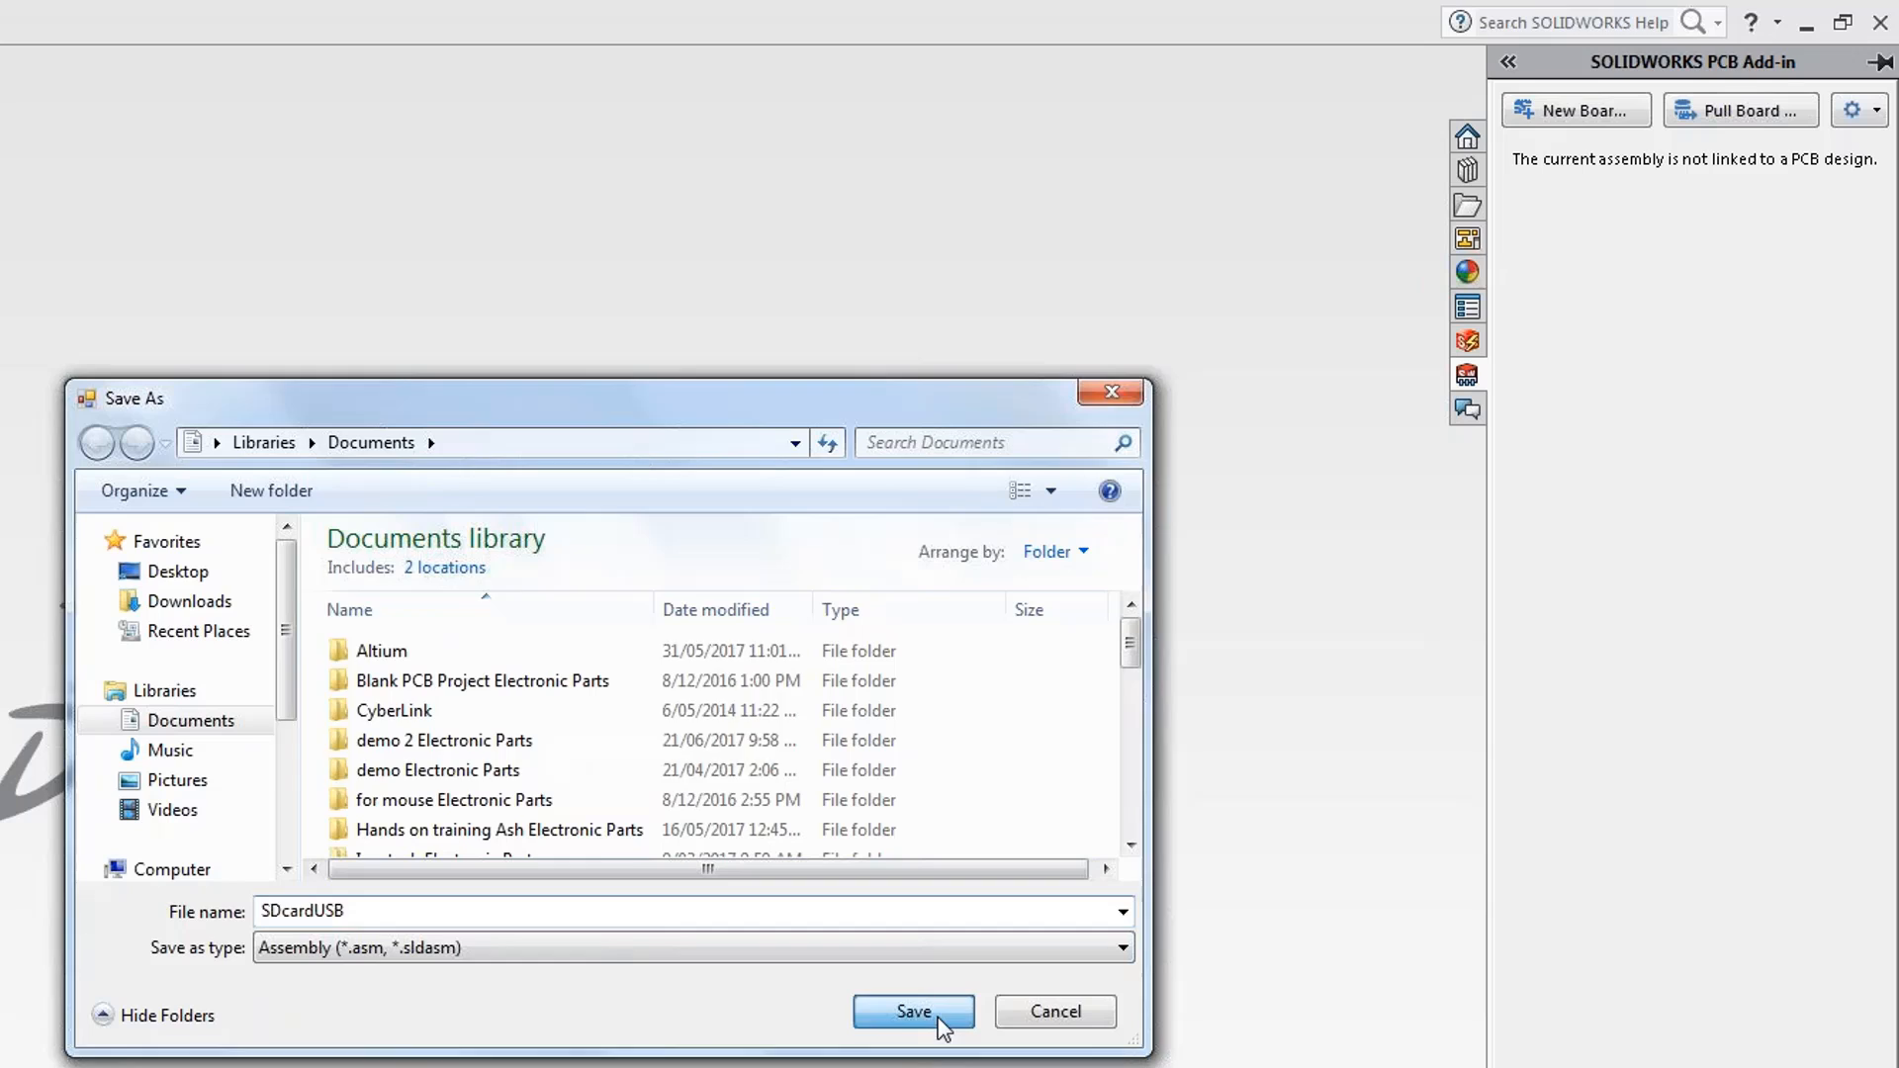
left_click(912, 1010)
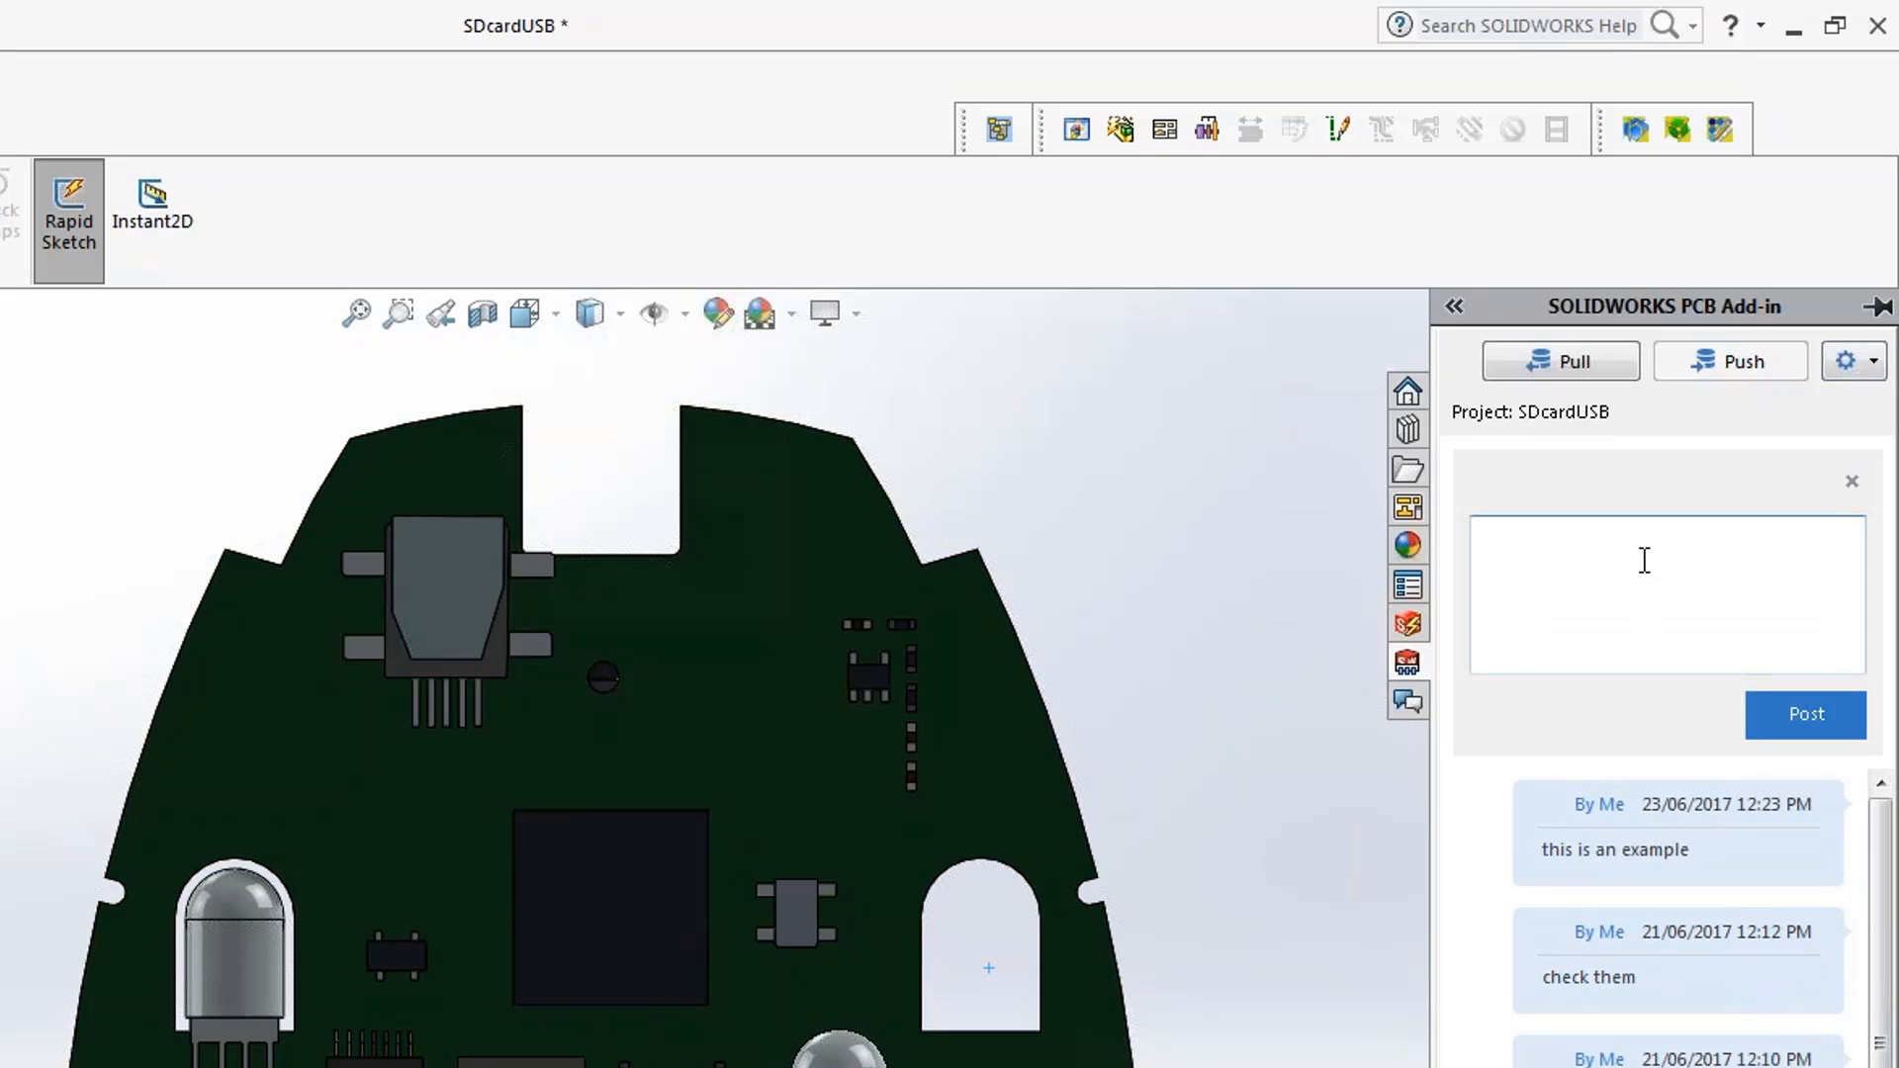
- Post the board changes with the comment "this will be a nice designe"
type("this will s")
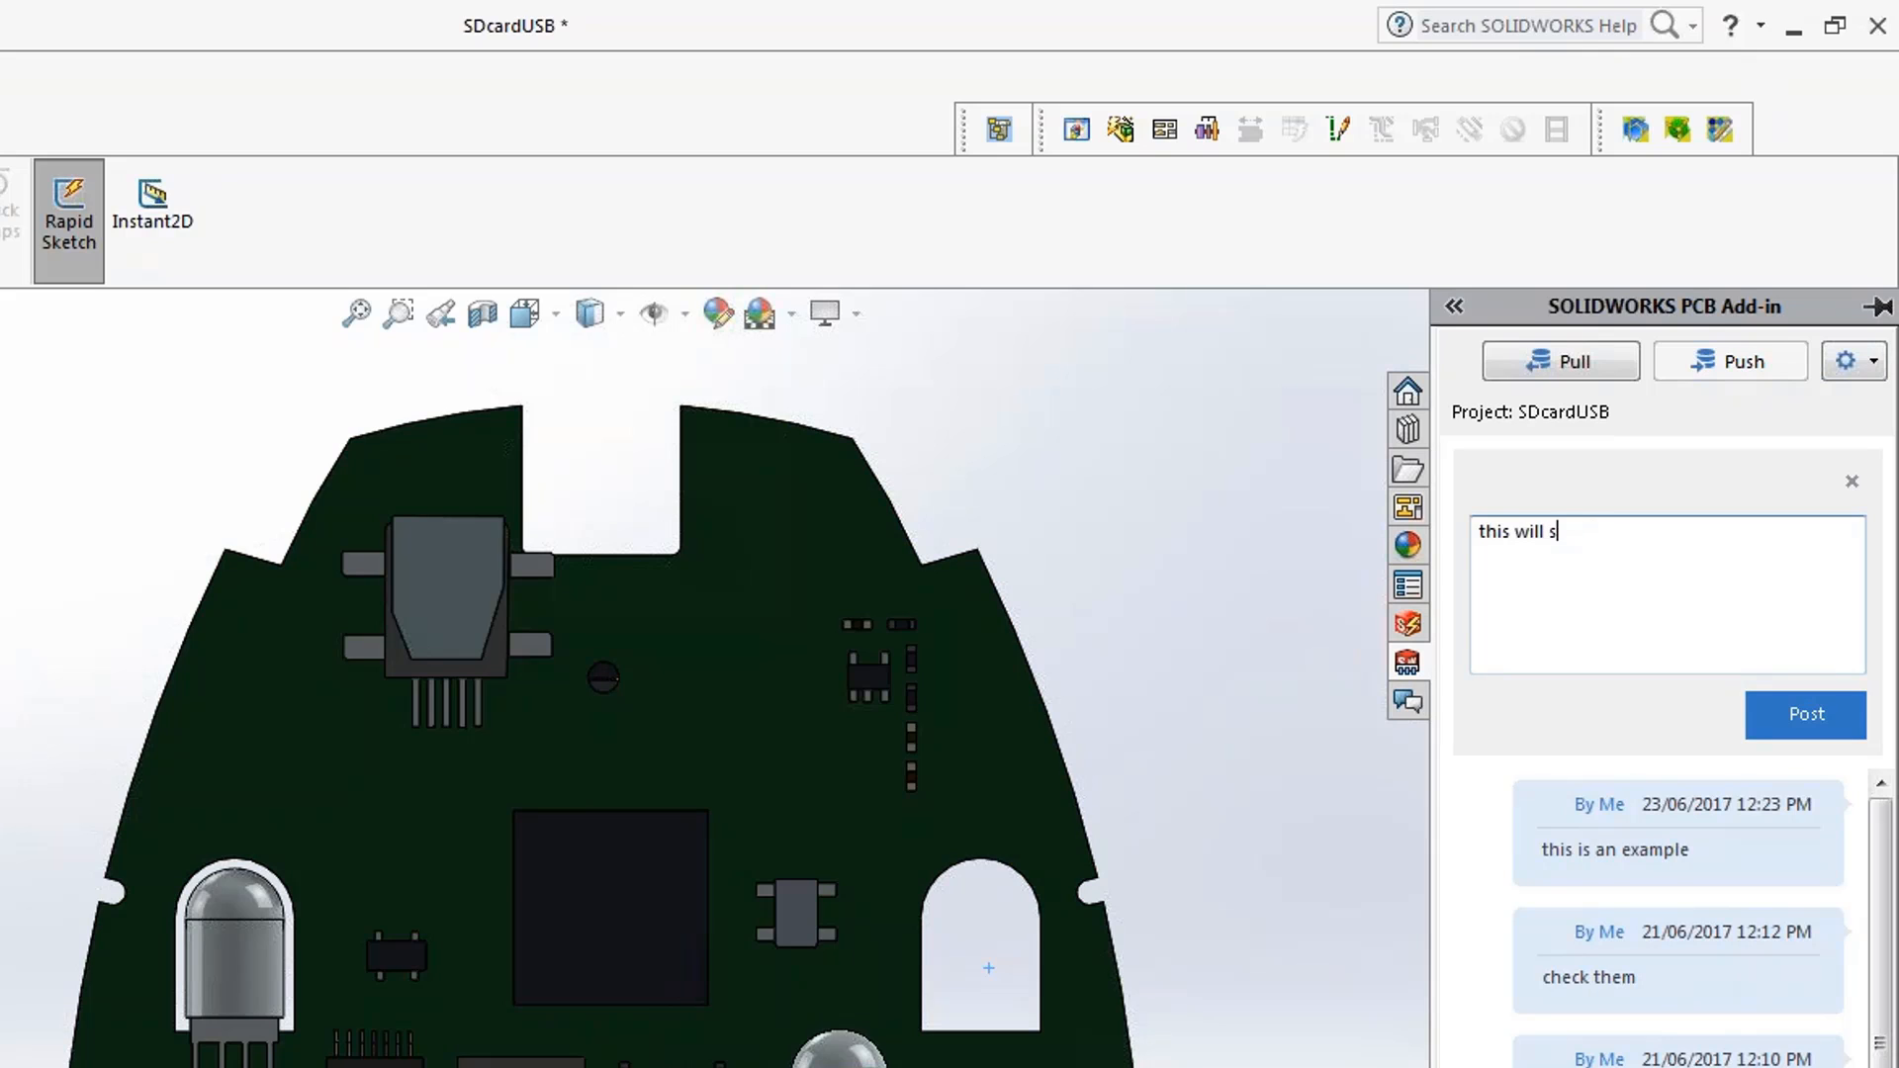
type("b")
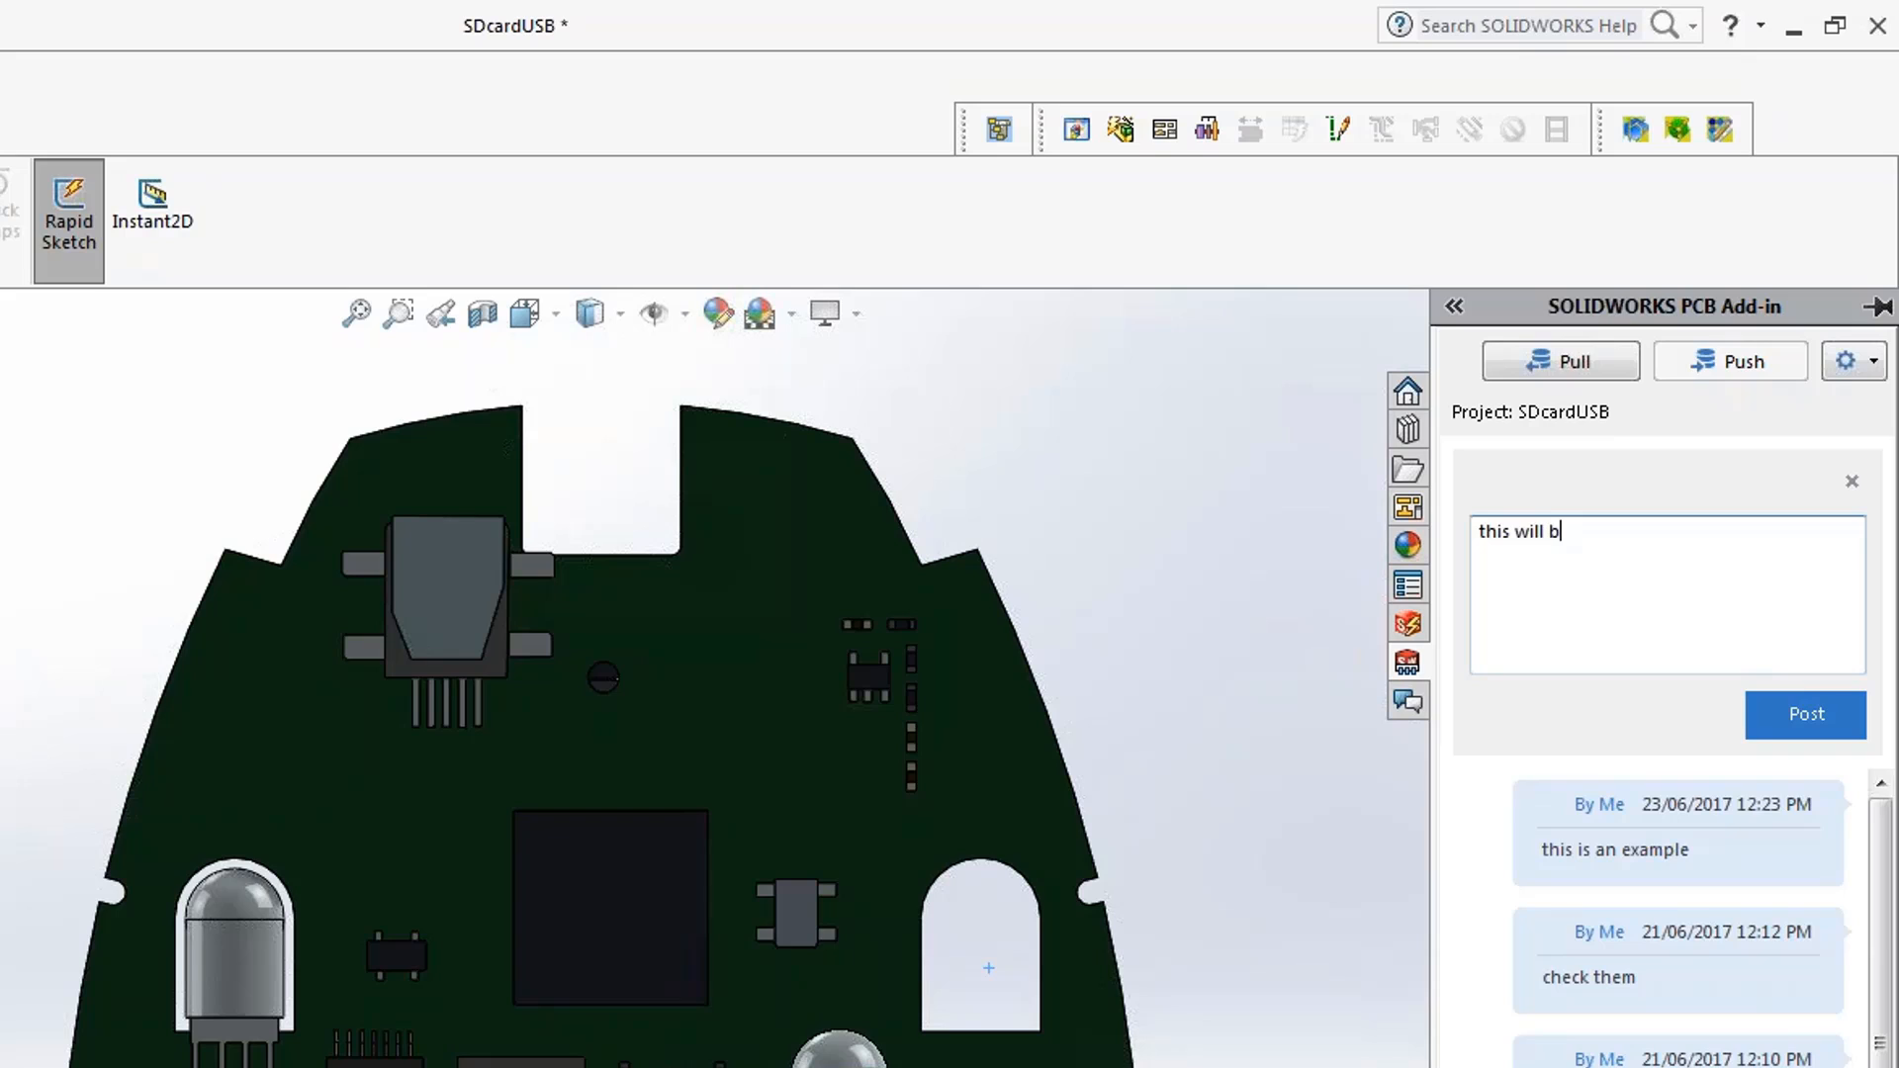
type("e a nice des")
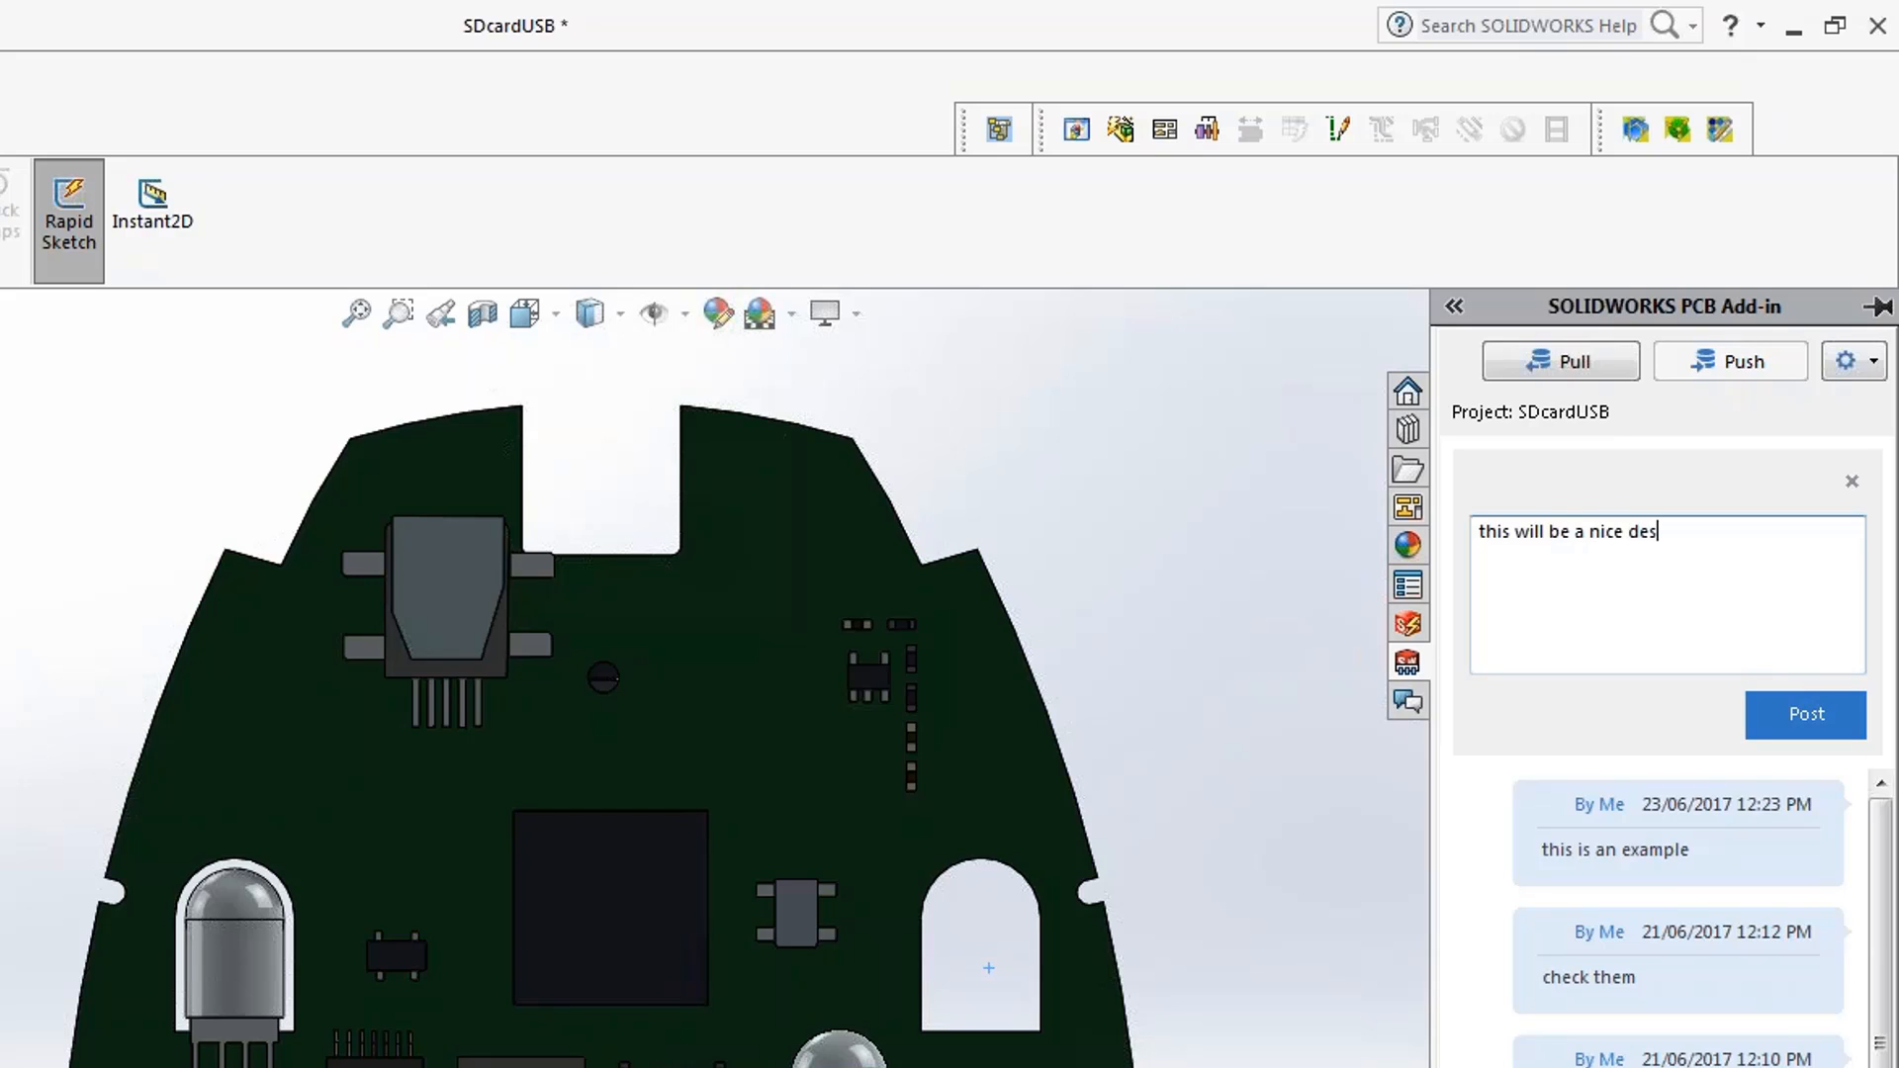
type("igne")
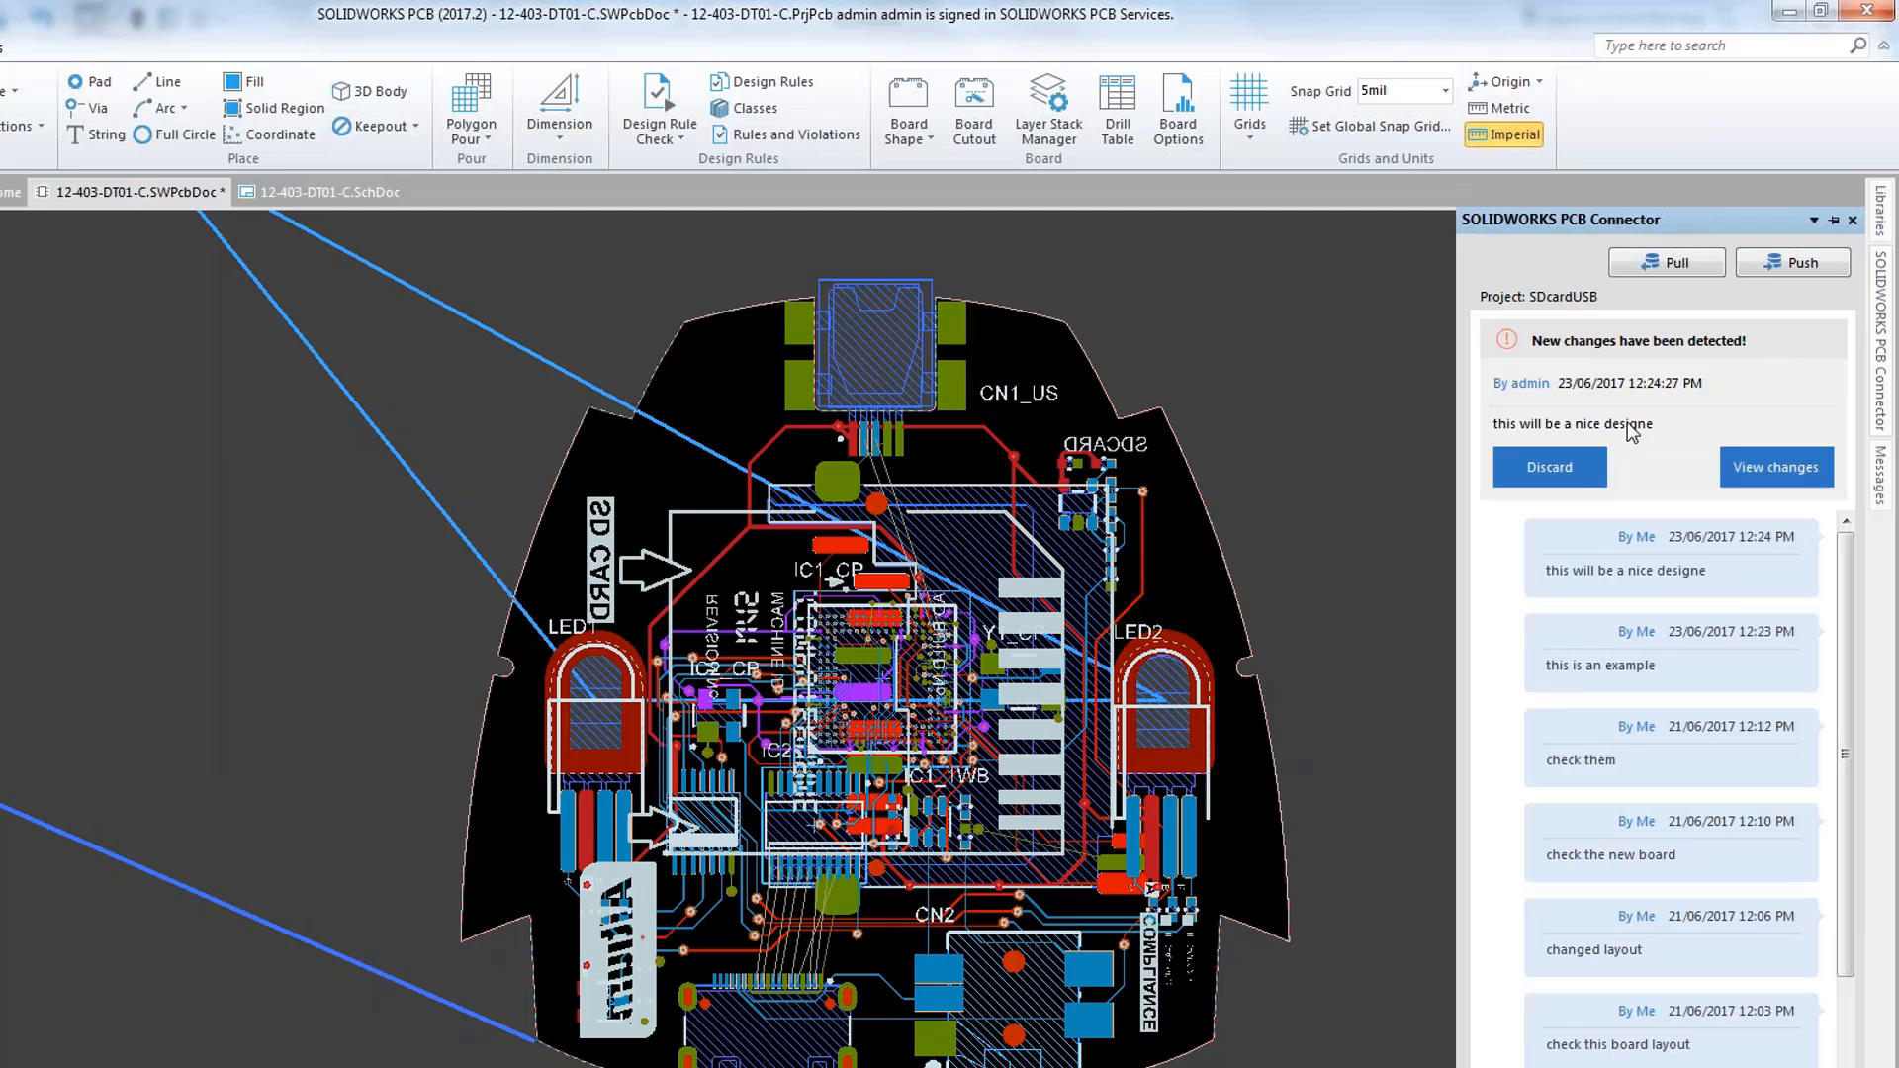
- View the detected changes and cross-probe the LED2 and CN1_US rows on the board
left_click(1777, 467)
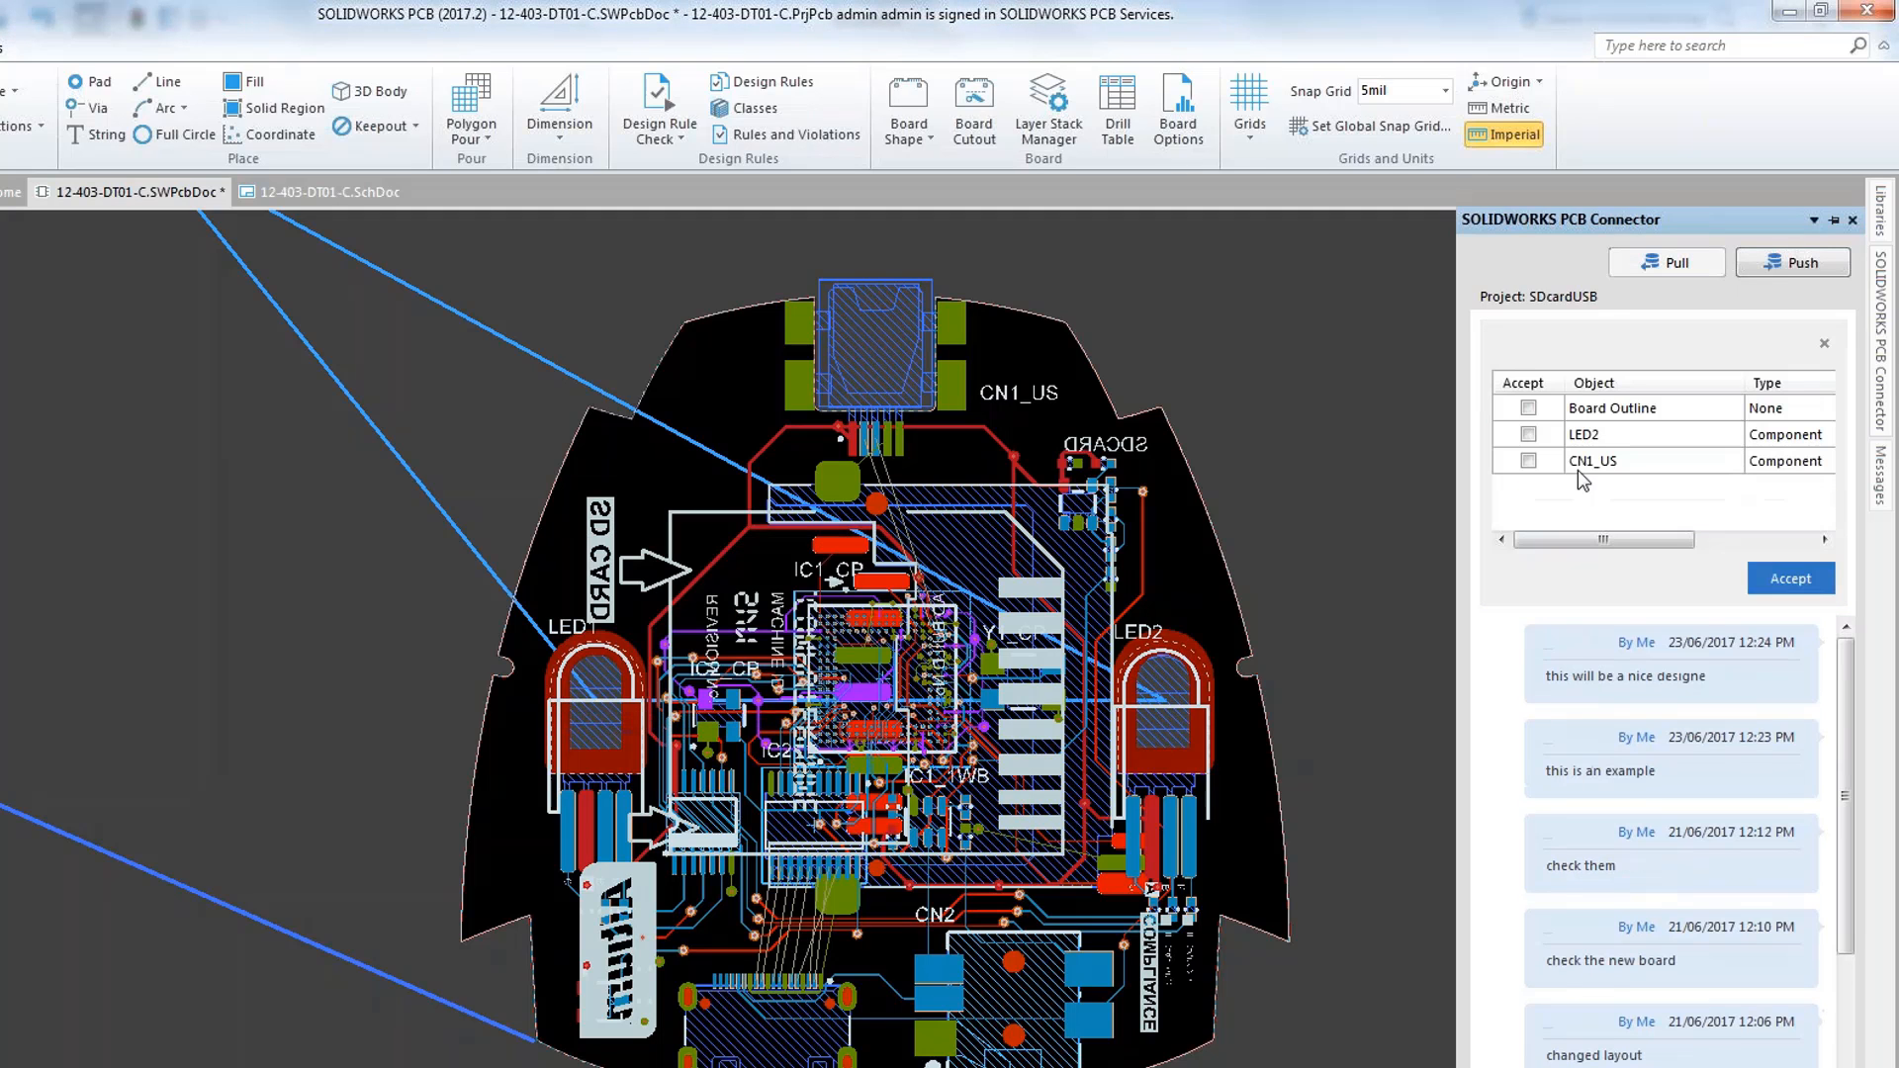
left_click(1612, 408)
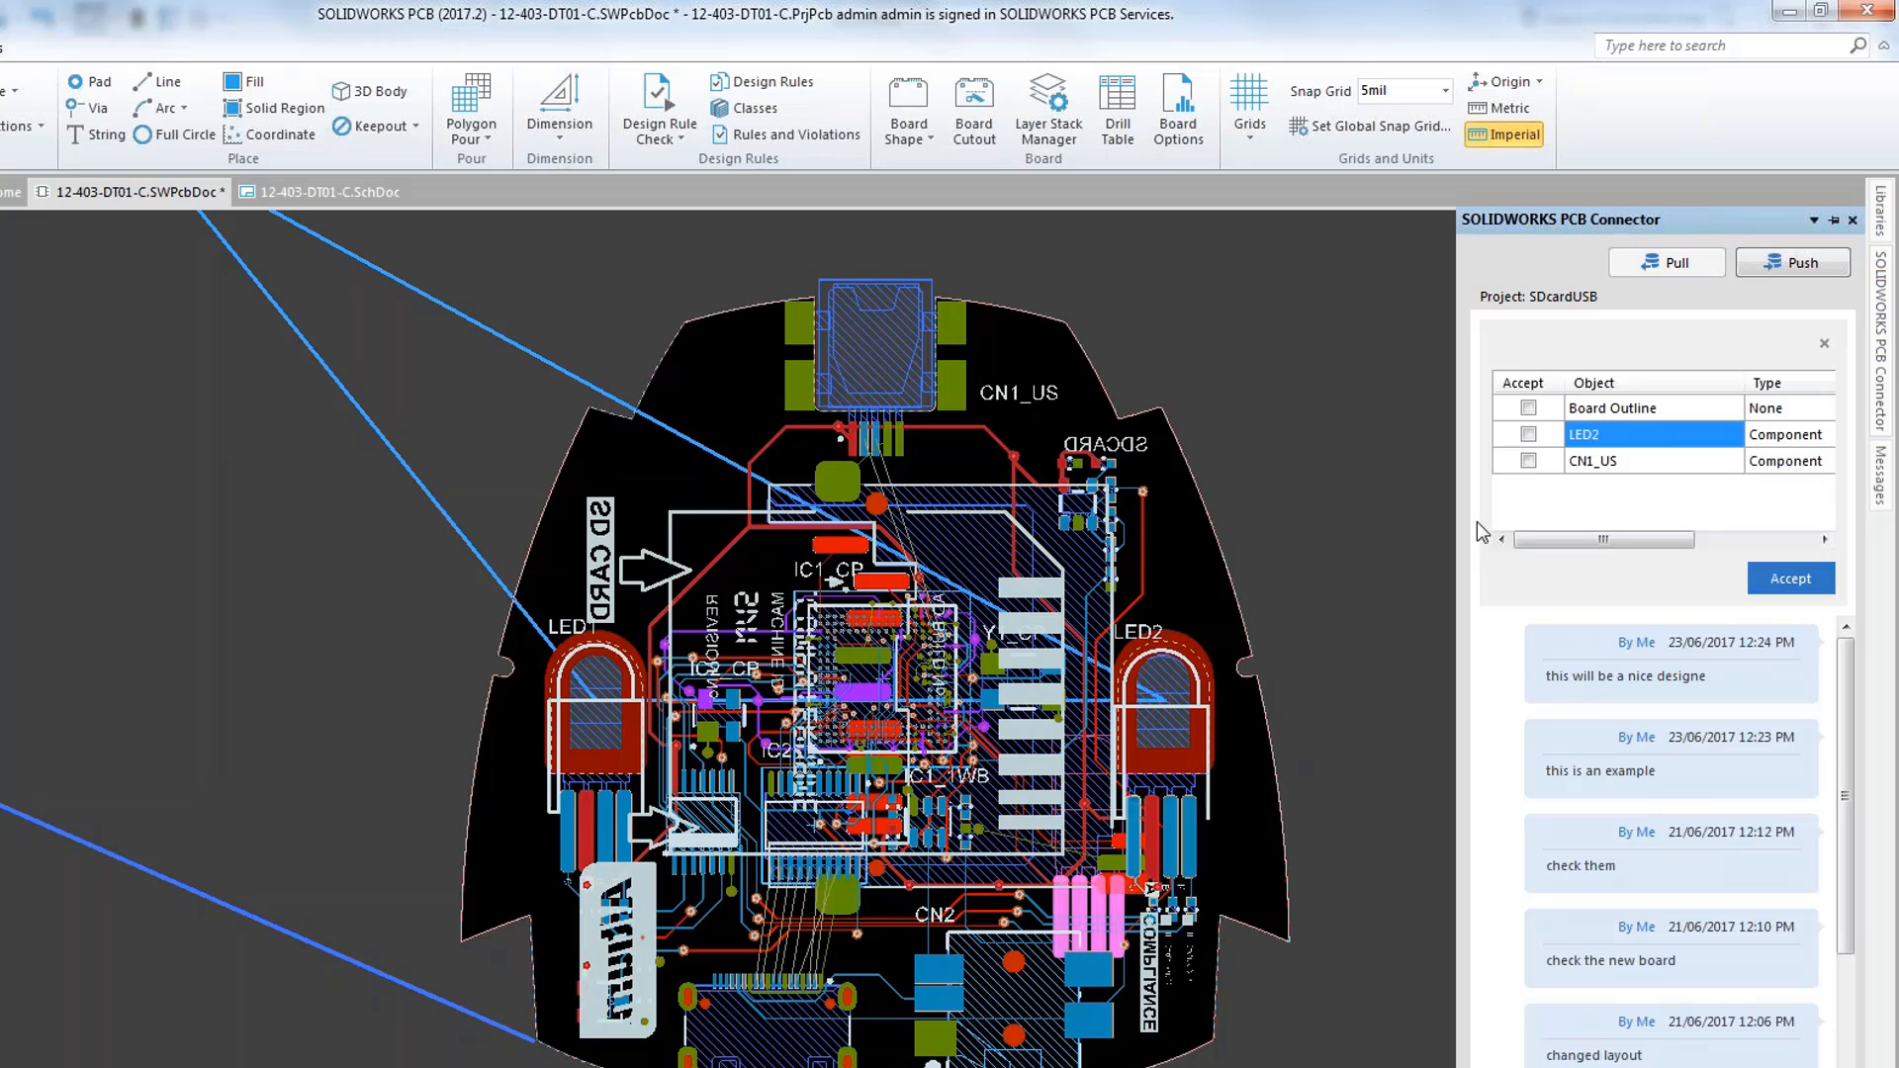
left_click(1649, 461)
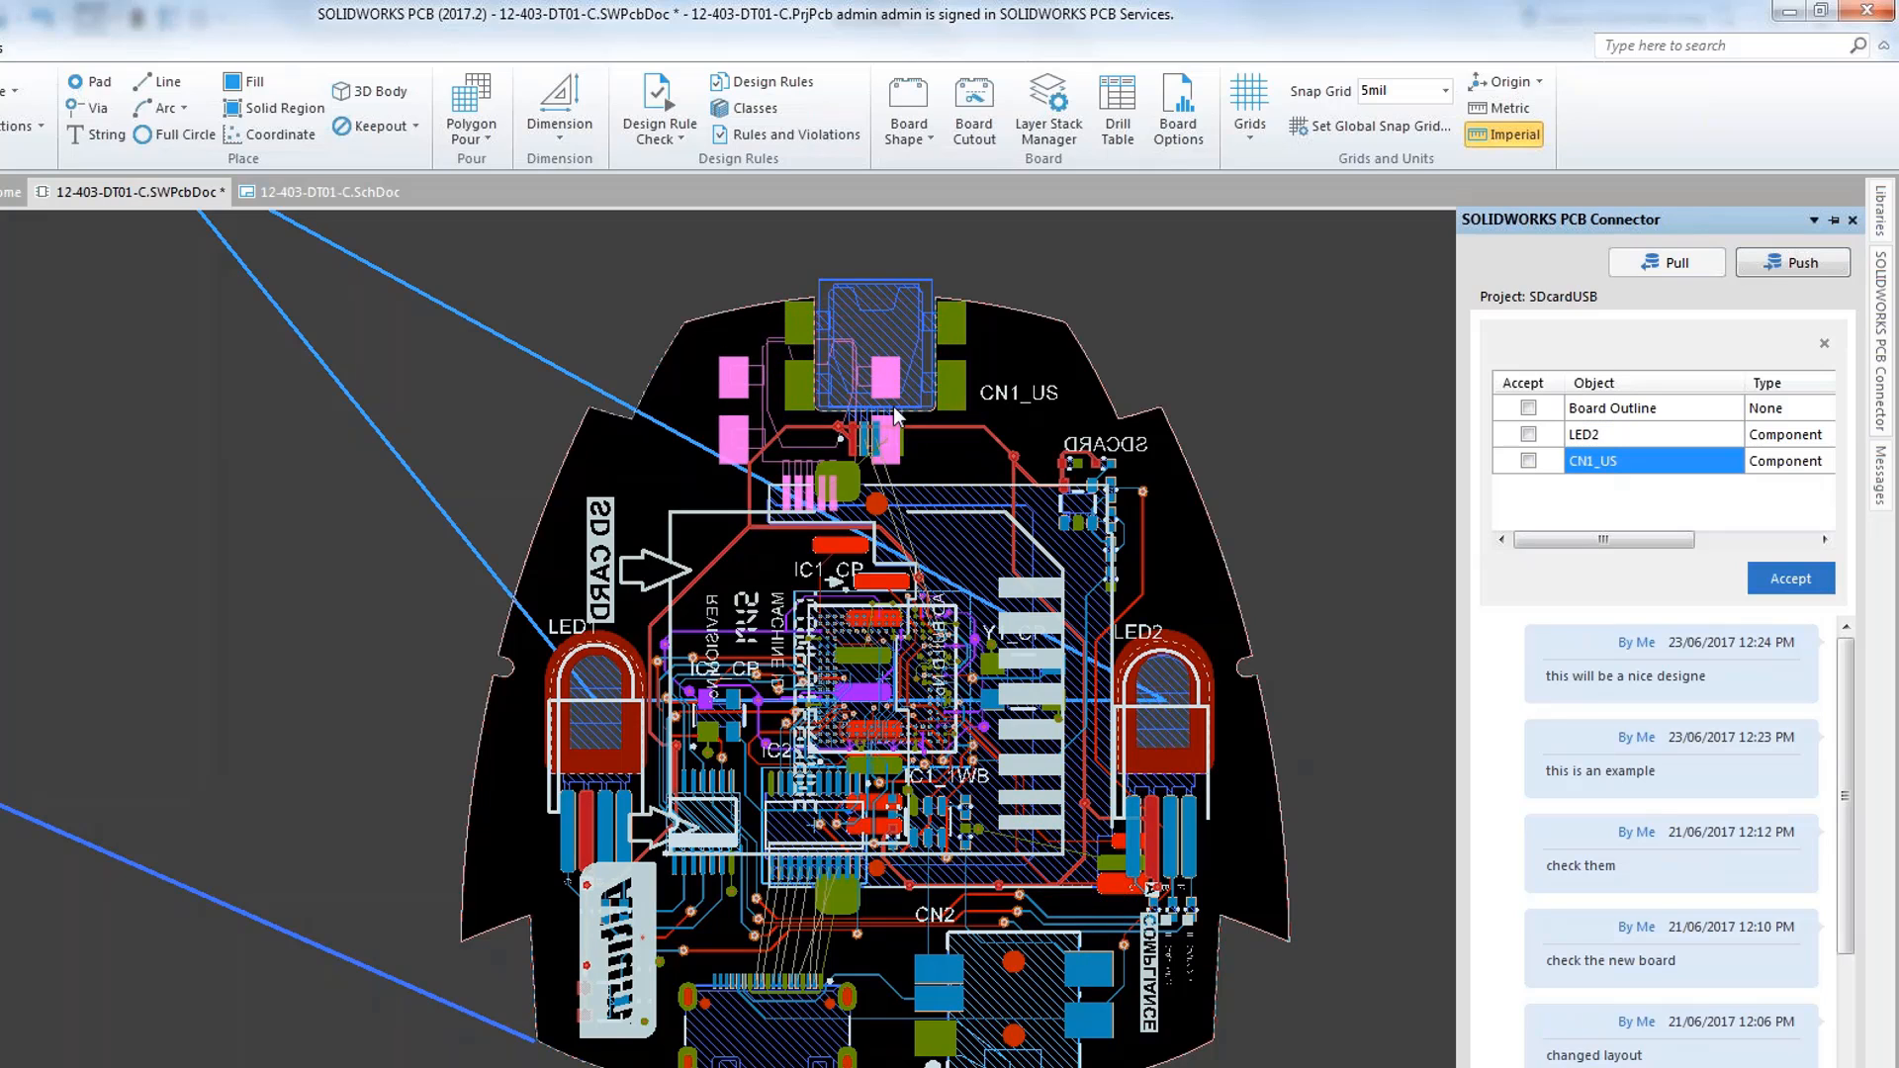
left_click(1527, 435)
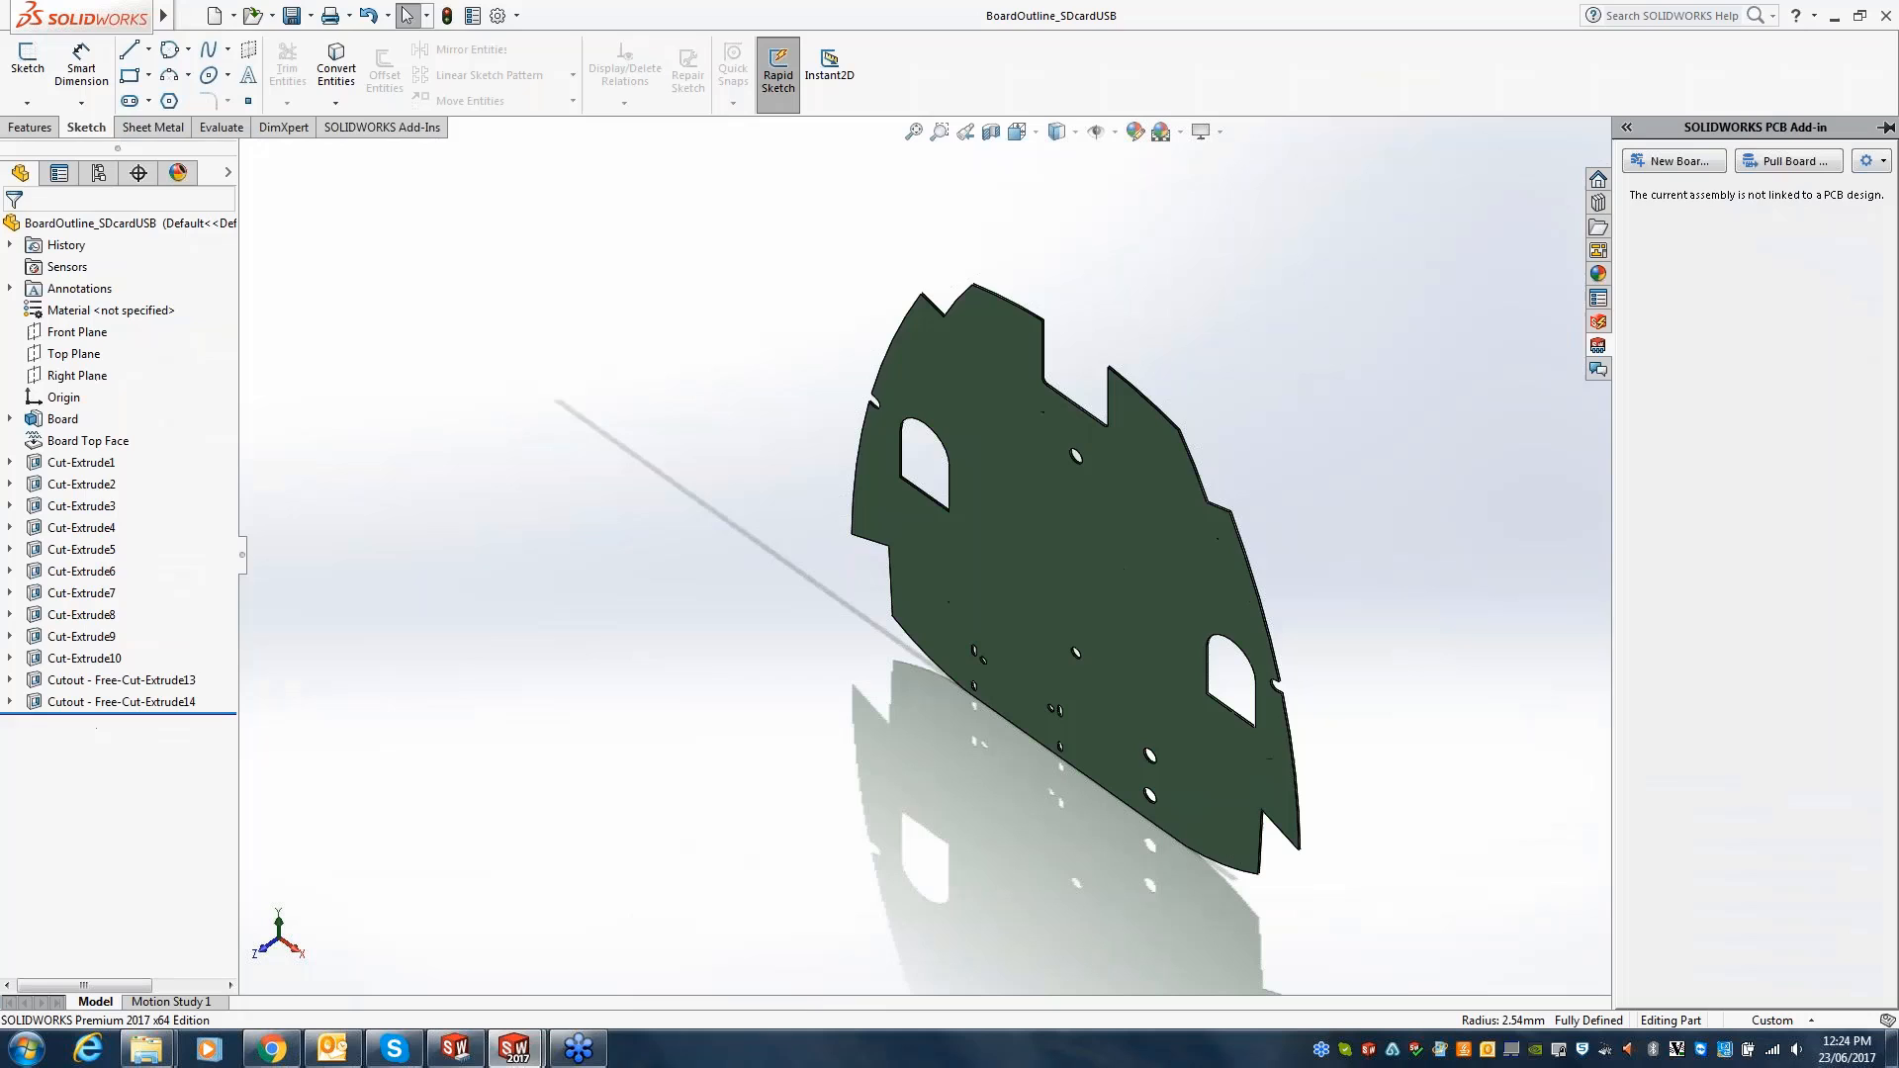
- Close the board outline part and SDcardUSB assembly, choosing Don't Save
left_click(1881, 132)
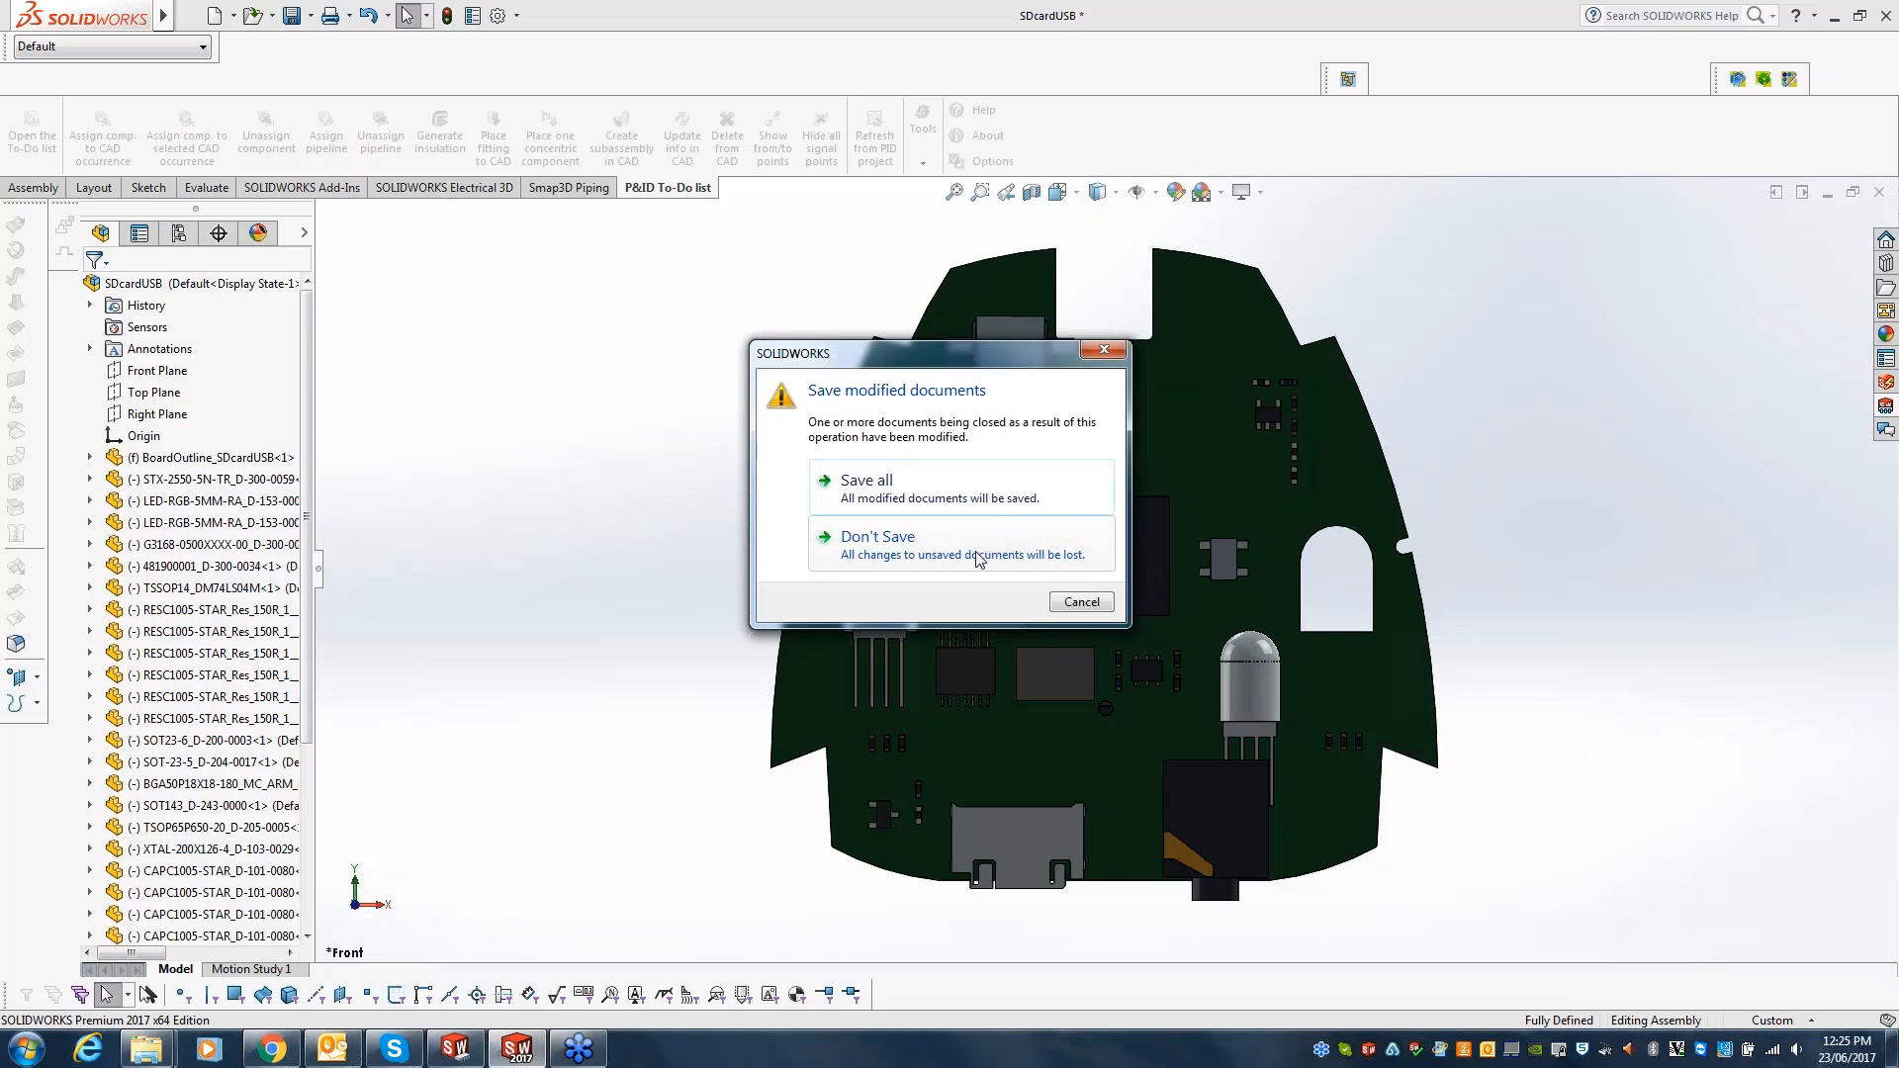
left_click(874, 536)
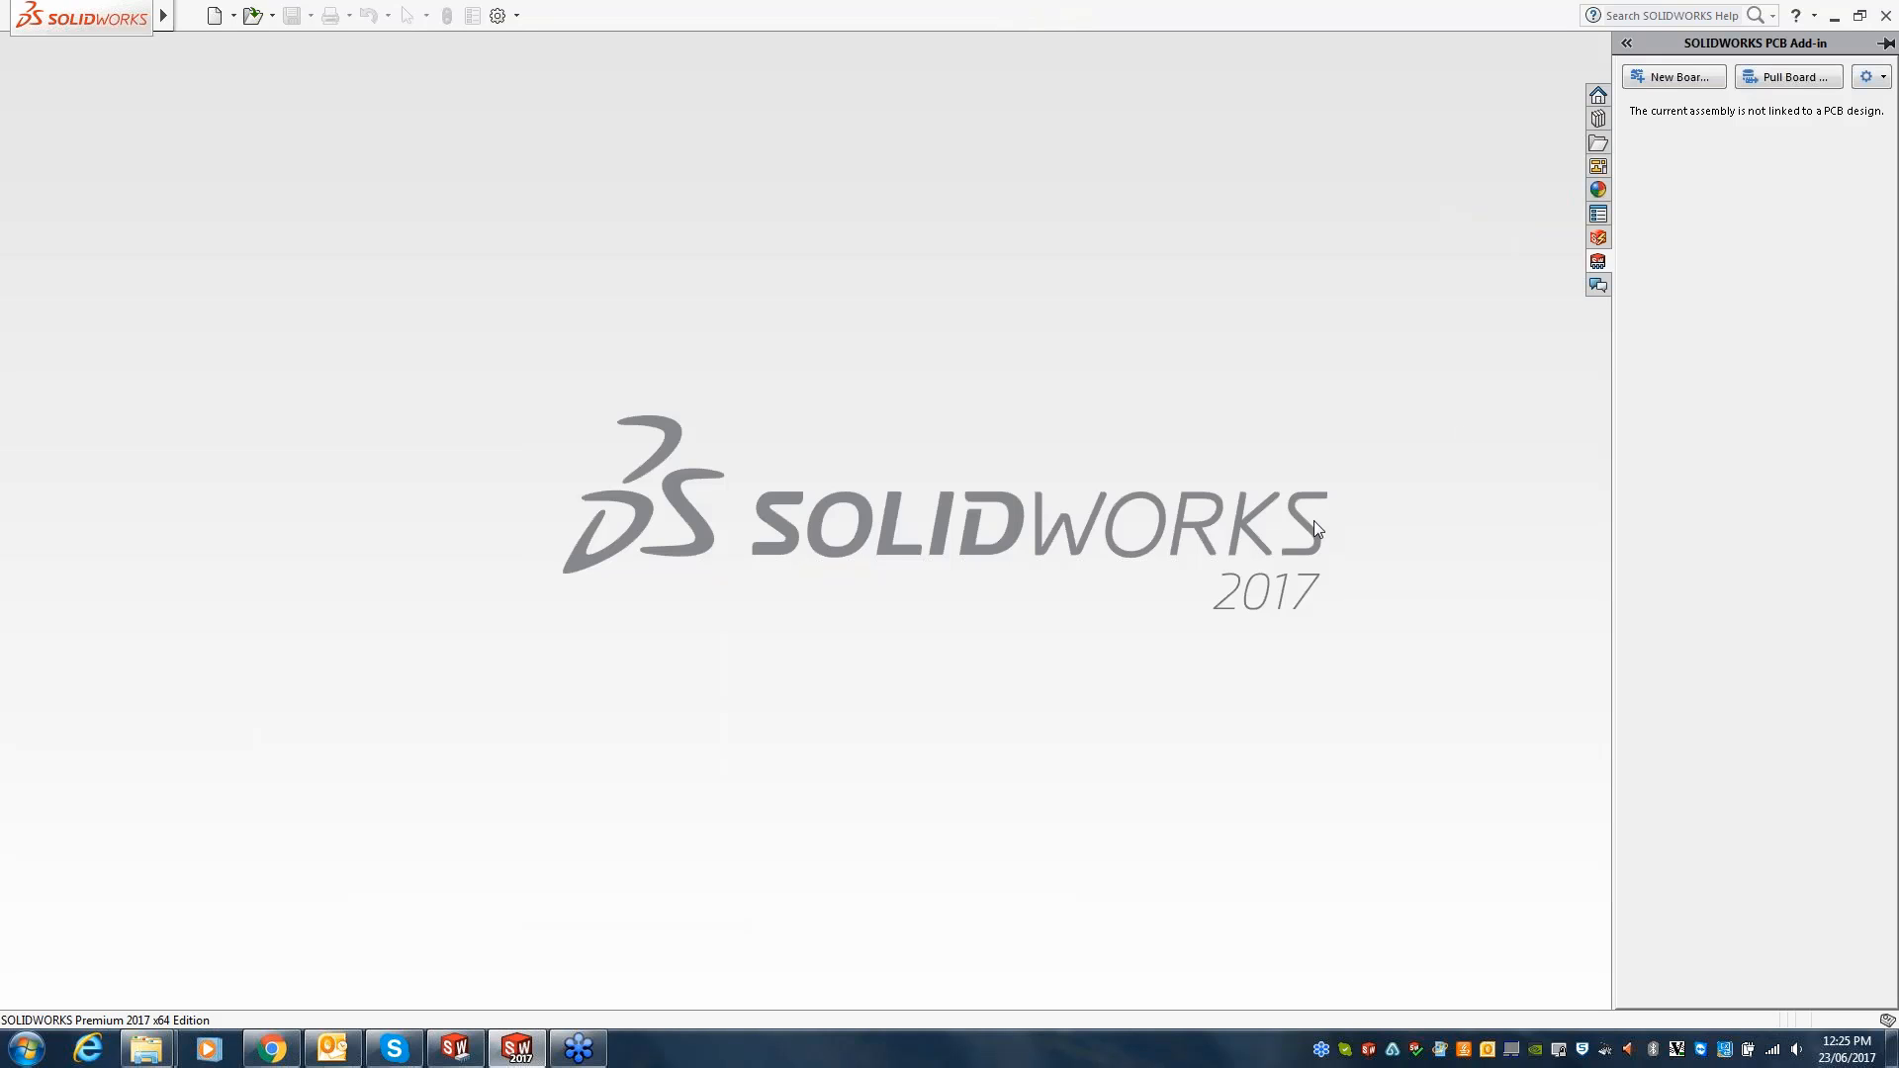
mouse_move(801, 370)
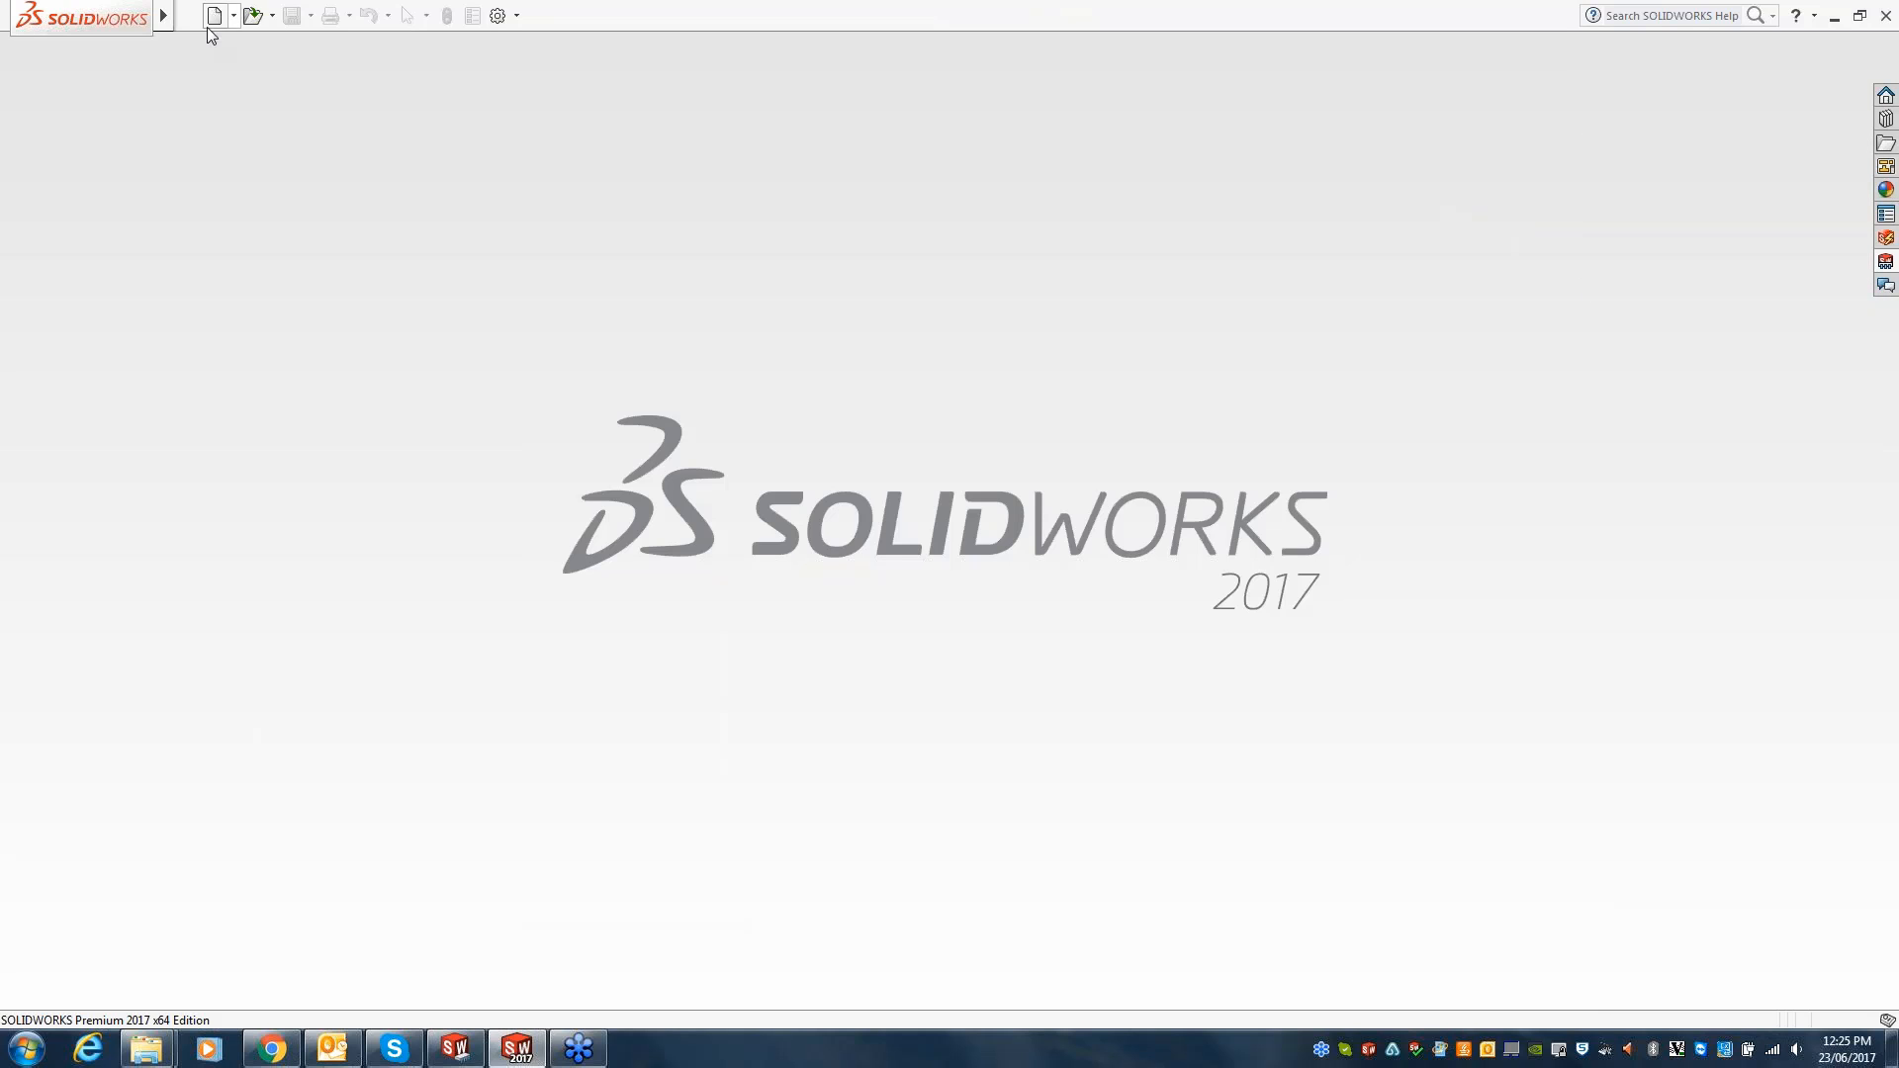
mouse_move(242, 47)
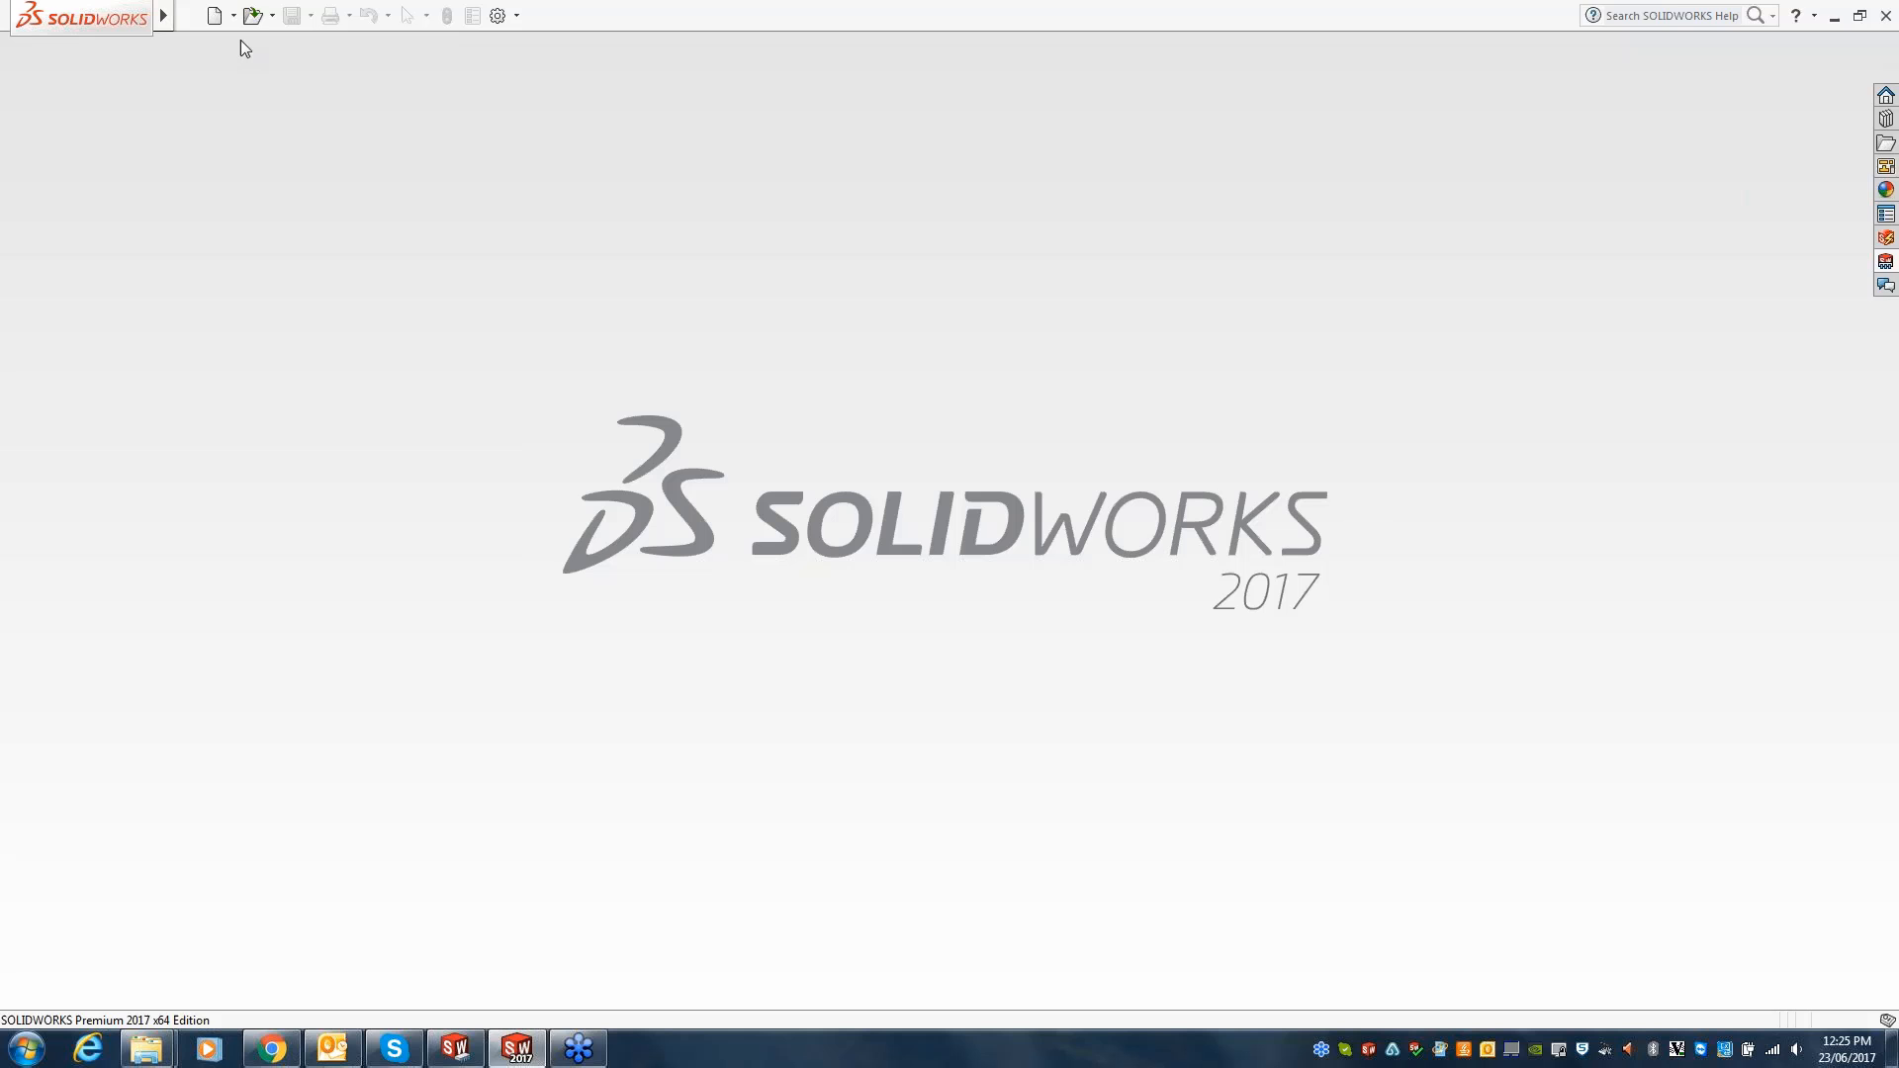
- Open the 10-403-DT01-C enclosure assembly from the SDcardUSB folder
left_click(251, 14)
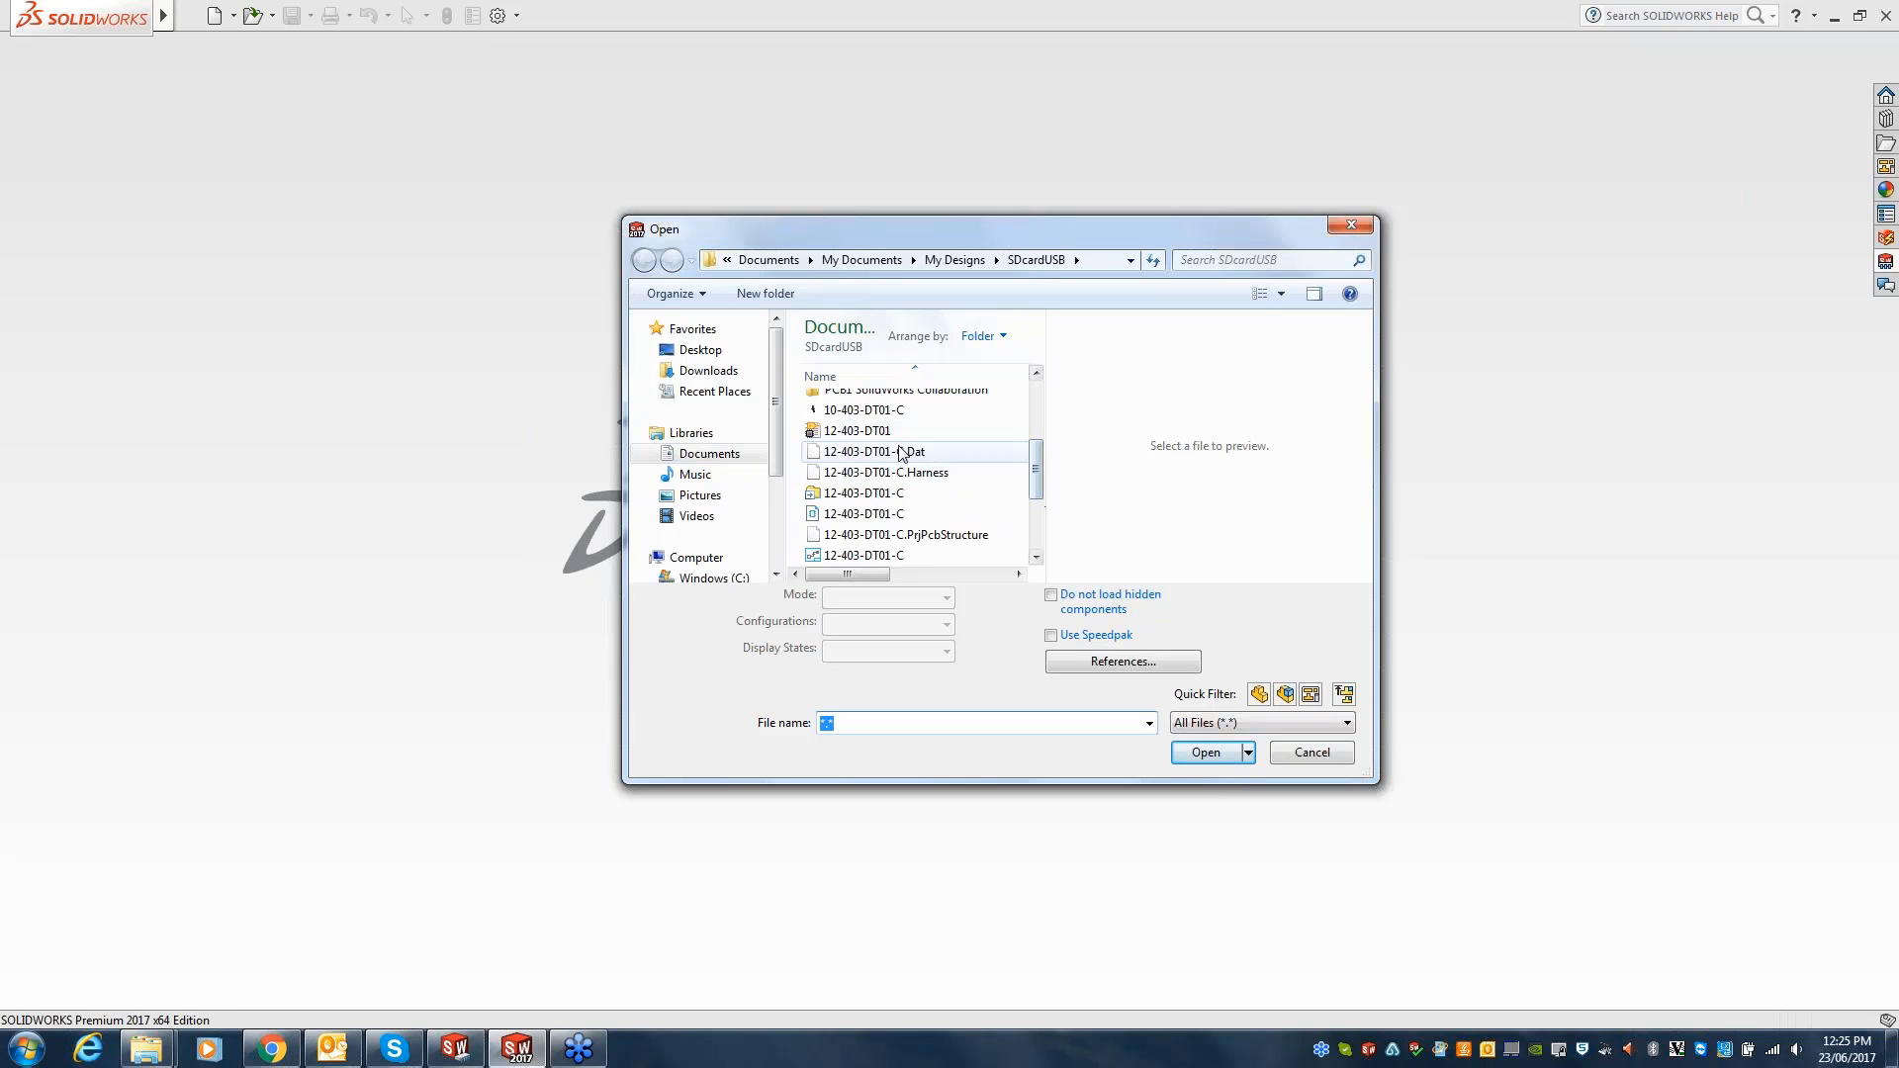
left_click(1202, 751)
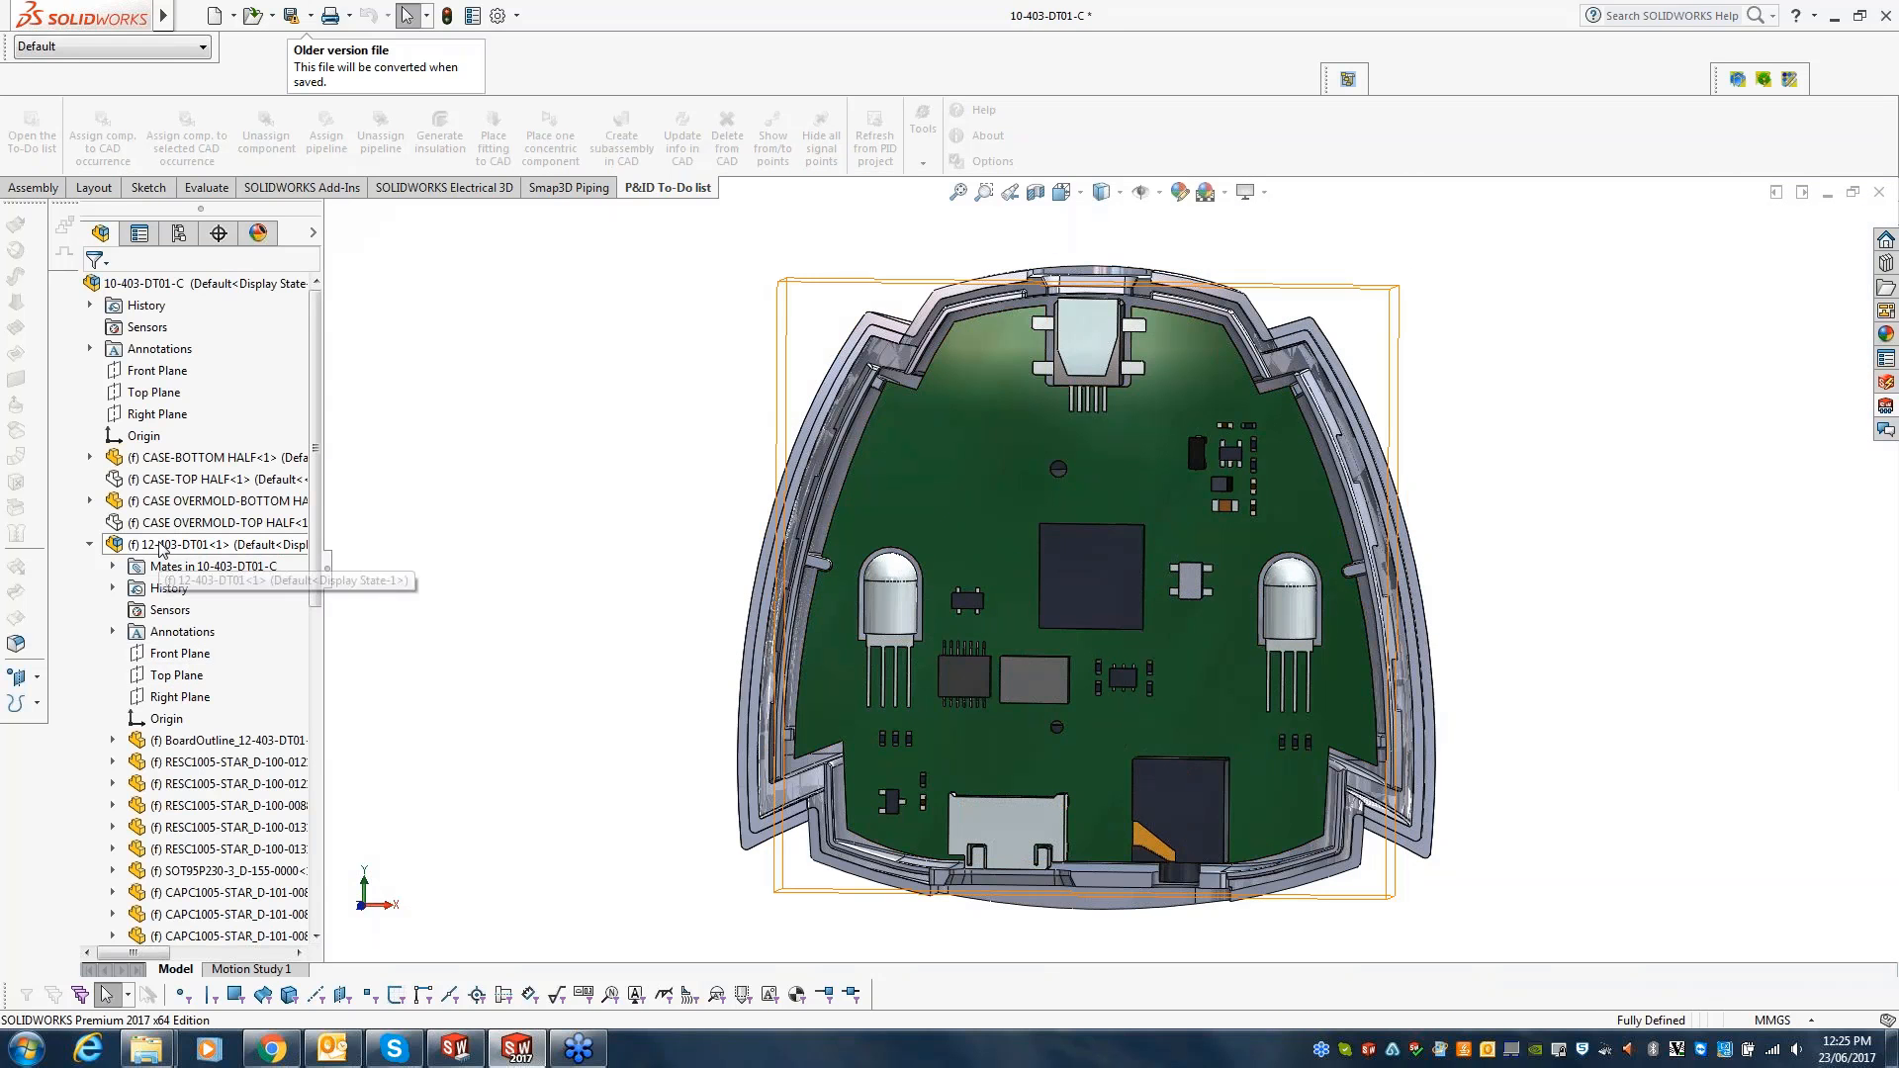
- Save all modified enclosure documents and show the SOLIDWORKS PCB Add-in pane
right_click(158, 544)
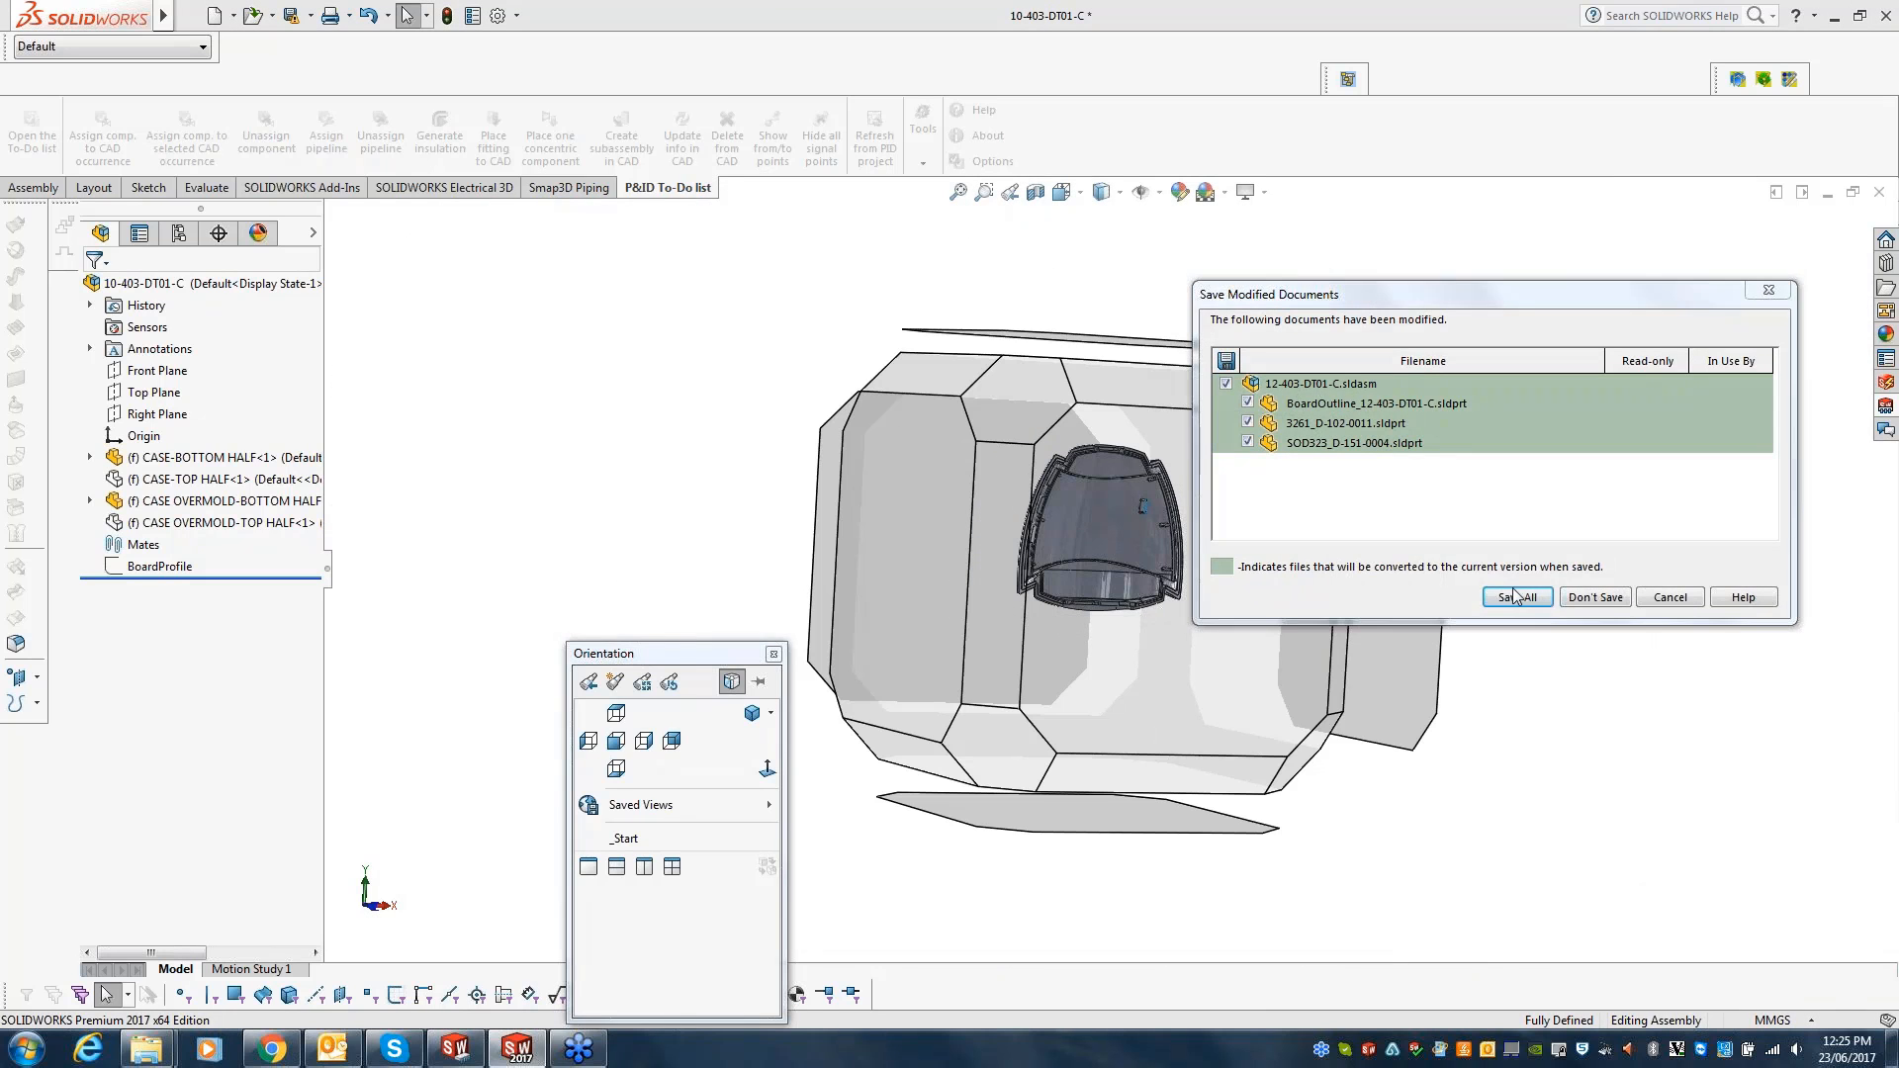
left_click(1515, 595)
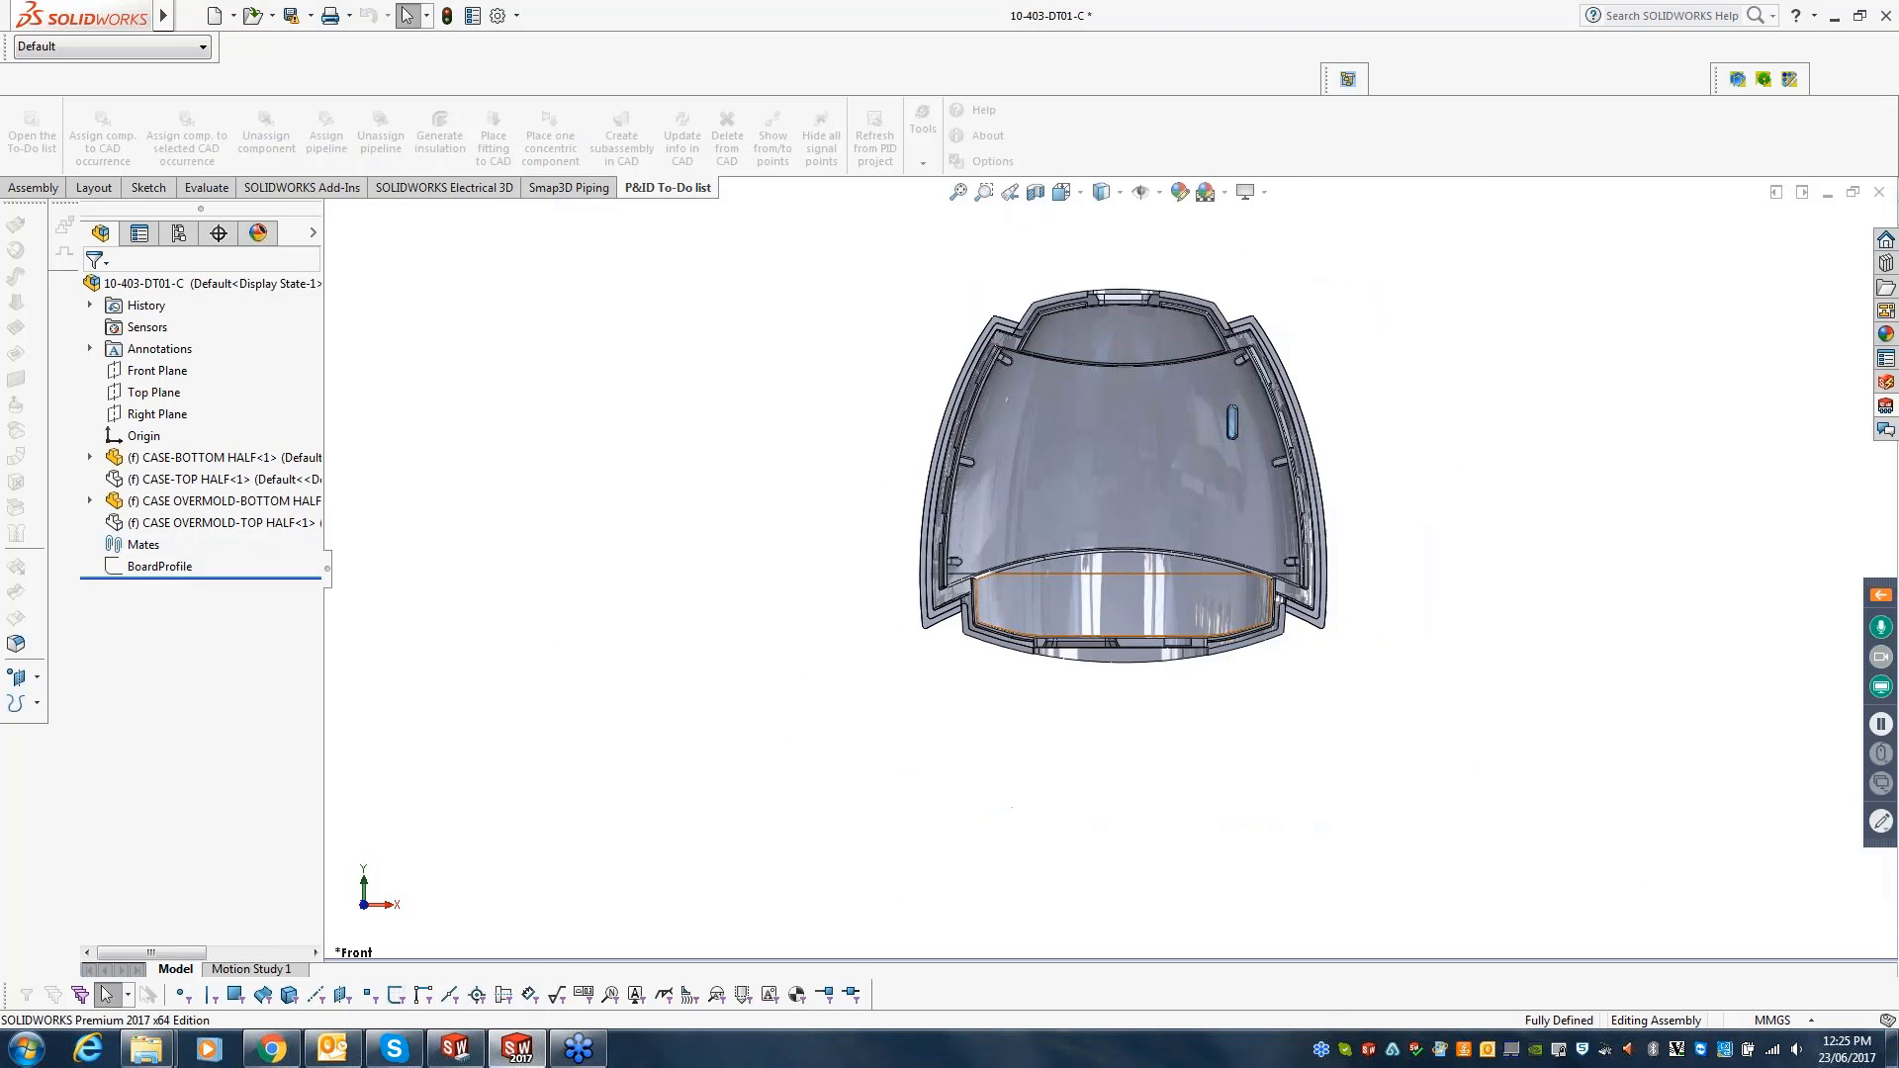
left_click(158, 565)
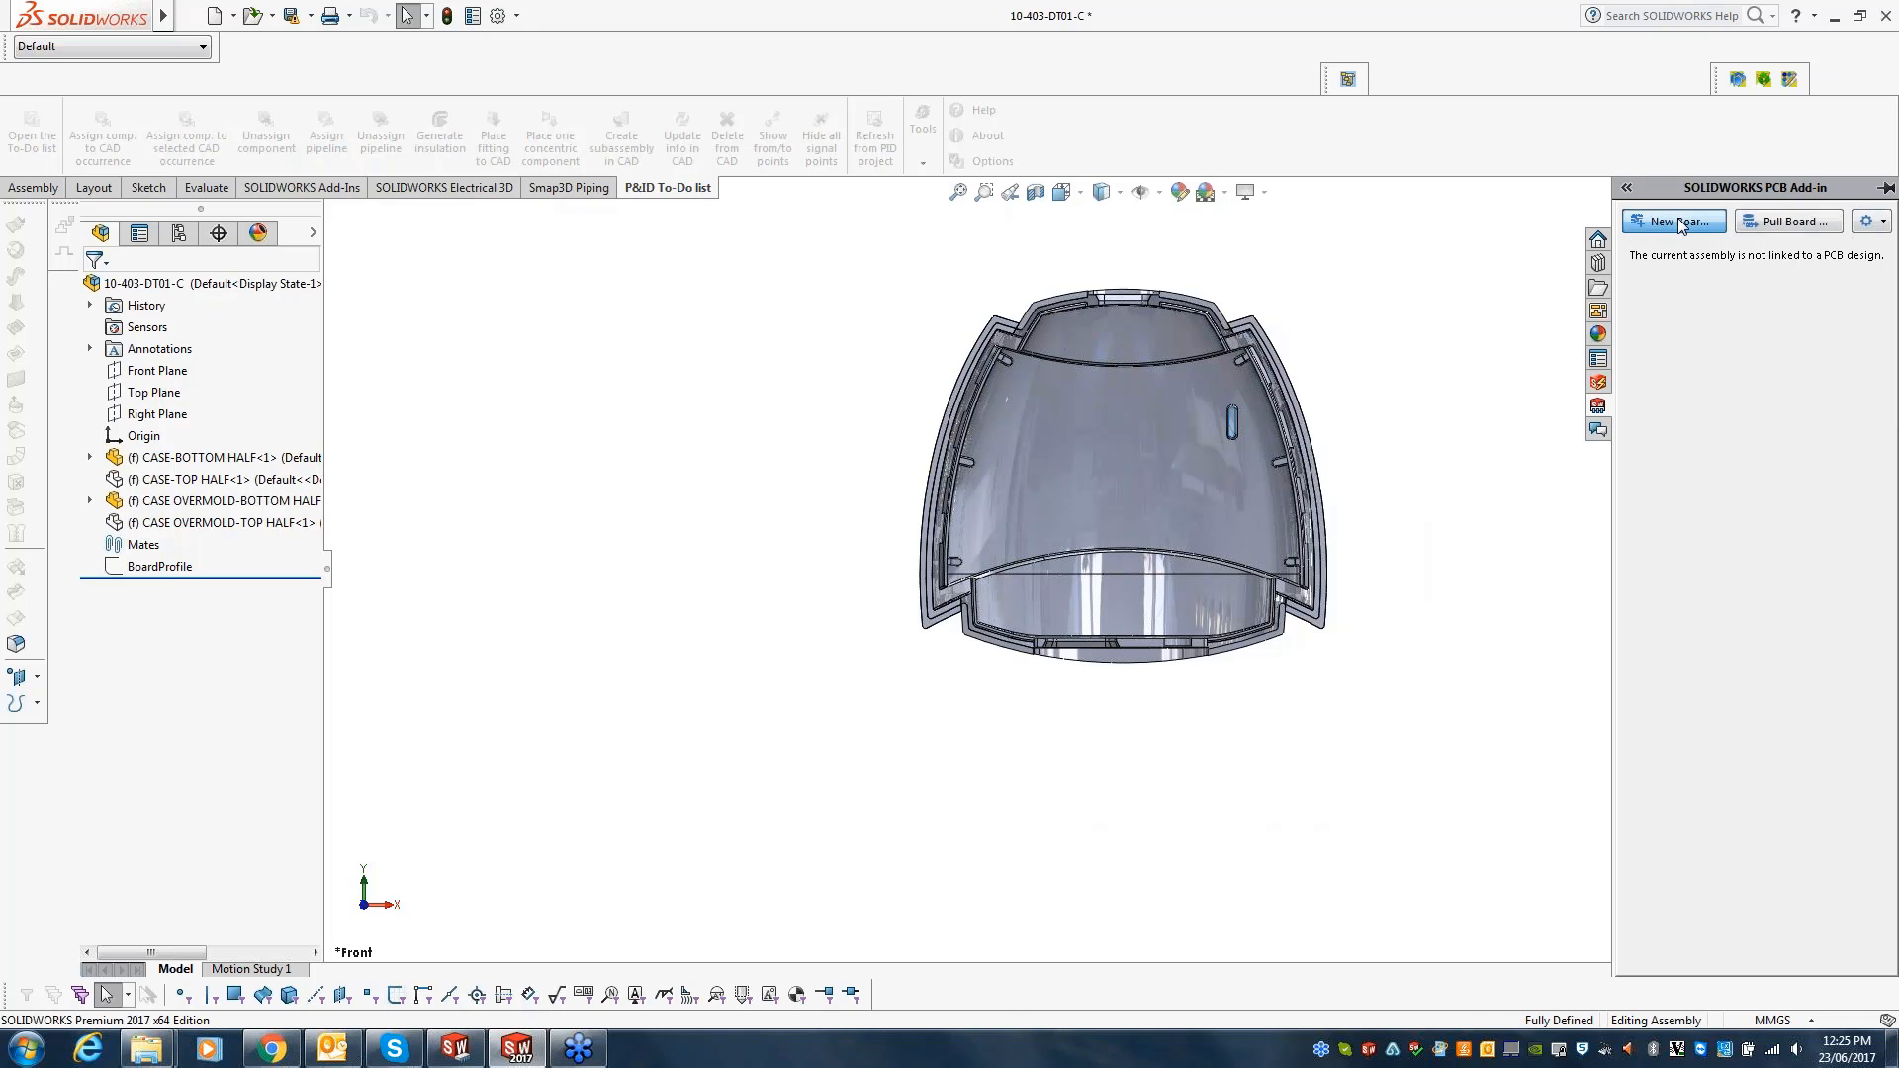
- Create a new board for the SDcardUSB project, replacing the existing SDcardUSB file
left_click(1674, 220)
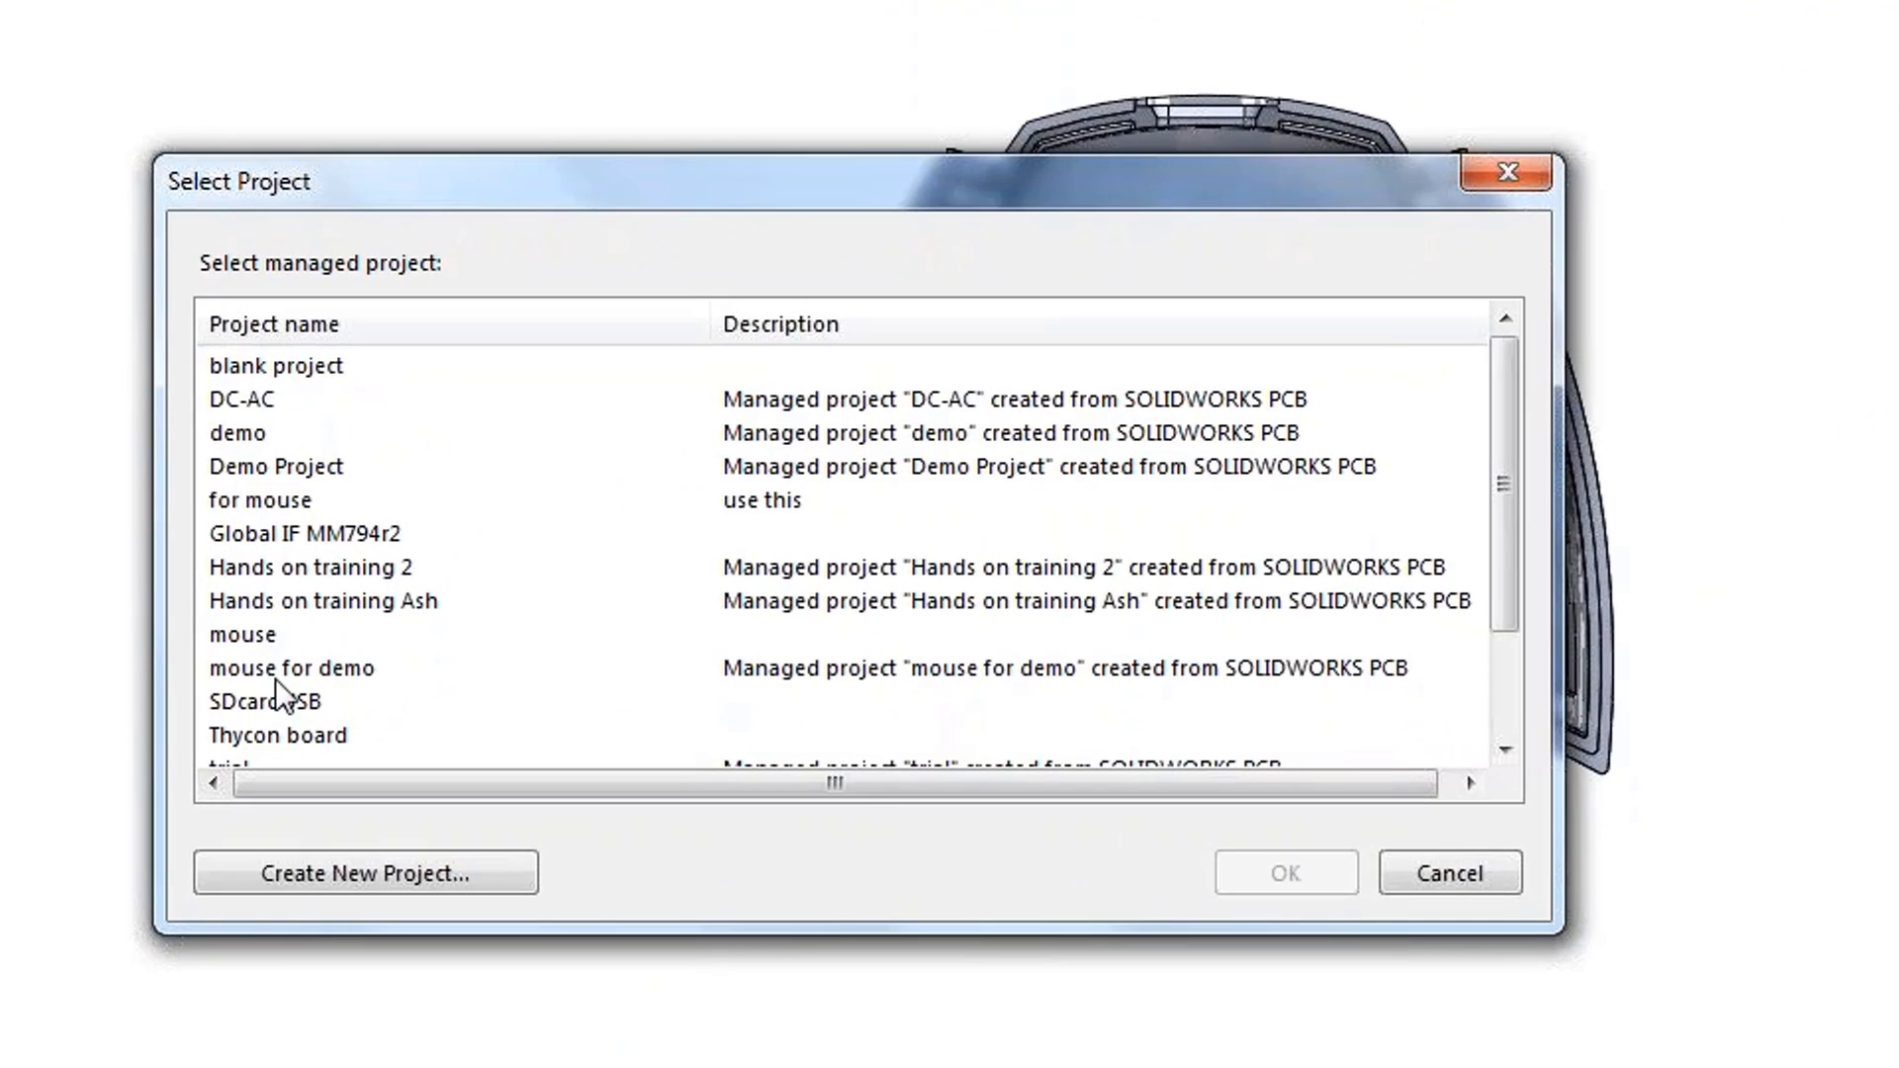
left_click(291, 700)
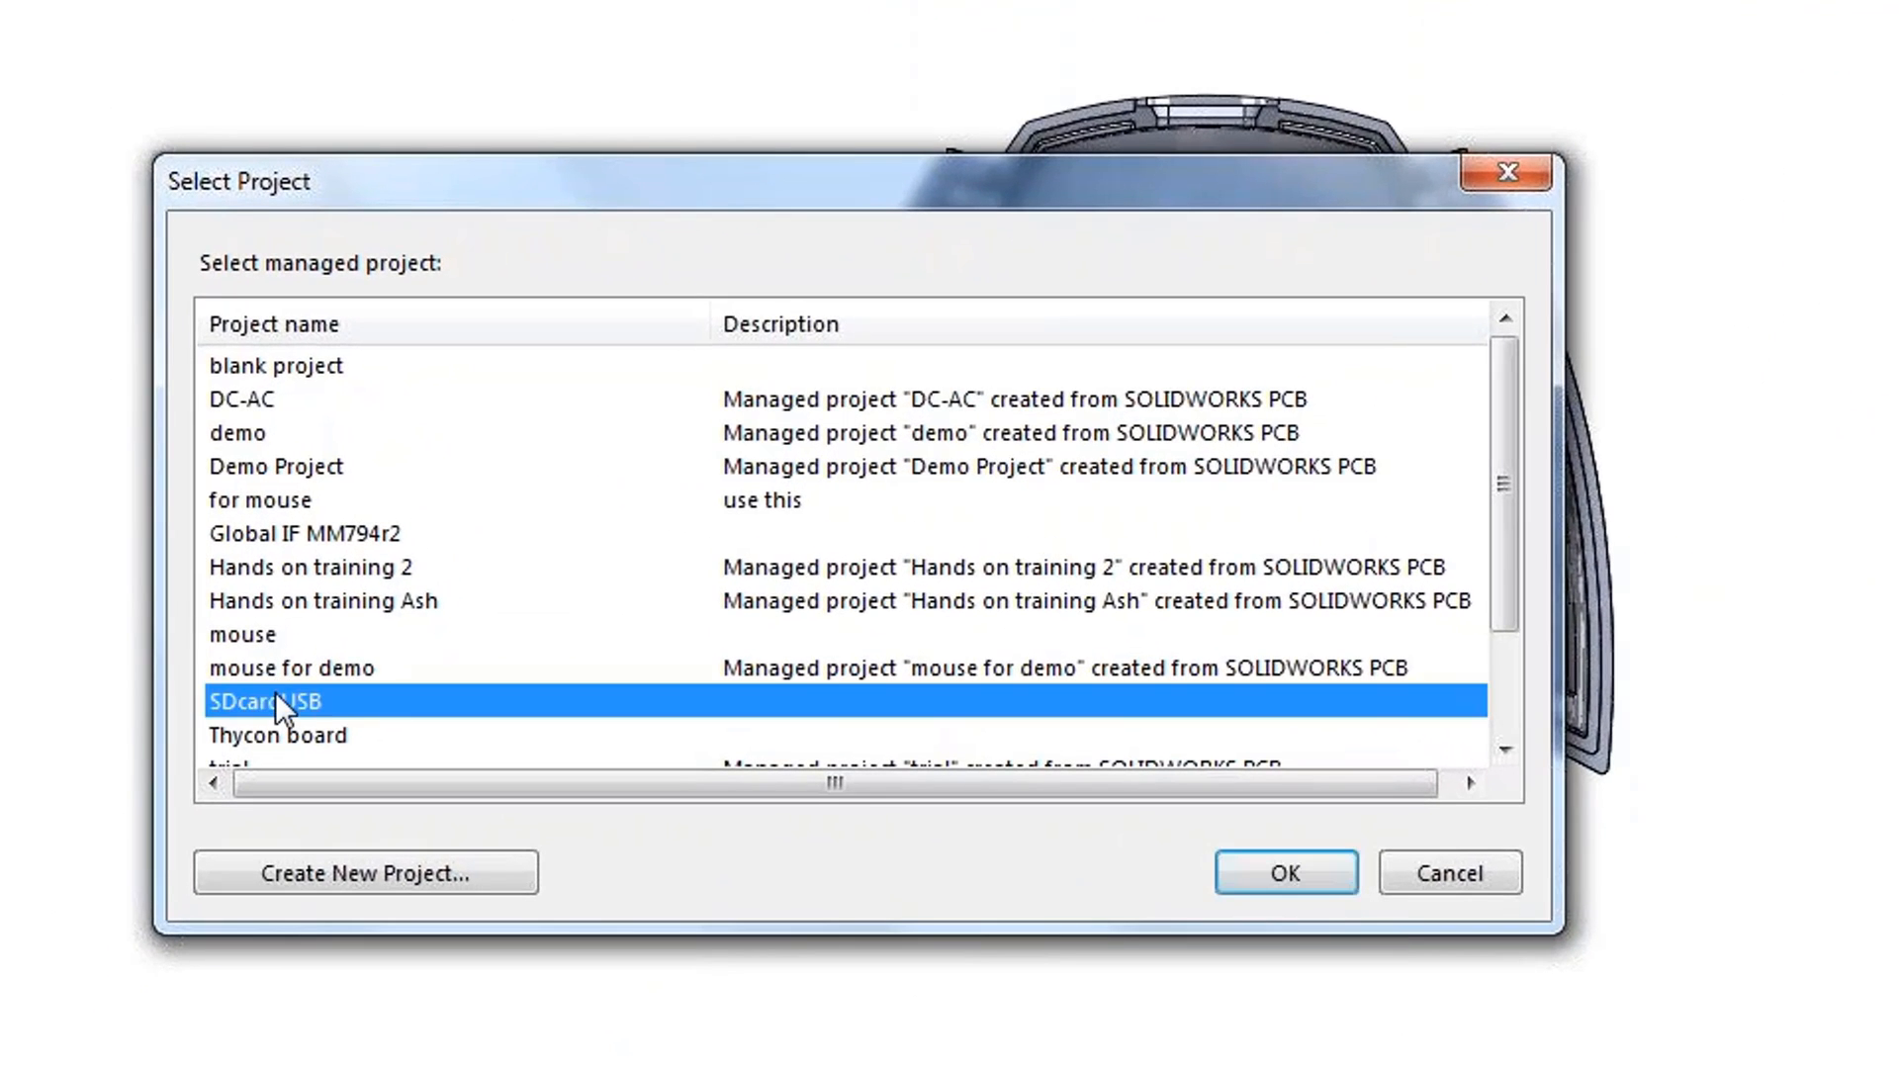
mouse_move(331, 746)
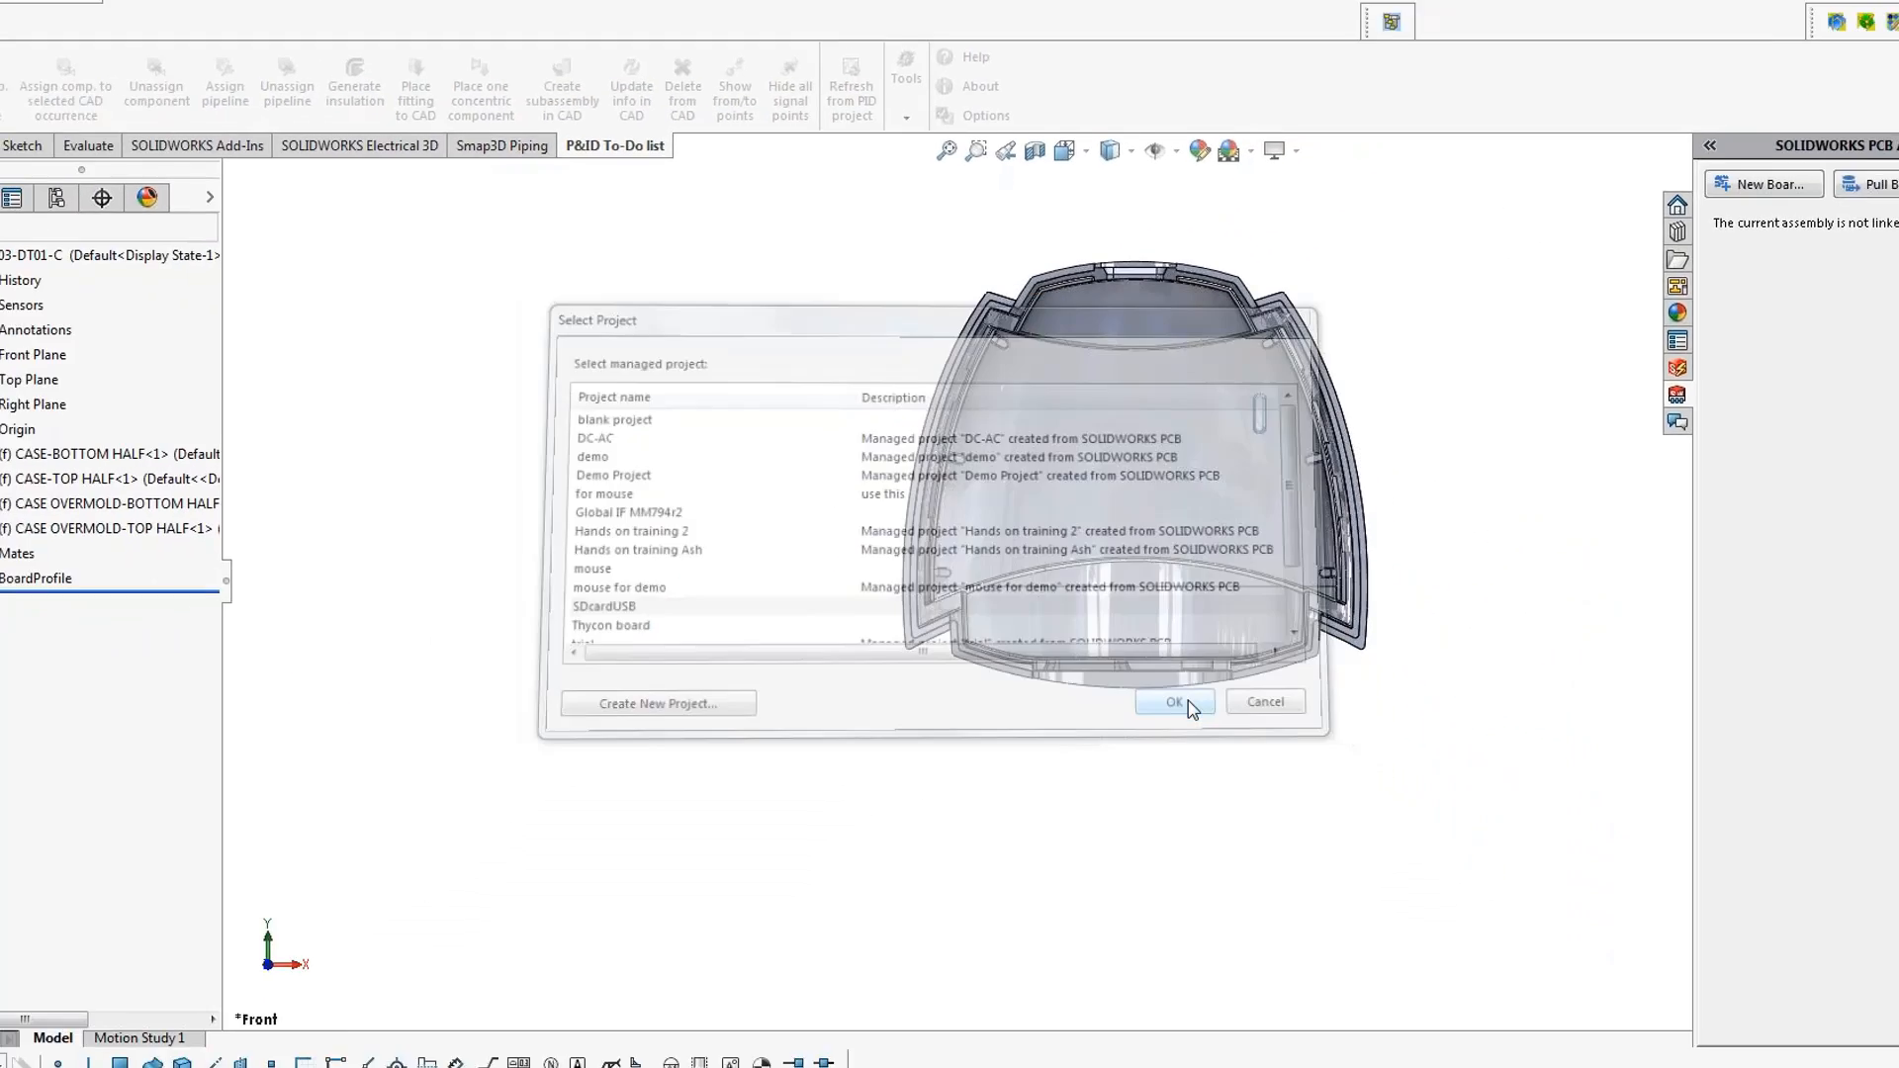
left_click(1173, 702)
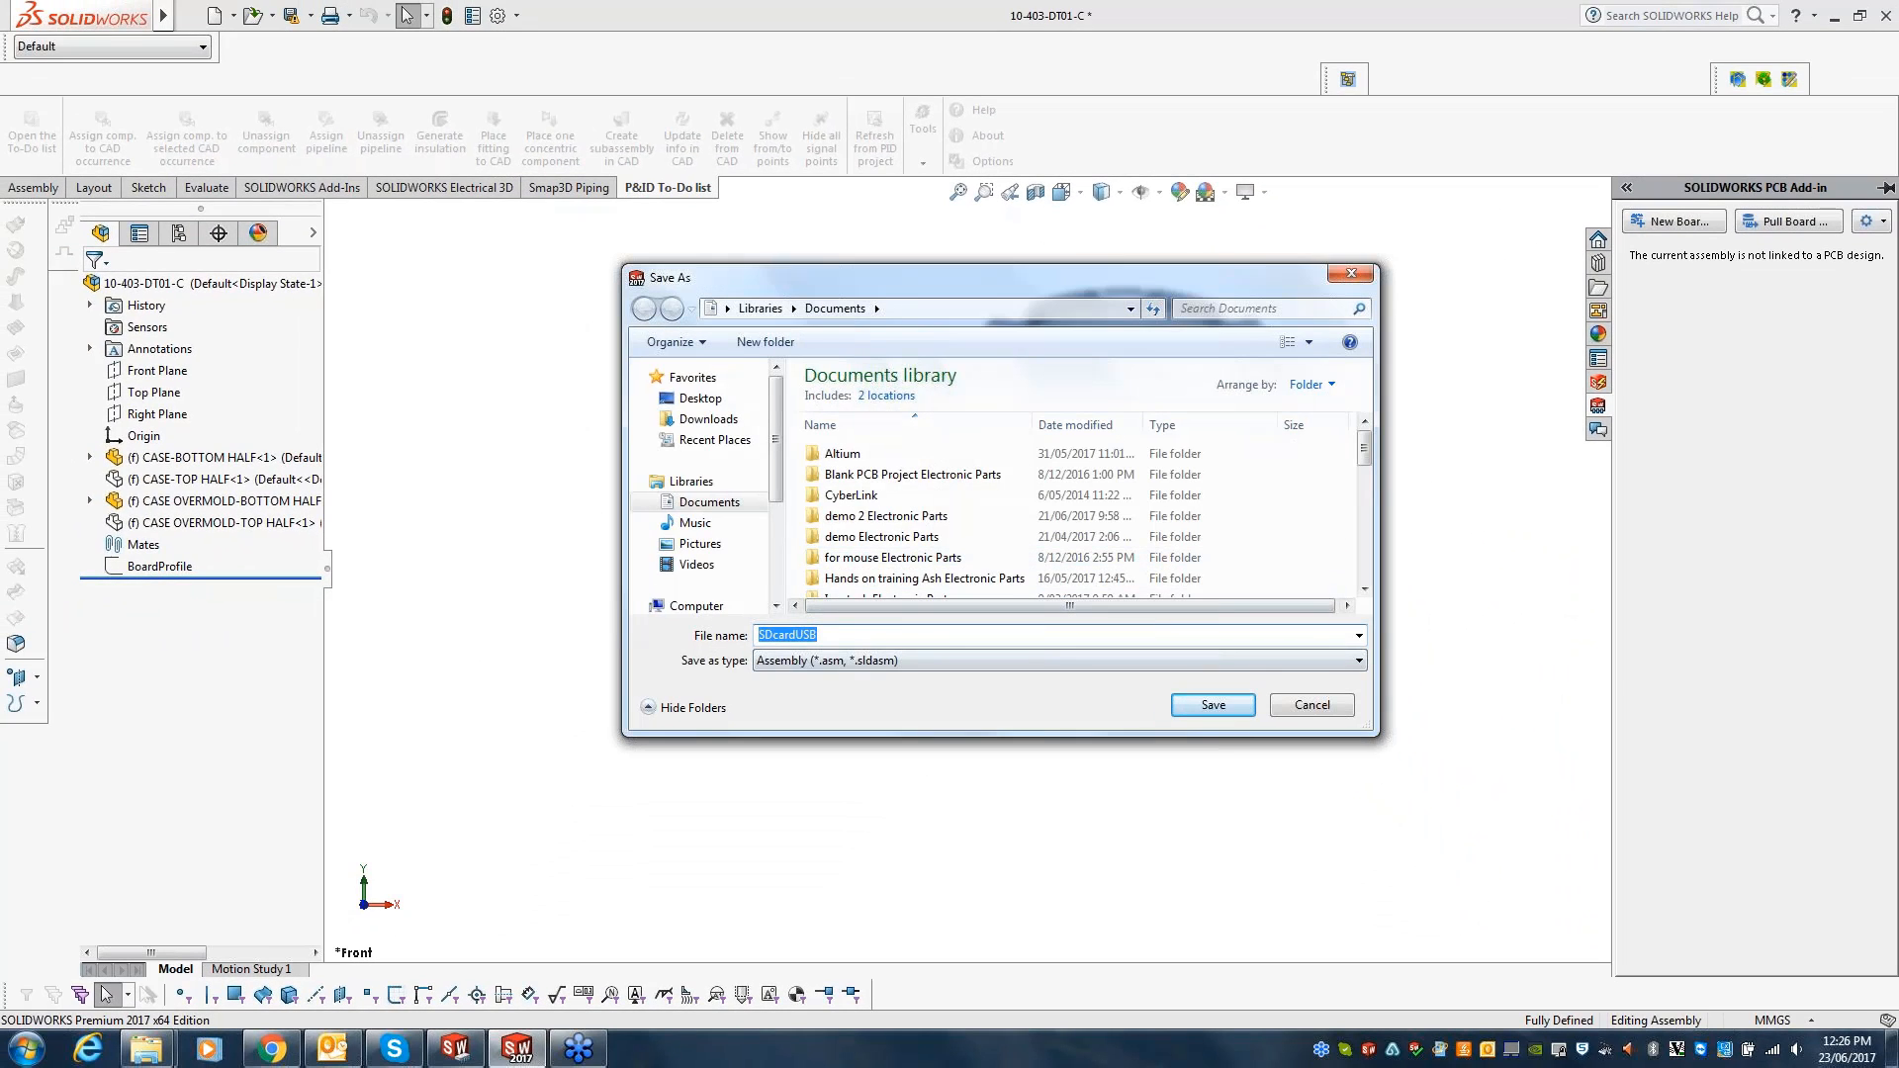
left_click(1211, 704)
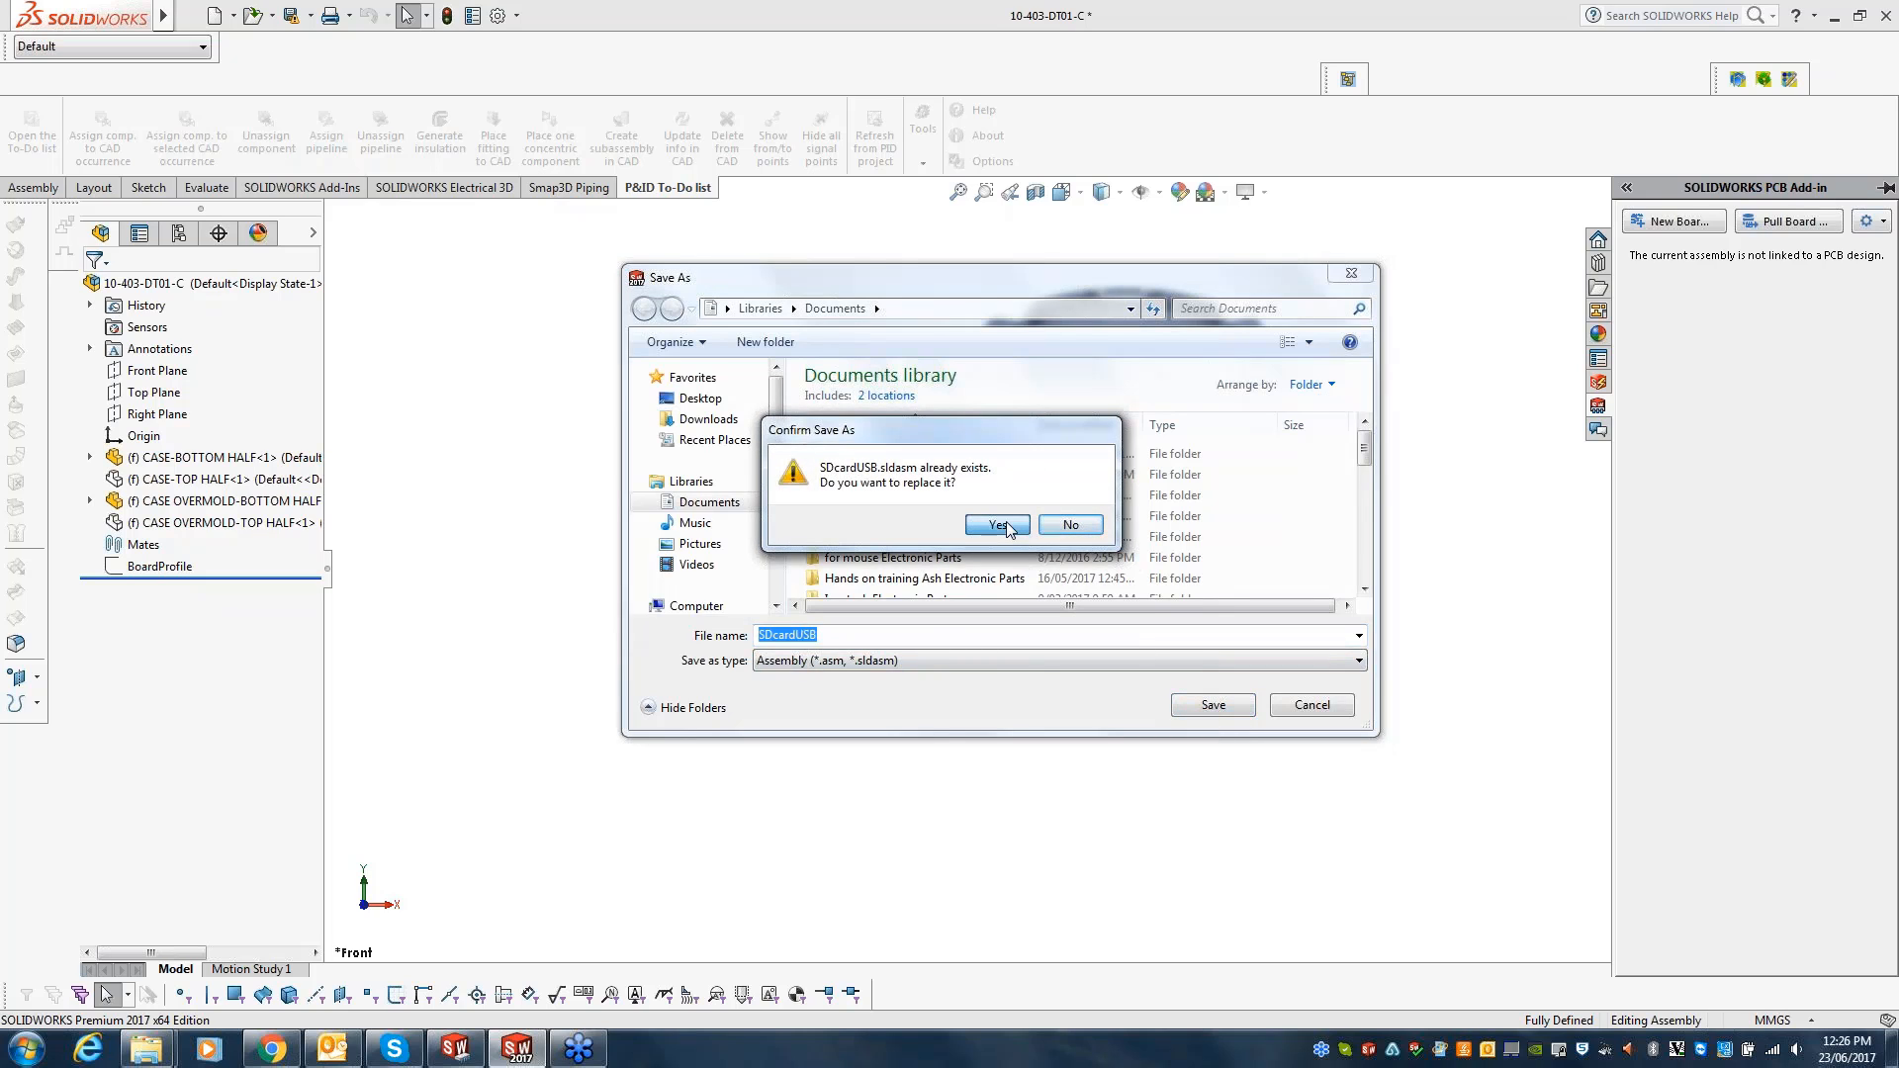
left_click(997, 525)
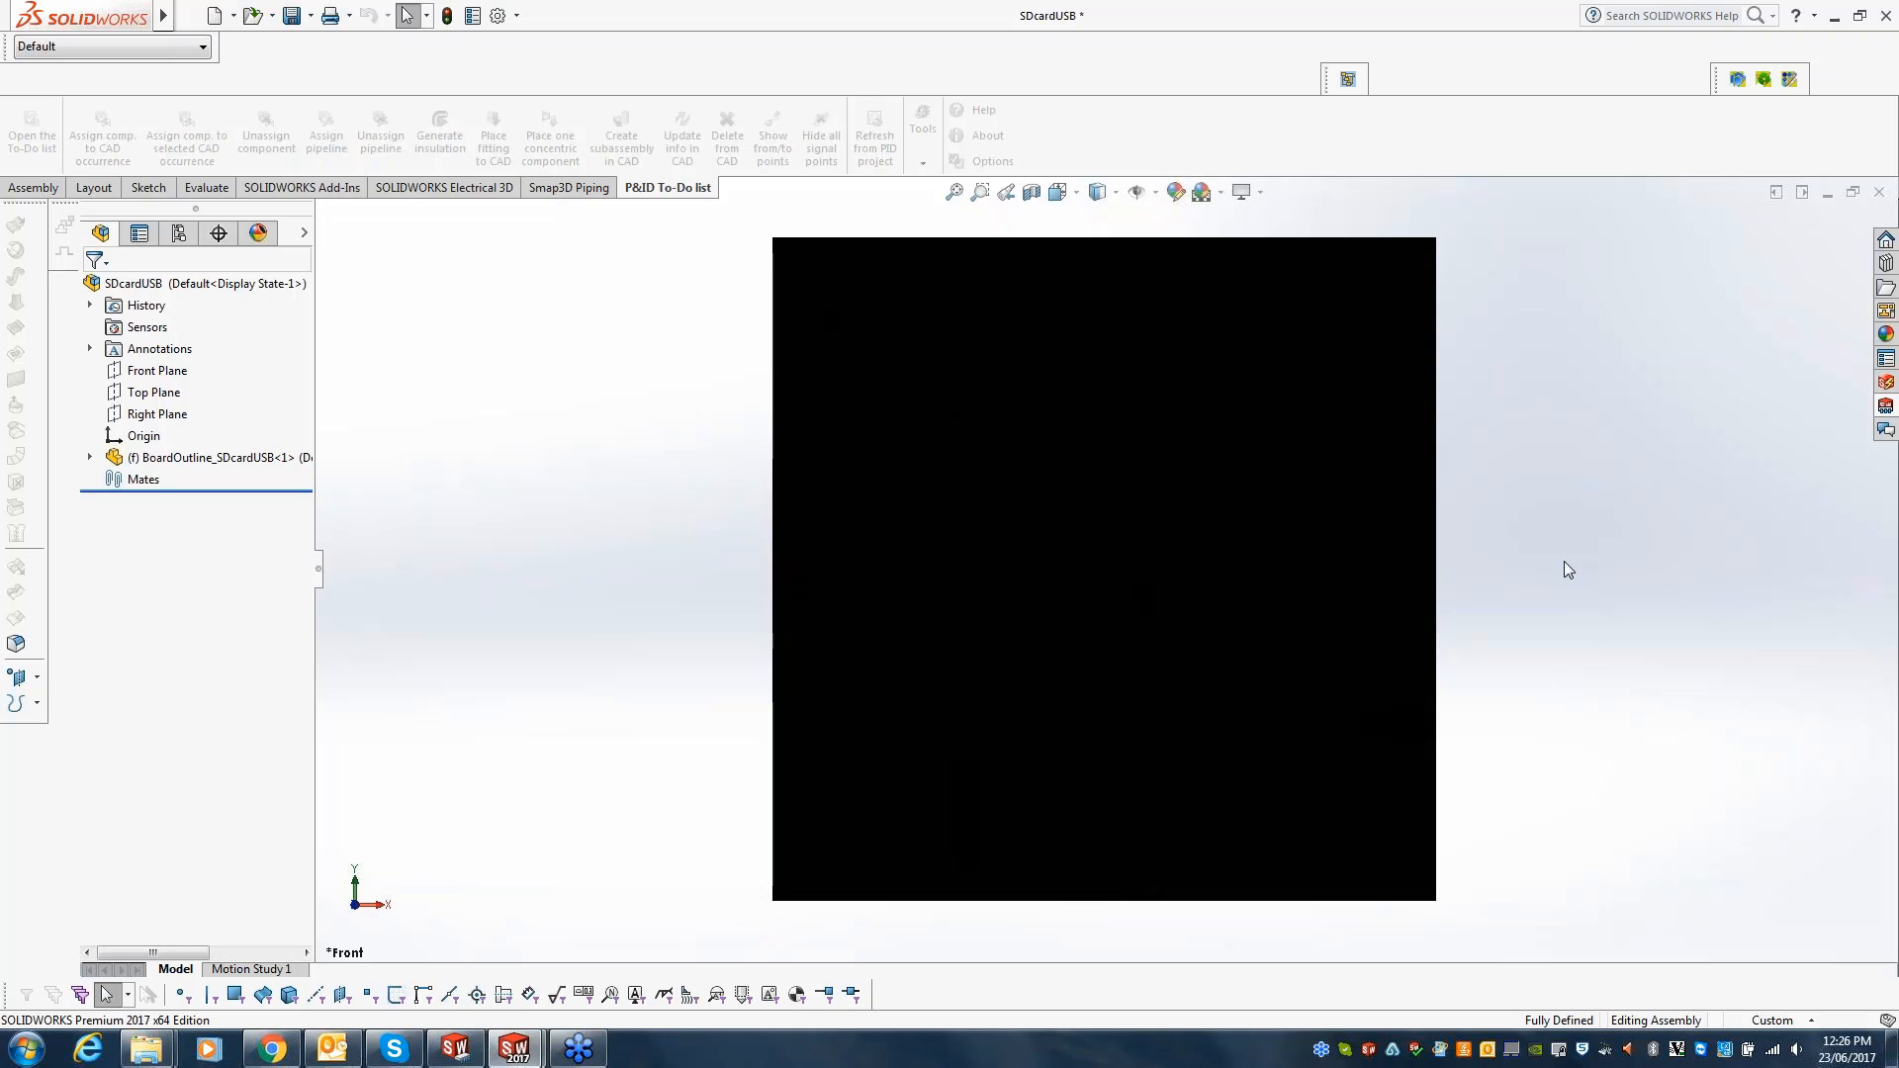
mouse_move(1599, 529)
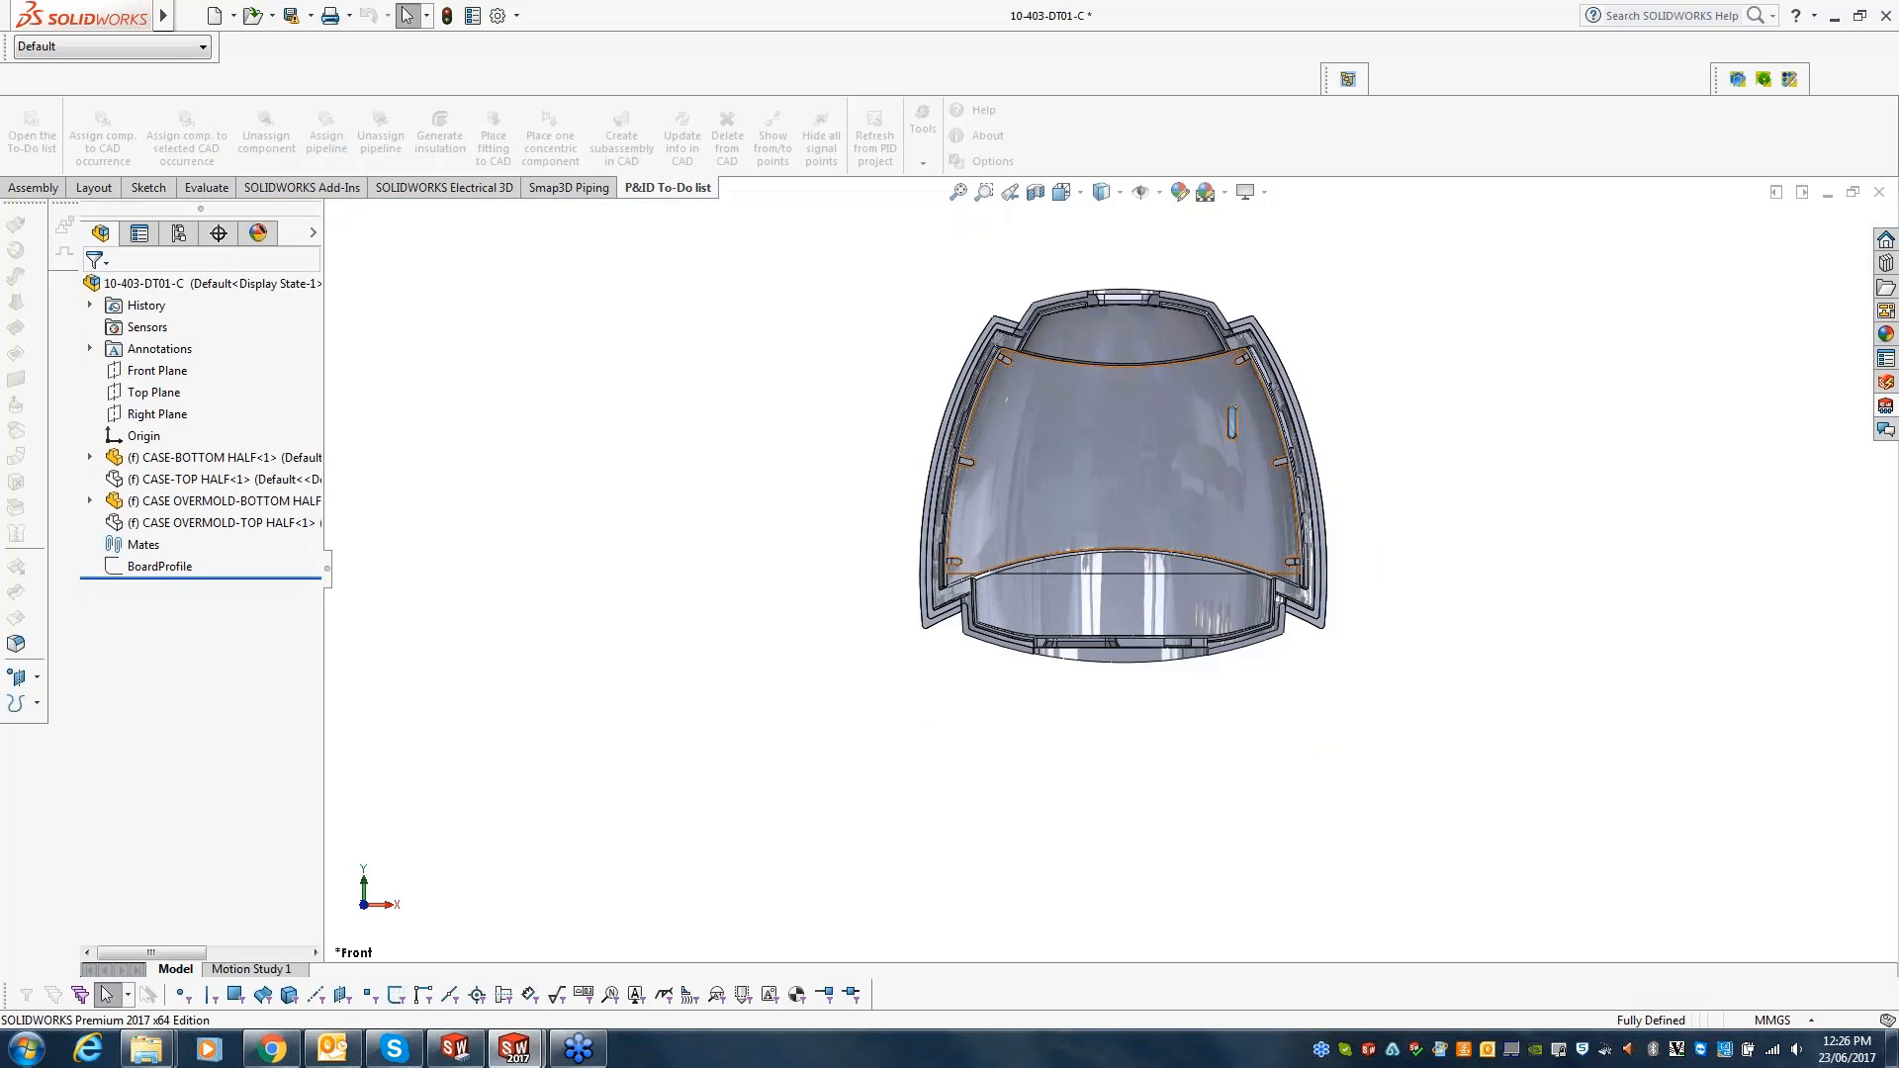
- Insert the SDcardUSB board into the enclosure and add a coincident mate
left_click(33, 188)
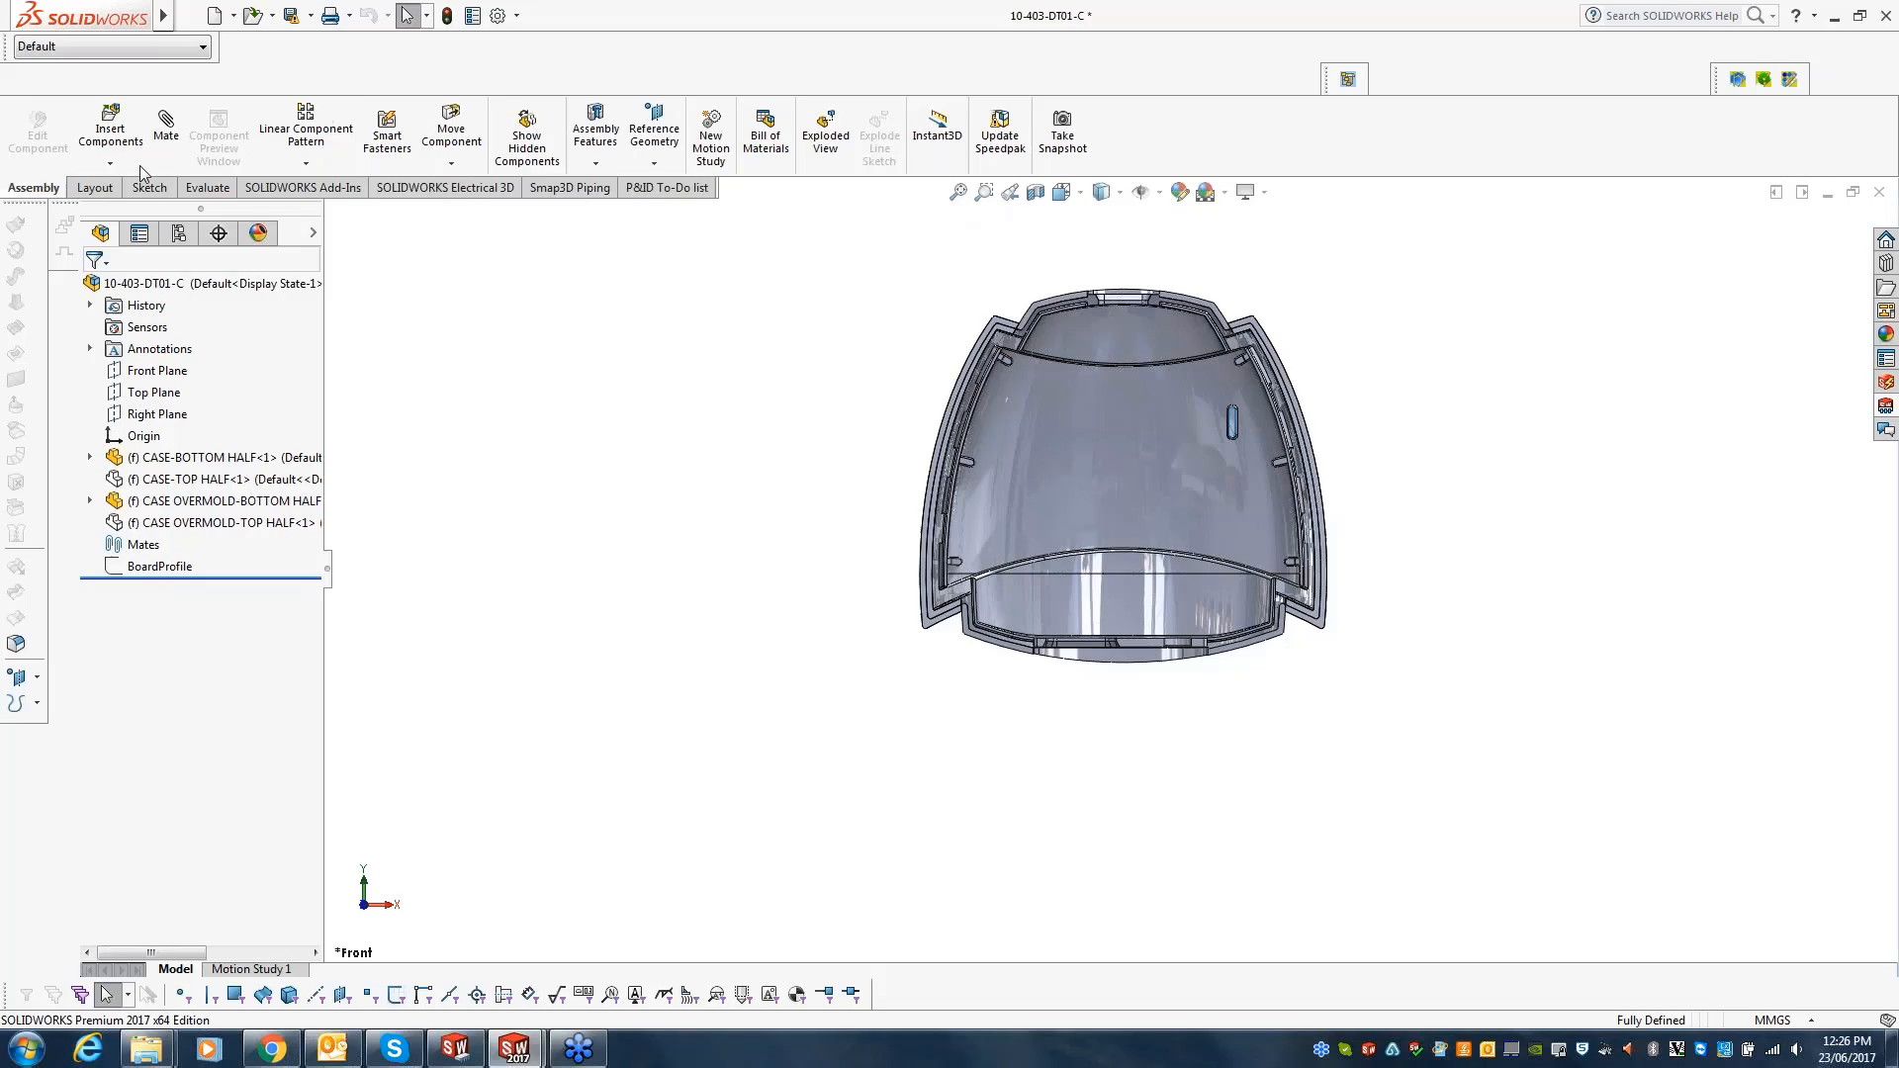
left_click(109, 131)
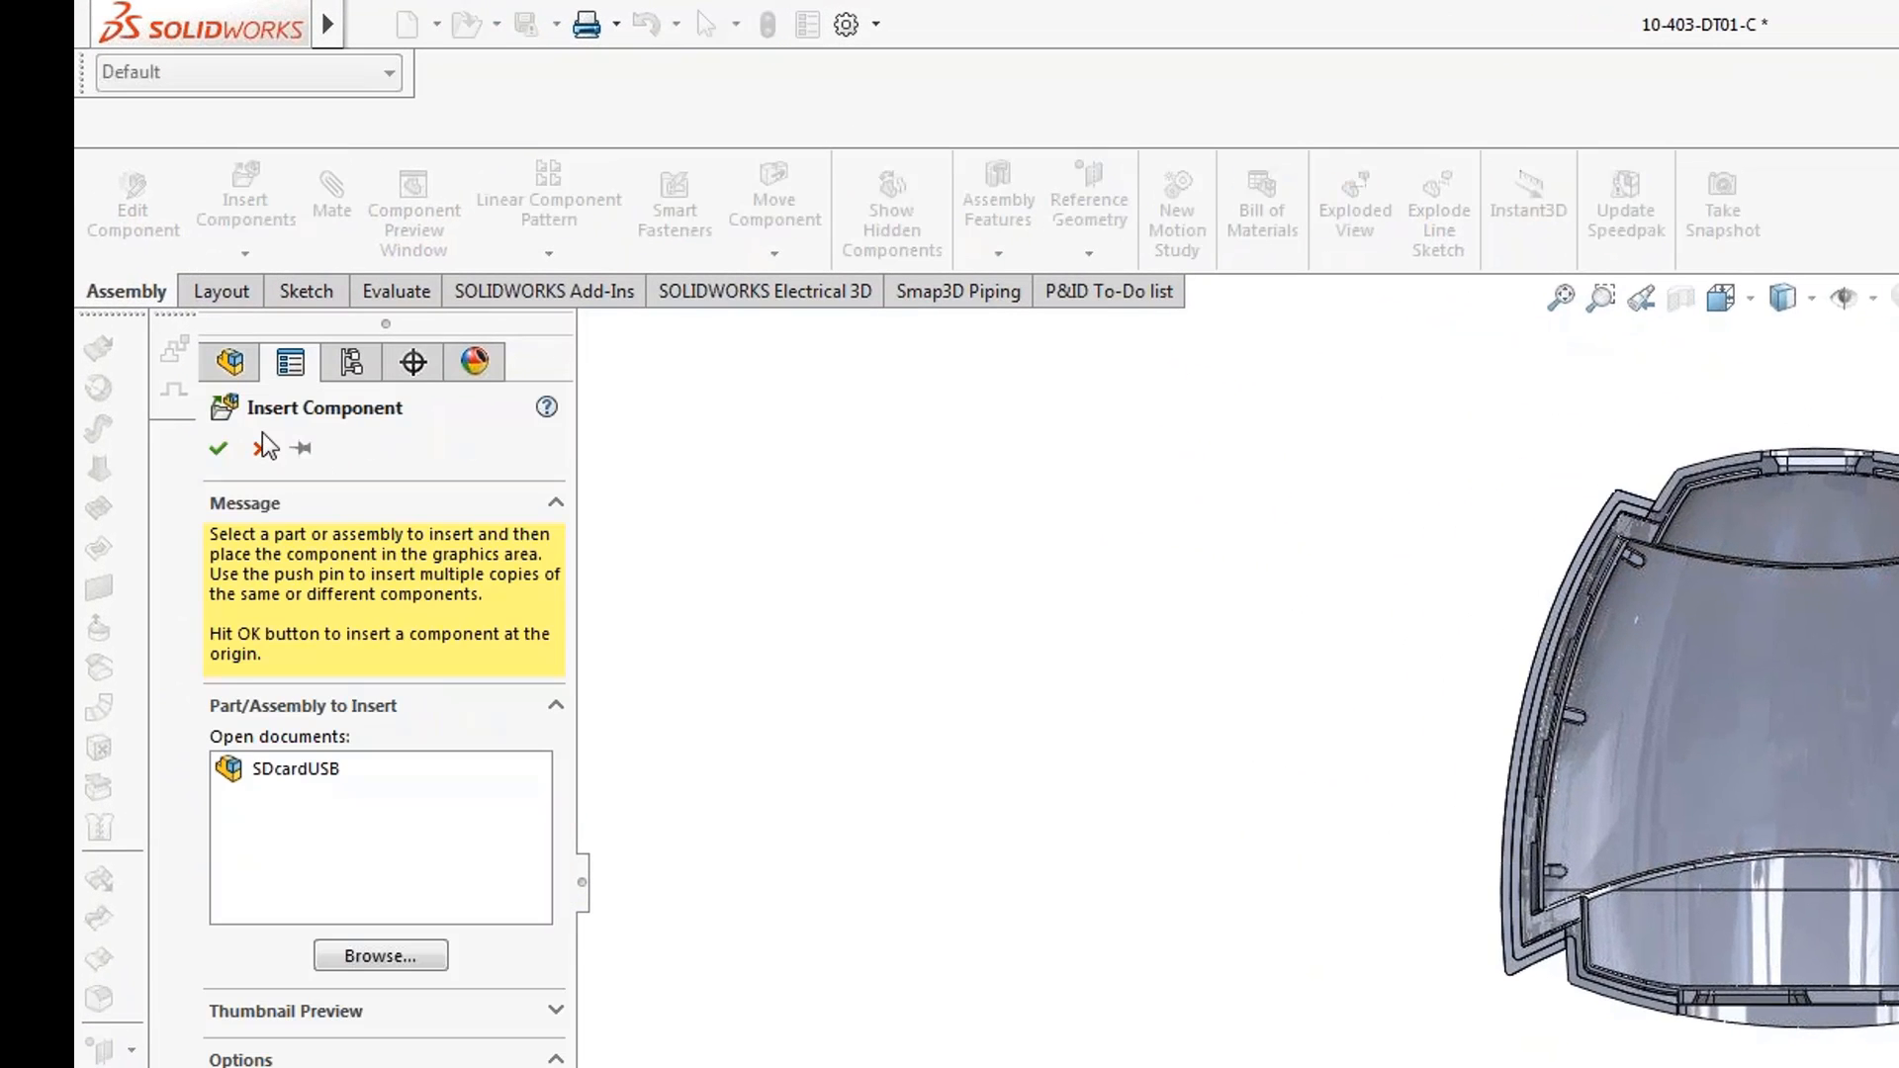
left_click(295, 768)
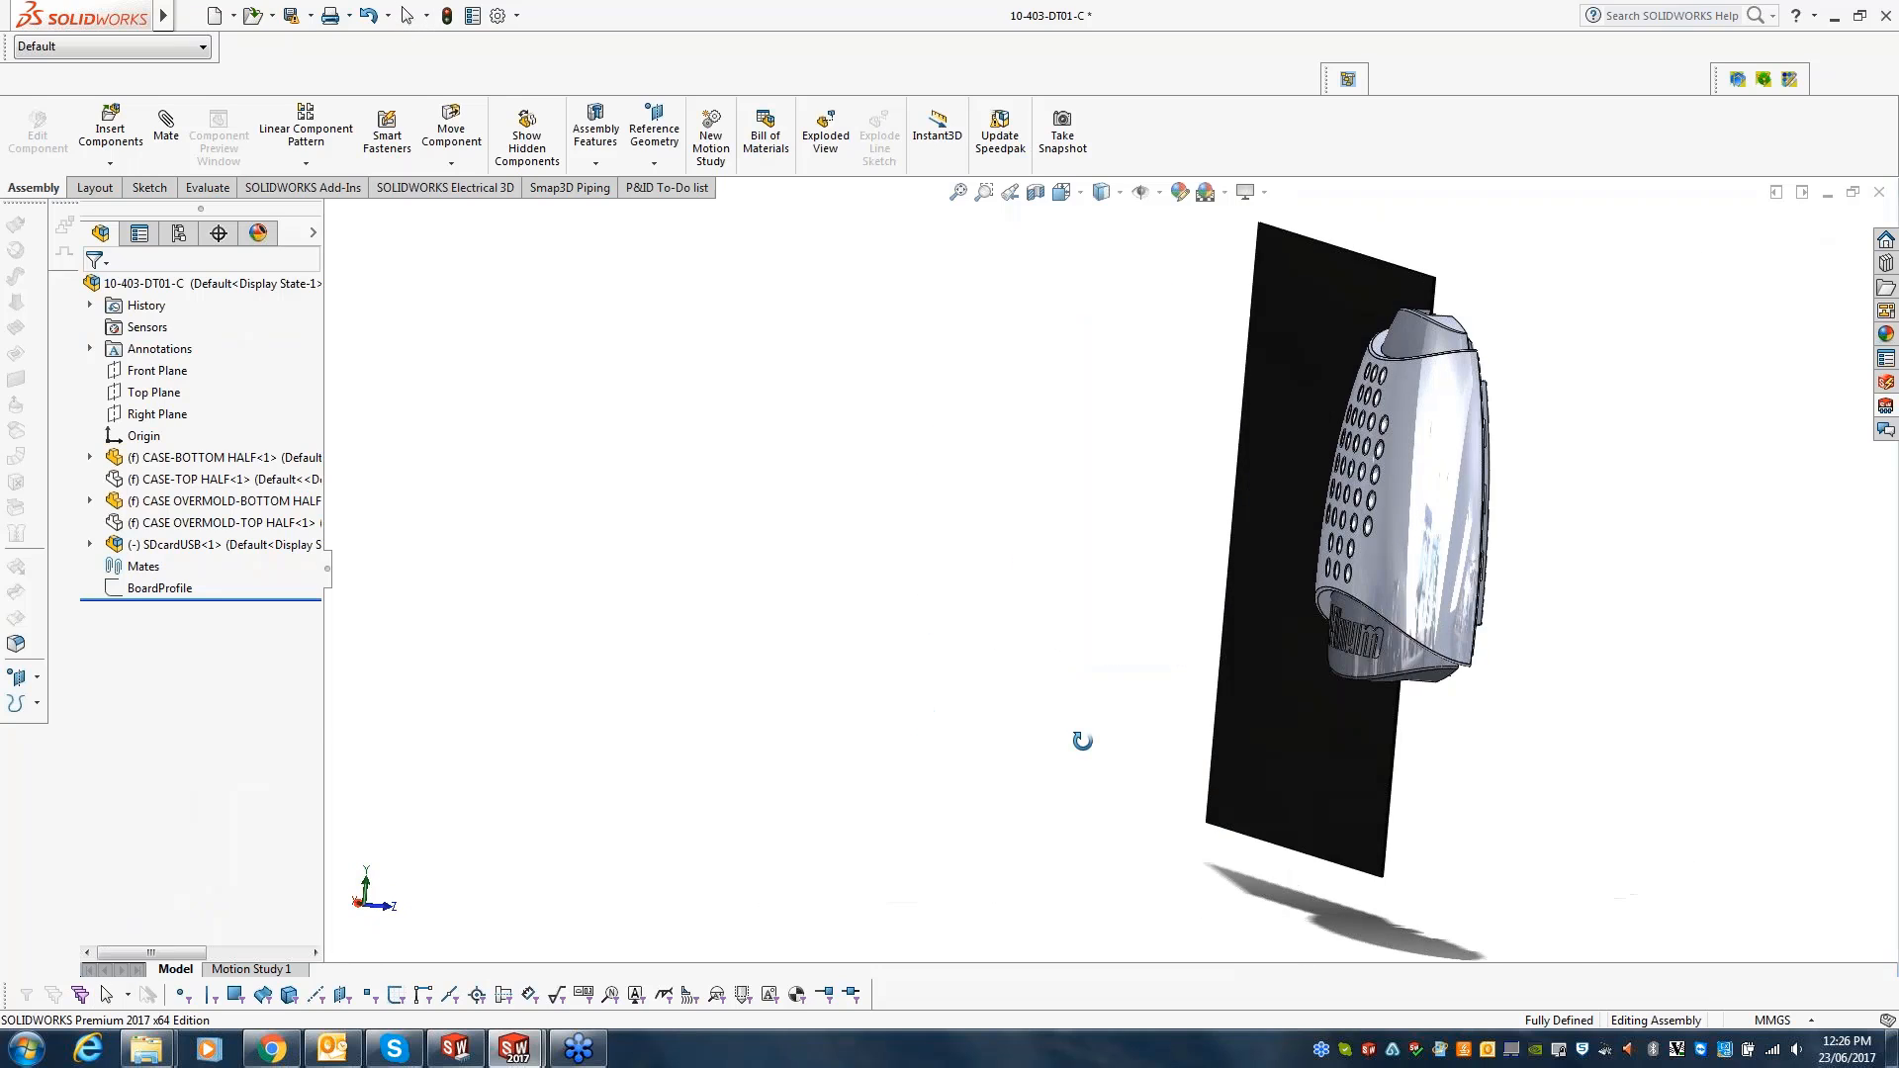
right_click(1369, 279)
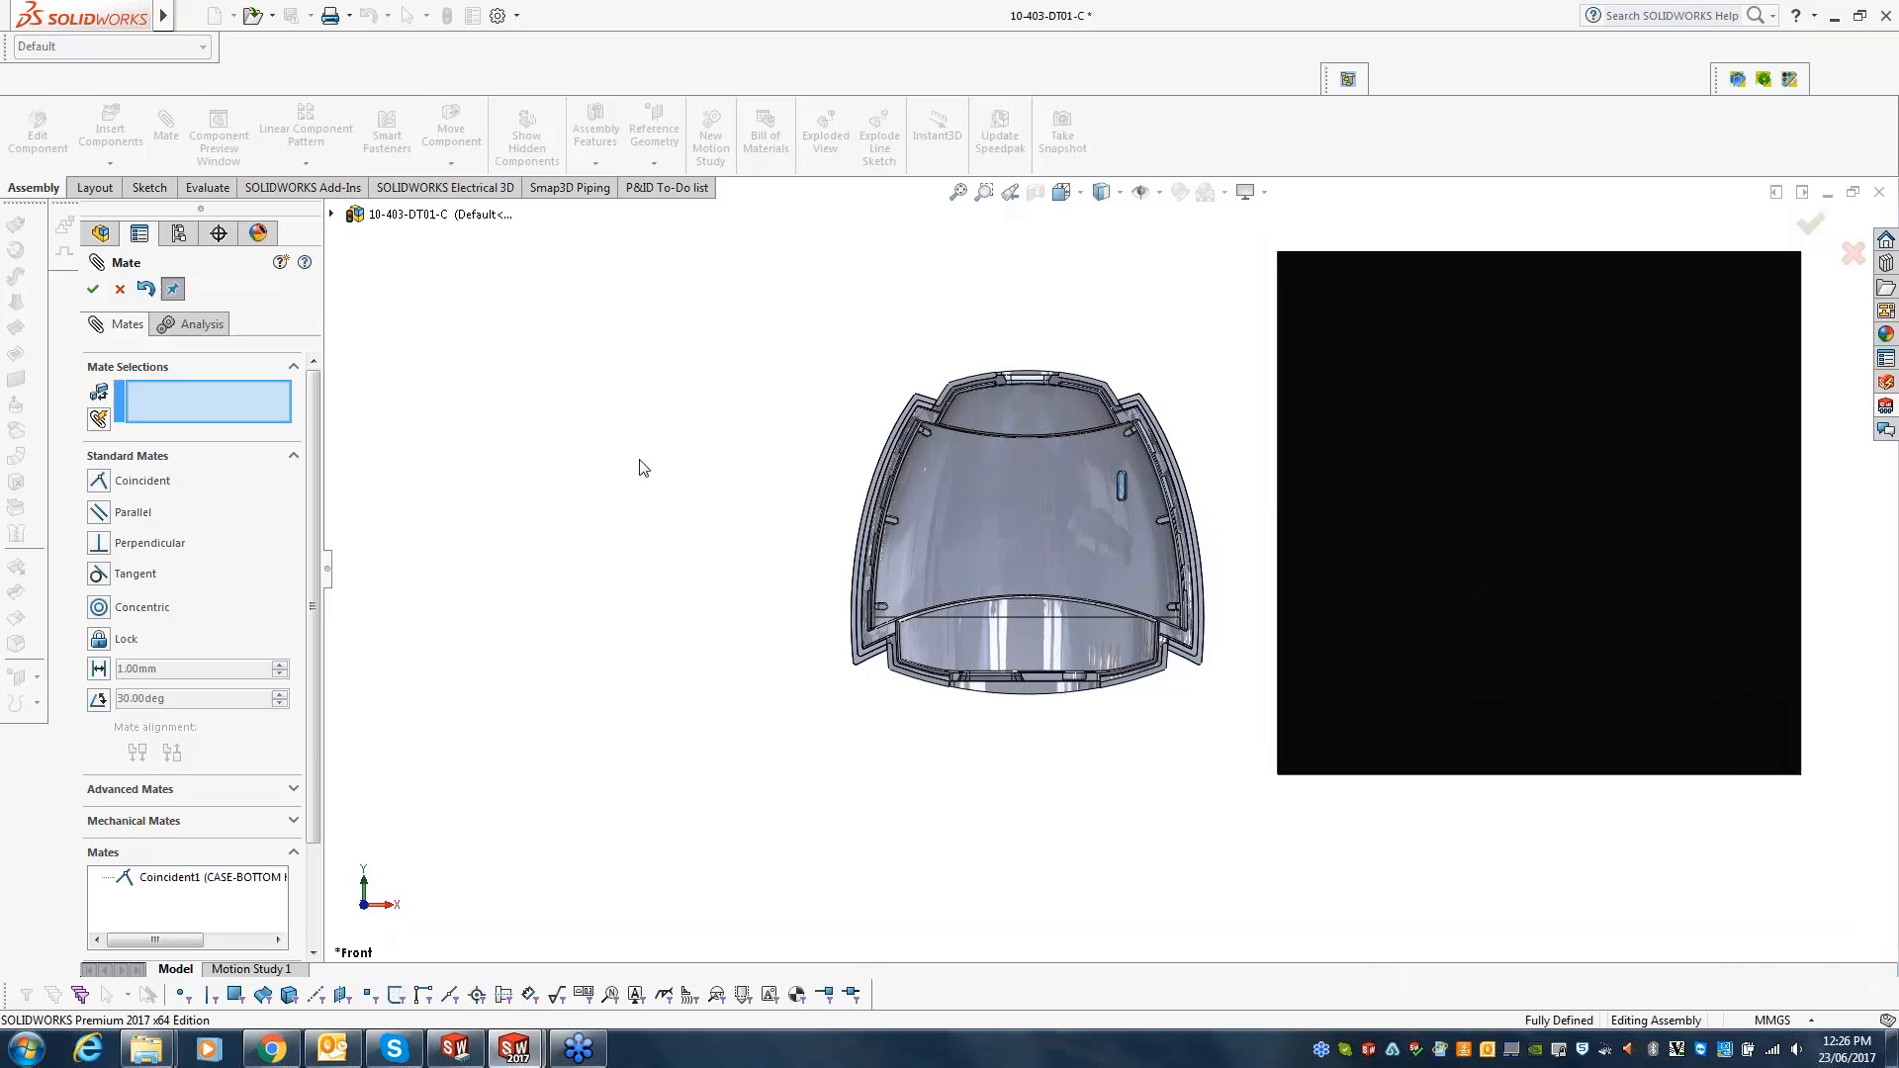
left_click(93, 289)
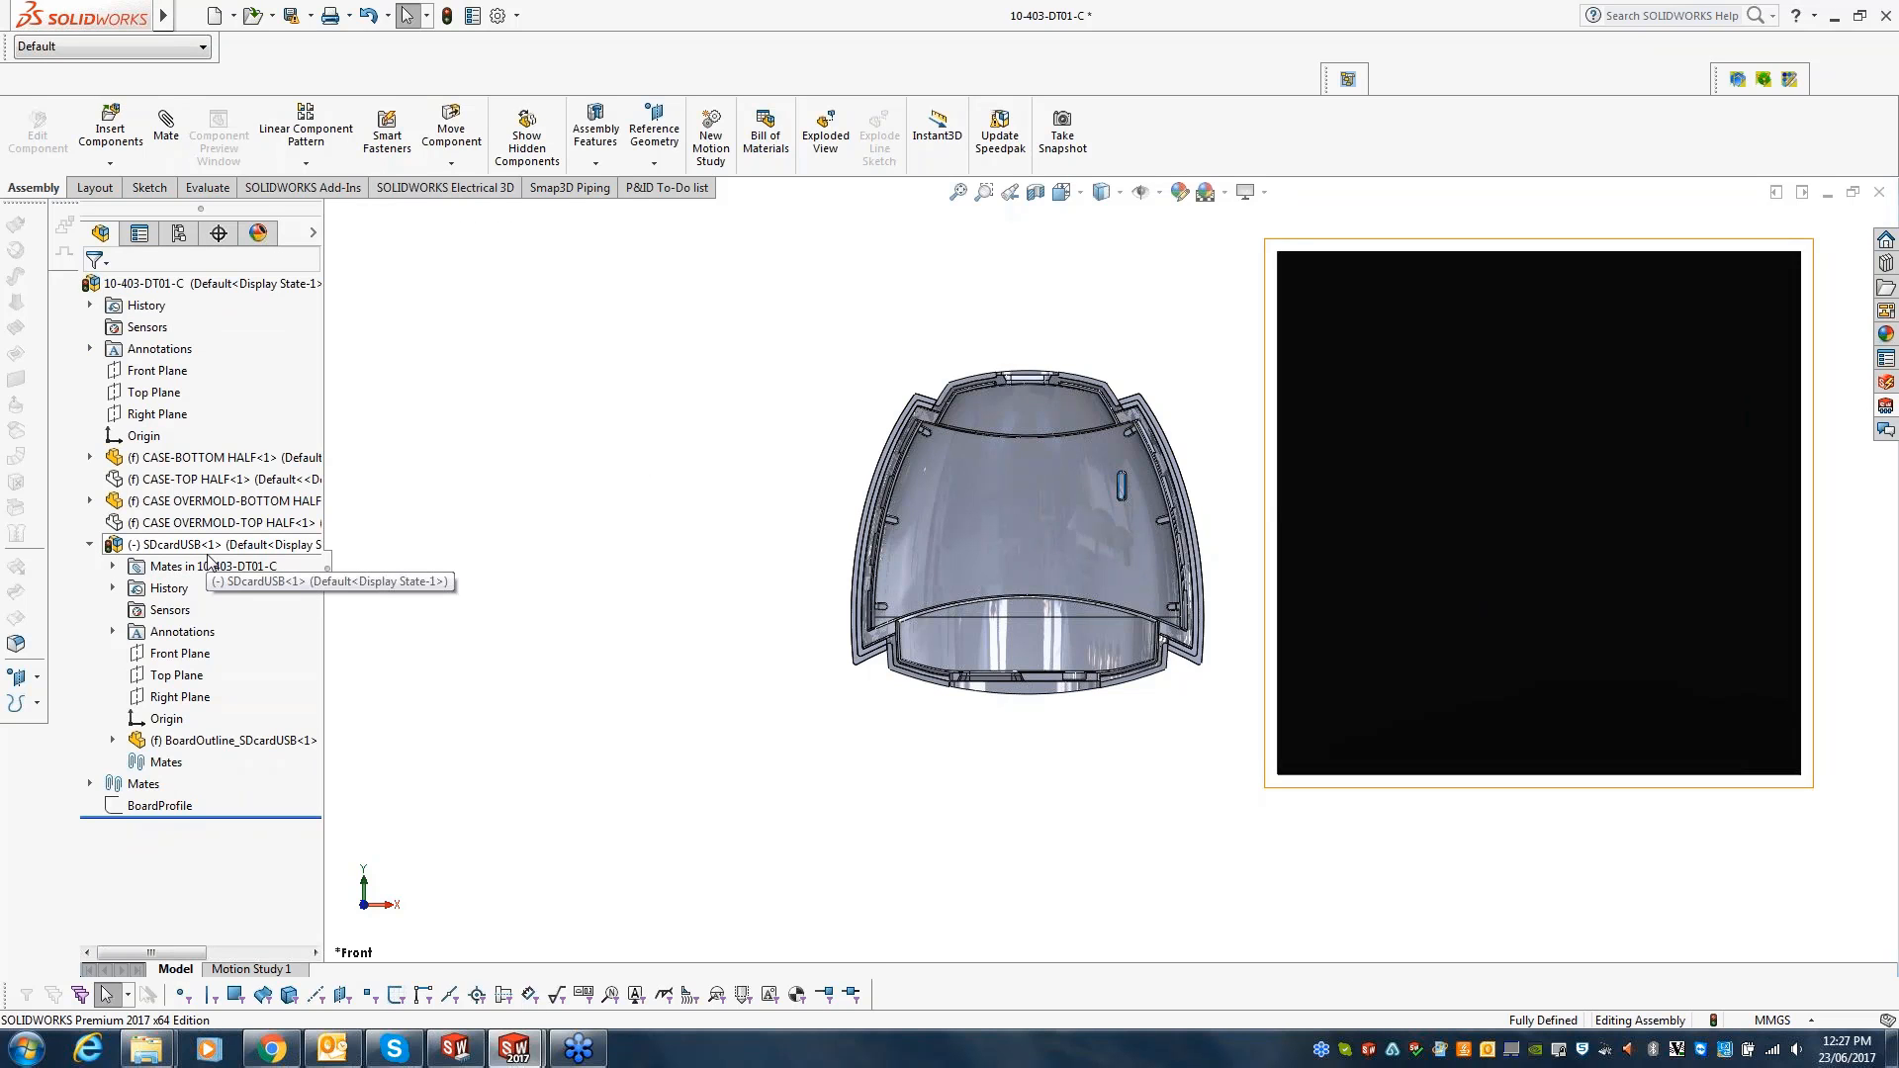
- Edit the SDcardUSB board sketch and convert the enclosure's BoardProfile entities into it
left_click(158, 806)
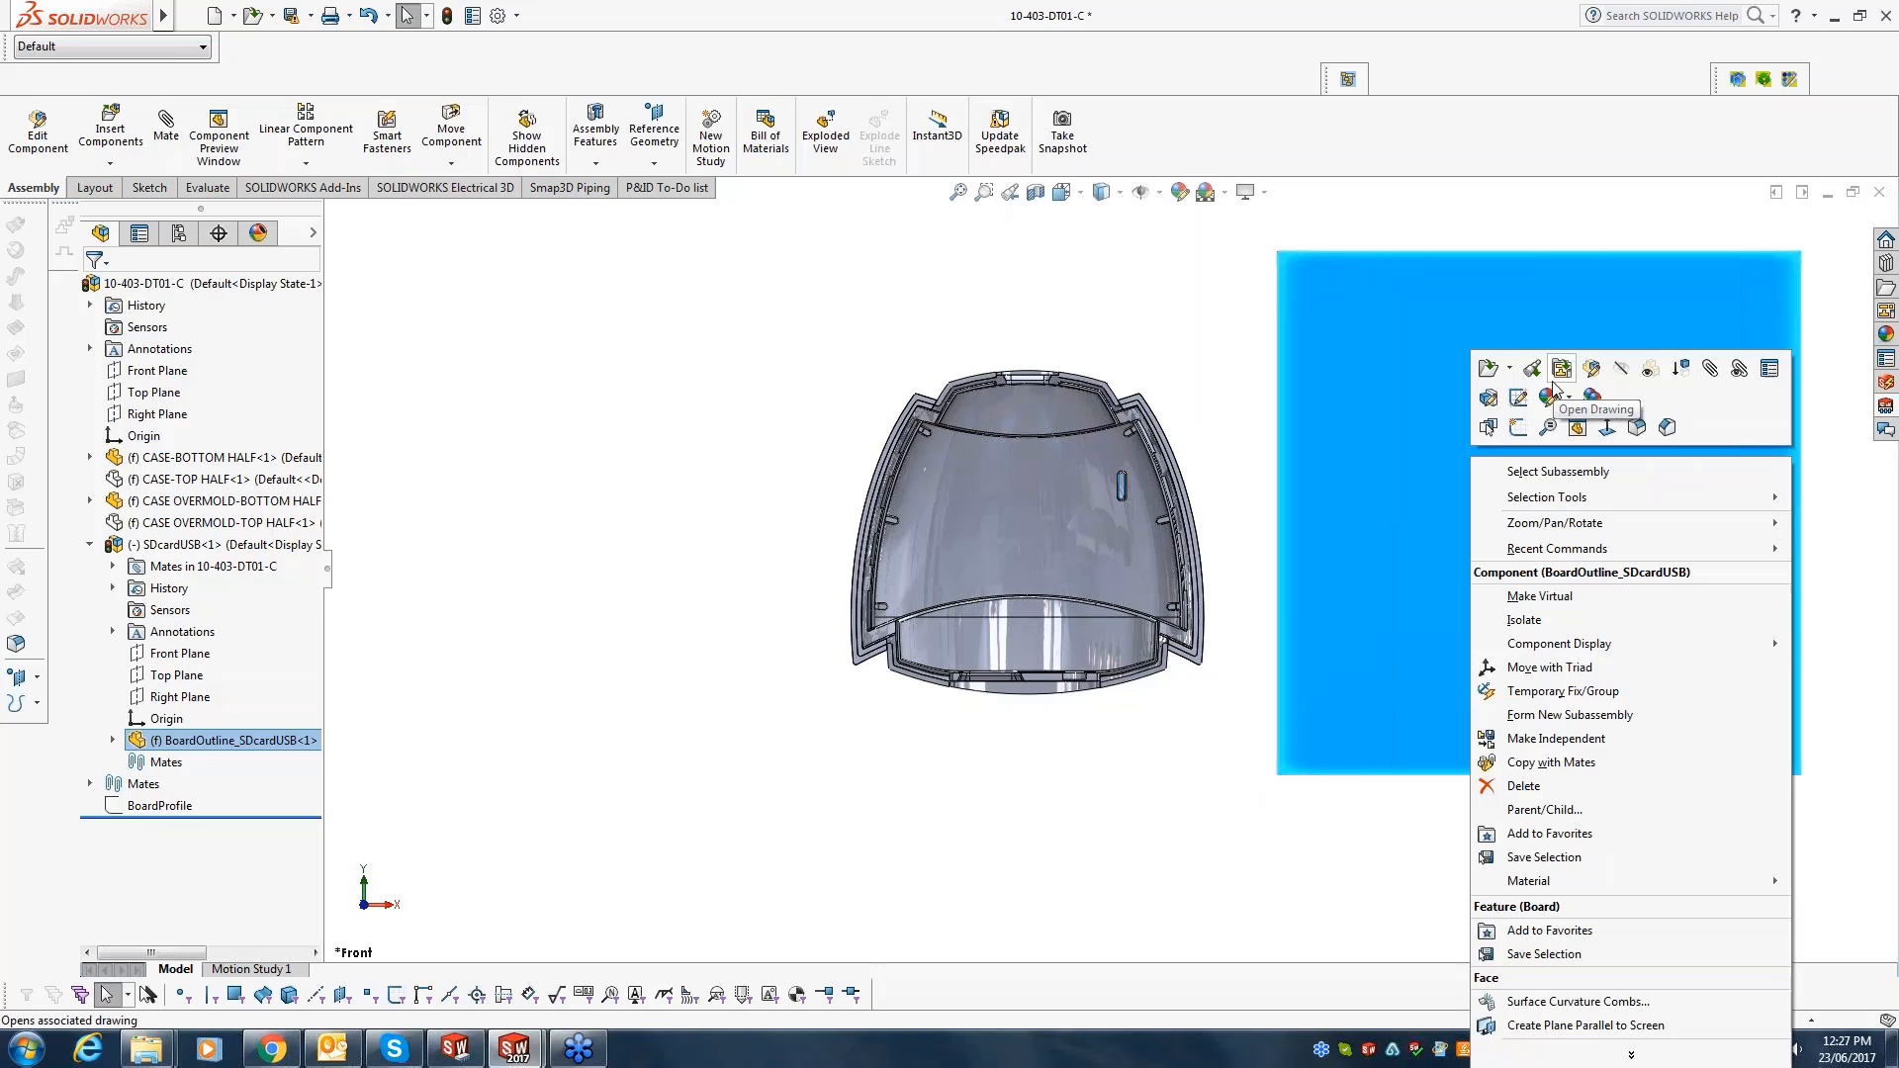
mouse_move(1521, 398)
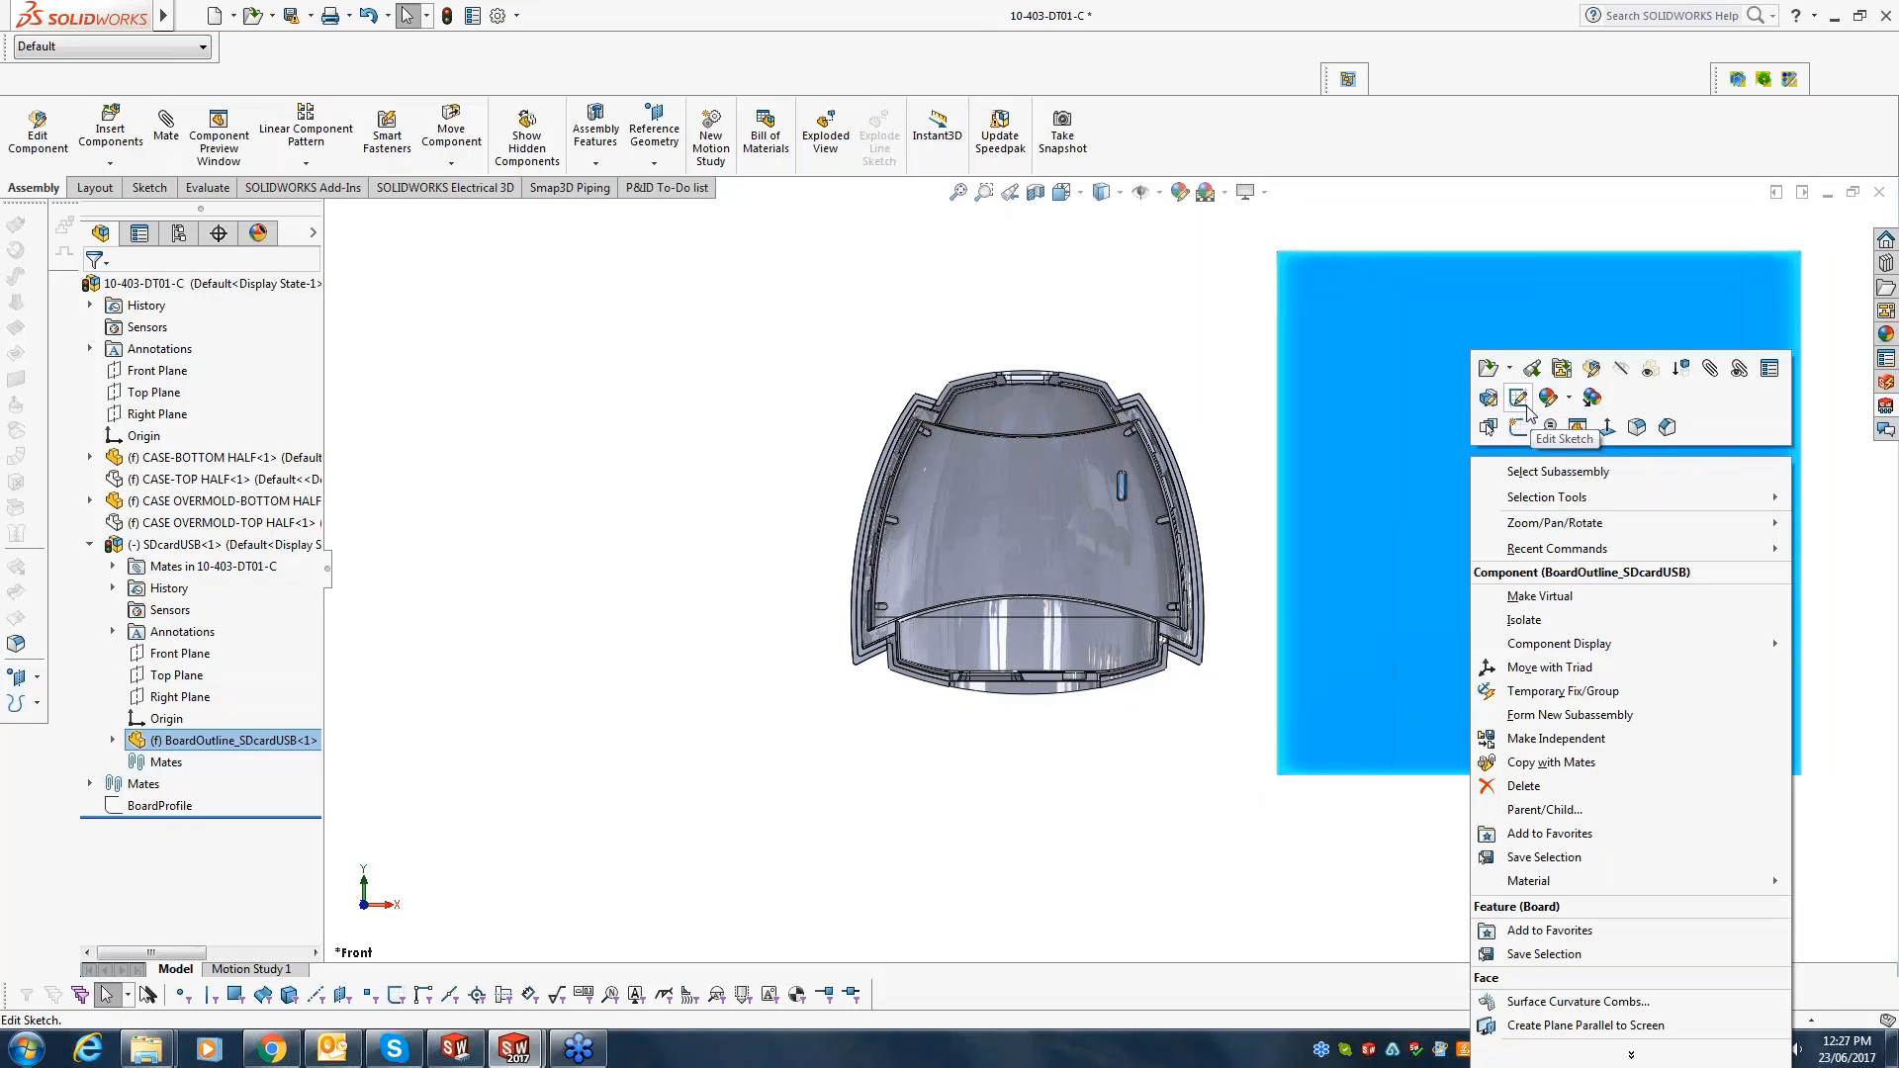
left_click(1519, 398)
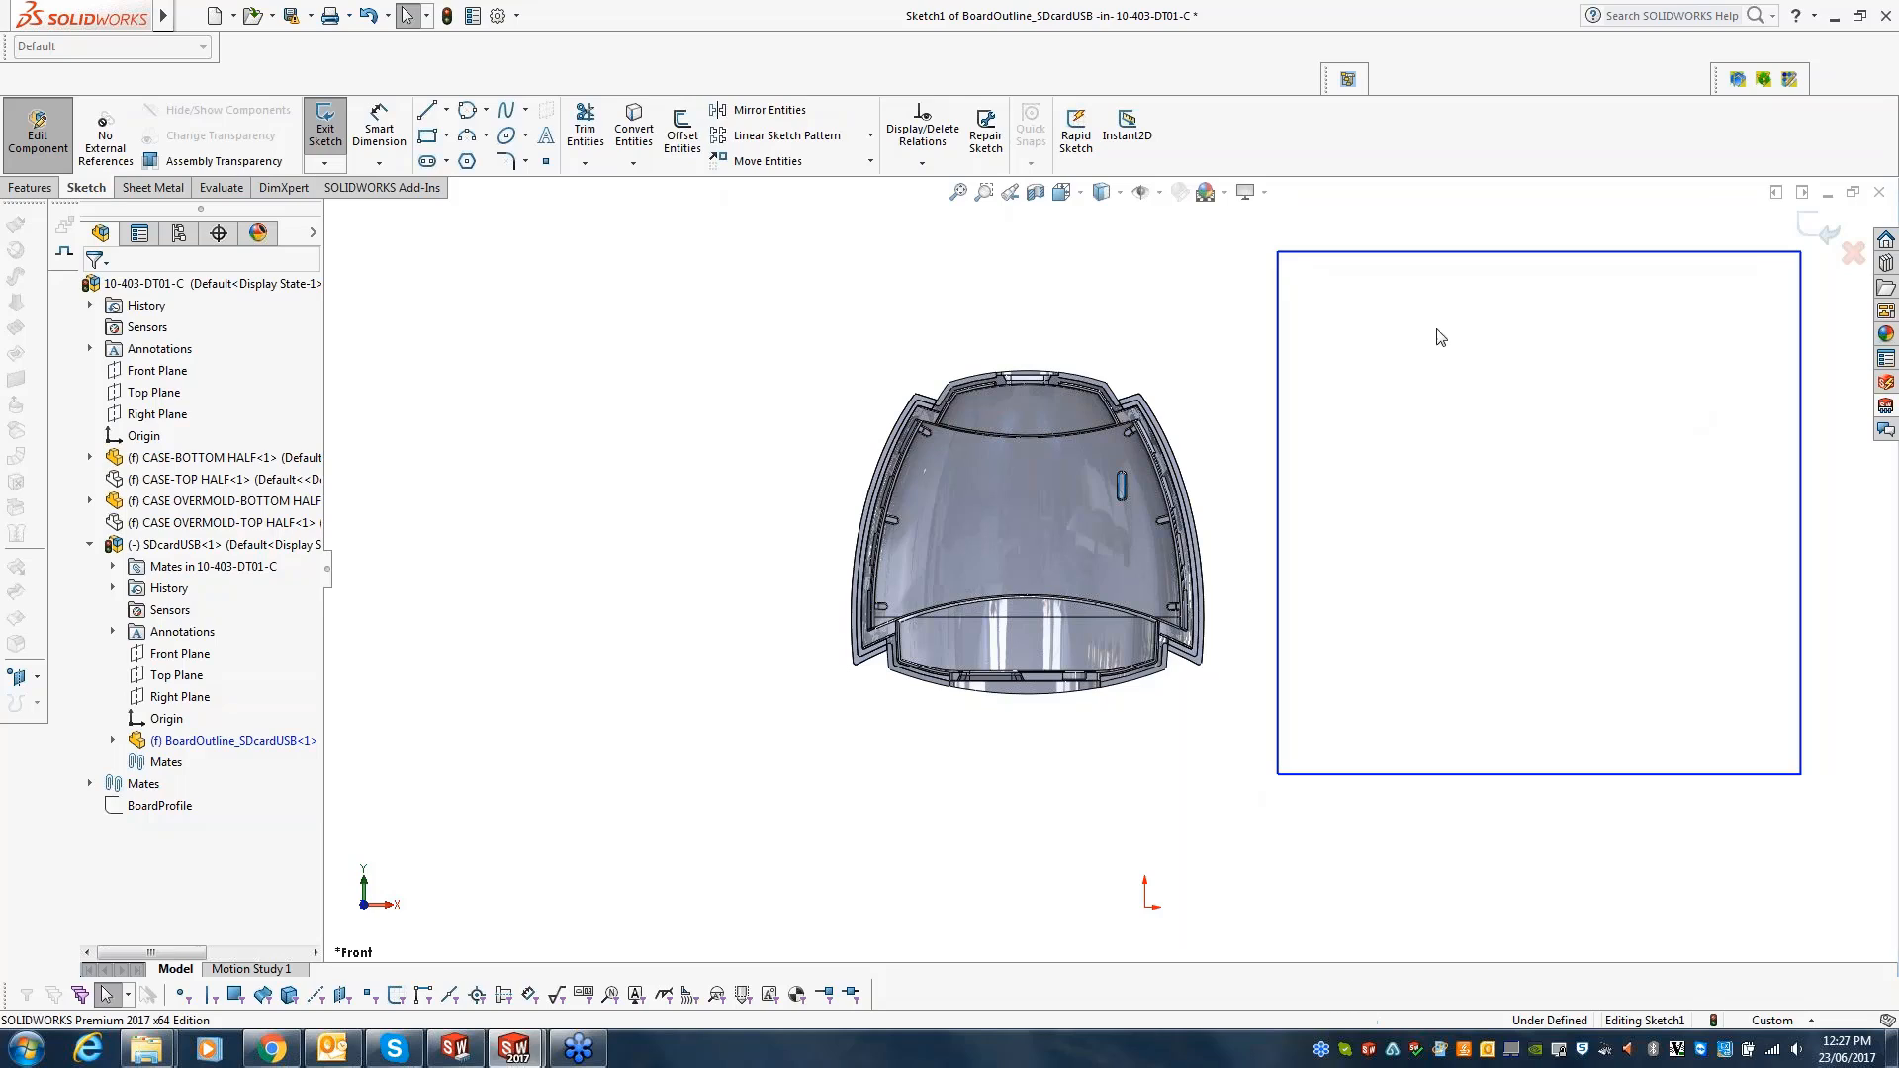
mouse_move(1343, 421)
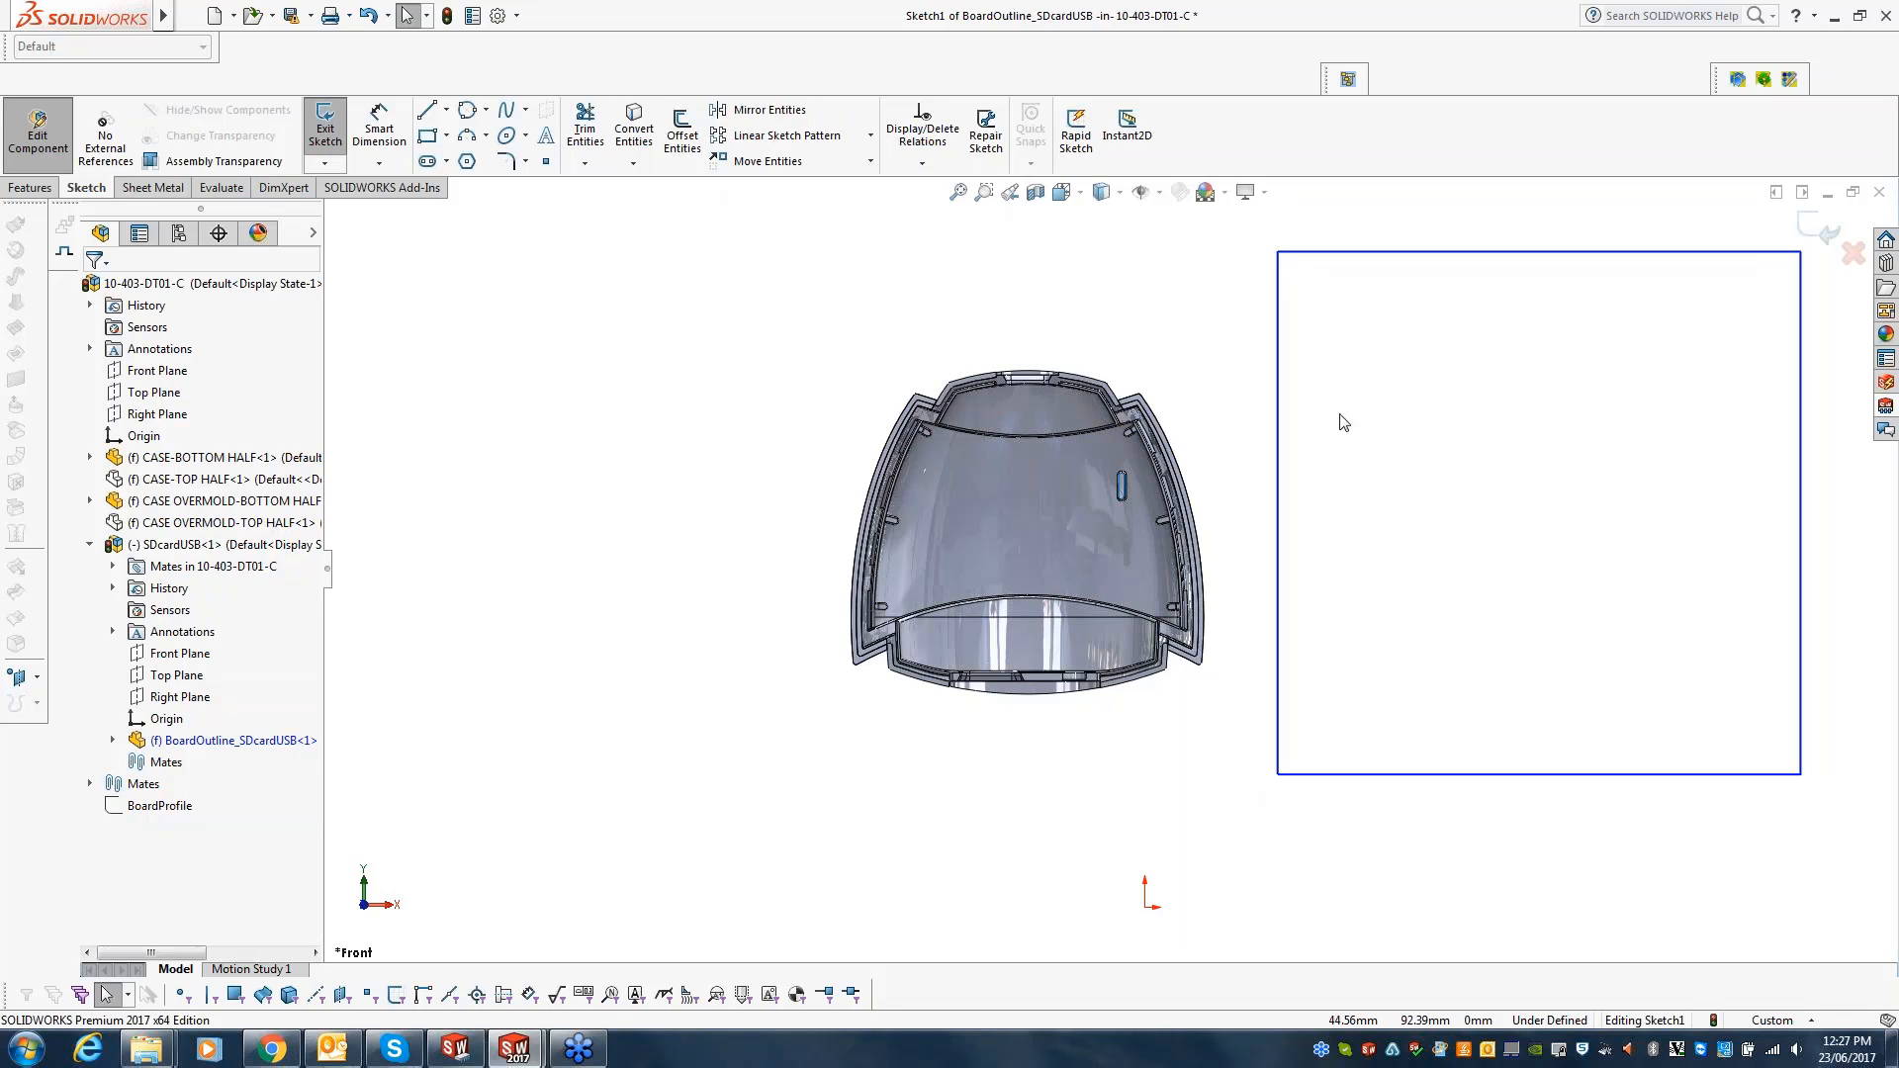
left_click(158, 805)
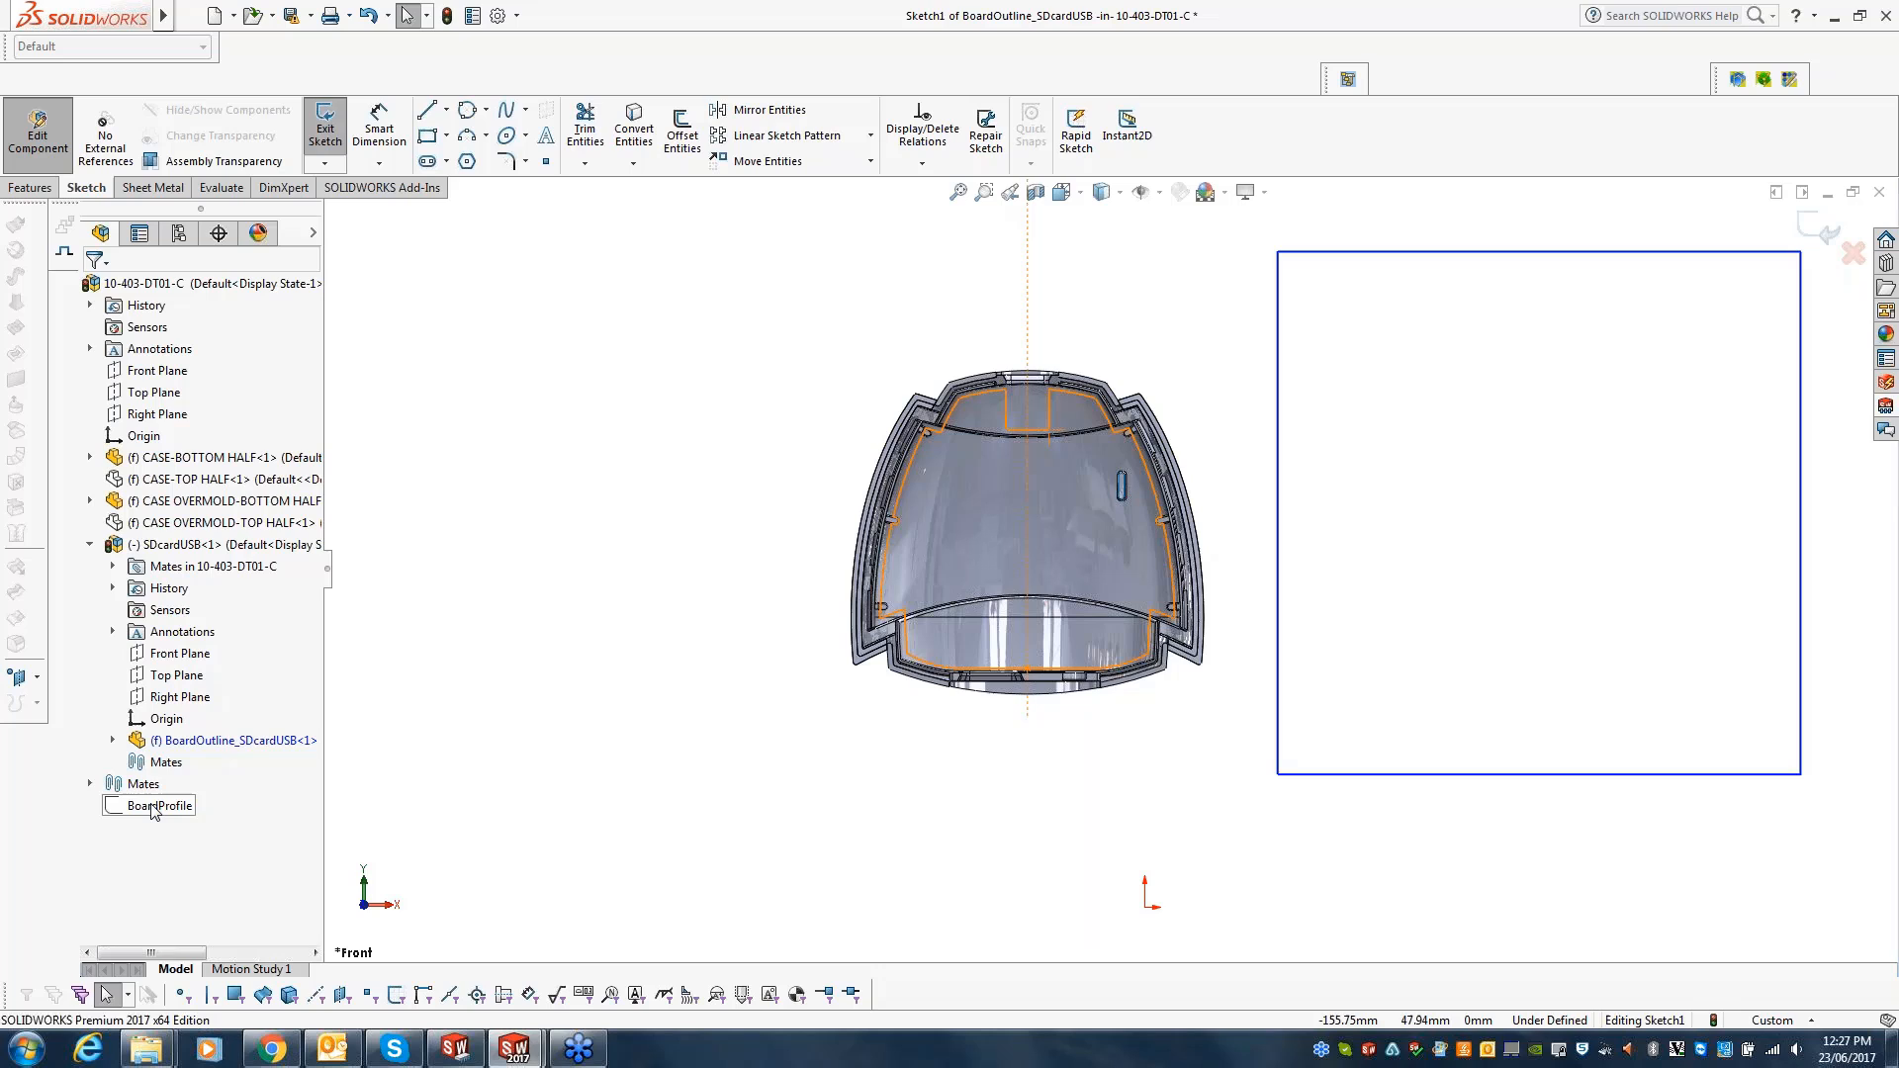
left_click(158, 805)
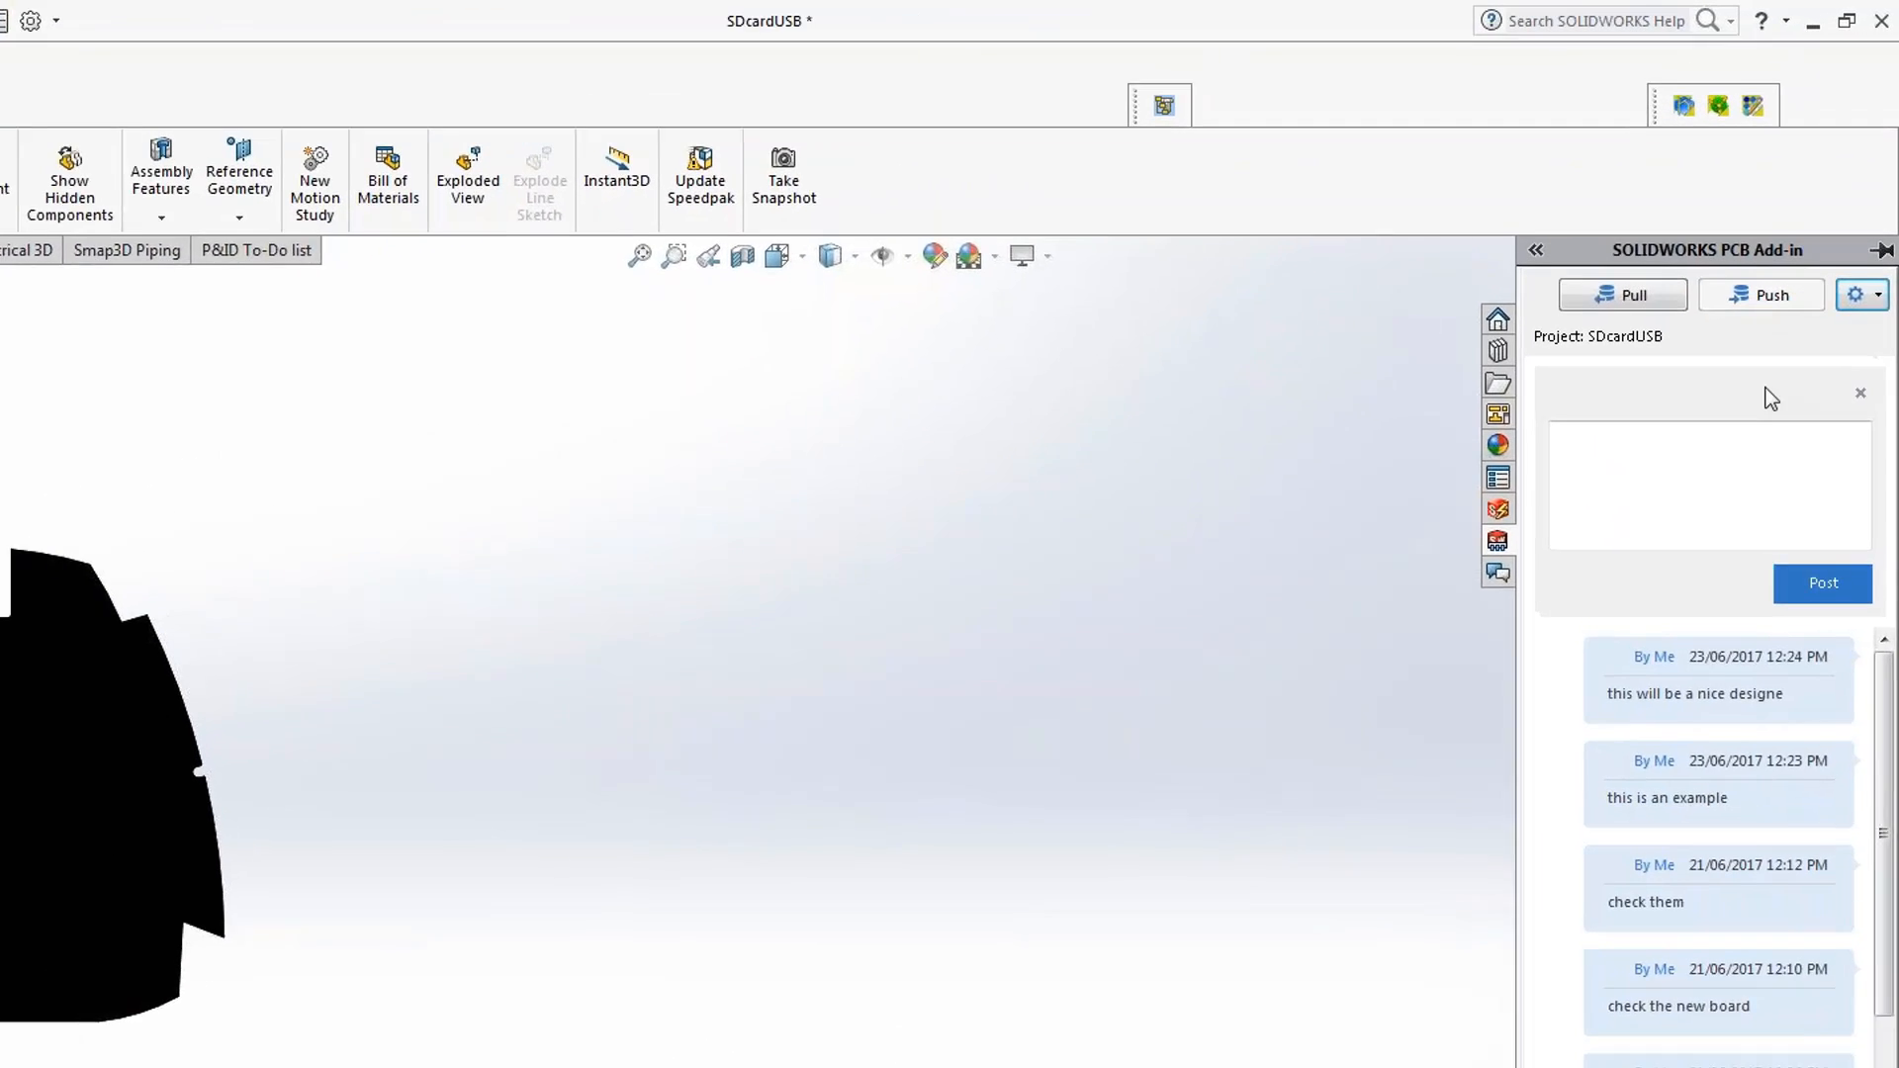
- Post the comment 'board profile for you to use' and push the board to the PCB project
type("p")
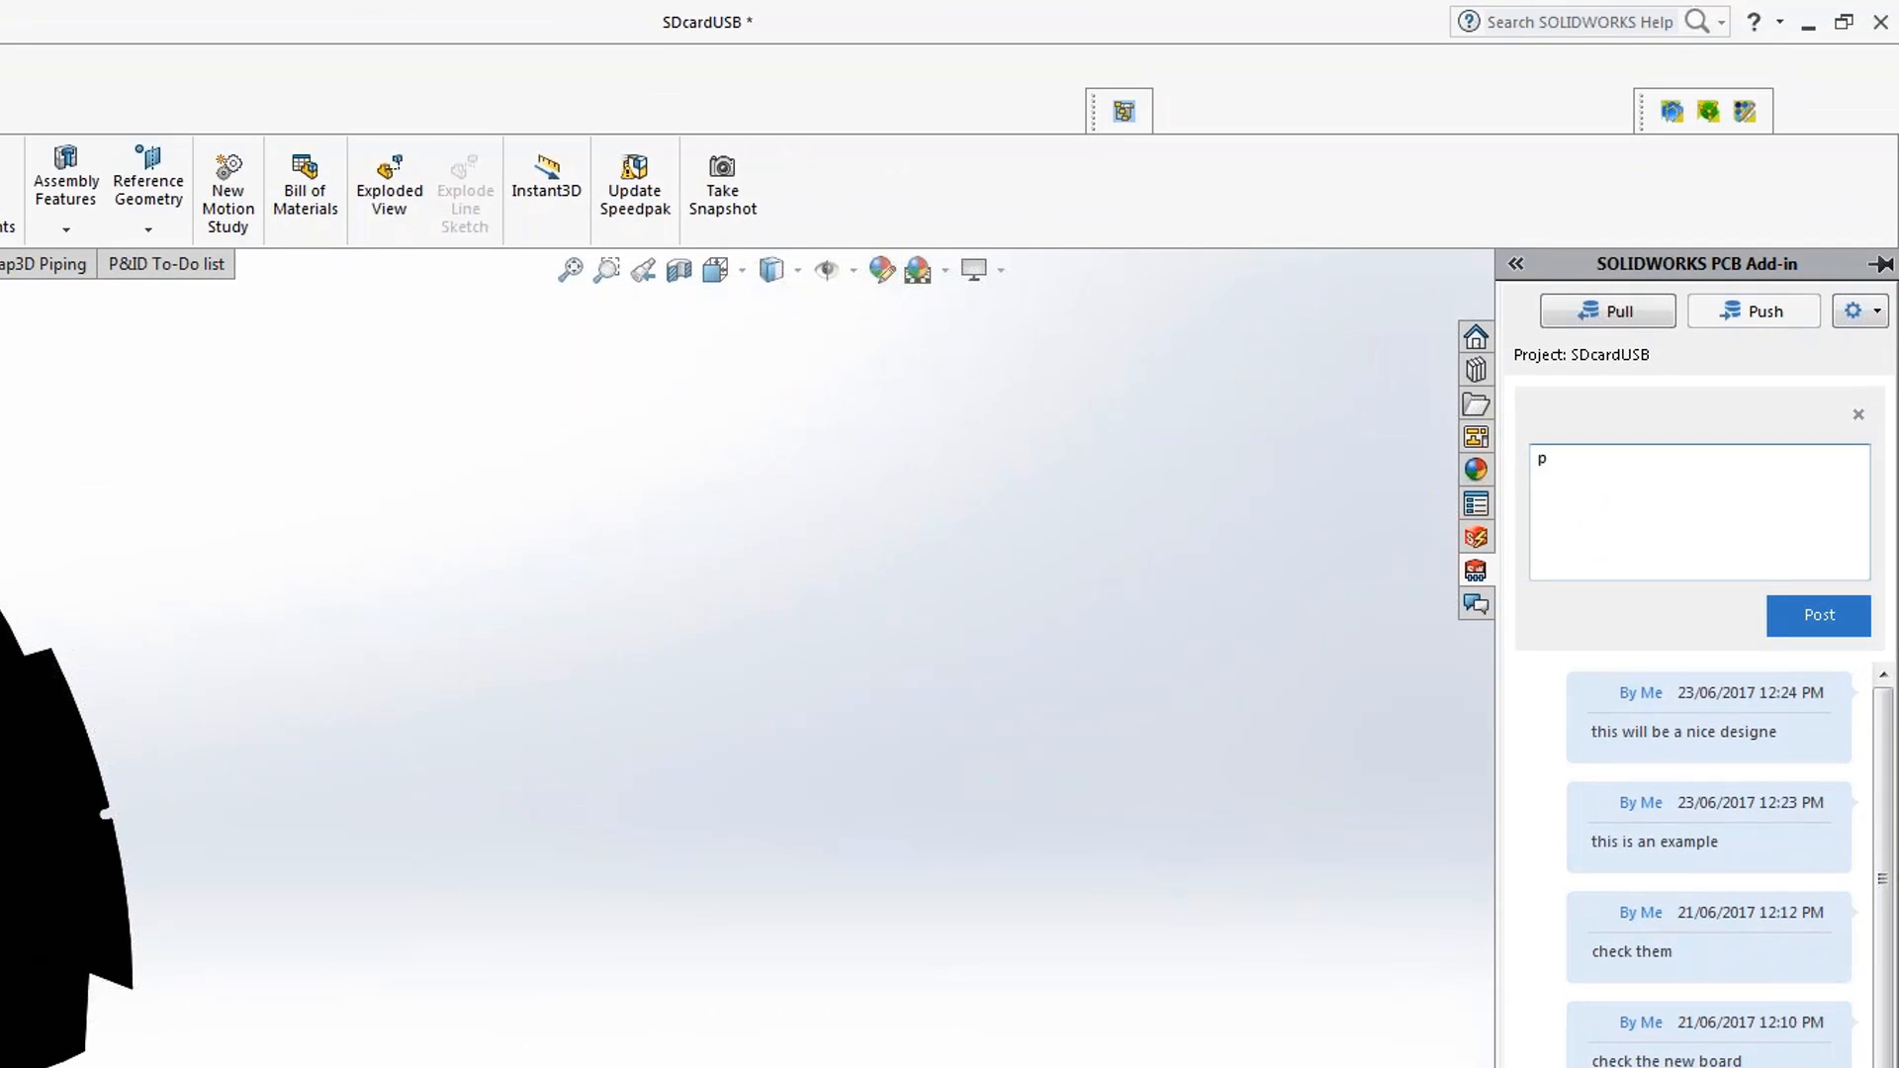
type("board profile for u")
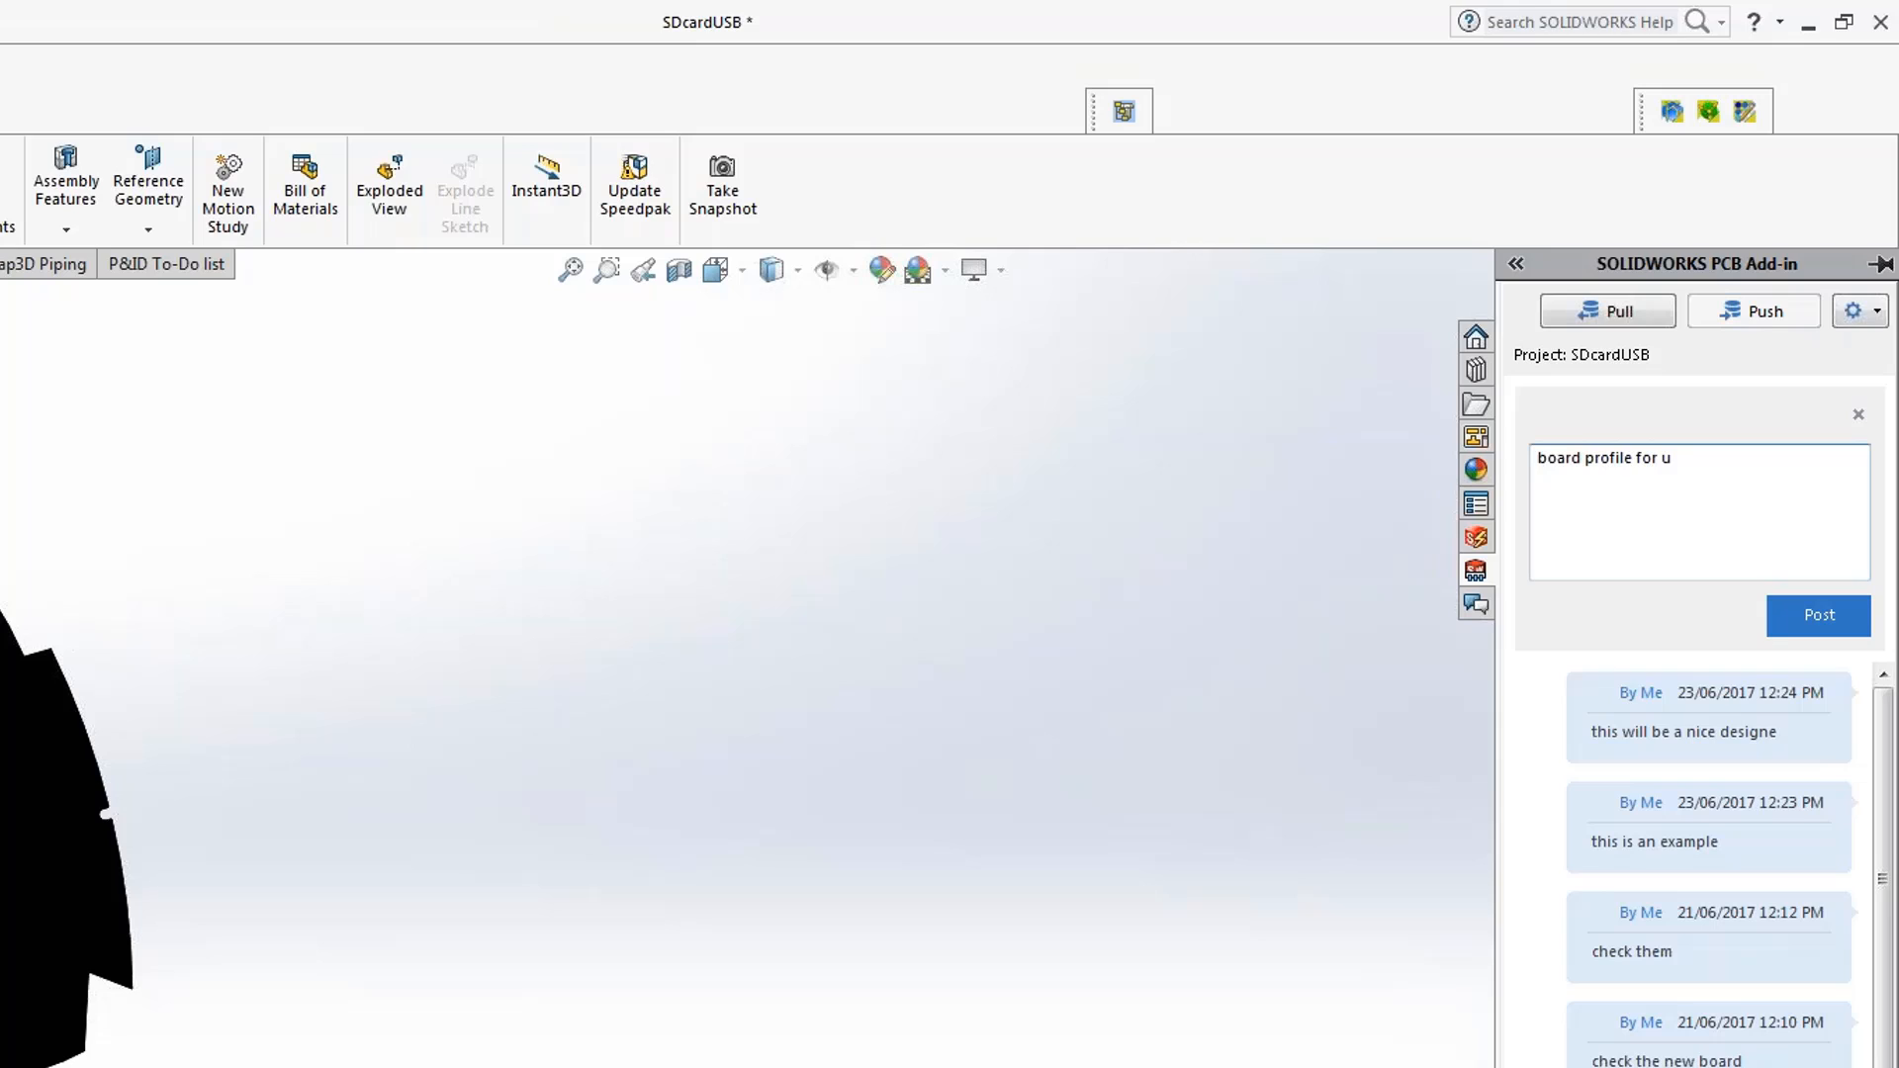
type("you to use")
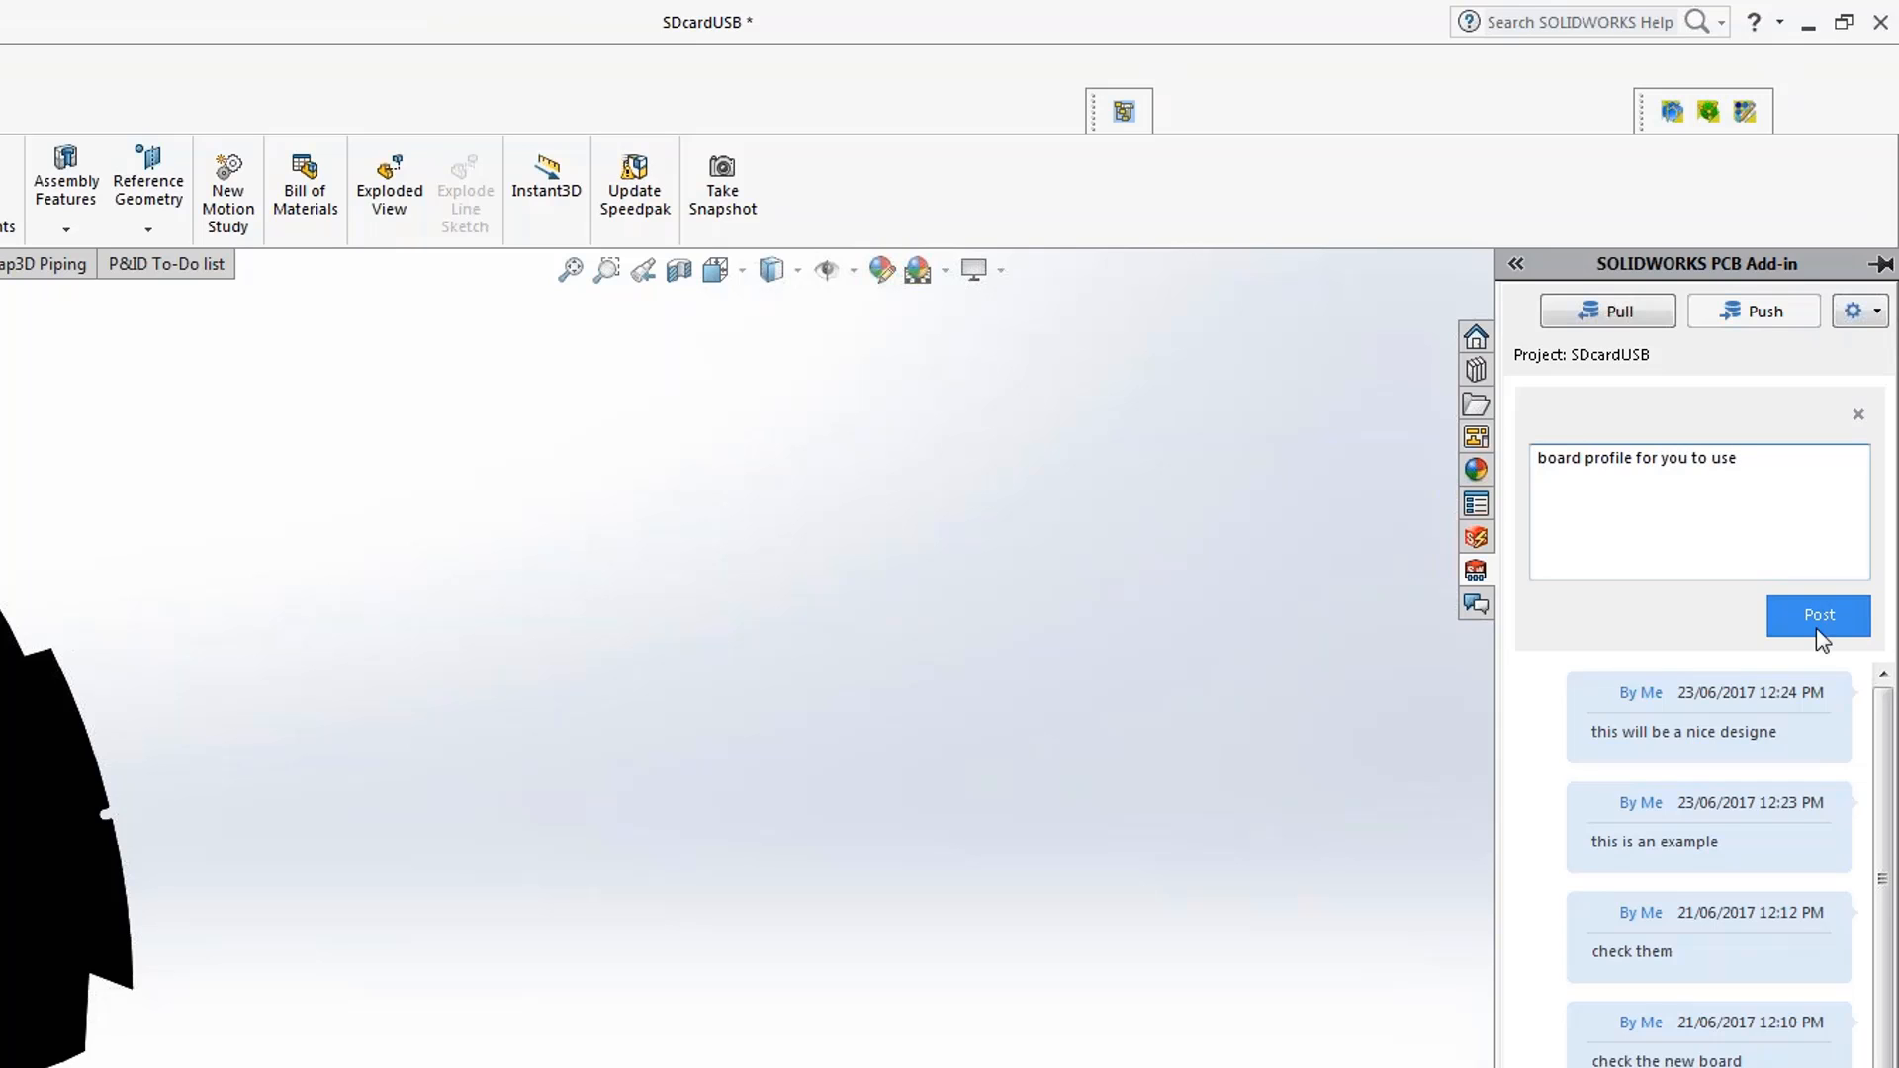
left_click(1816, 615)
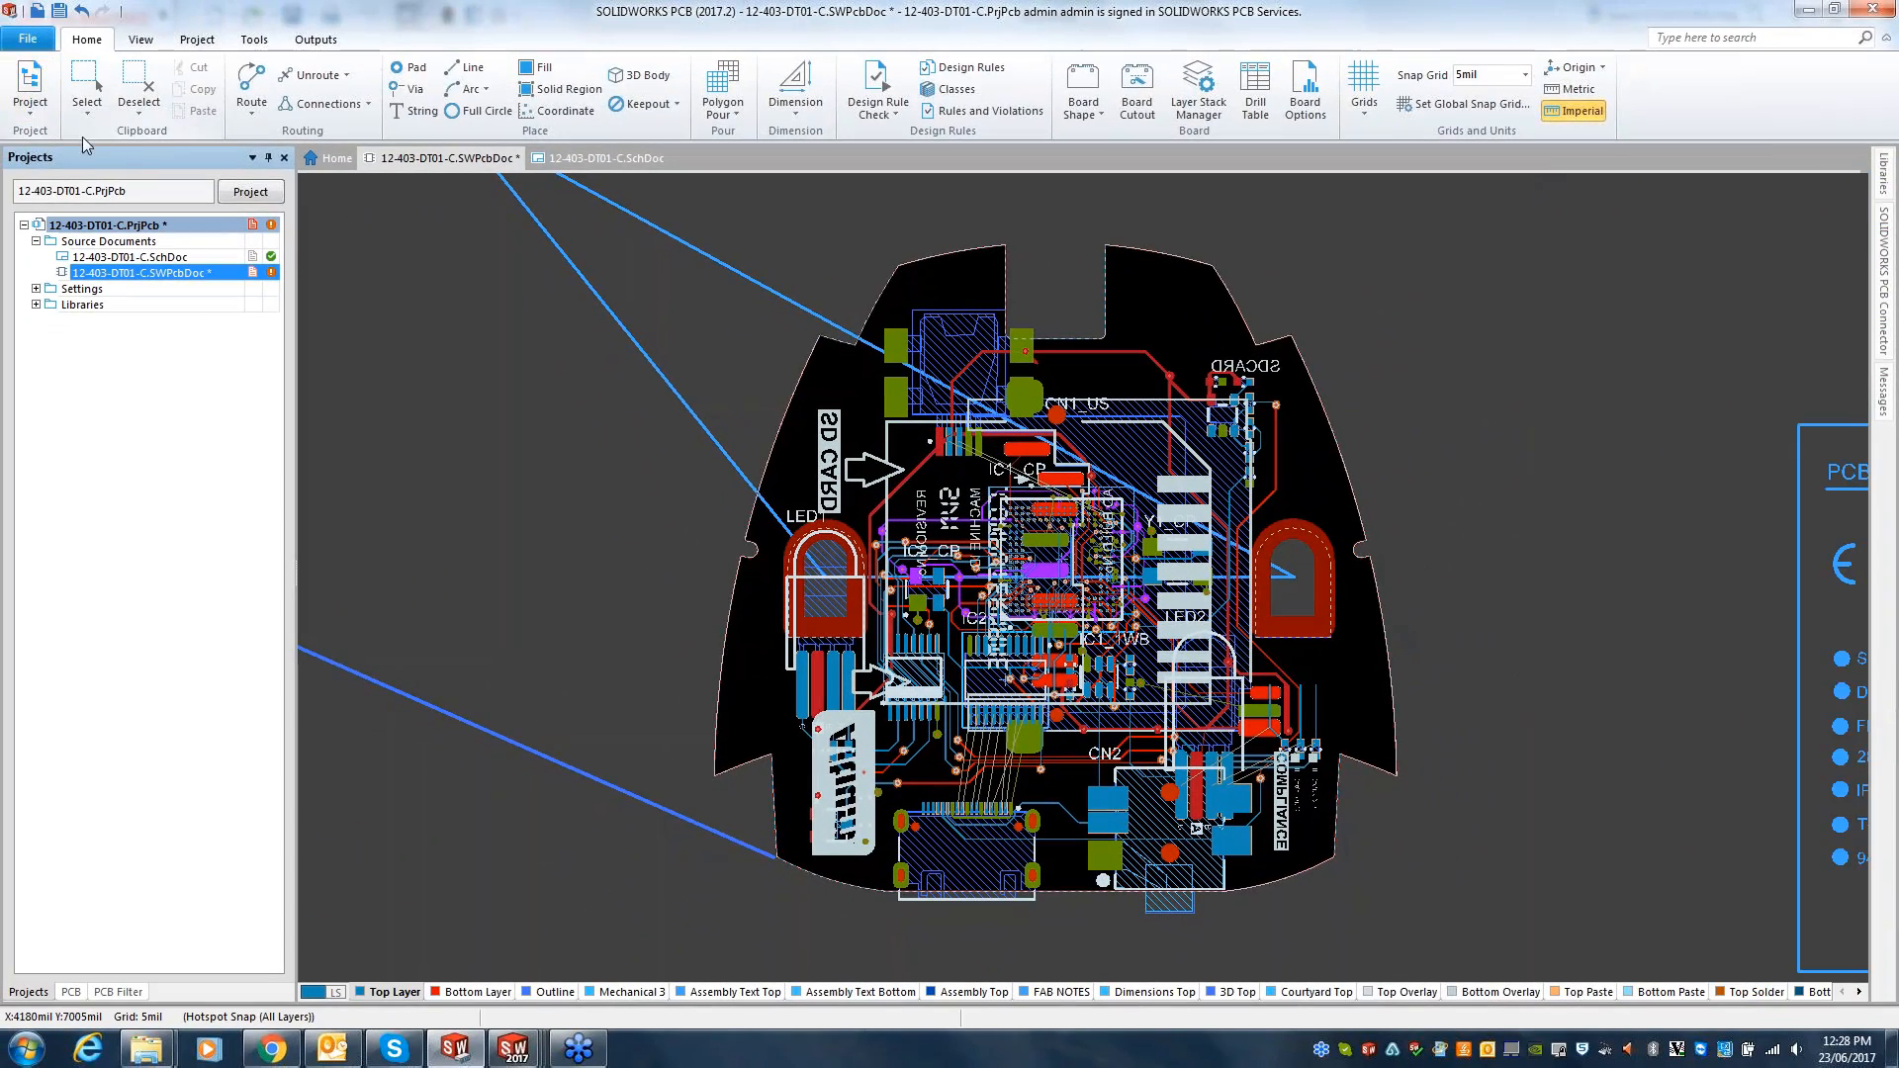
- Preview and accept the incoming Board Outline change in the PCB Connector panel
left_click(196, 39)
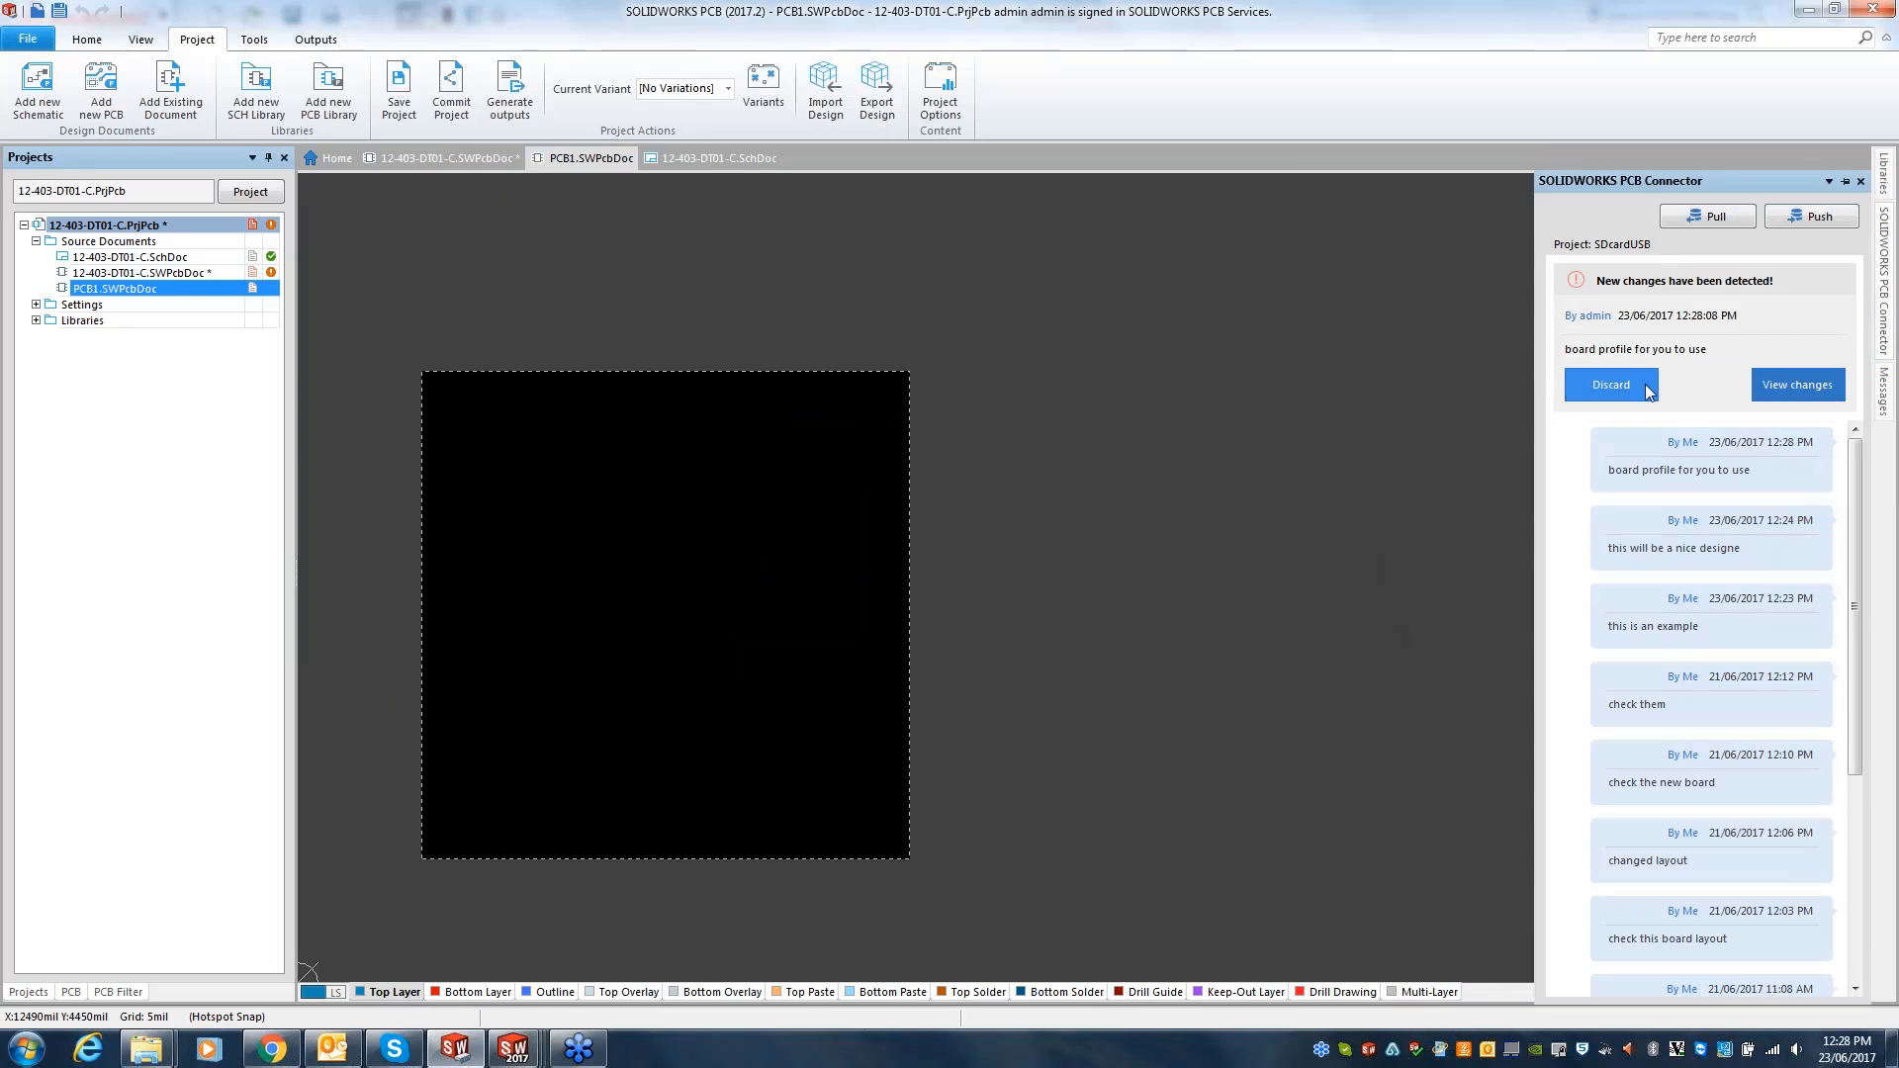
left_click(1798, 383)
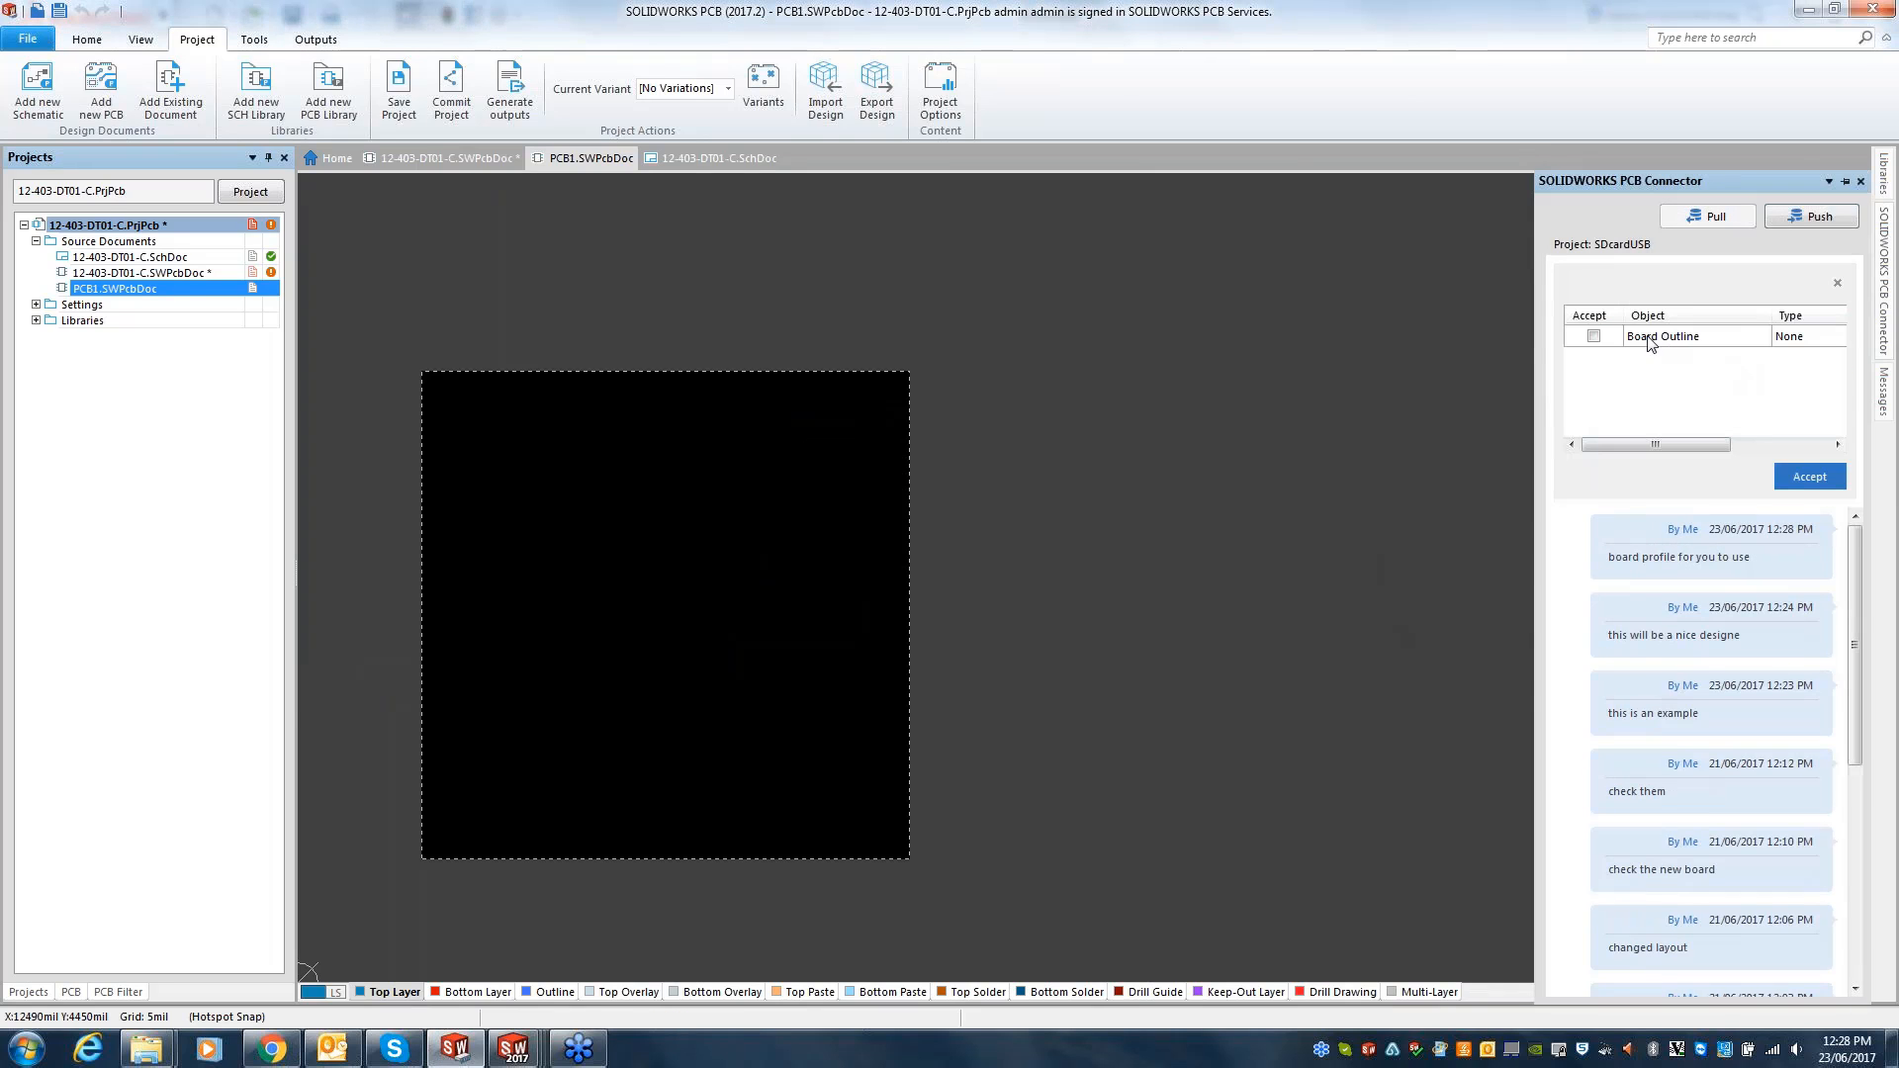
left_click(1664, 336)
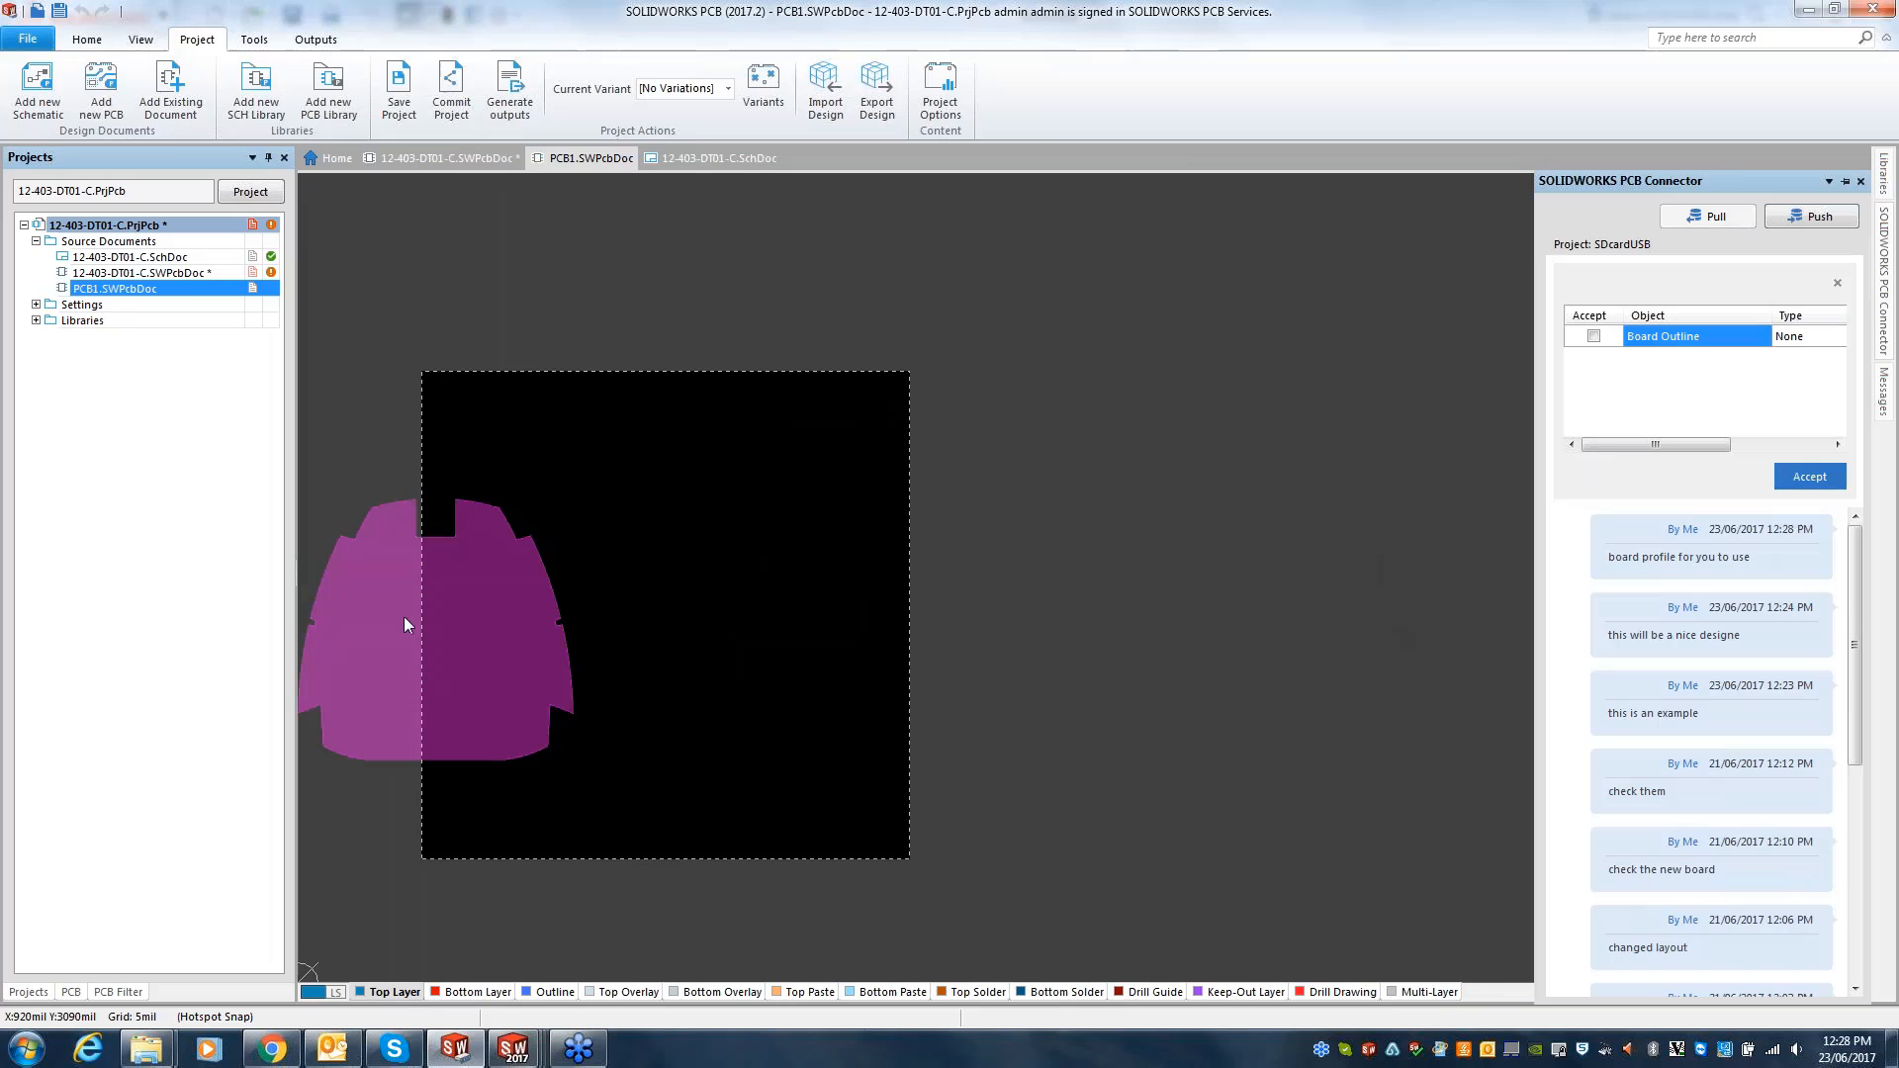
mouse_move(593, 592)
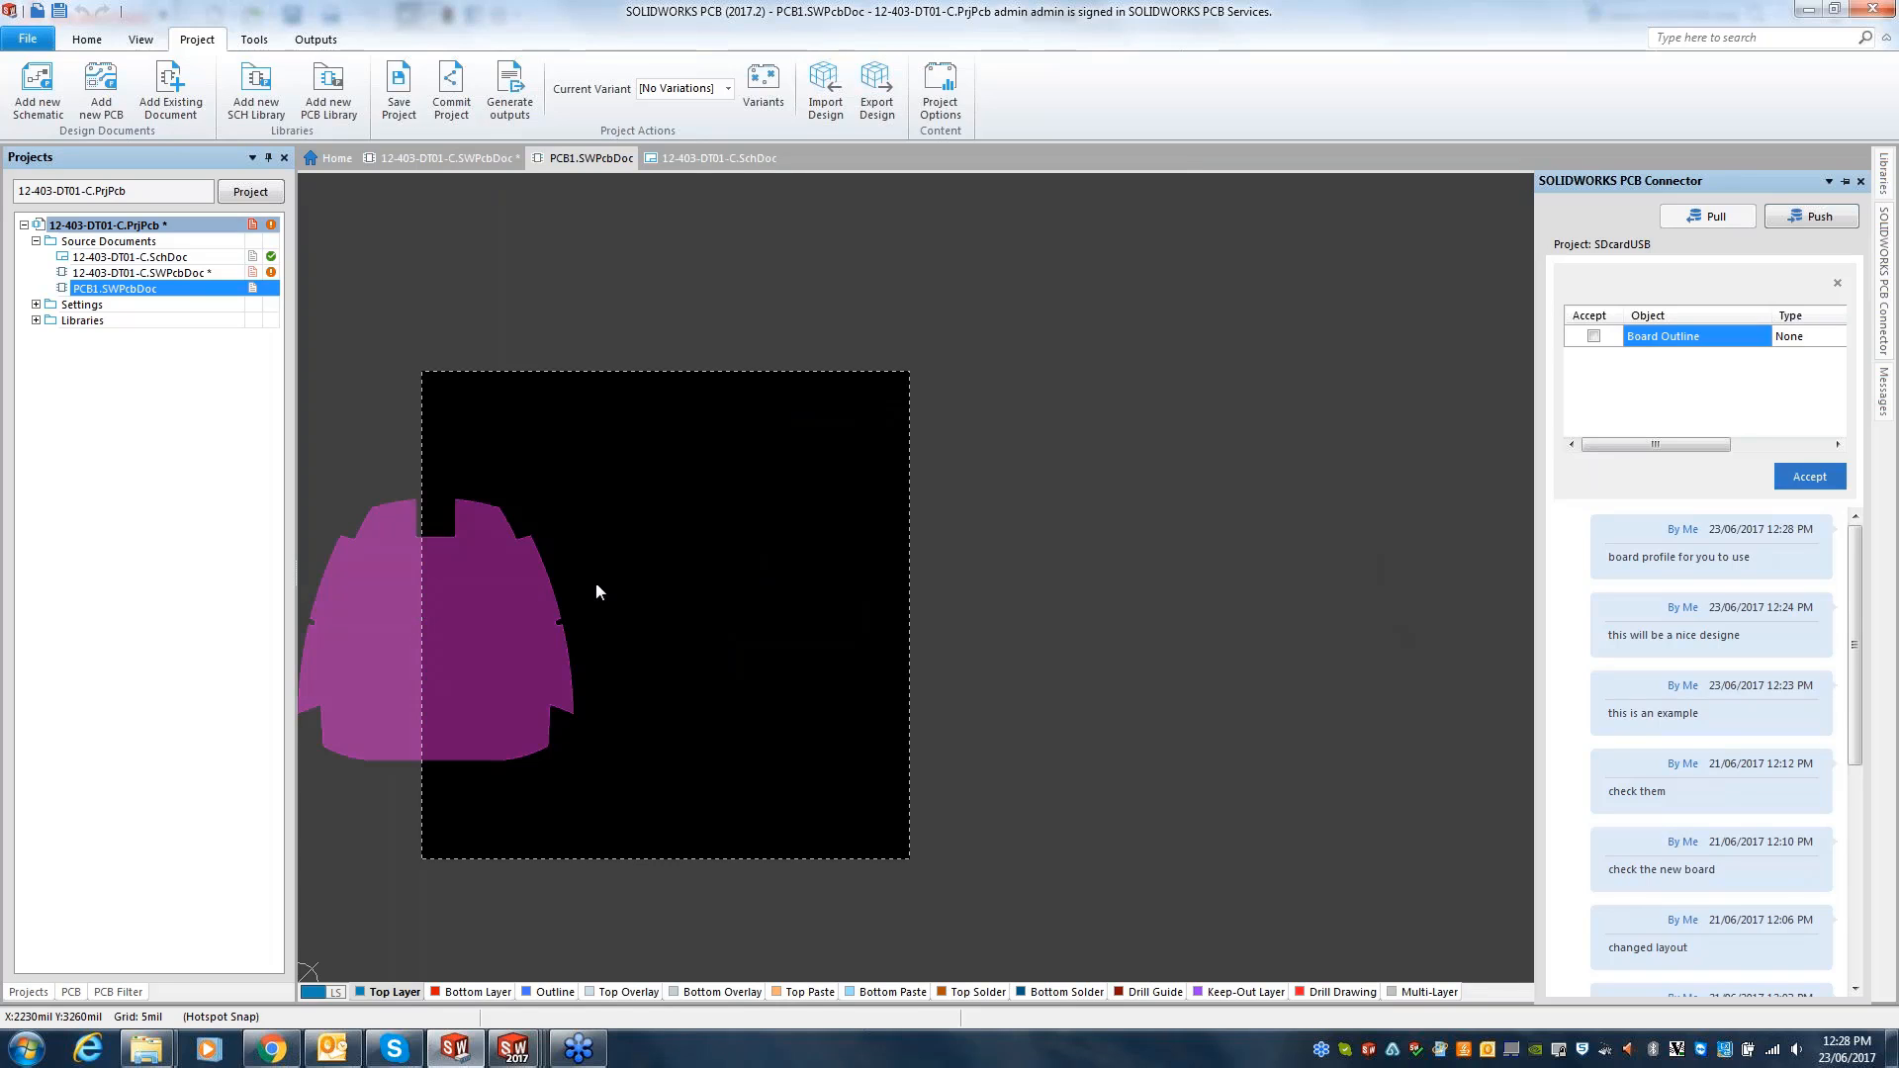
left_click(1595, 337)
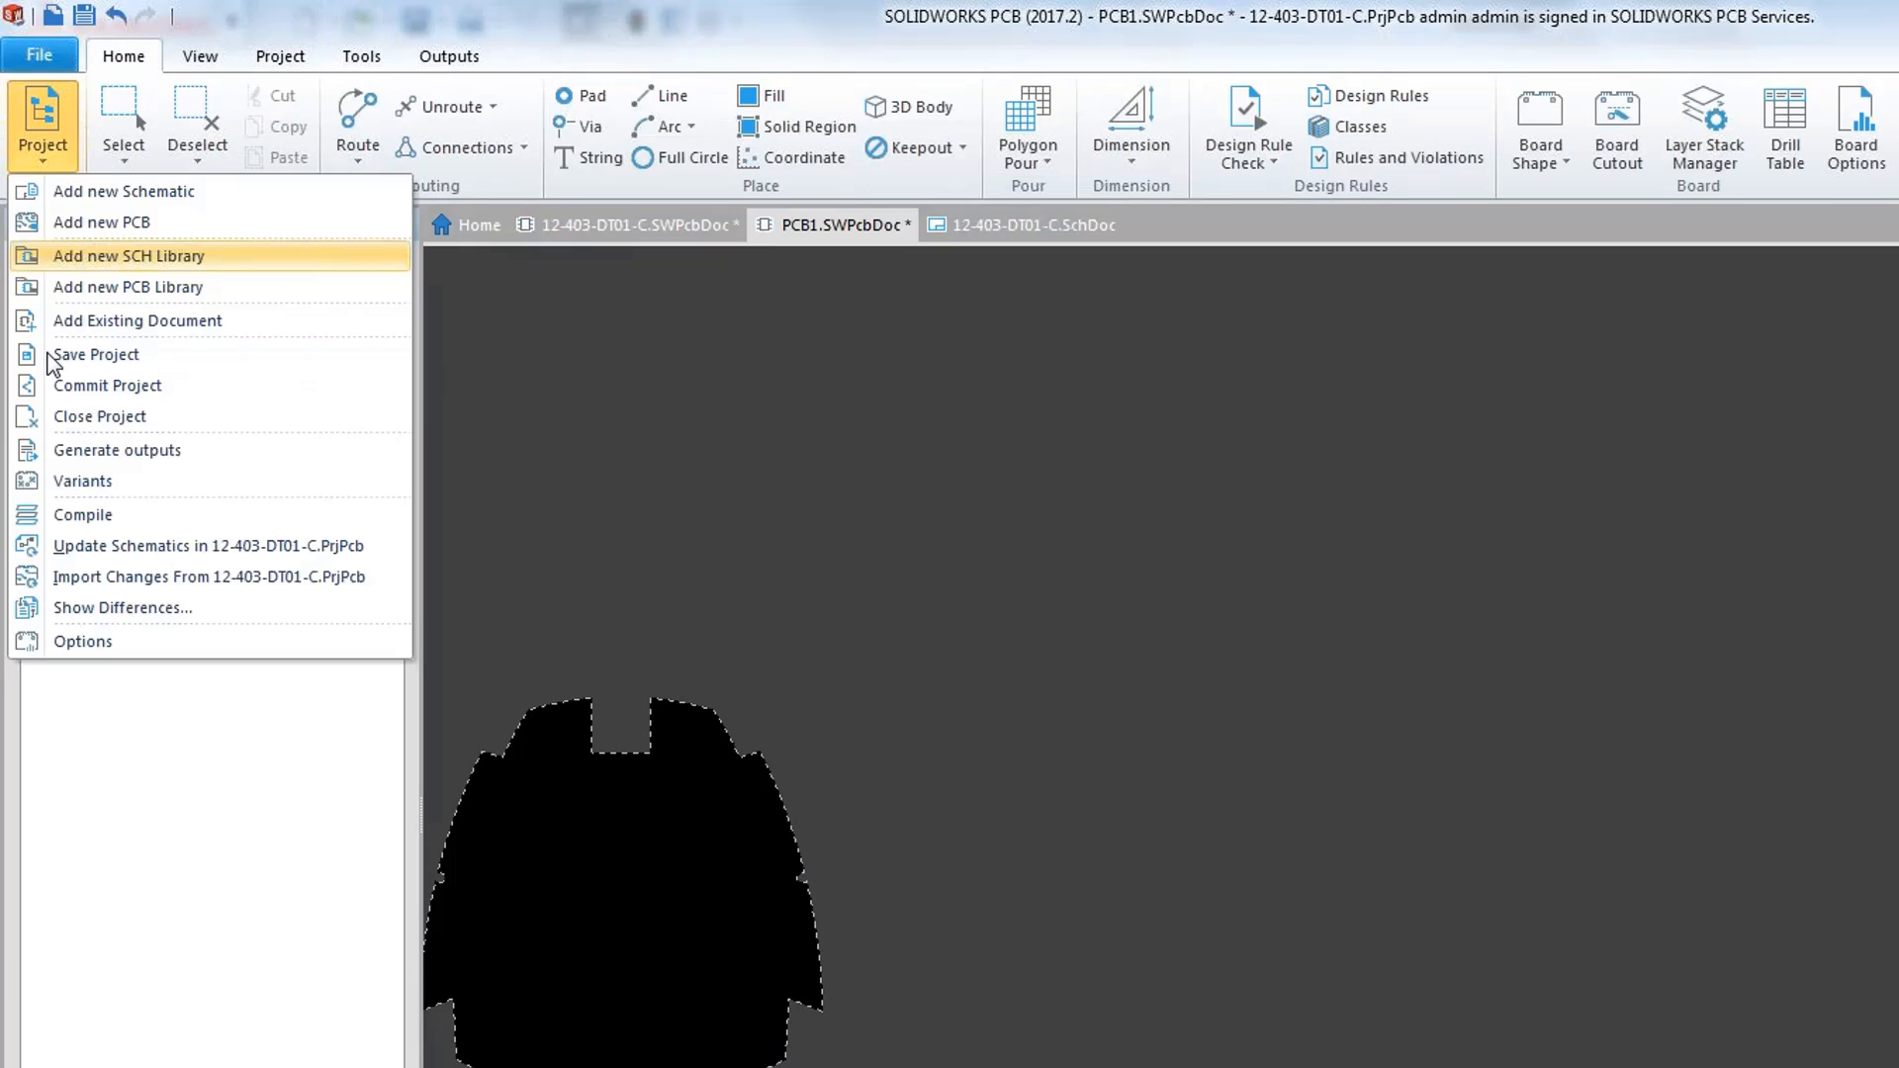
- Save PCB1.SWPcbDoc into the SDcardUSB project folder under the name PCB1
left_click(95, 354)
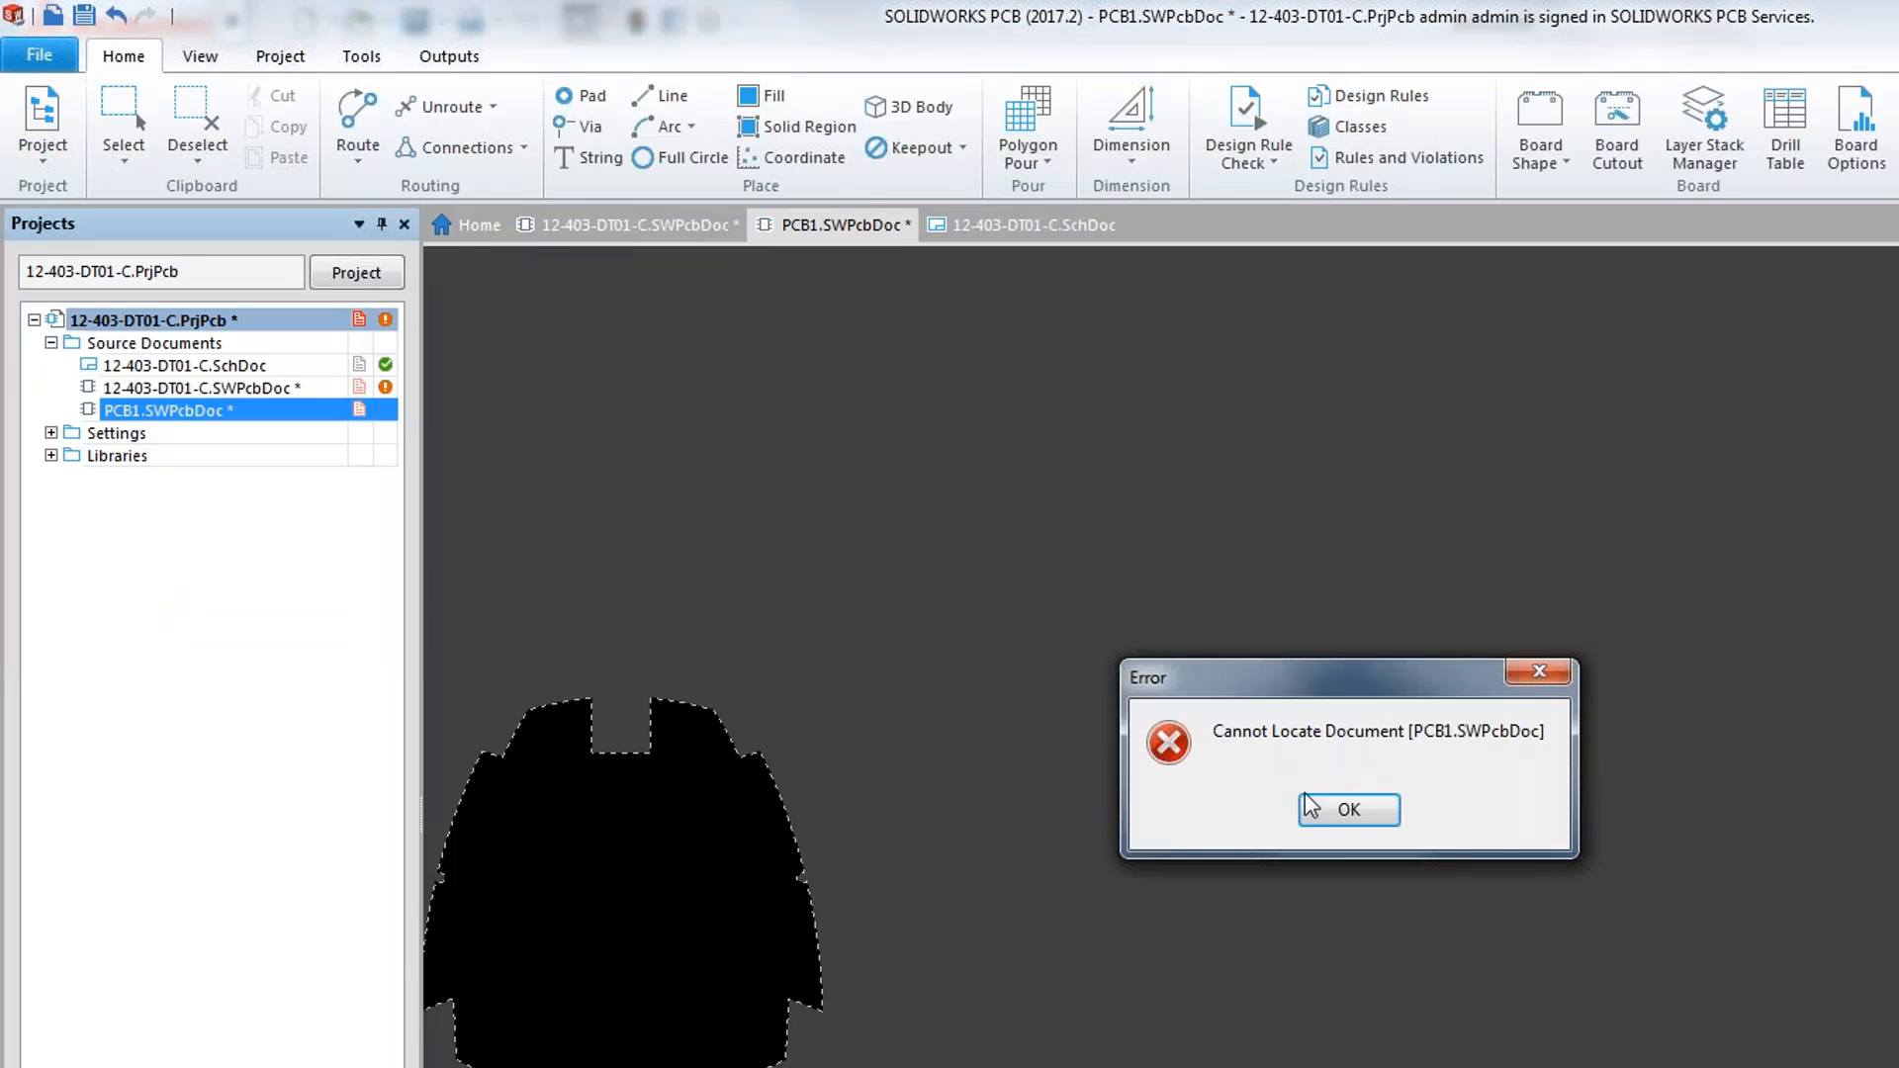
right_click(164, 409)
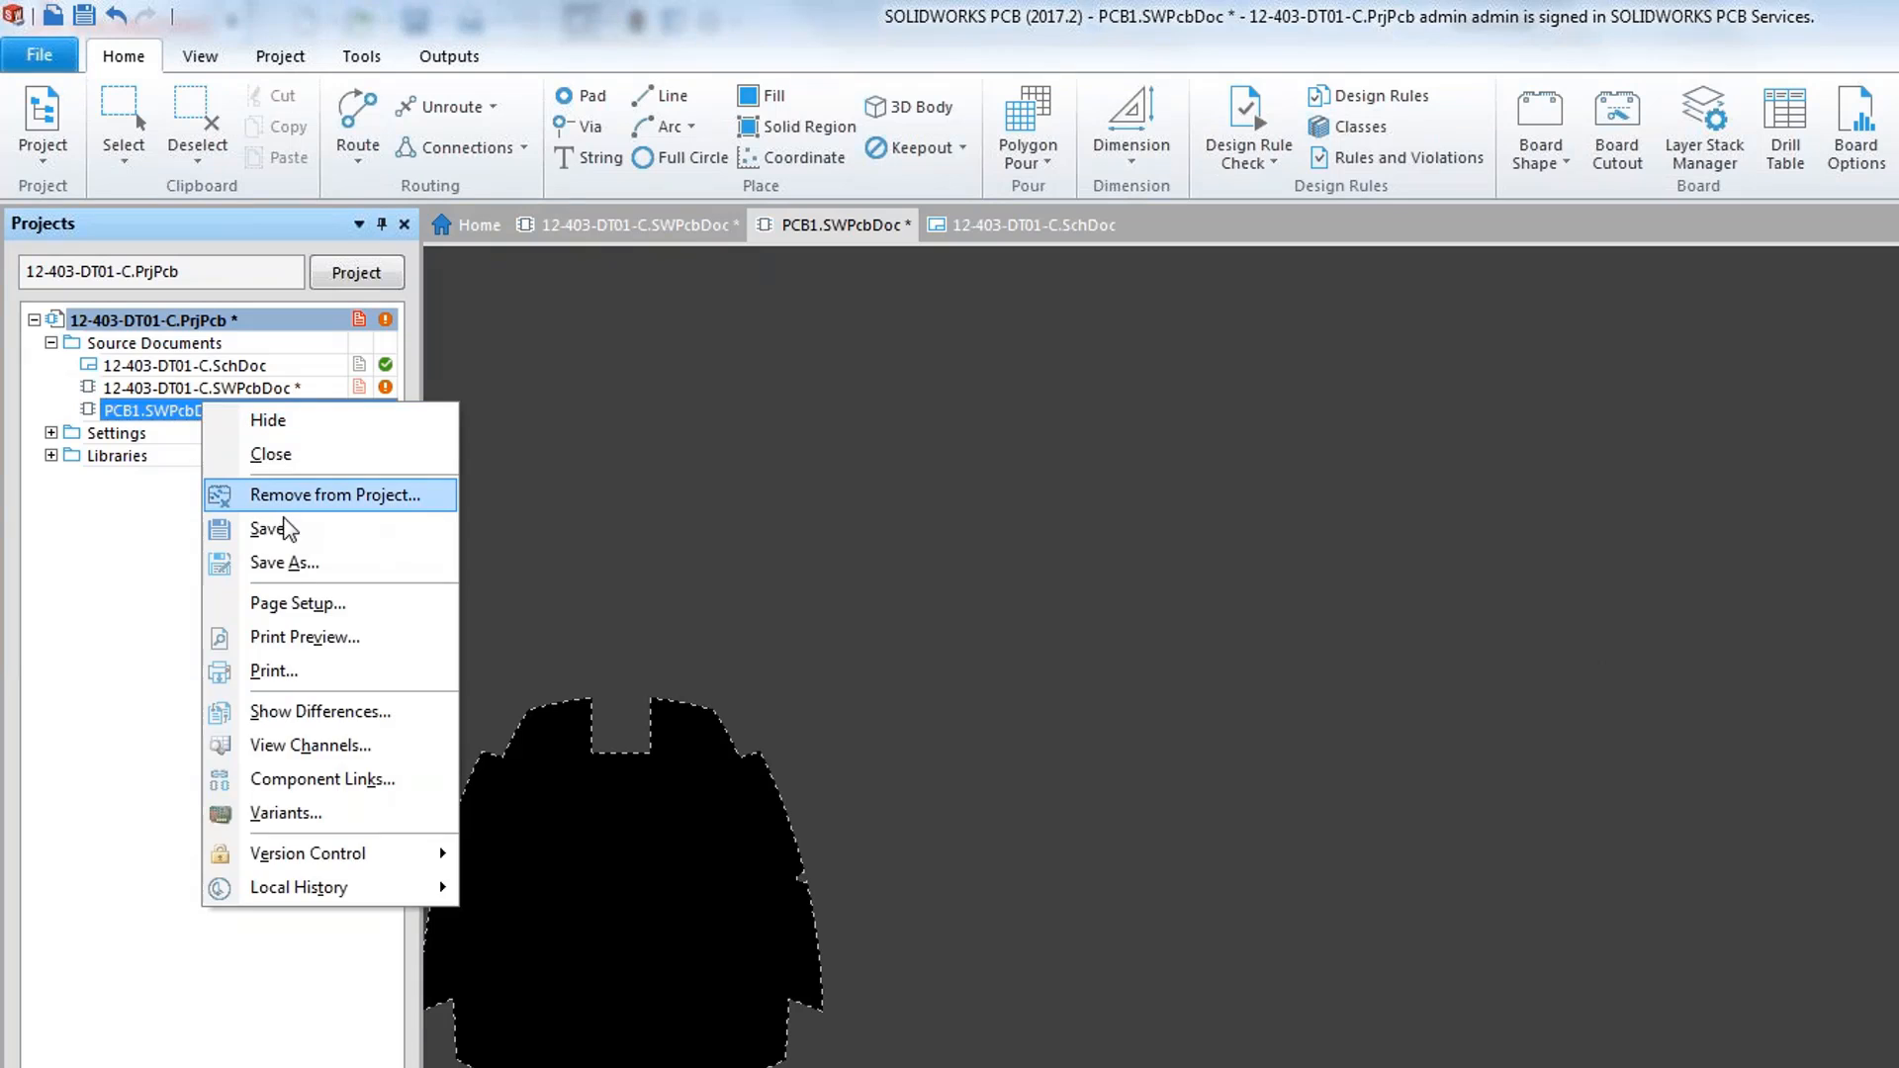
left_click(283, 562)
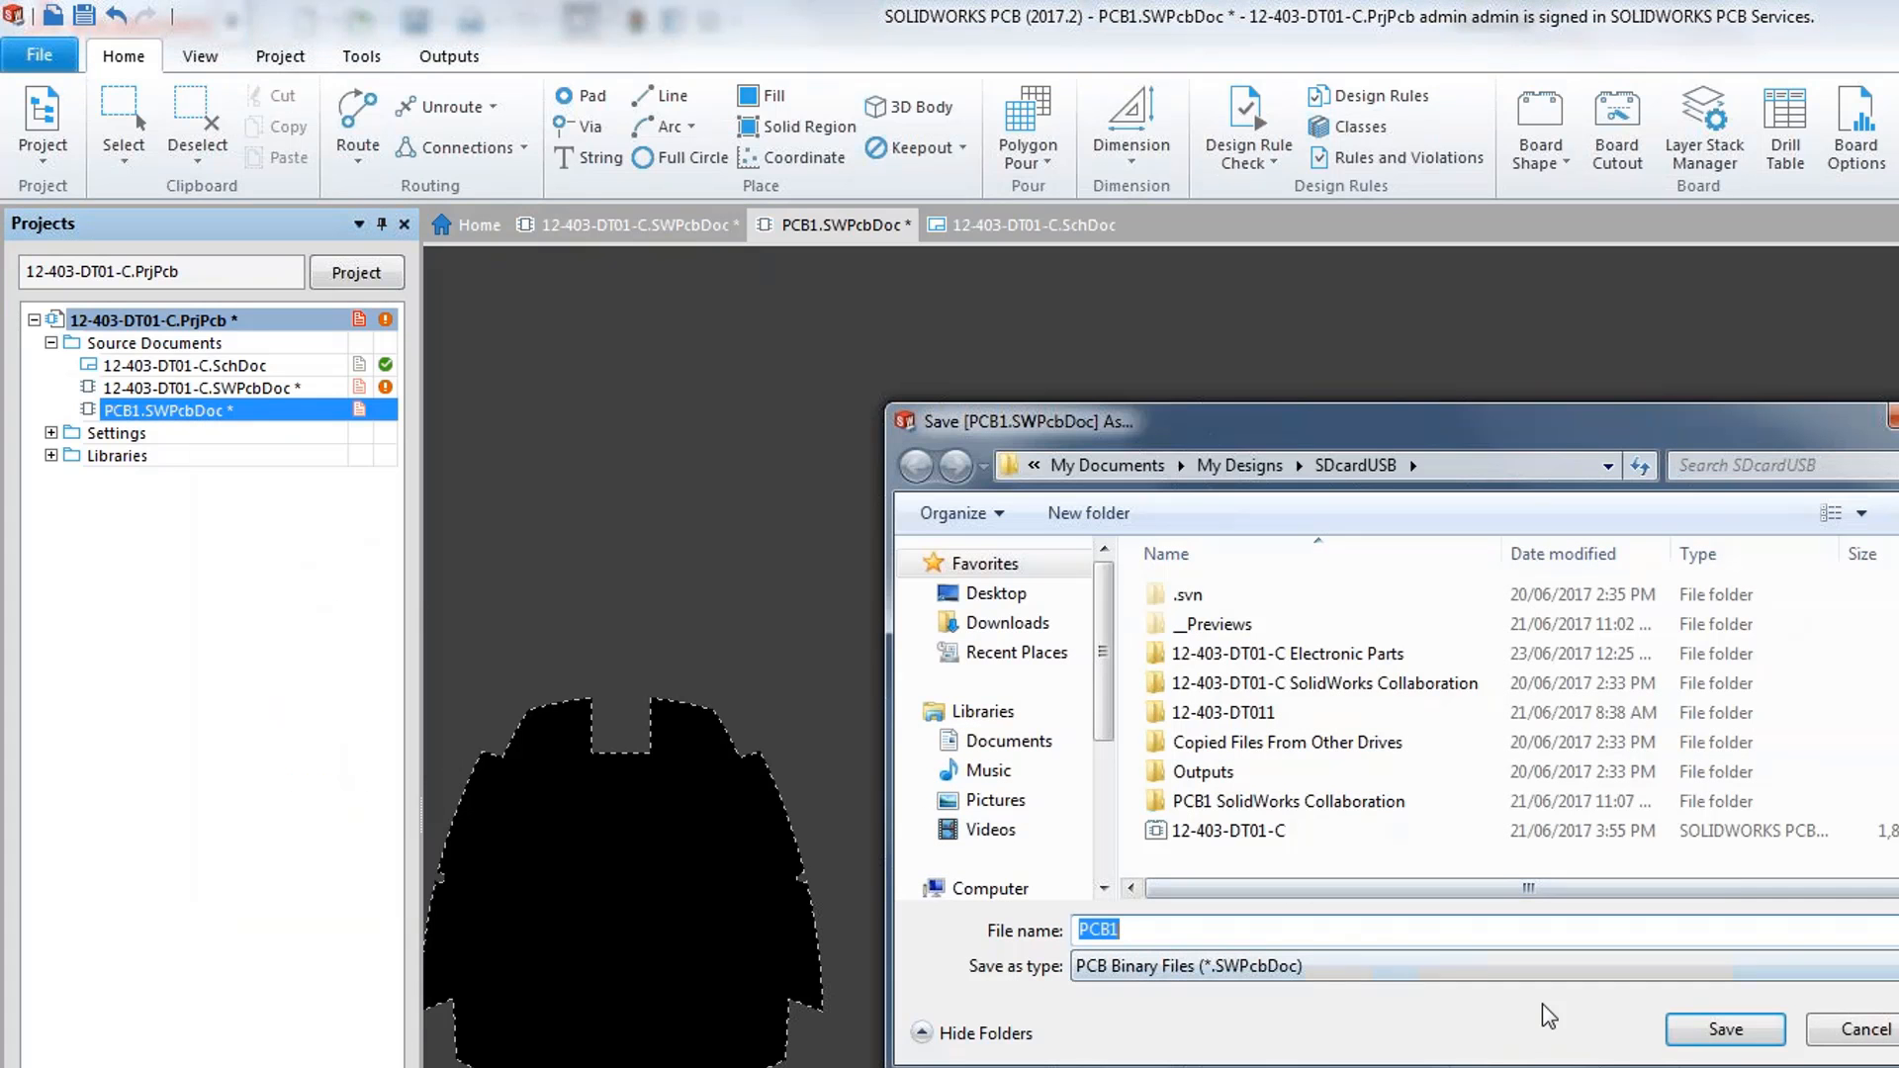
left_click(1725, 1029)
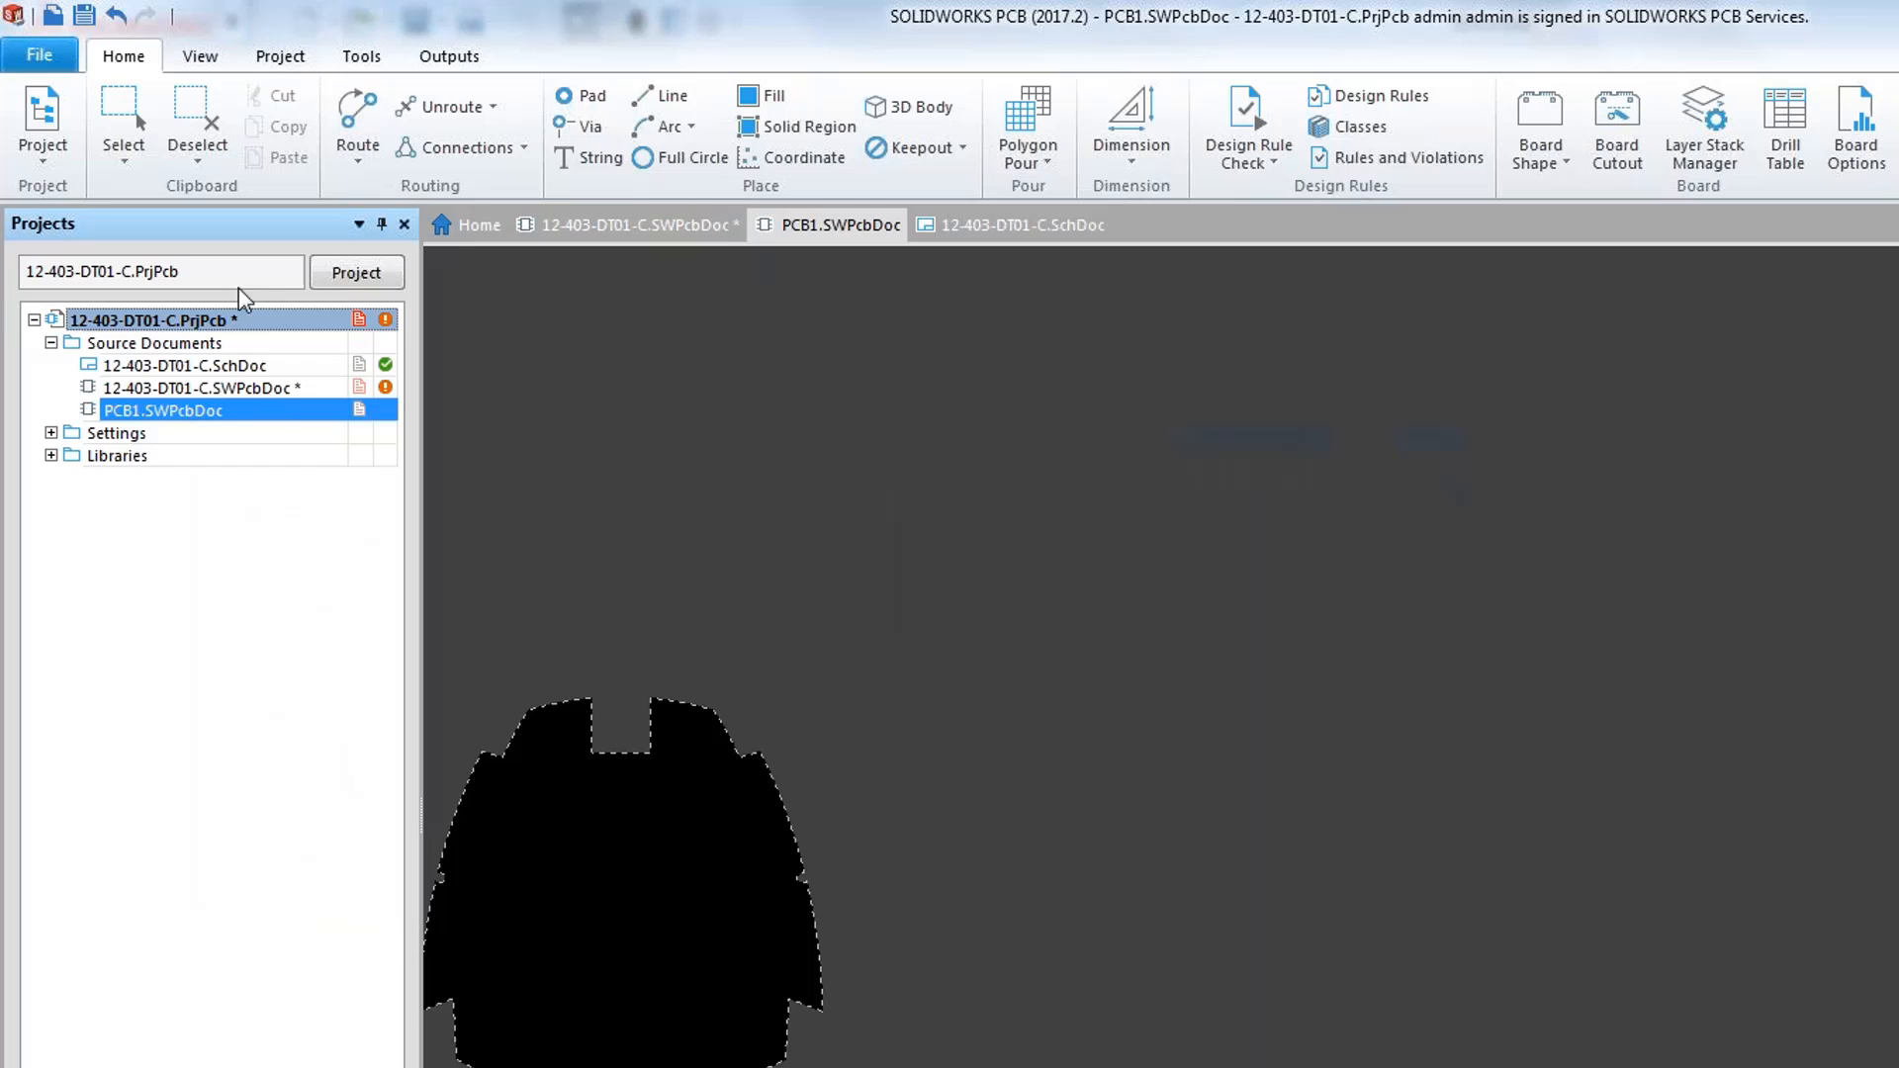
- Import the schematic's components into the new PCB1 board
left_click(42, 124)
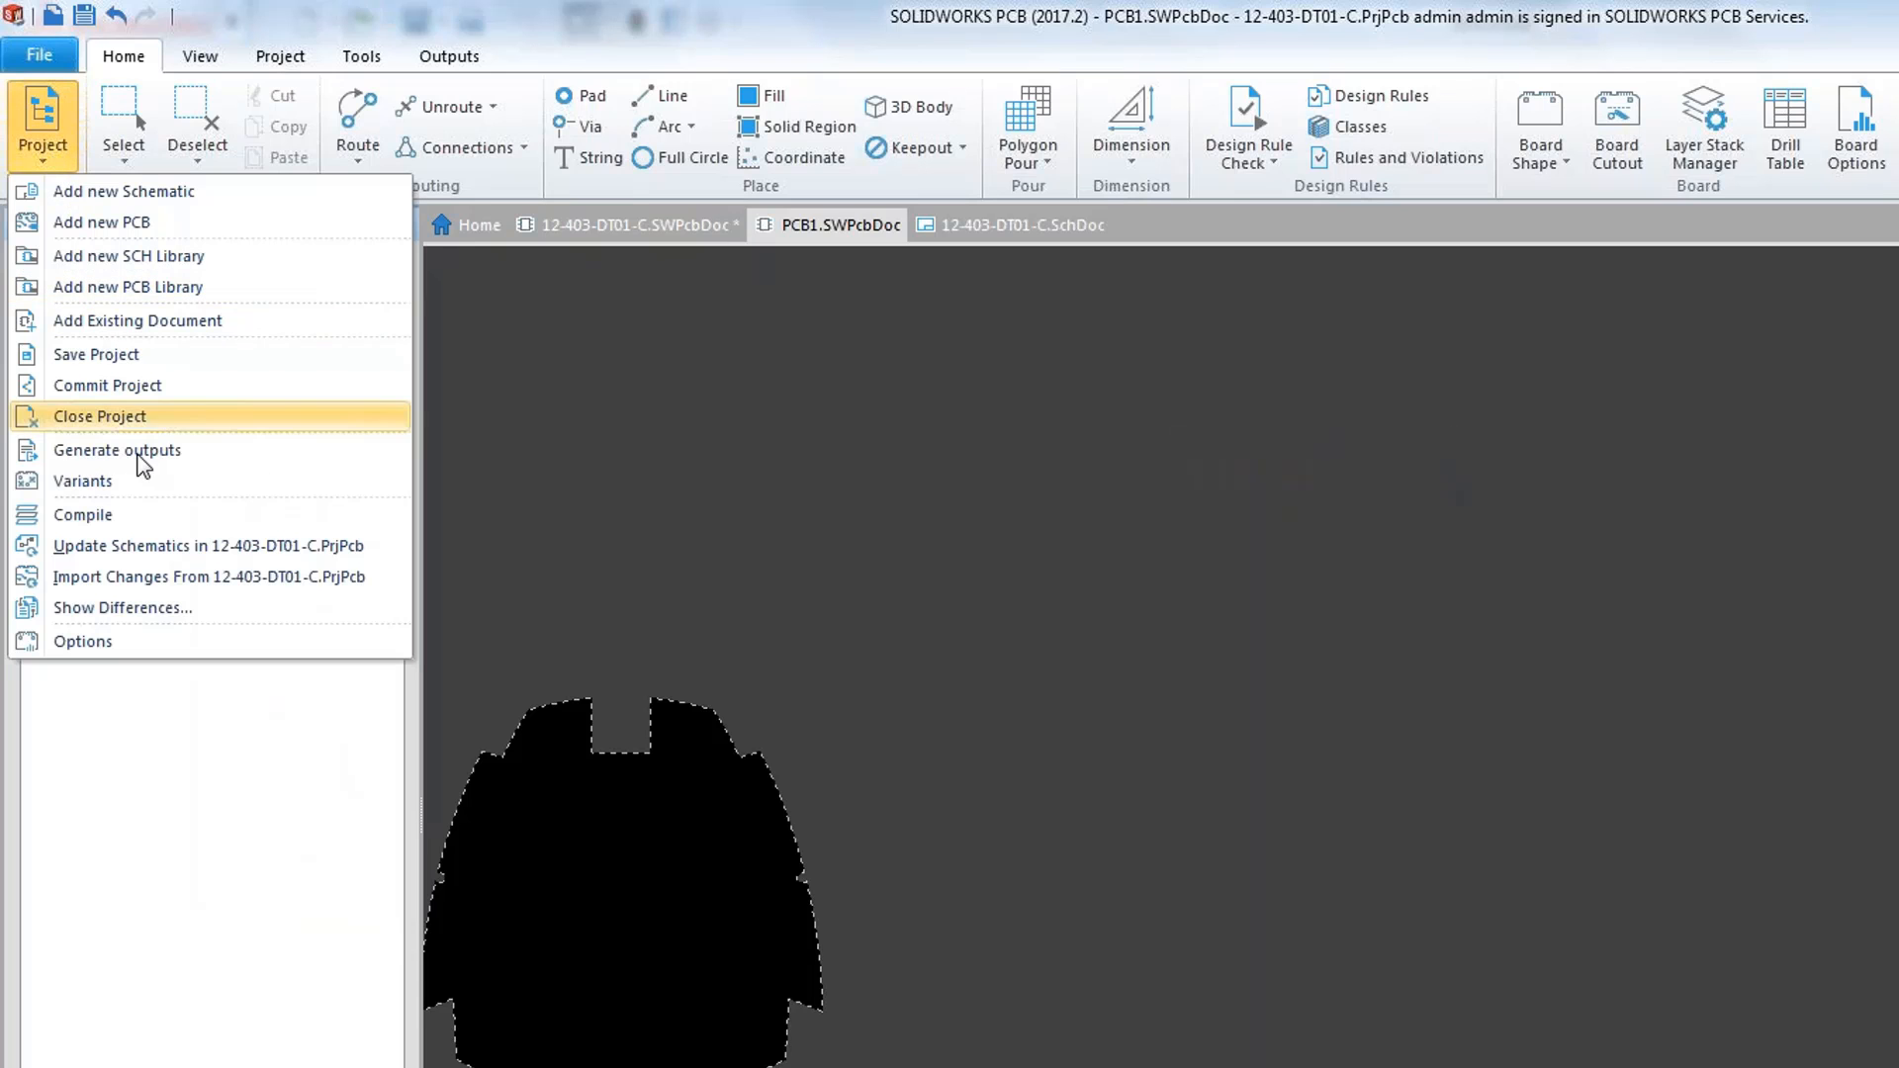
left_click(208, 576)
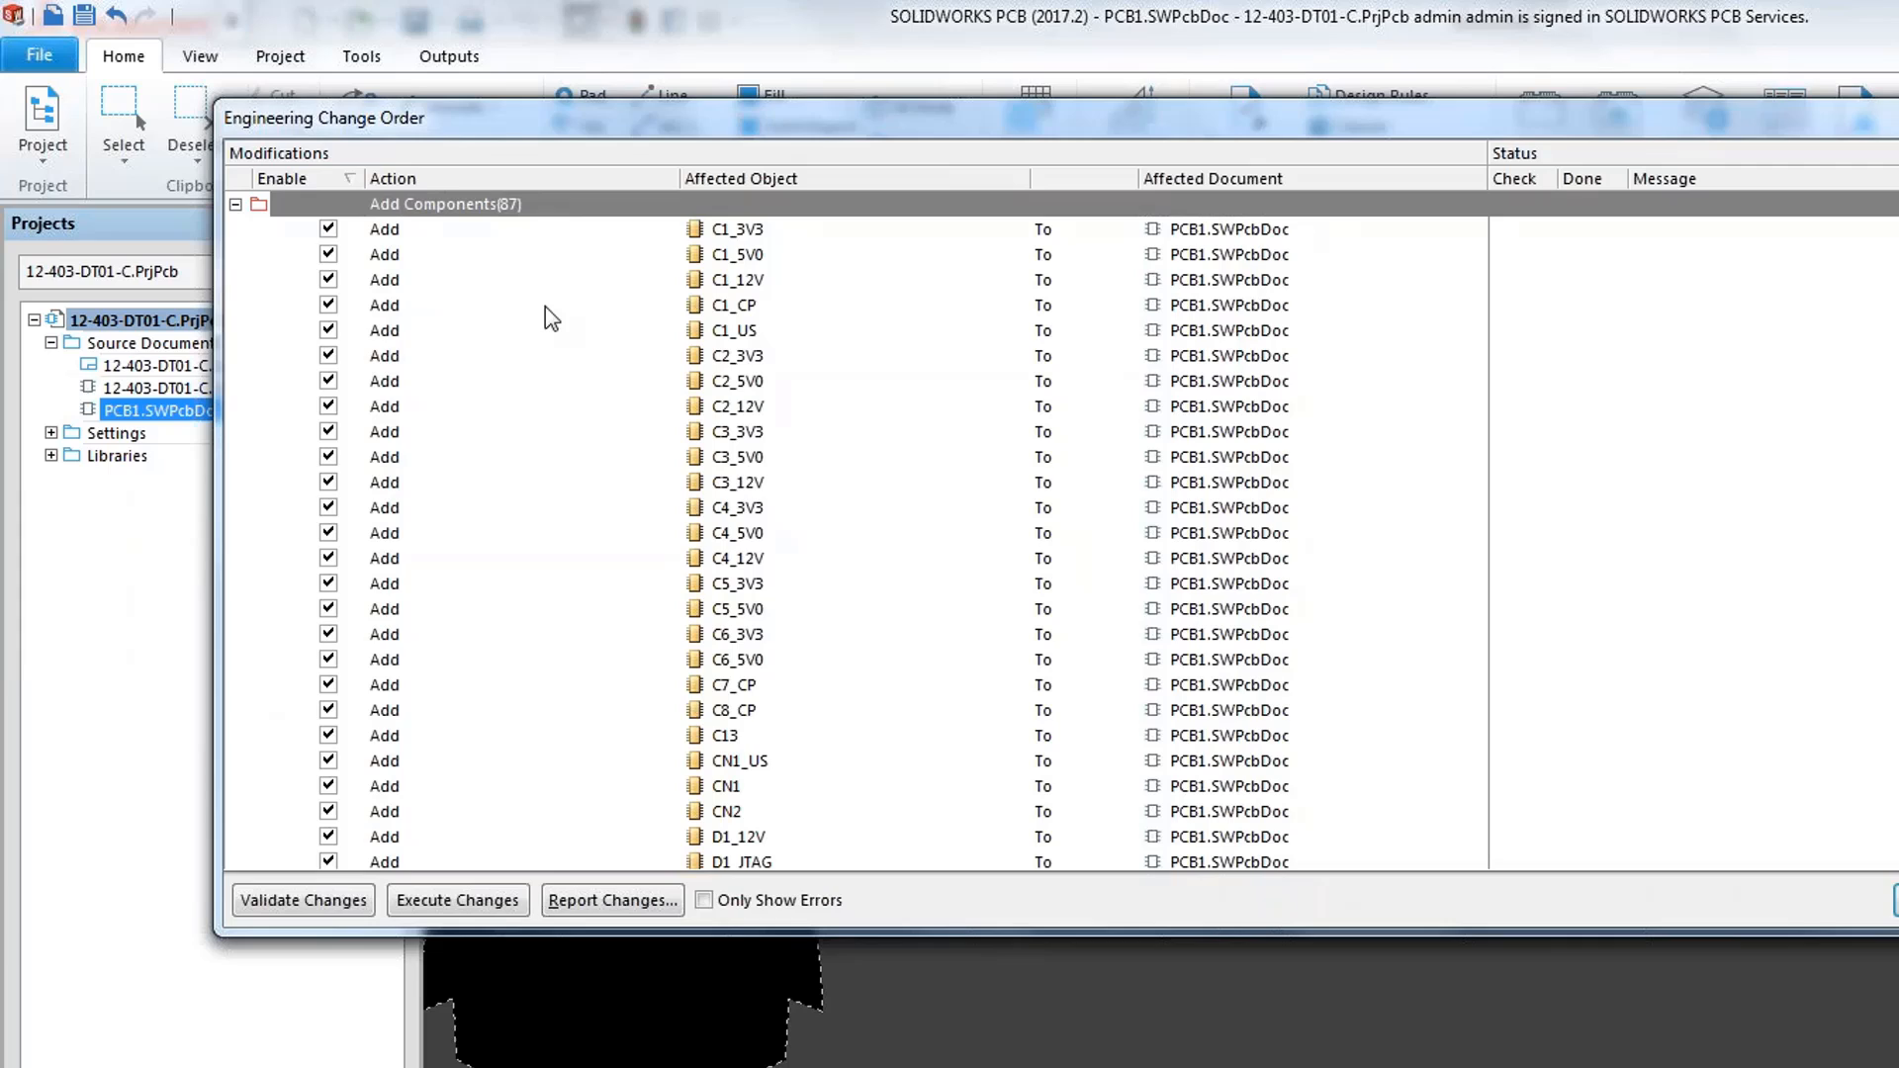
mouse_move(472, 283)
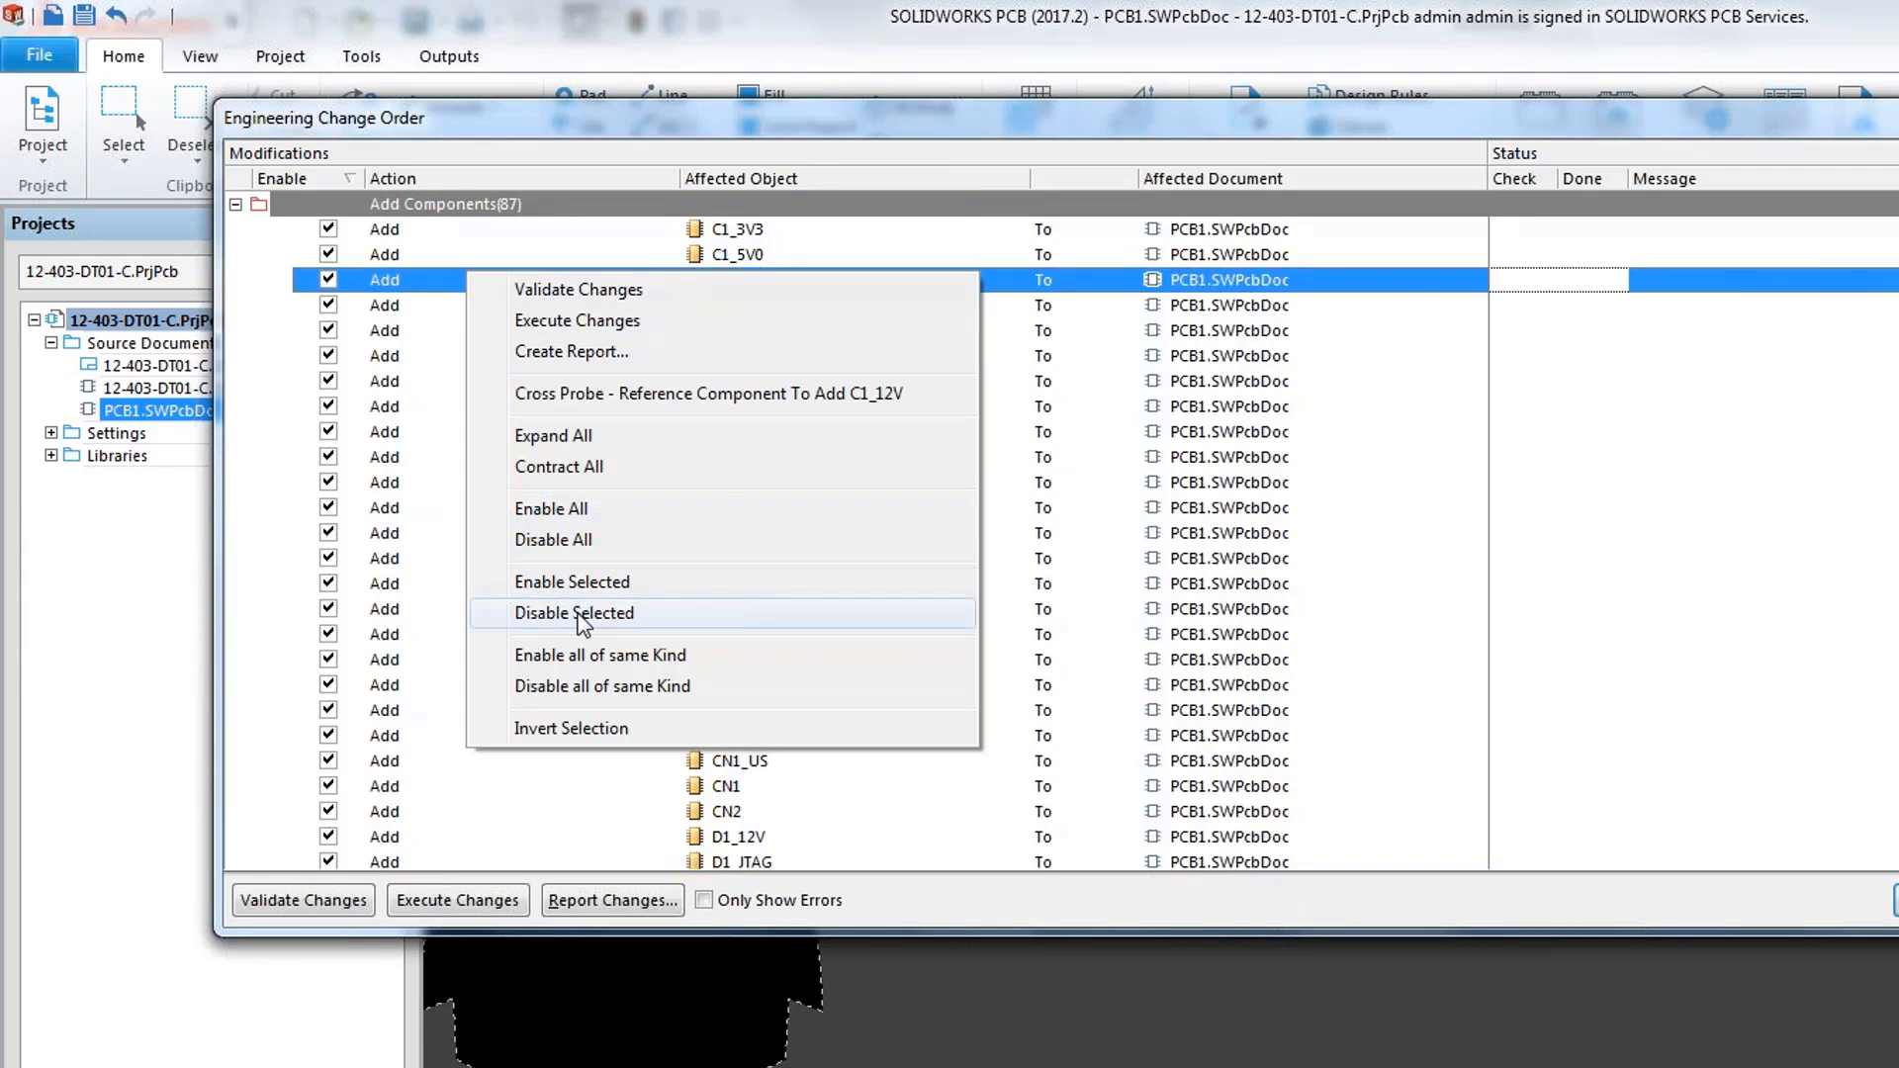
- Disable all component additions in the Engineering Change Order, then re-enable CN1_US
left_click(574, 613)
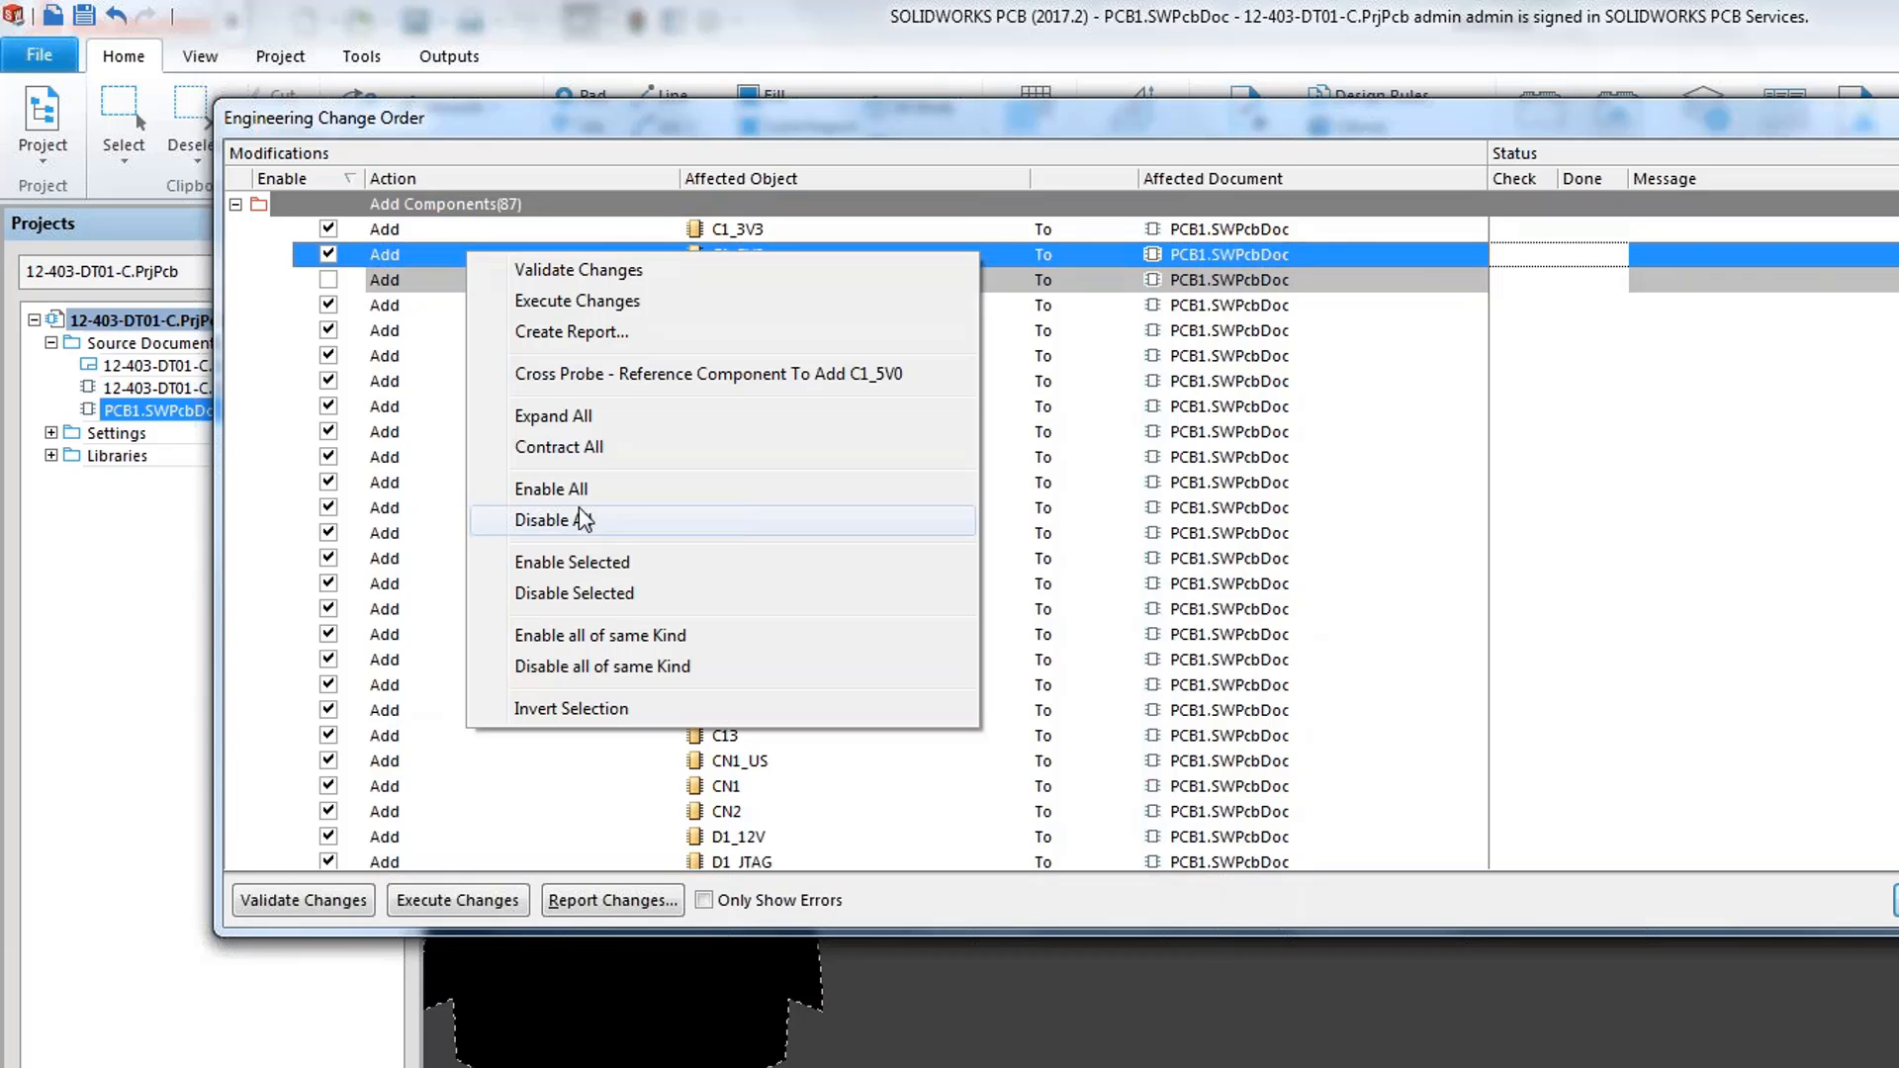
left_click(554, 518)
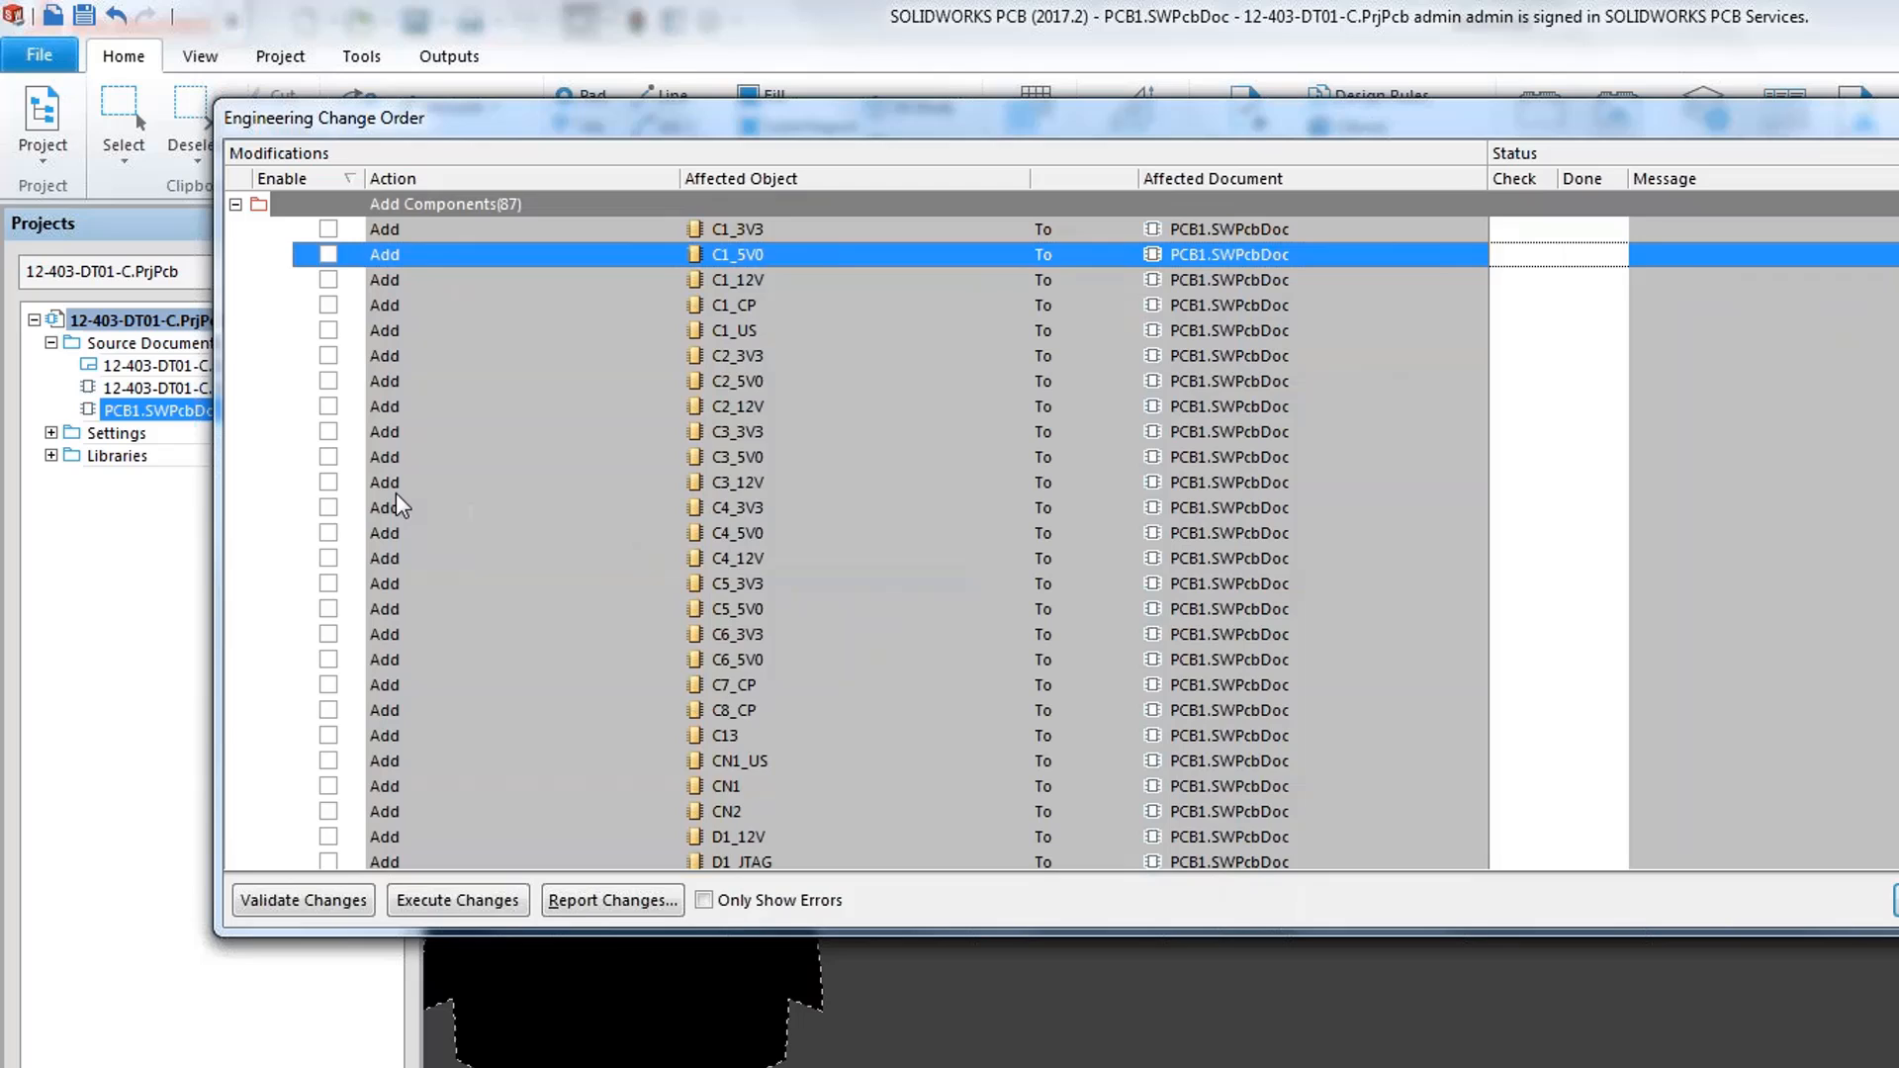
scroll("down", 3)
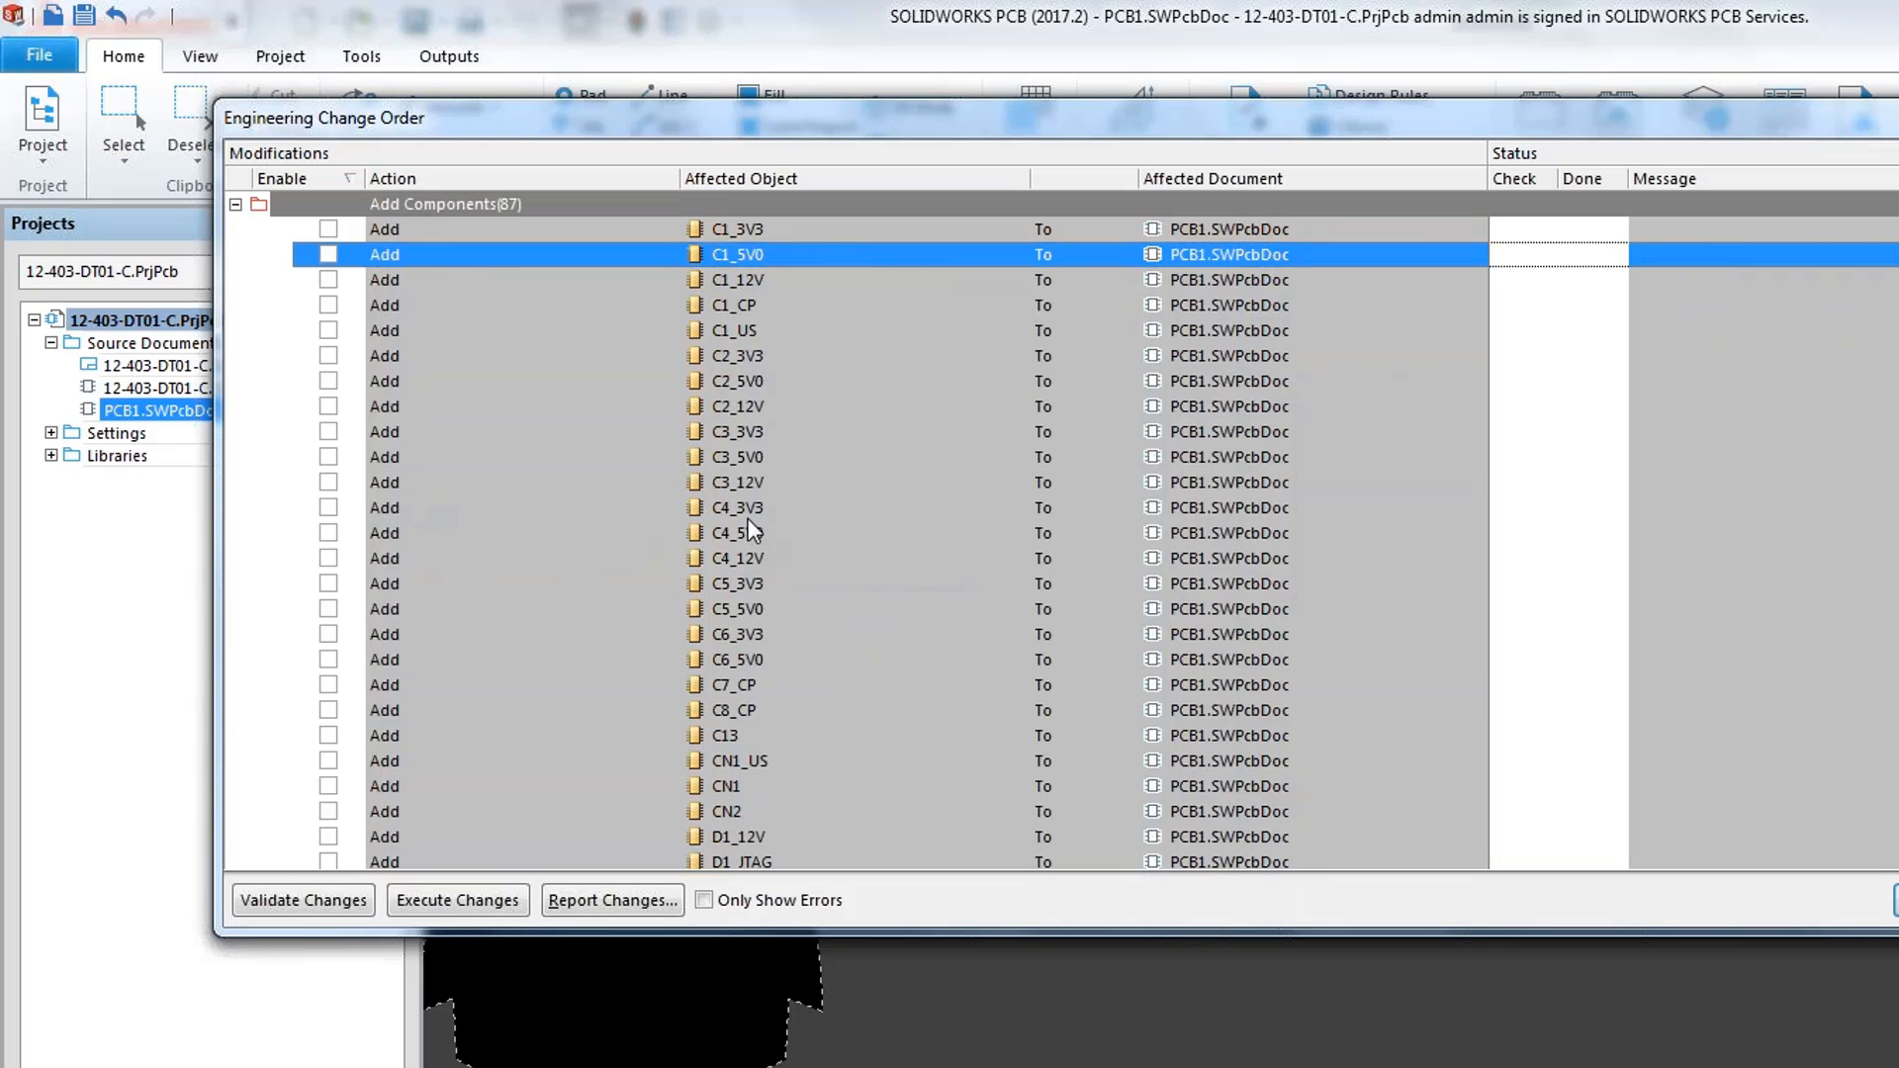
scroll("down", 3)
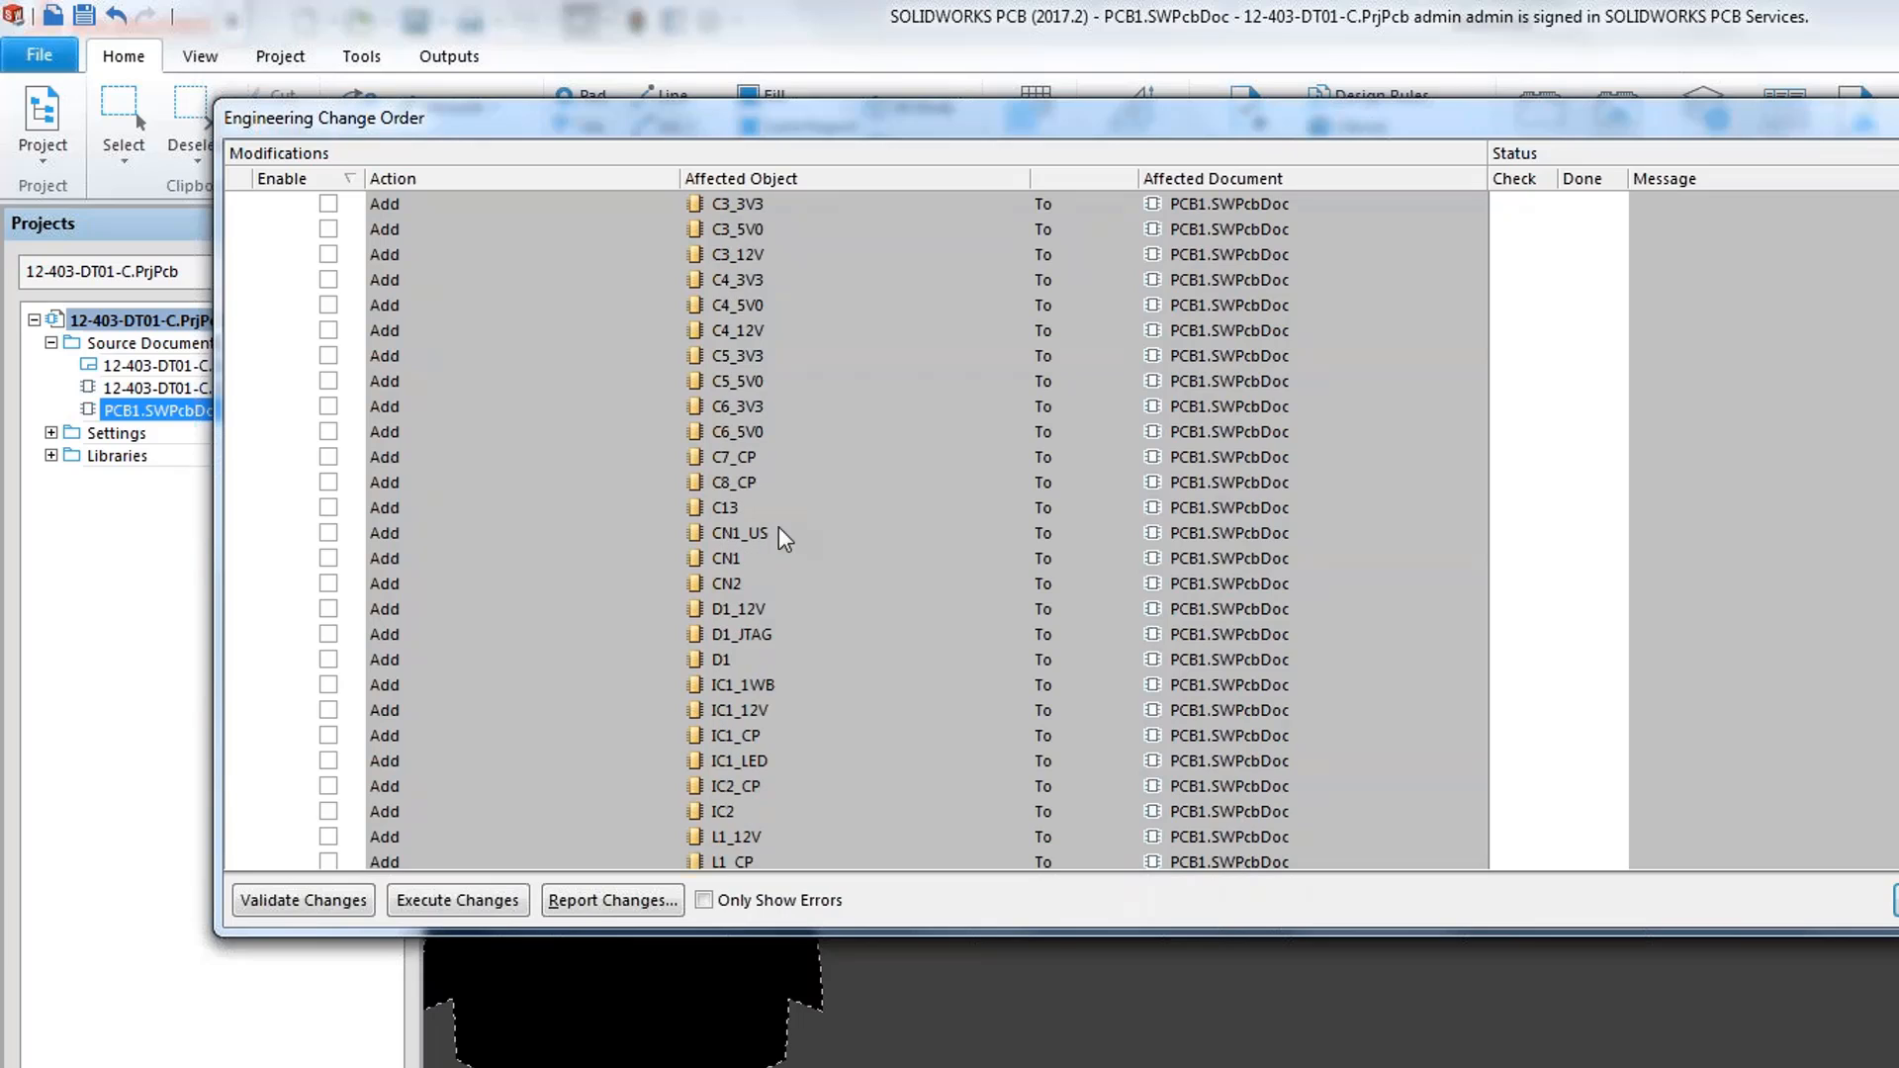
left_click(326, 532)
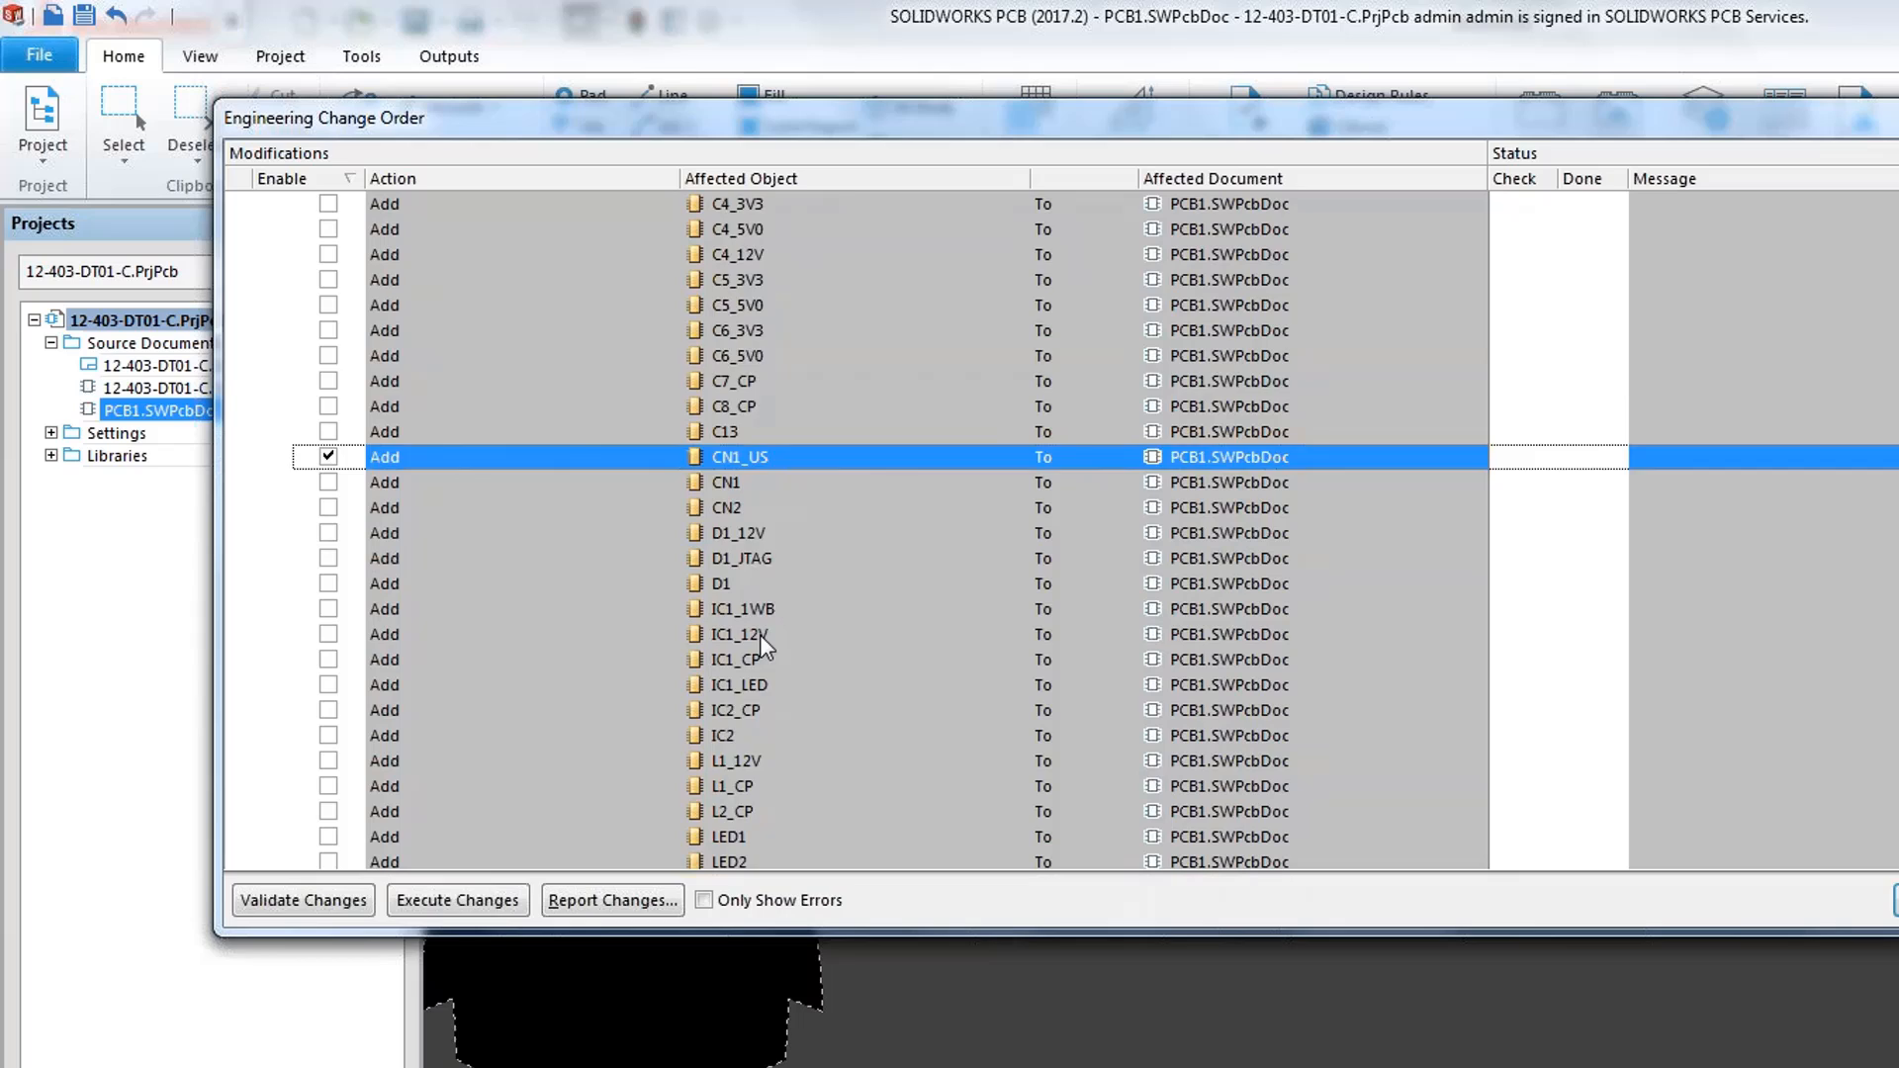
scroll("down", 3)
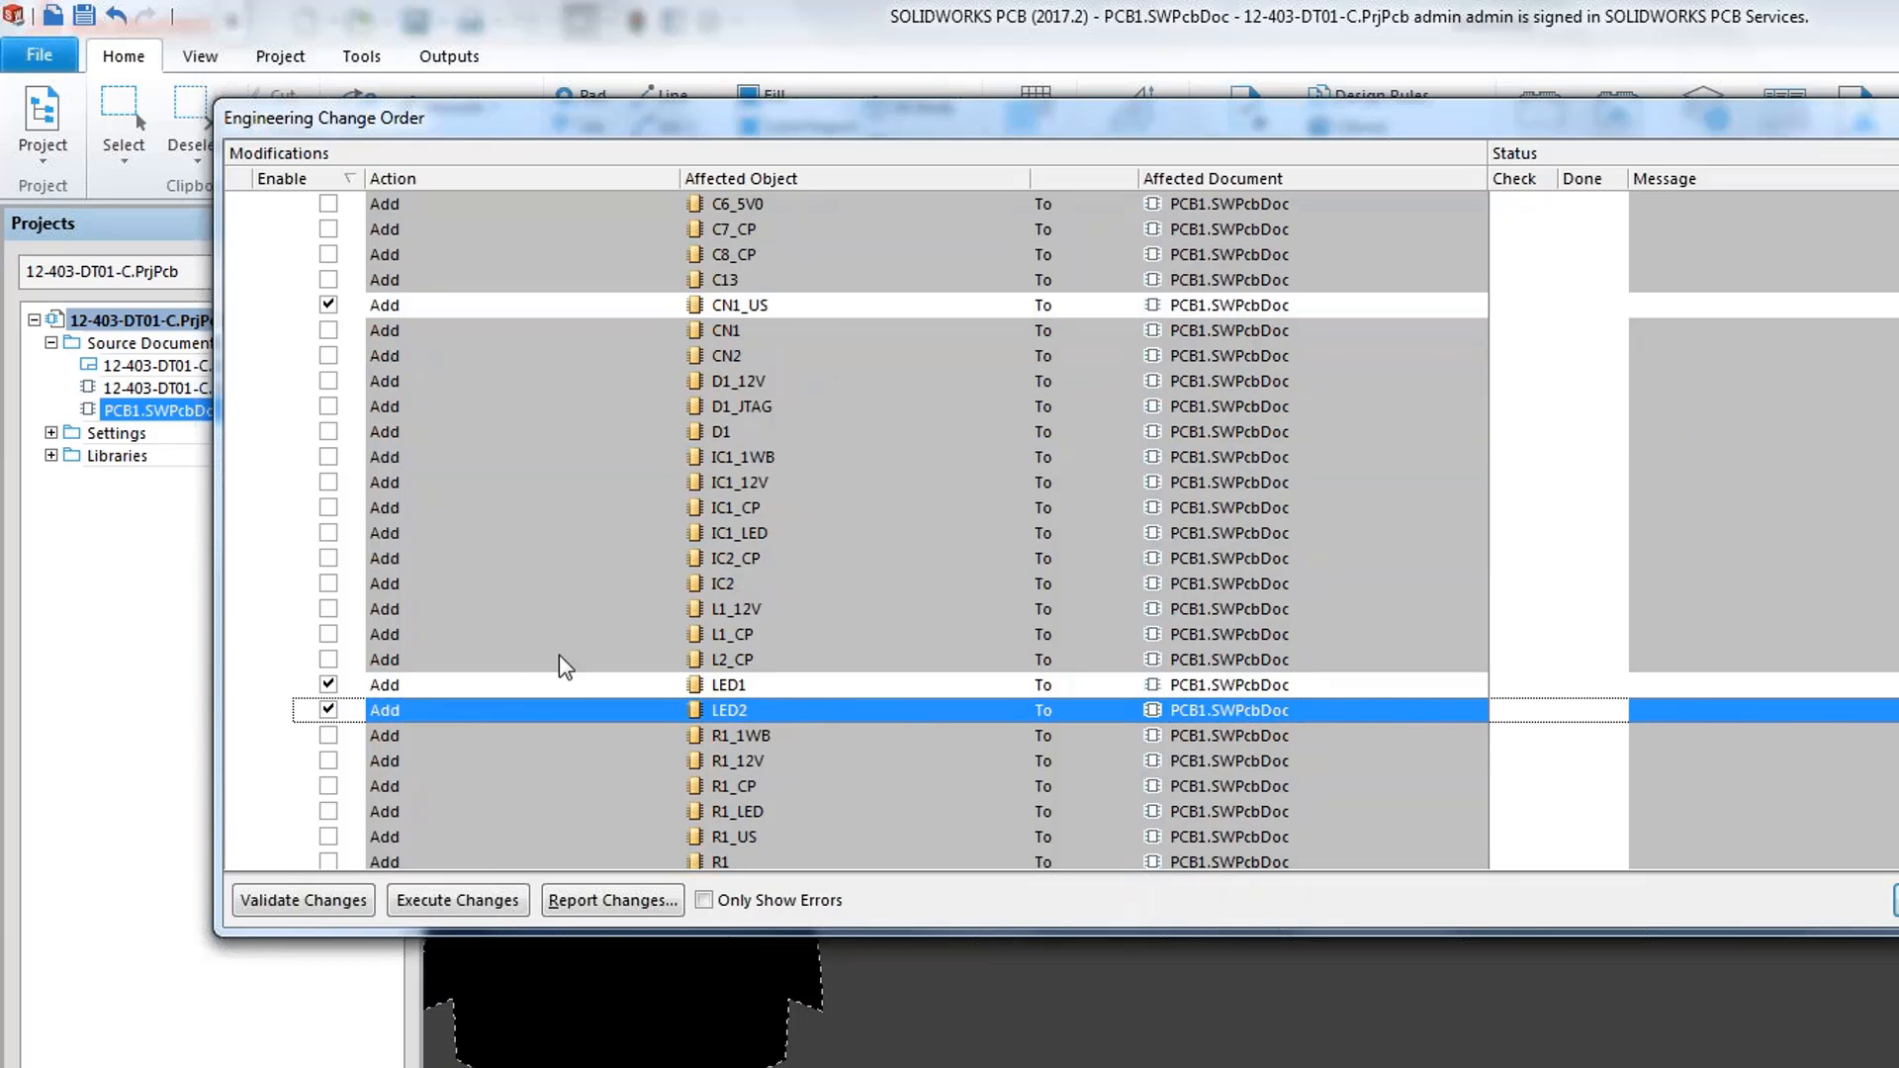
mouse_move(551, 350)
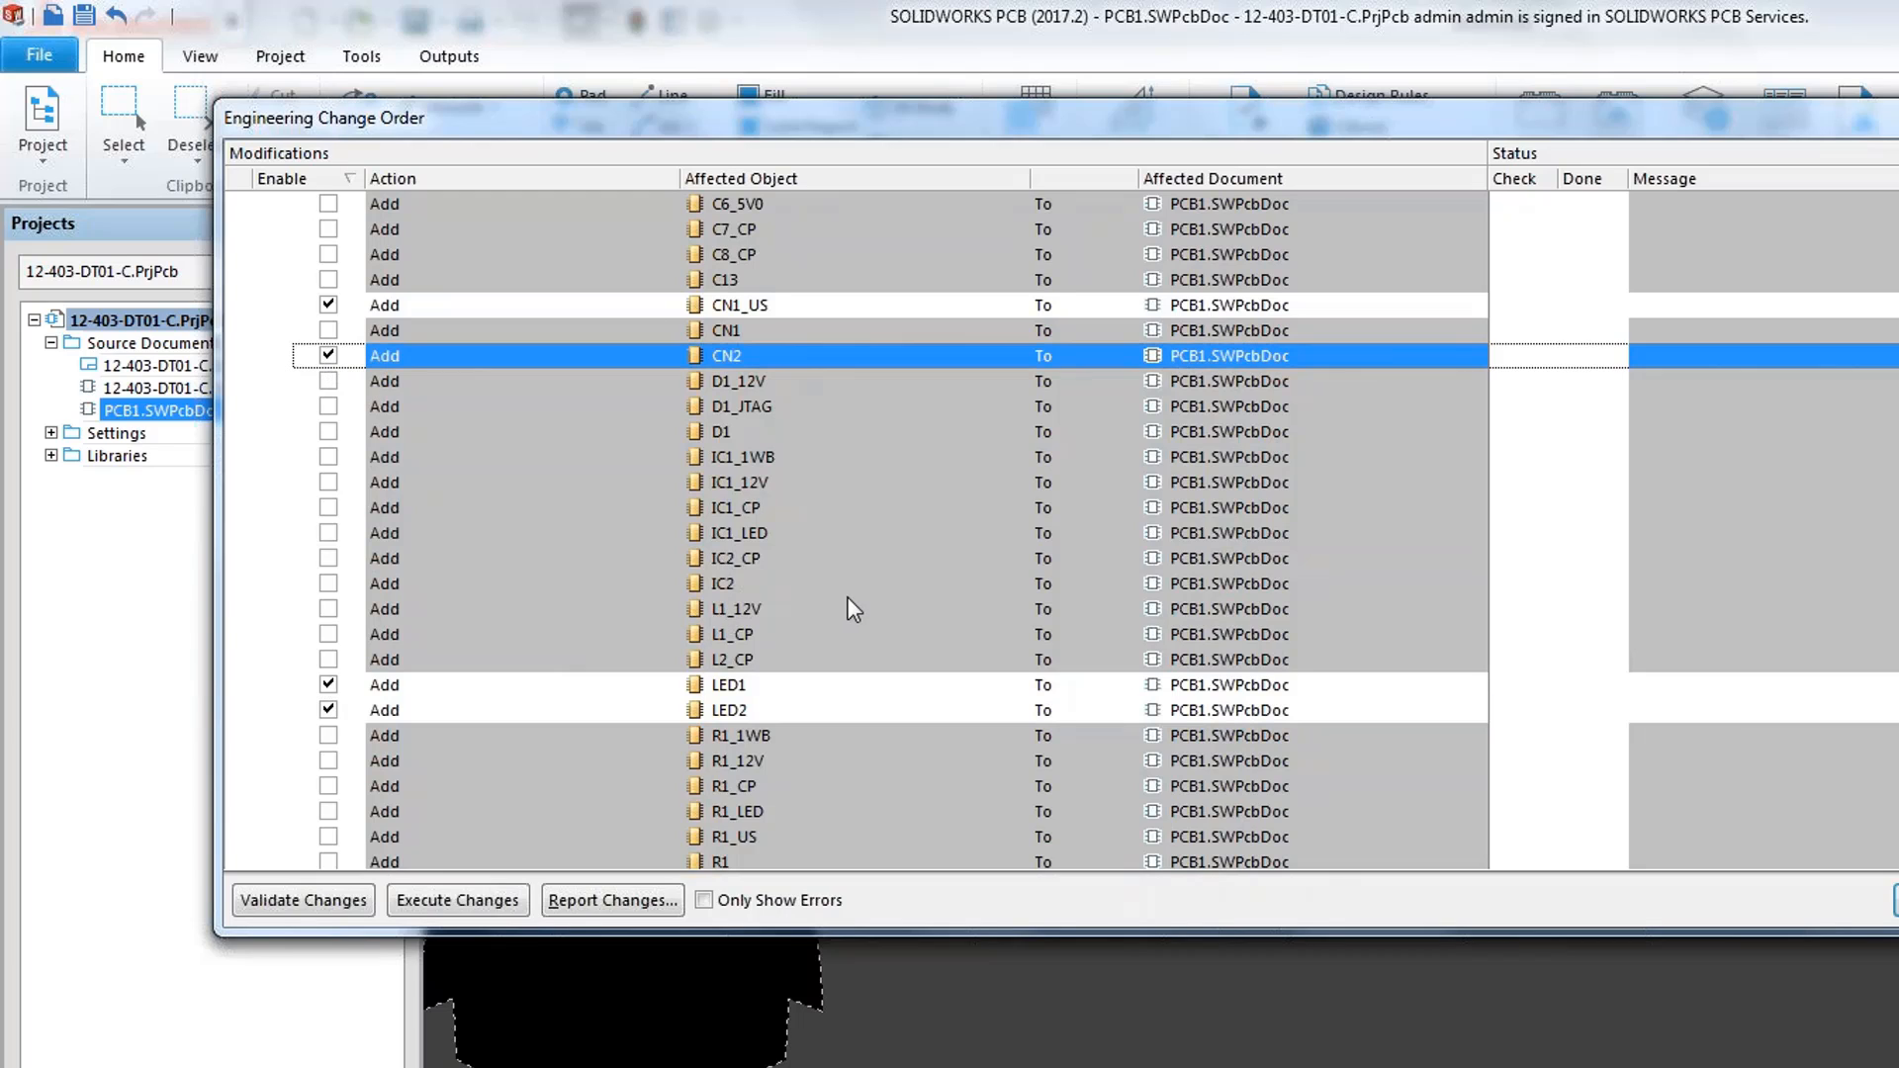
mouse_move(507, 445)
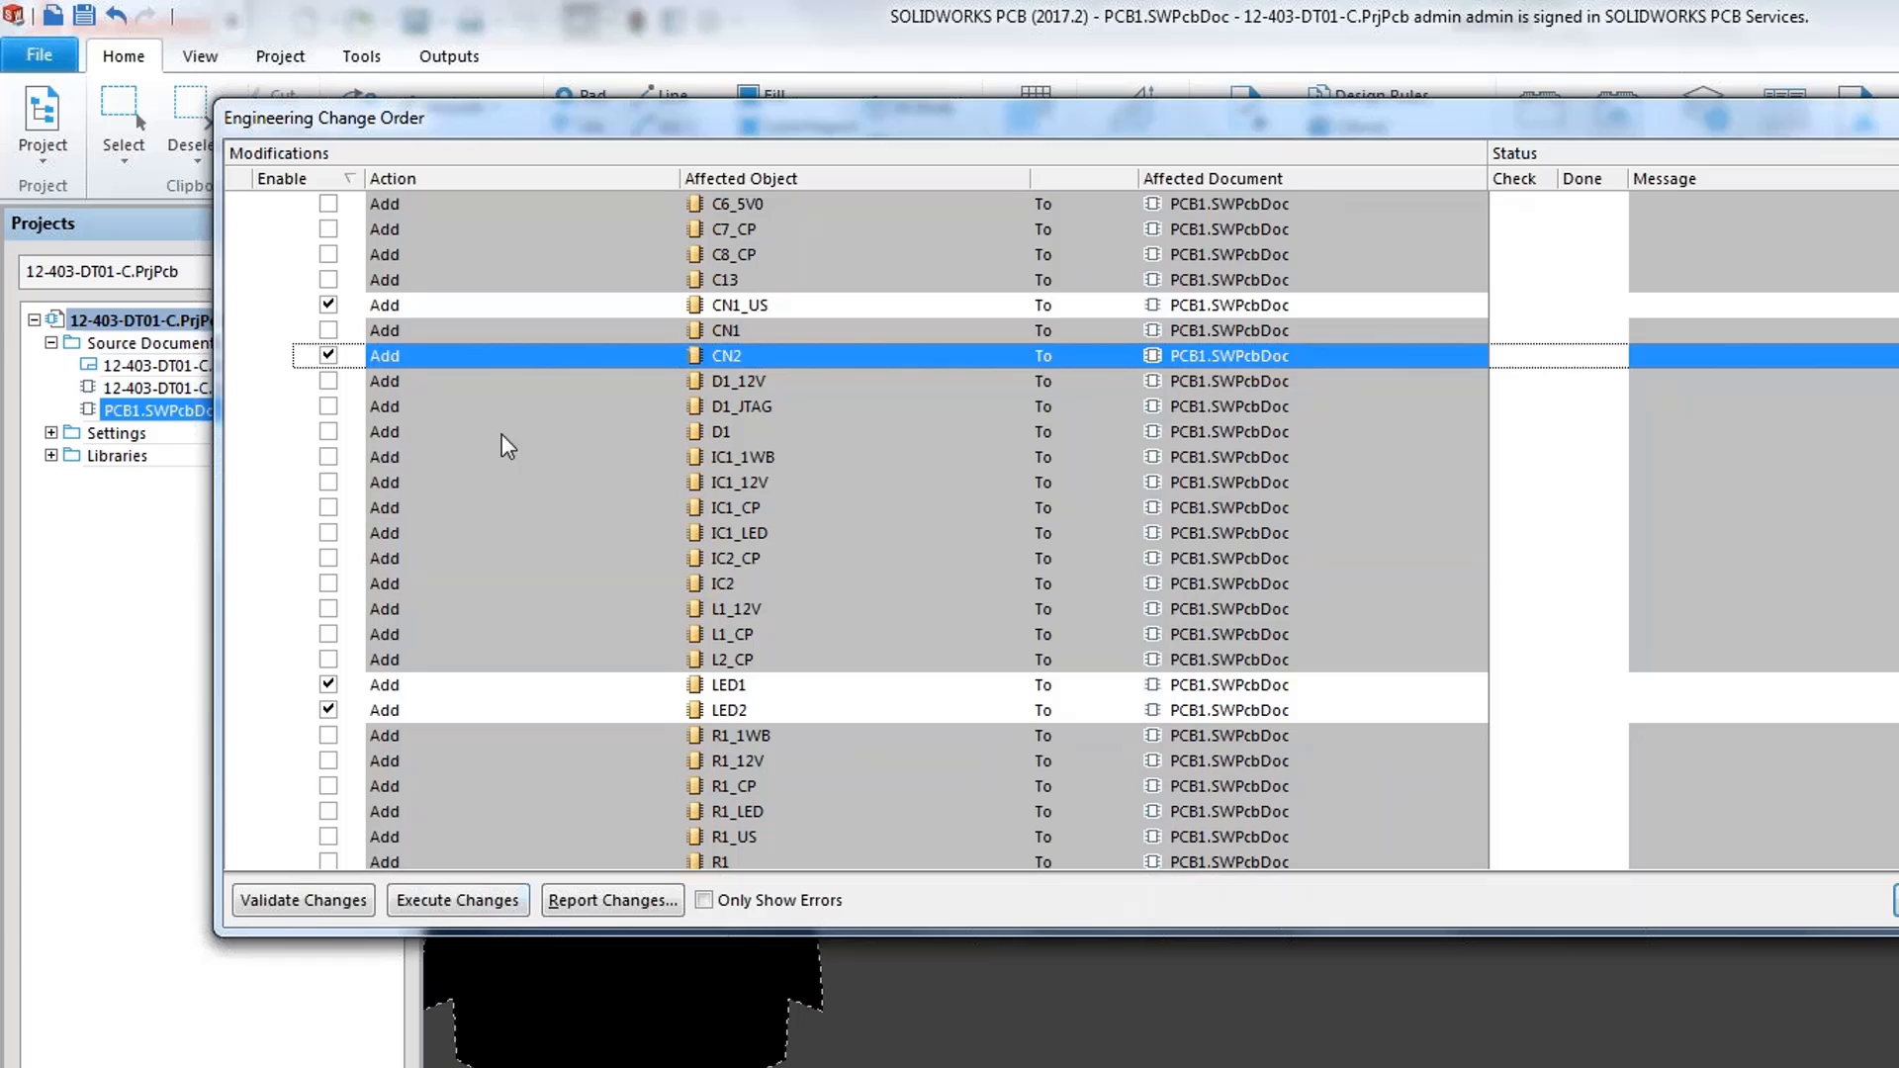
mouse_move(312, 878)
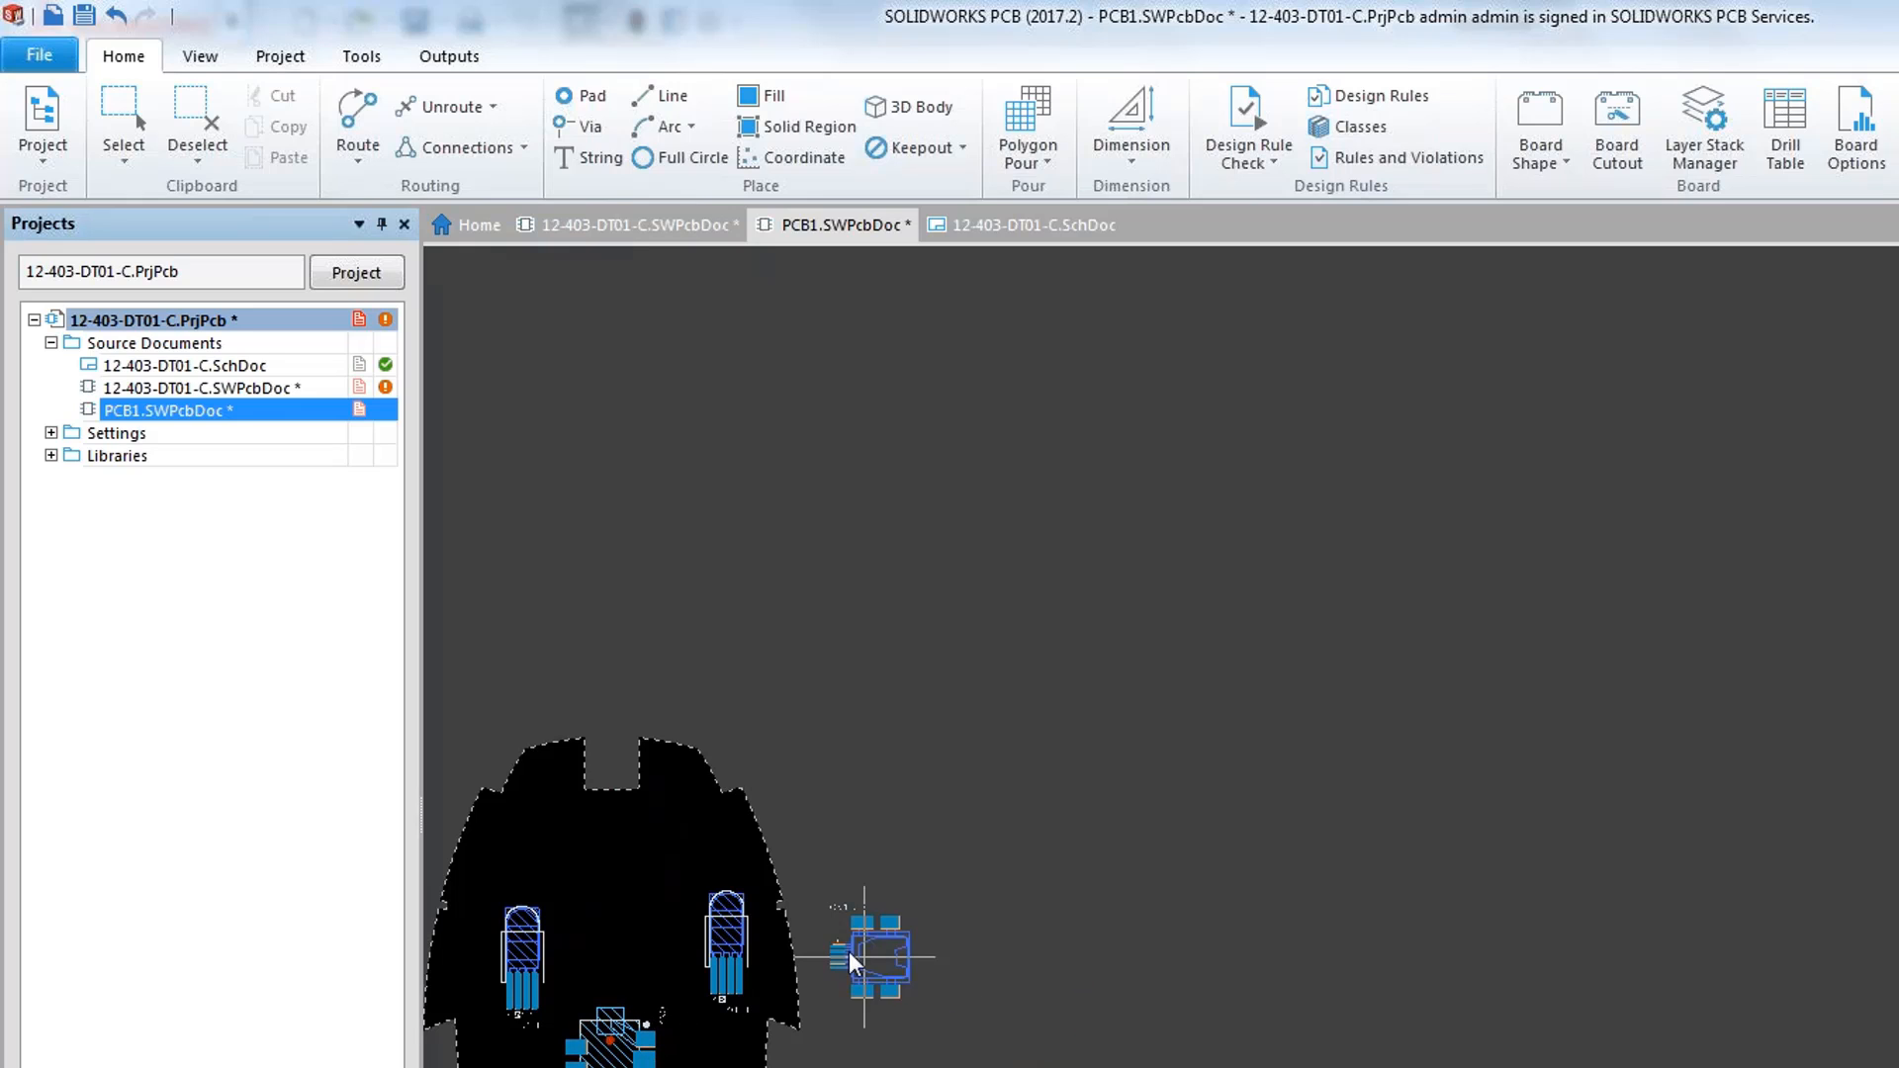
- Drag a connector inside the robot-shaped board outline
left_click_drag(866, 958, 617, 776)
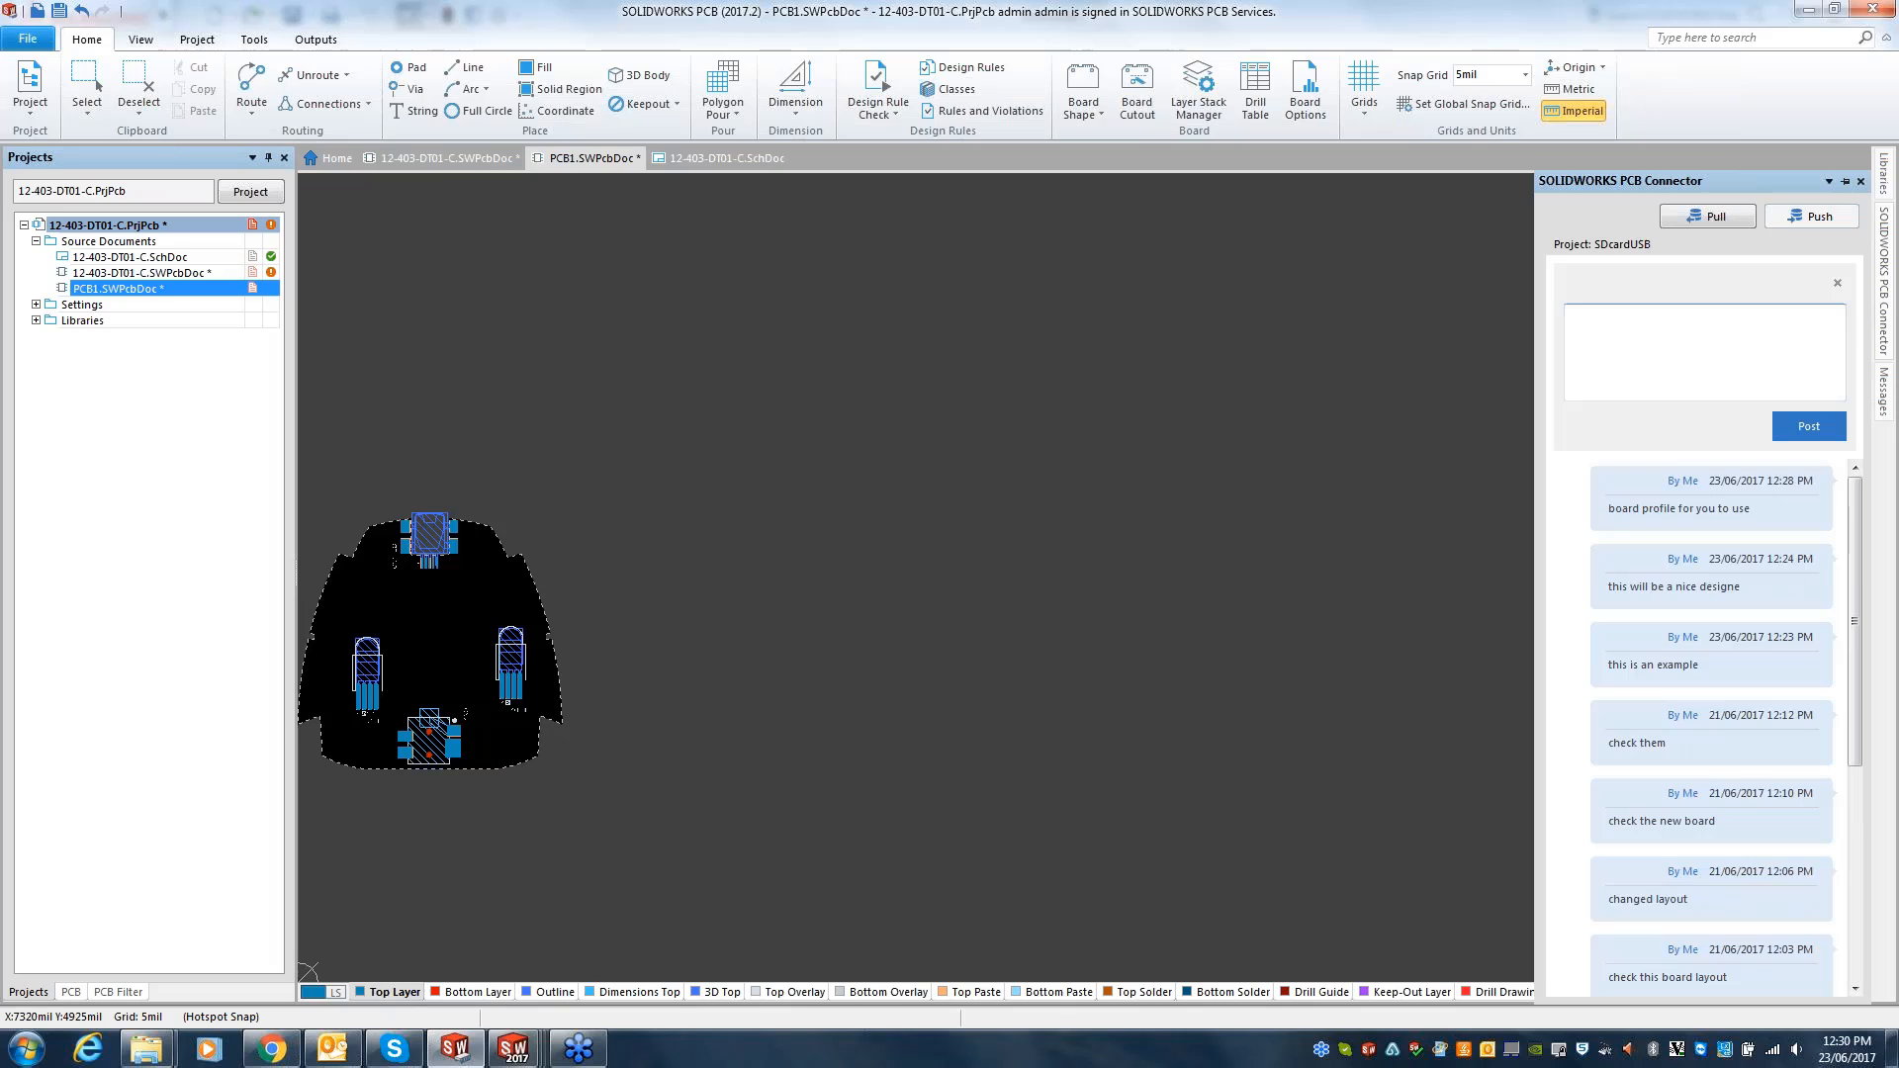
- Post the comment 'check the board now' and push the updated board to SOLIDWORKS
type("check the board now")
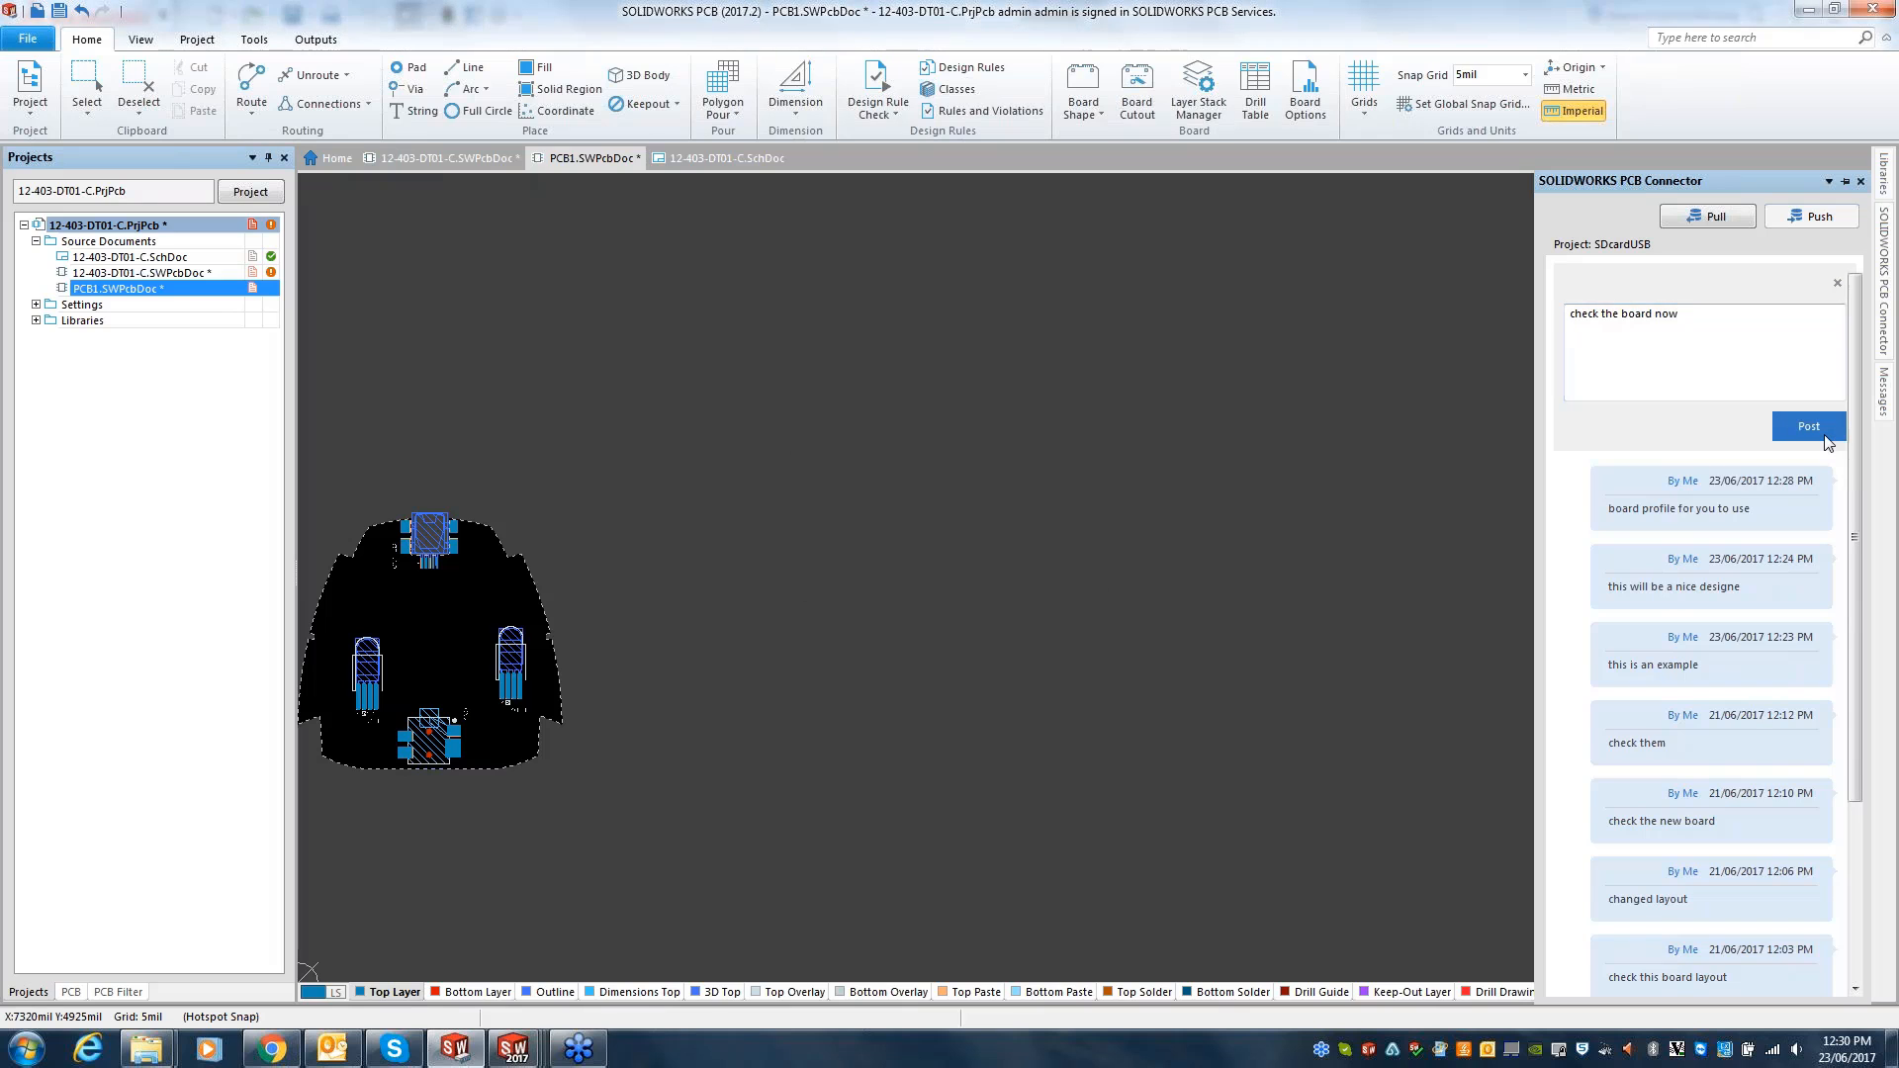
left_click(1806, 428)
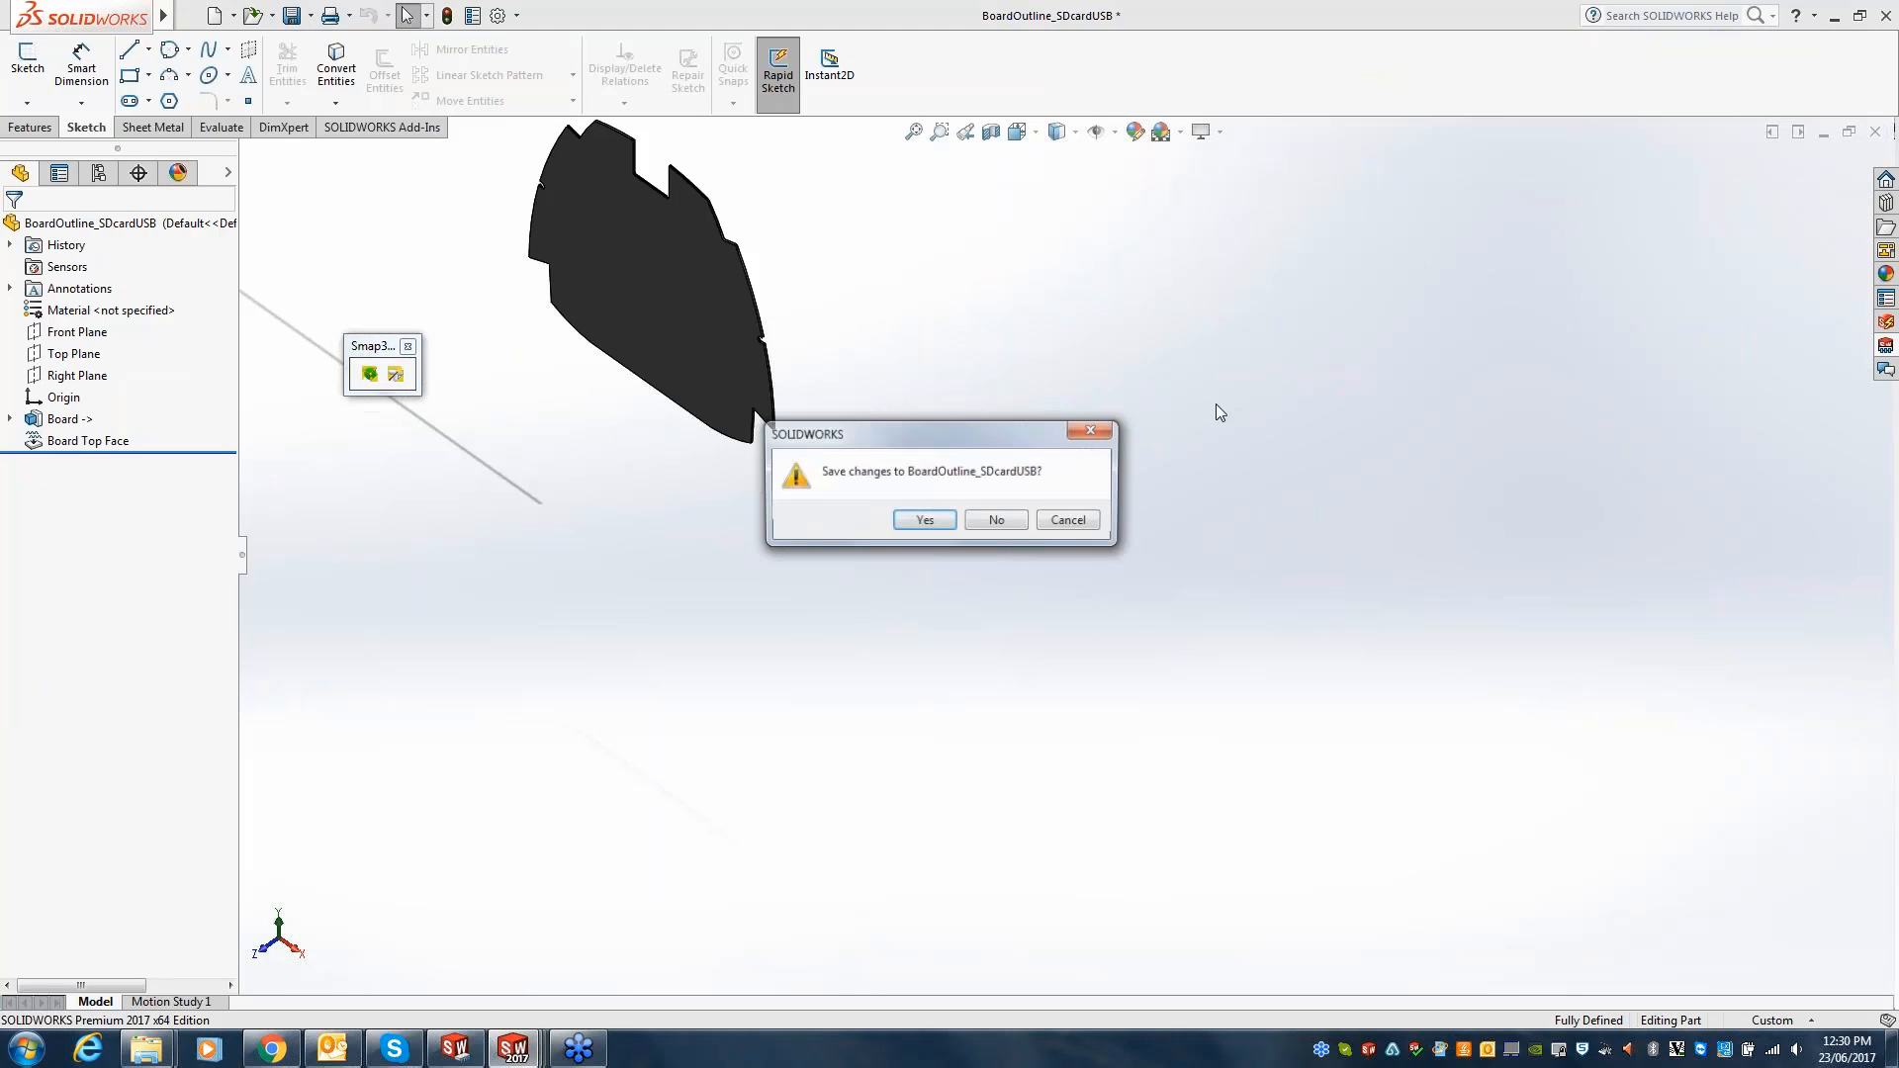
- Dismiss the save prompt, include LED2 and accept the board changes into the SDcardUSB assembly
left_click(995, 520)
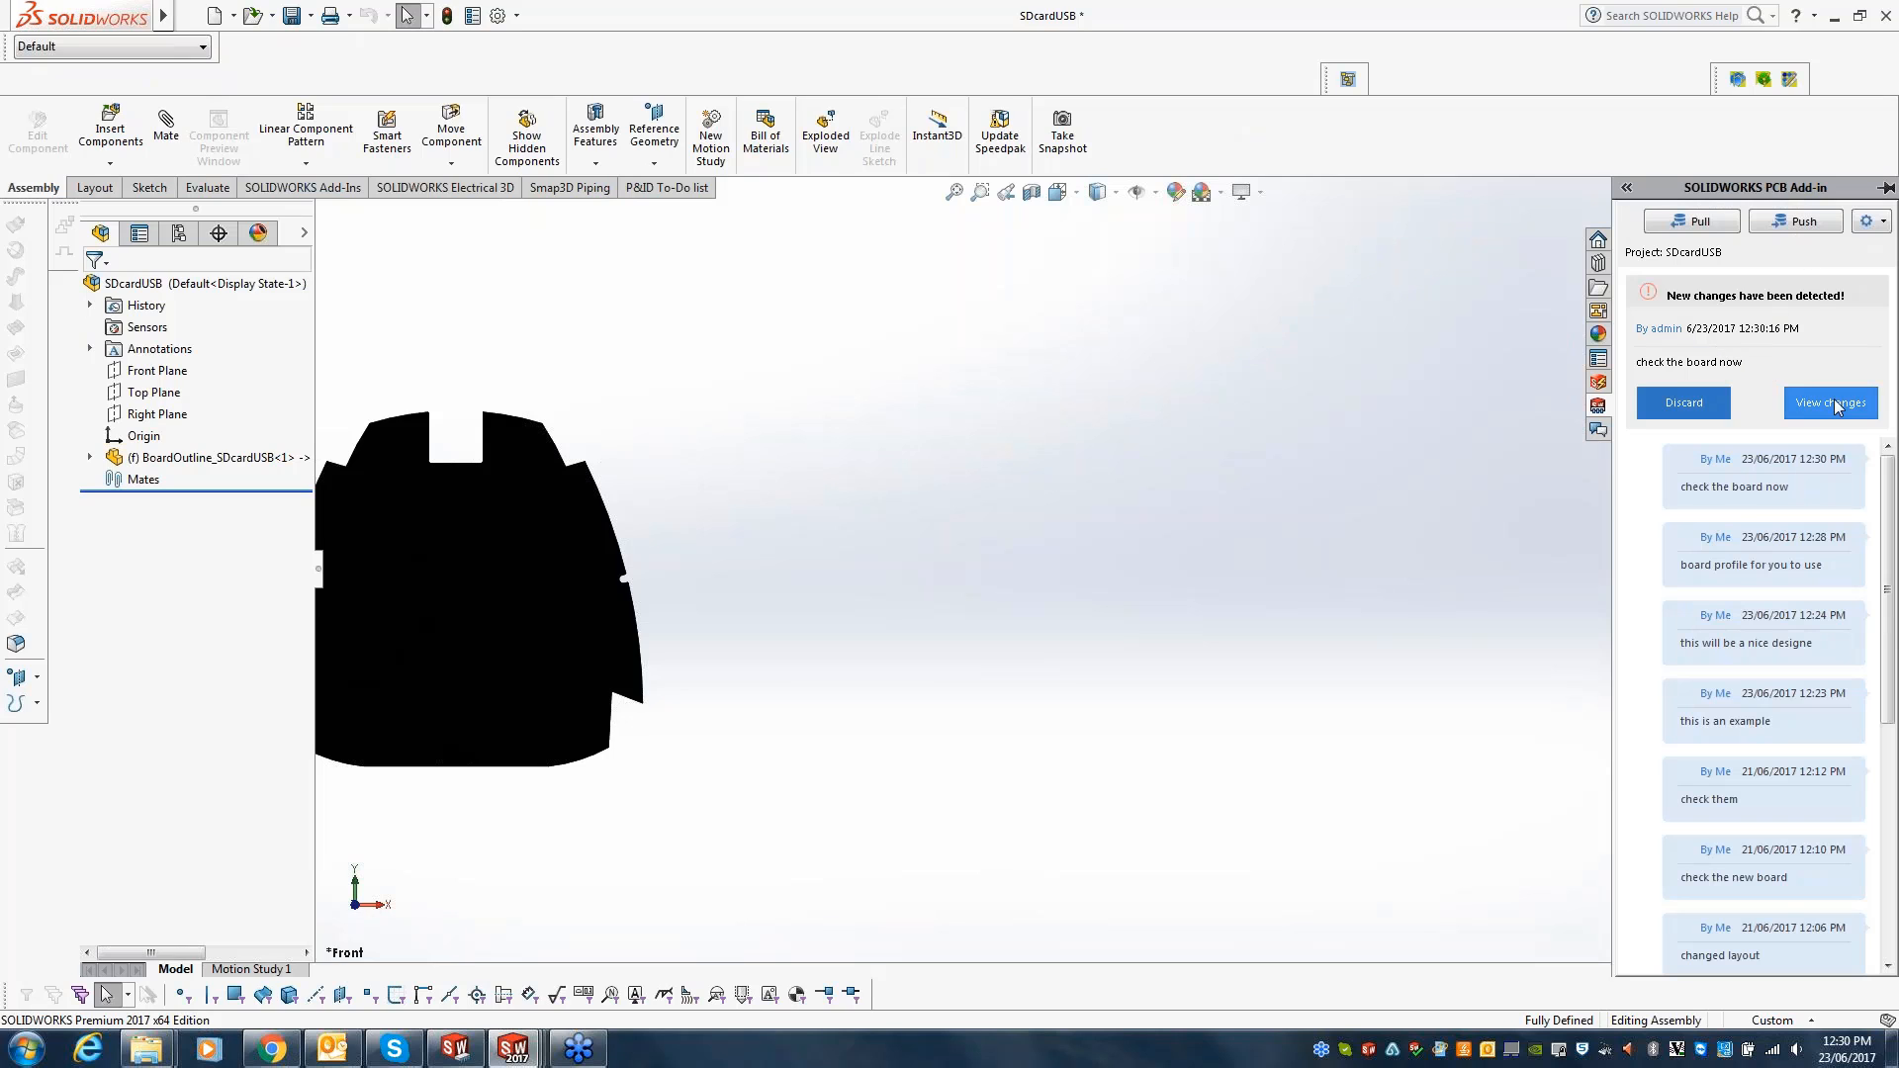
left_click(1828, 402)
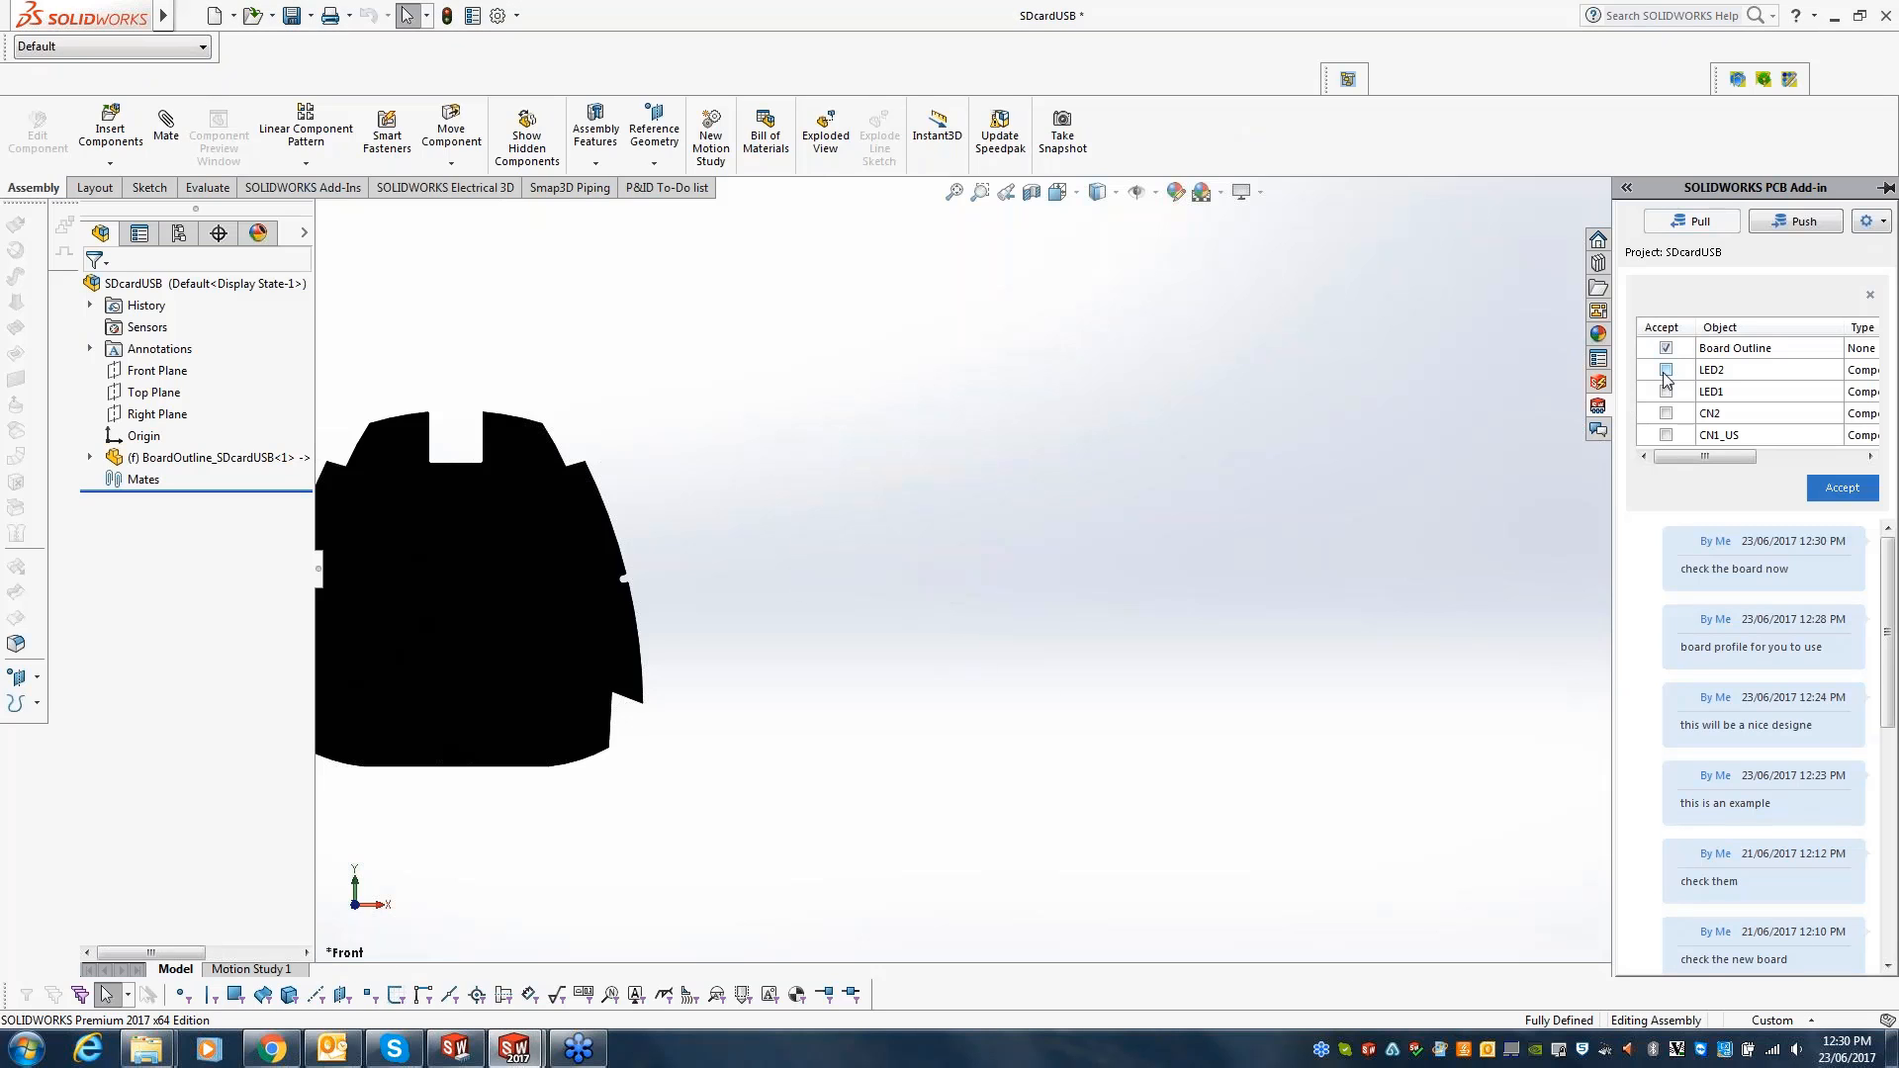
left_click(1666, 370)
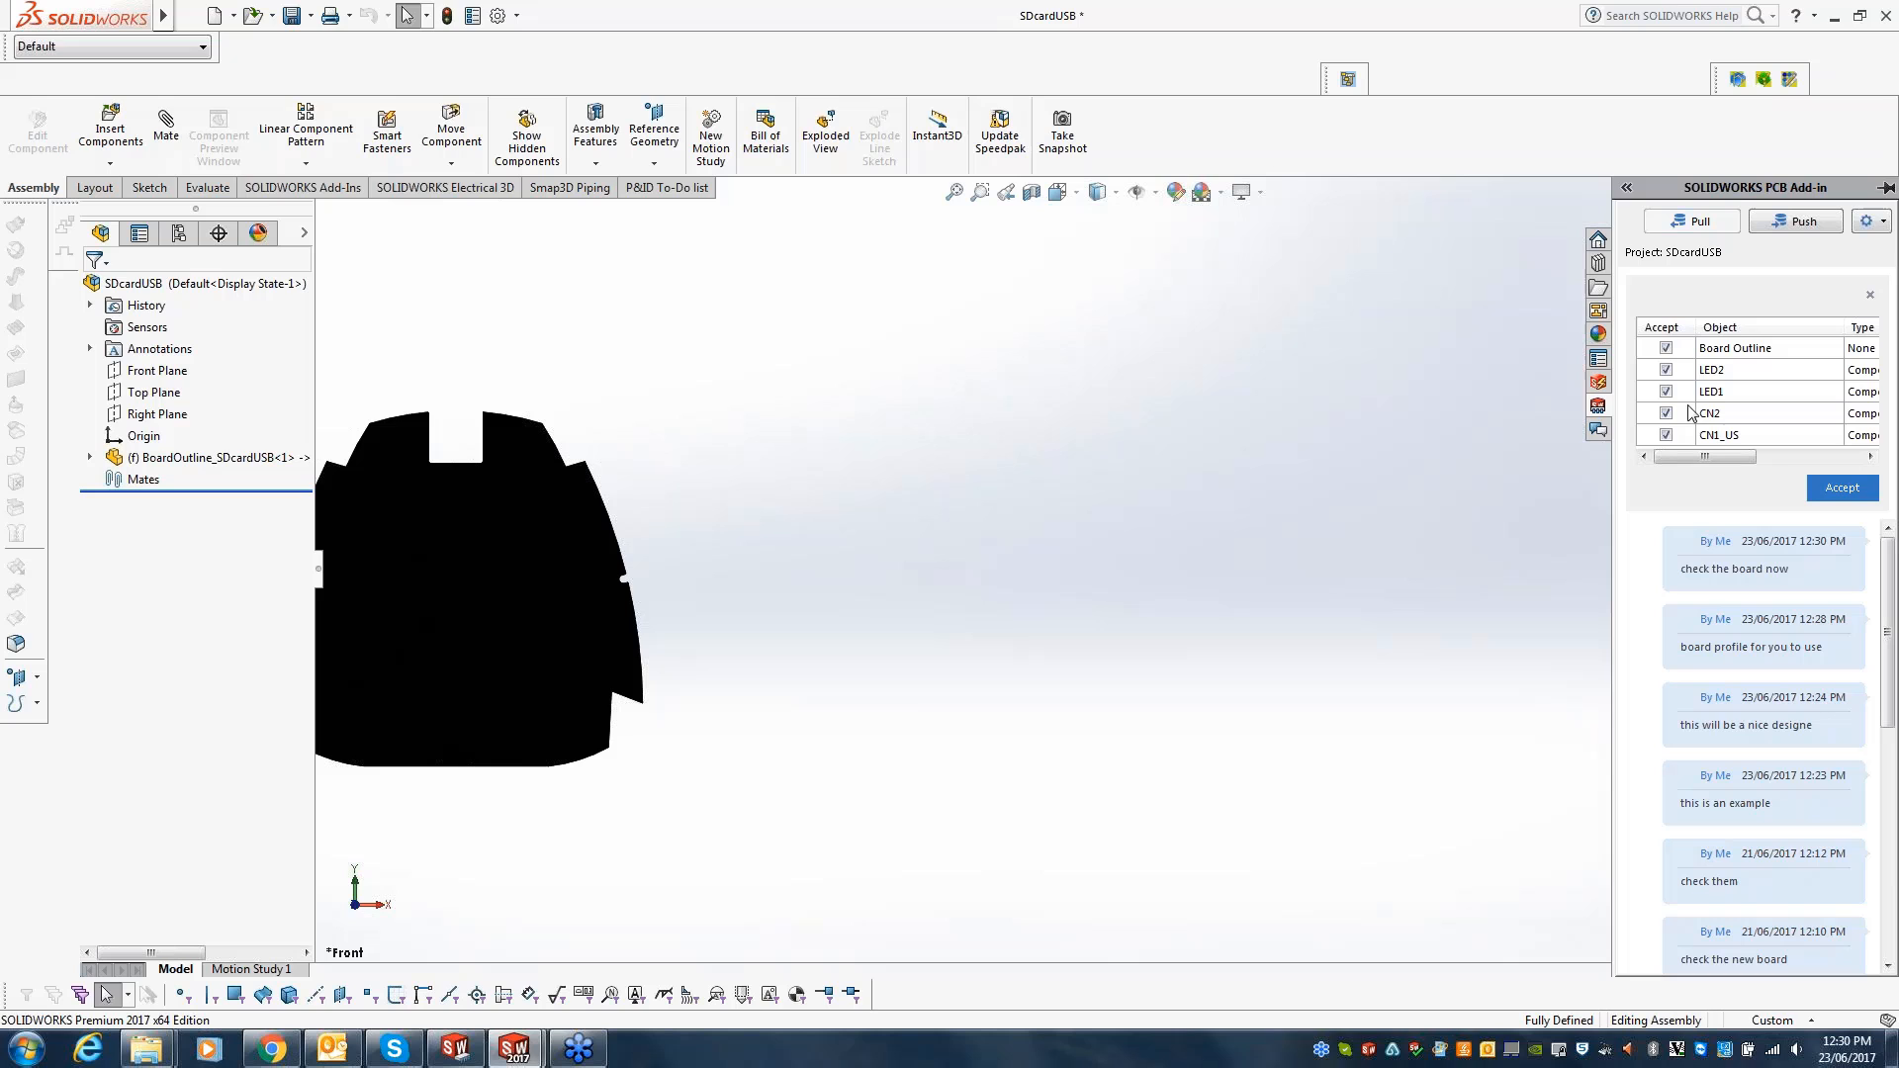
left_click(1840, 487)
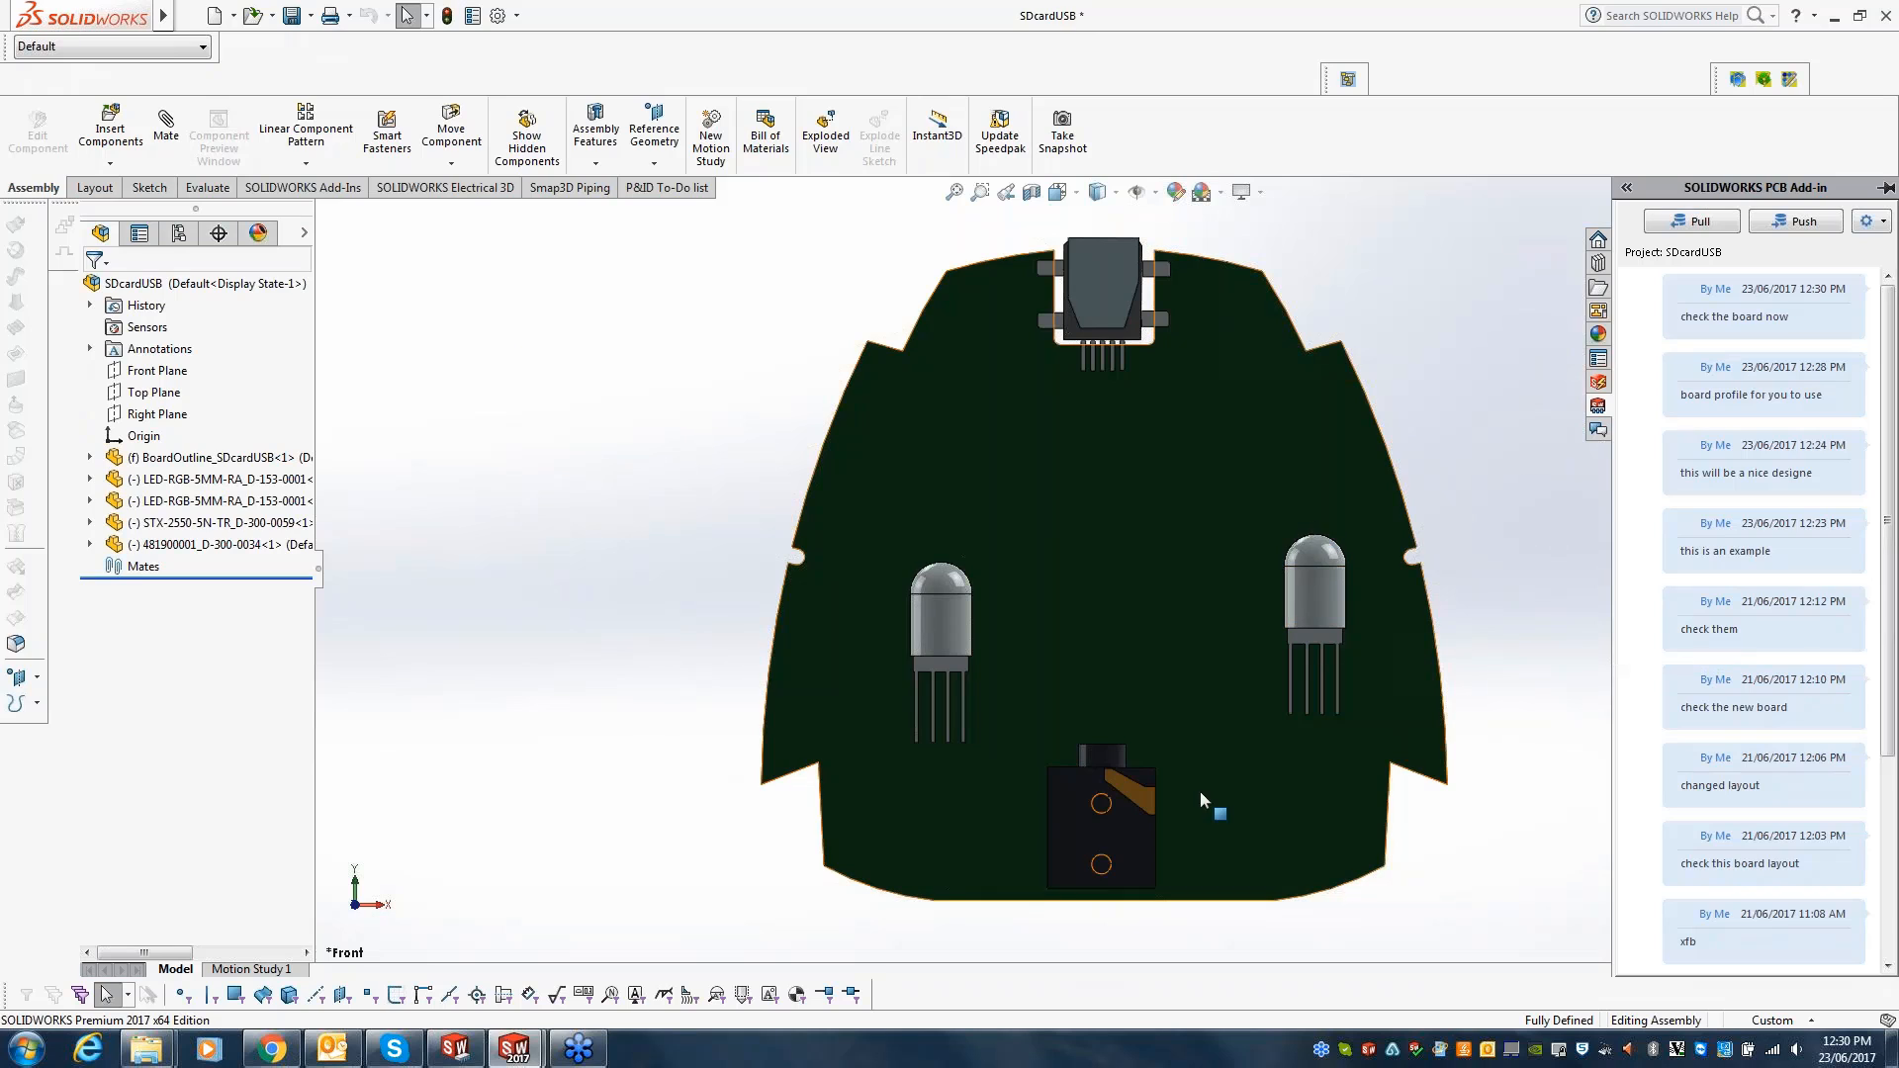
left_click(1102, 817)
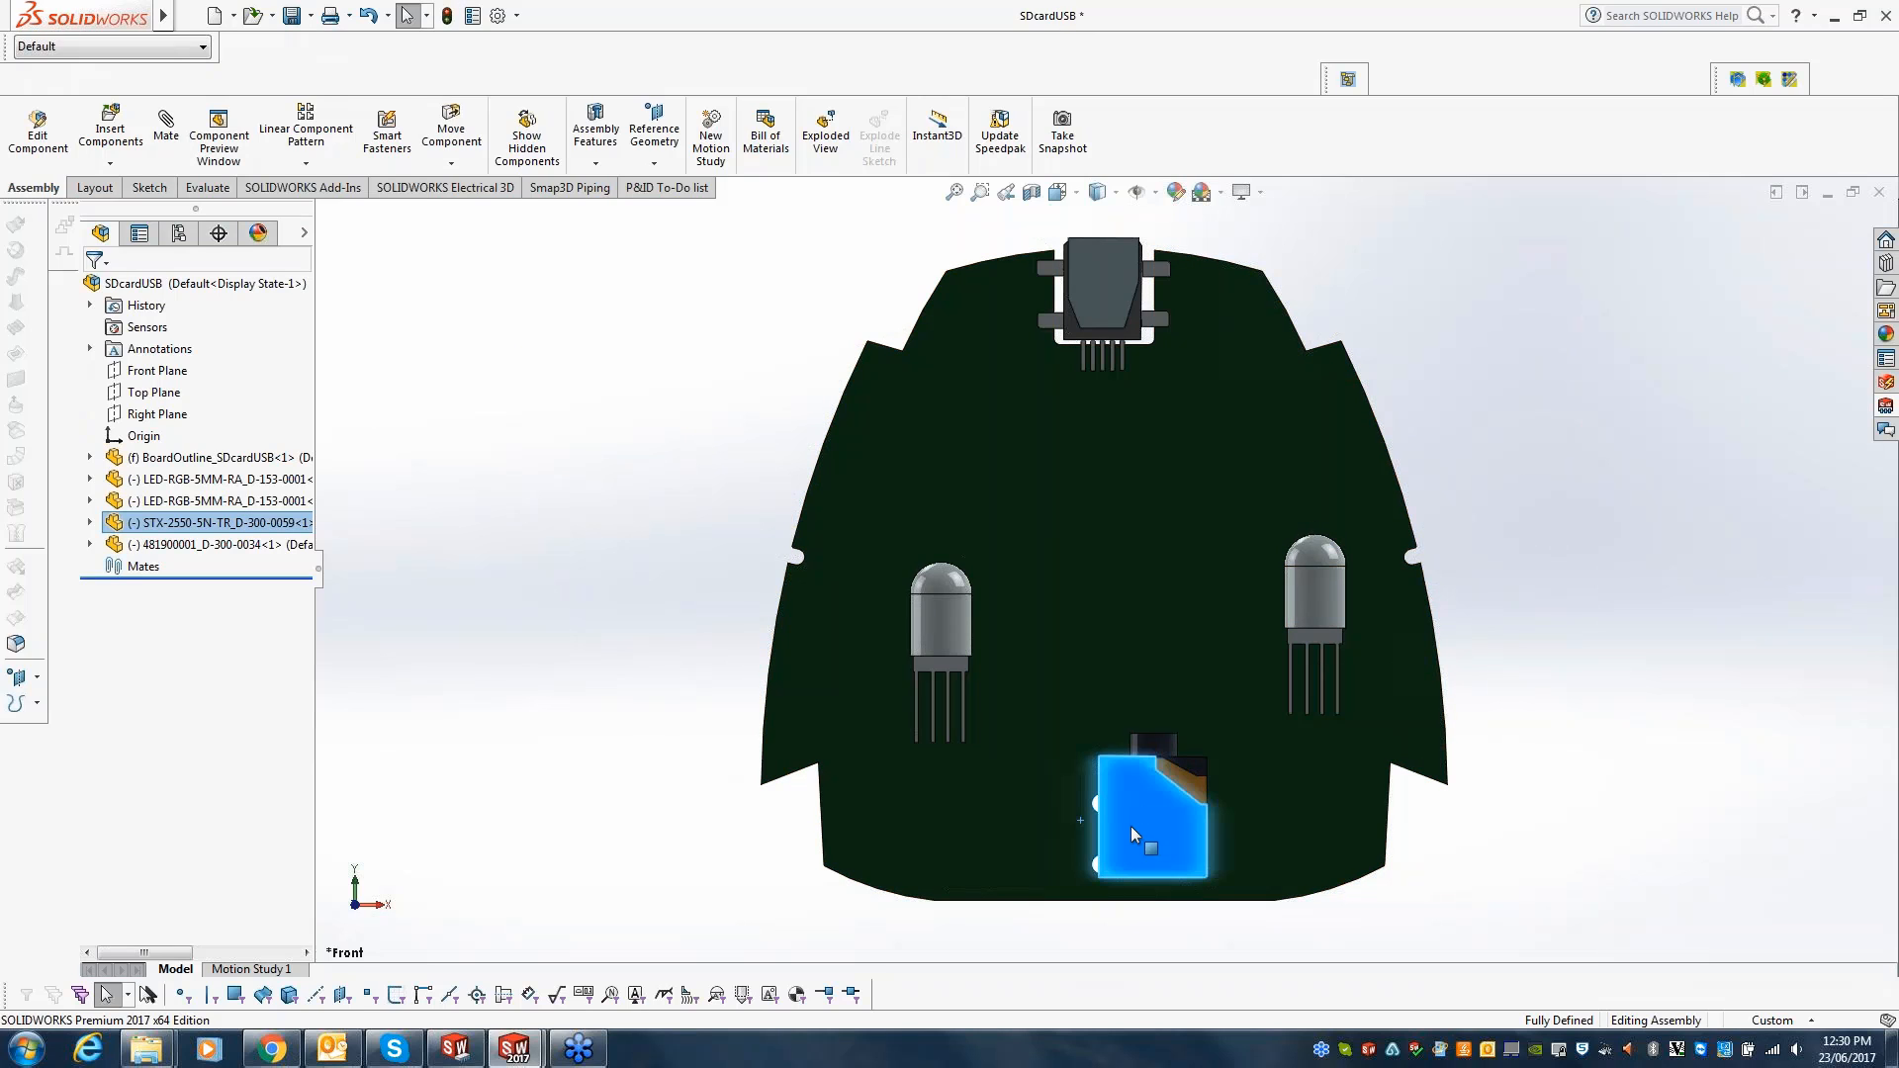
left_click_drag(1152, 811, 999, 811)
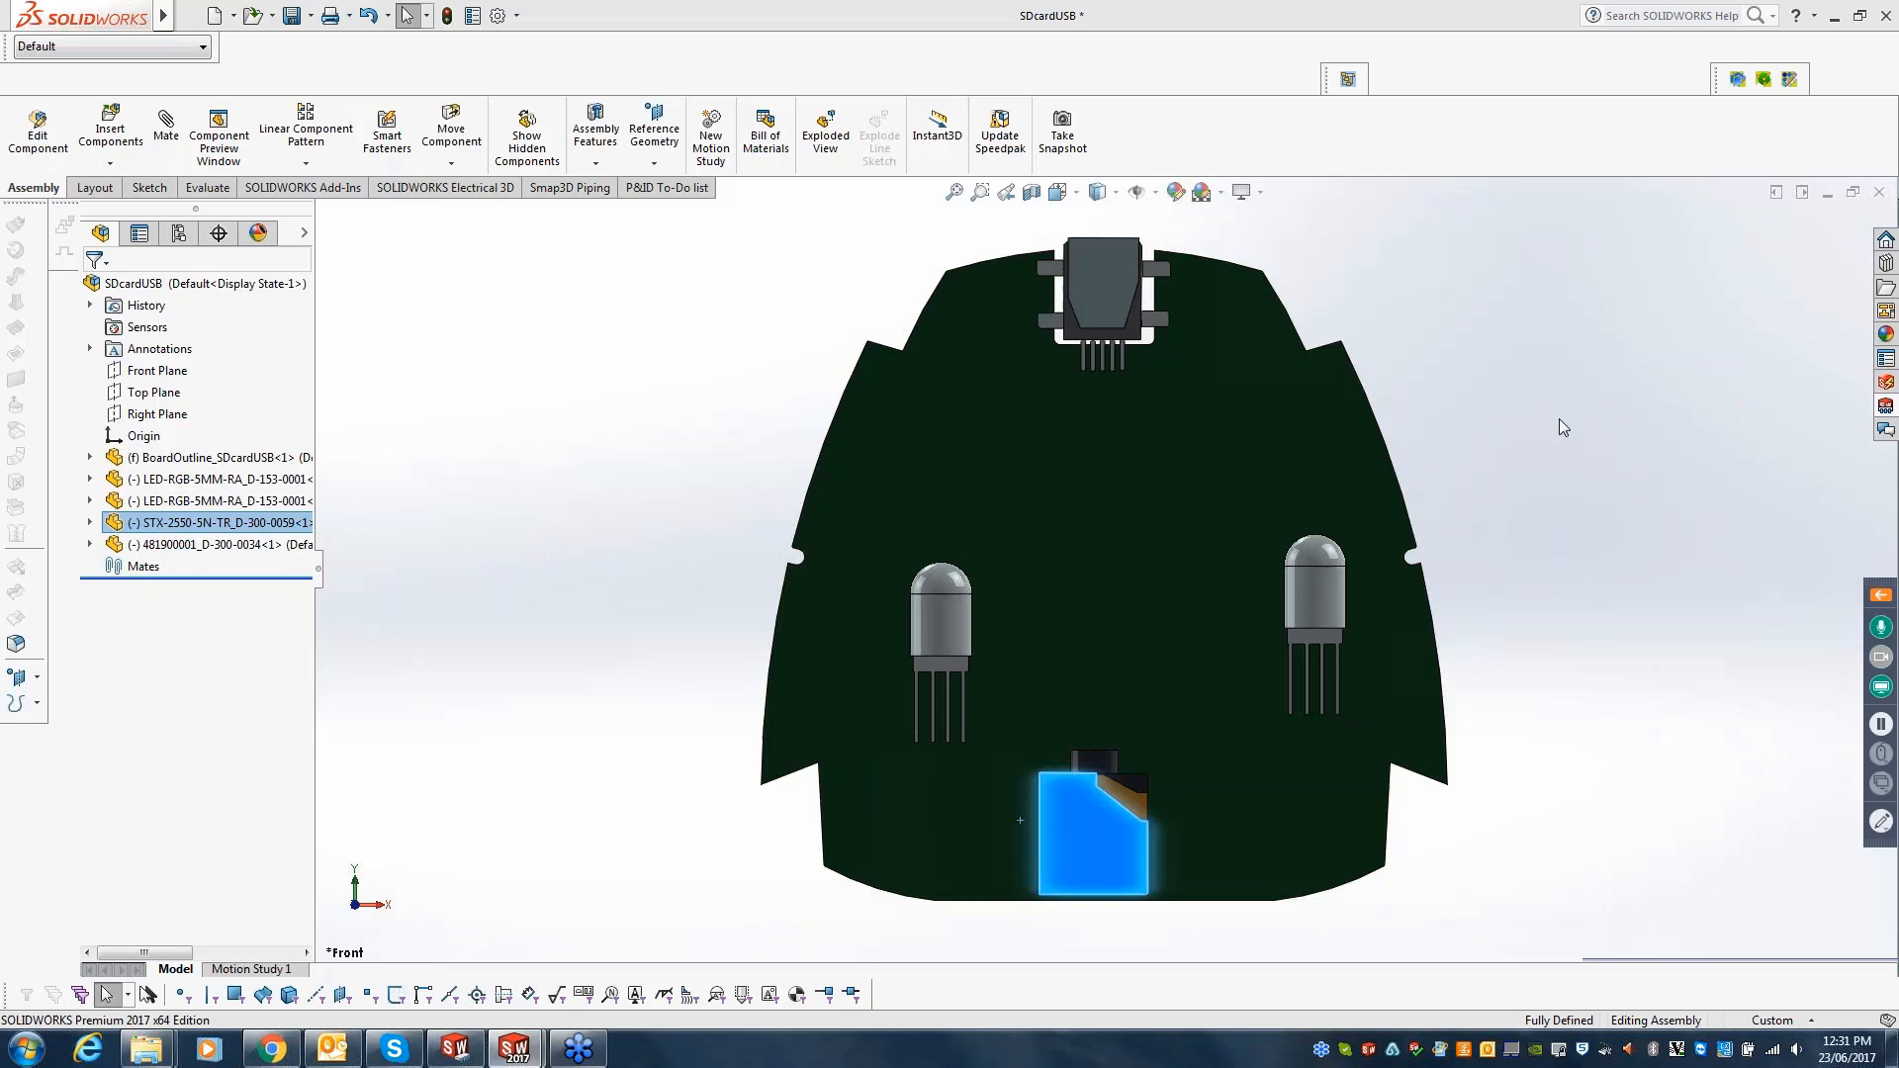
mouse_move(1509, 374)
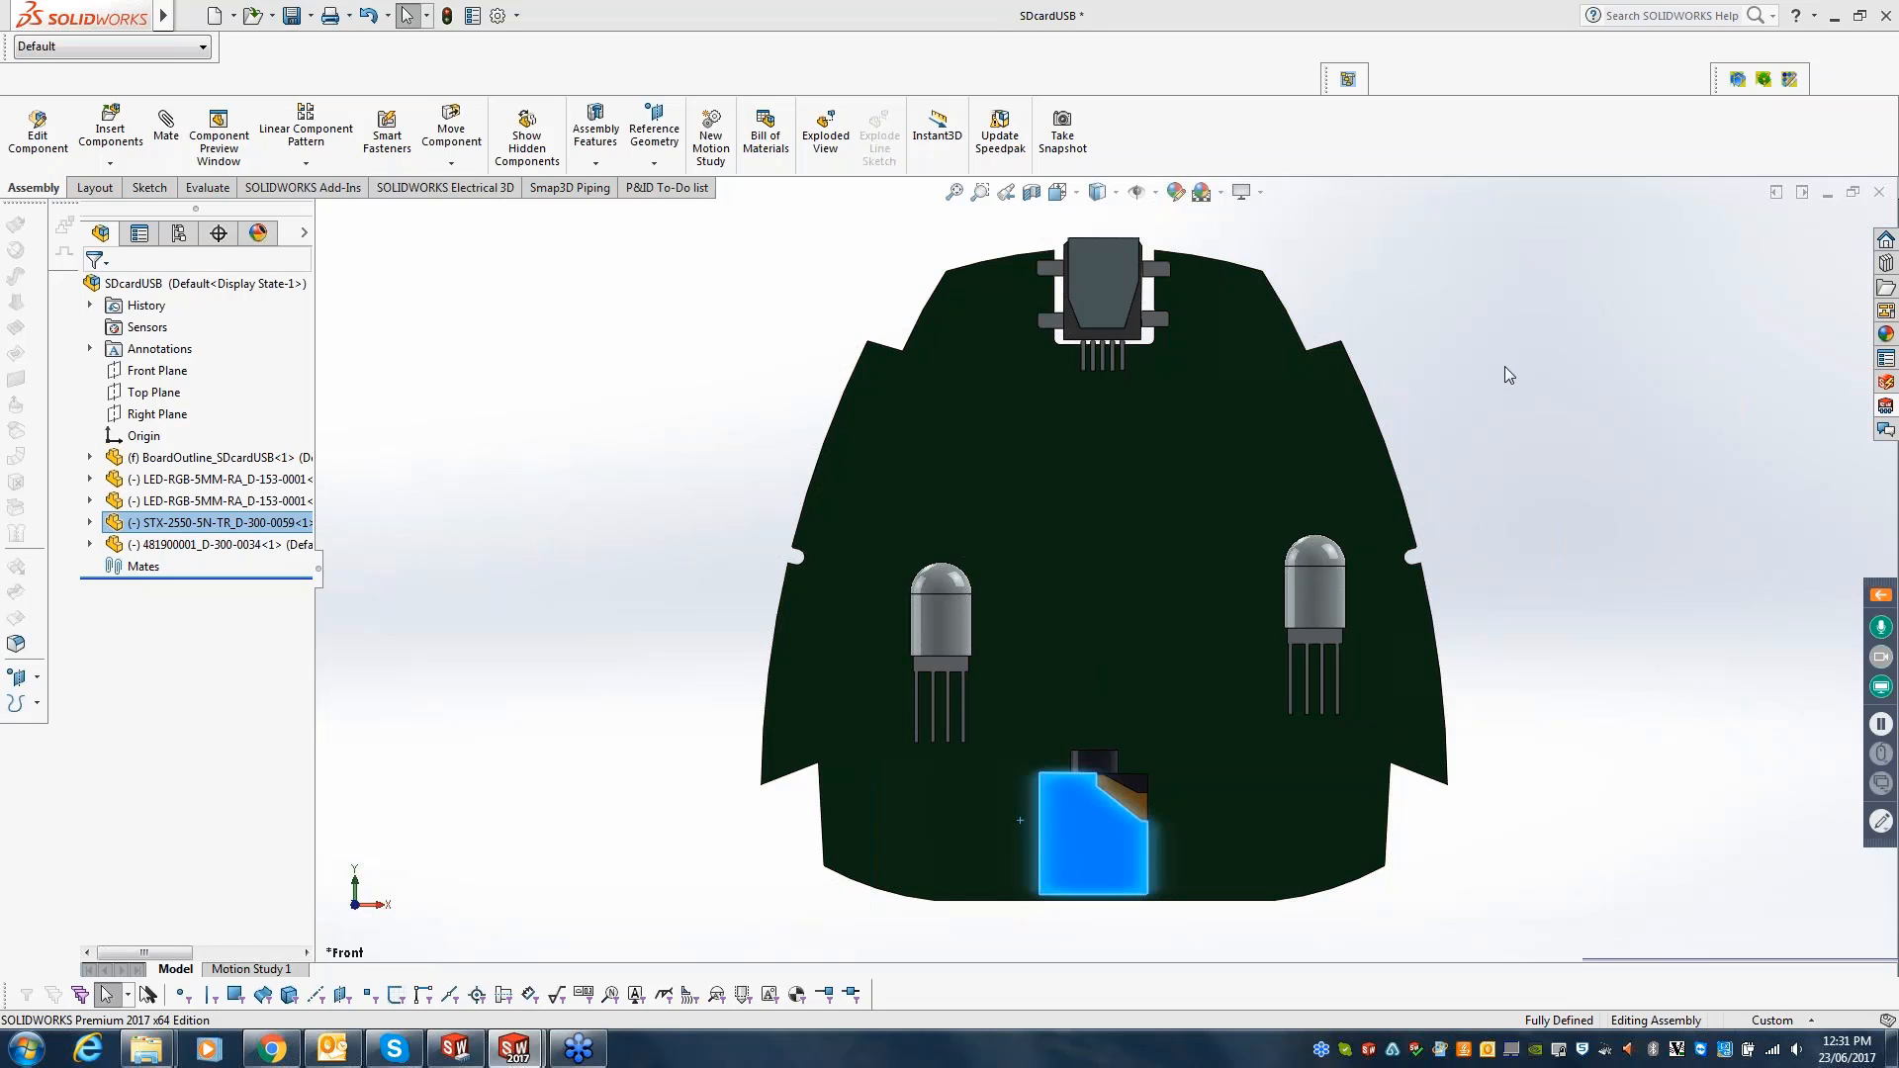